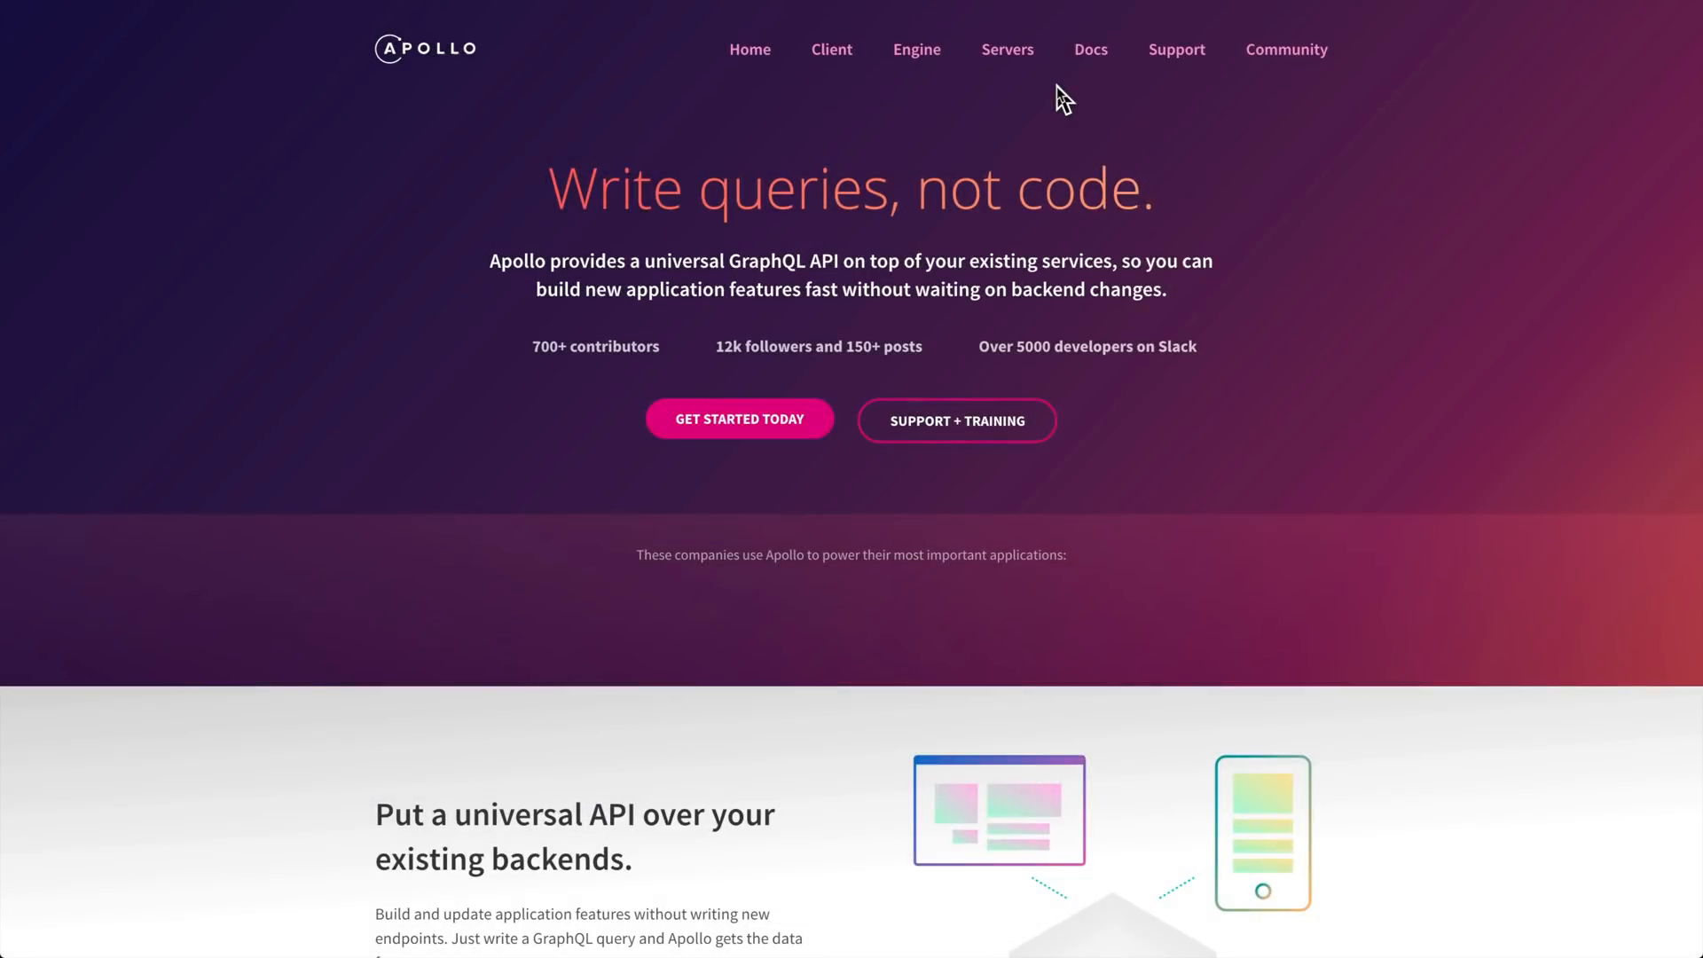
mouse_move(1047, 123)
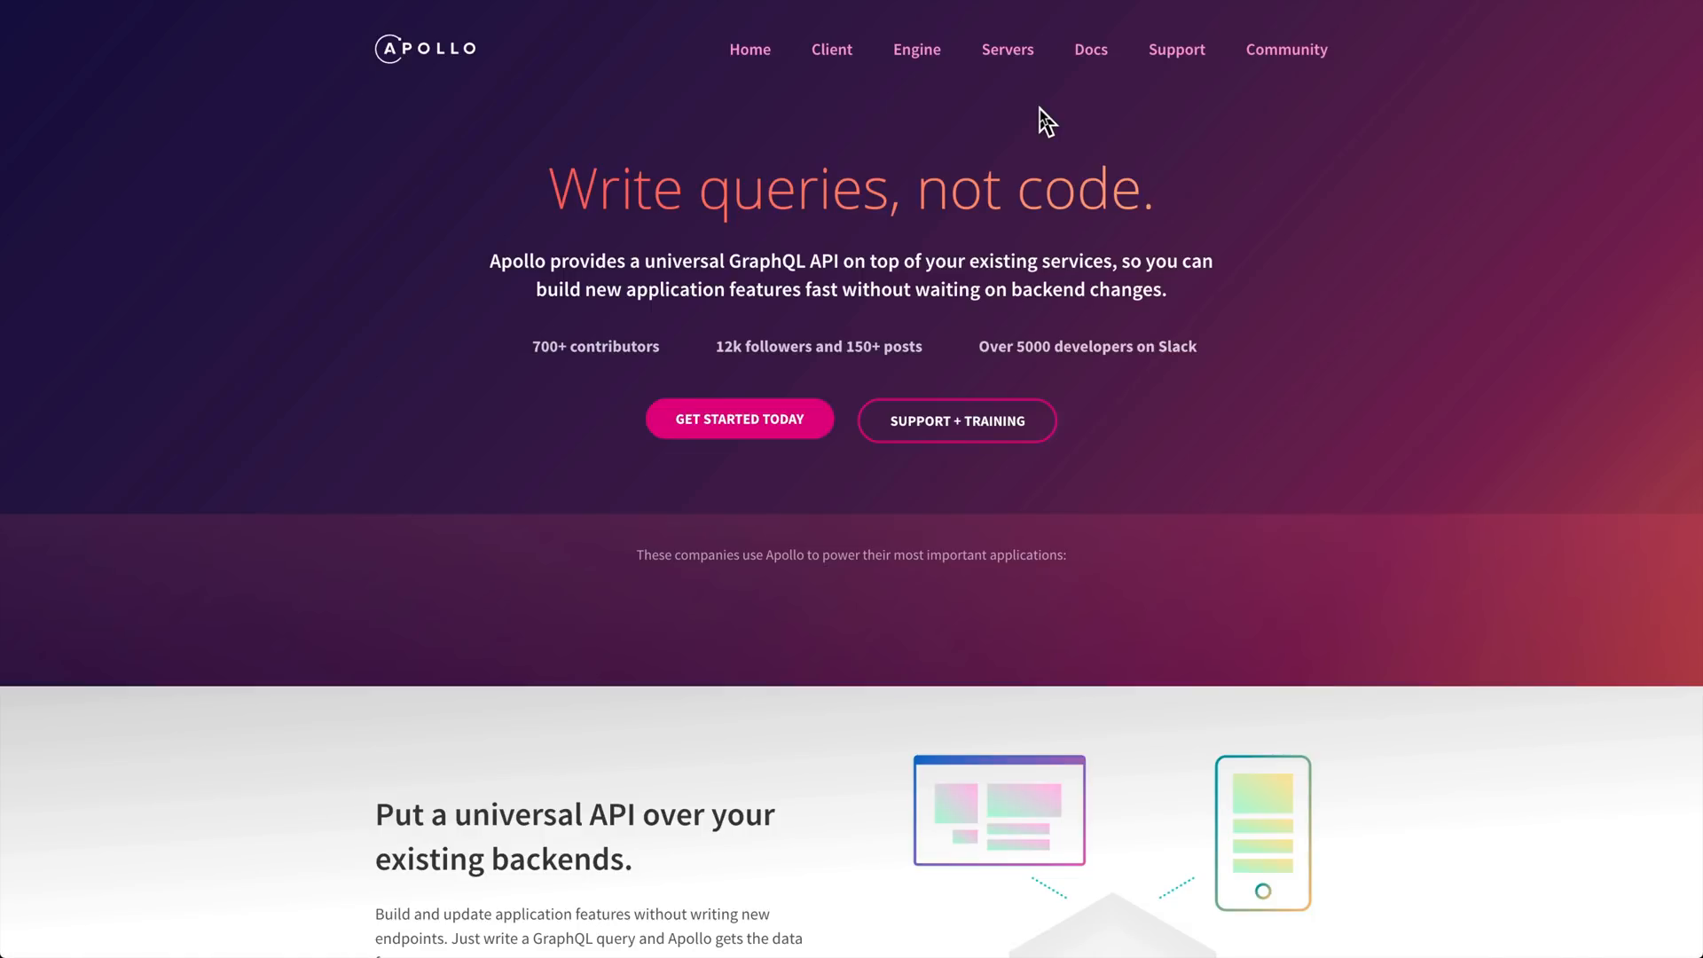
mouse_move(390, 414)
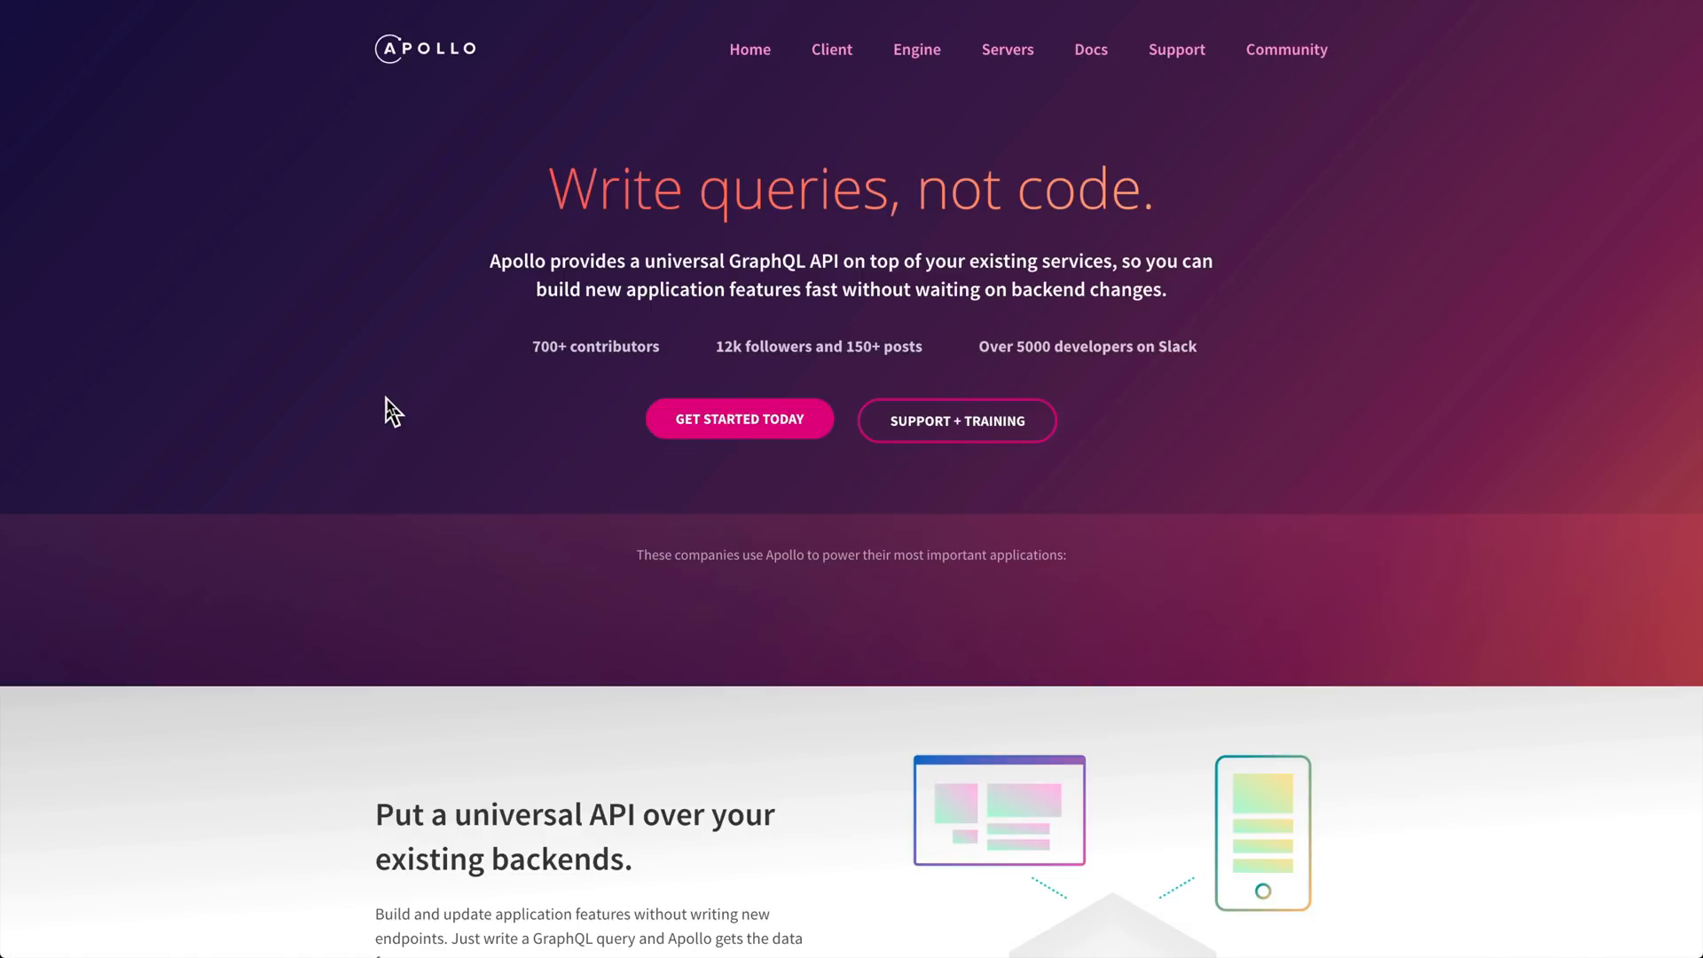
Scroll through the Apollo Server documentation 'Build a GraphQL server with Node.js' and its installation contents
scroll("down", 3)
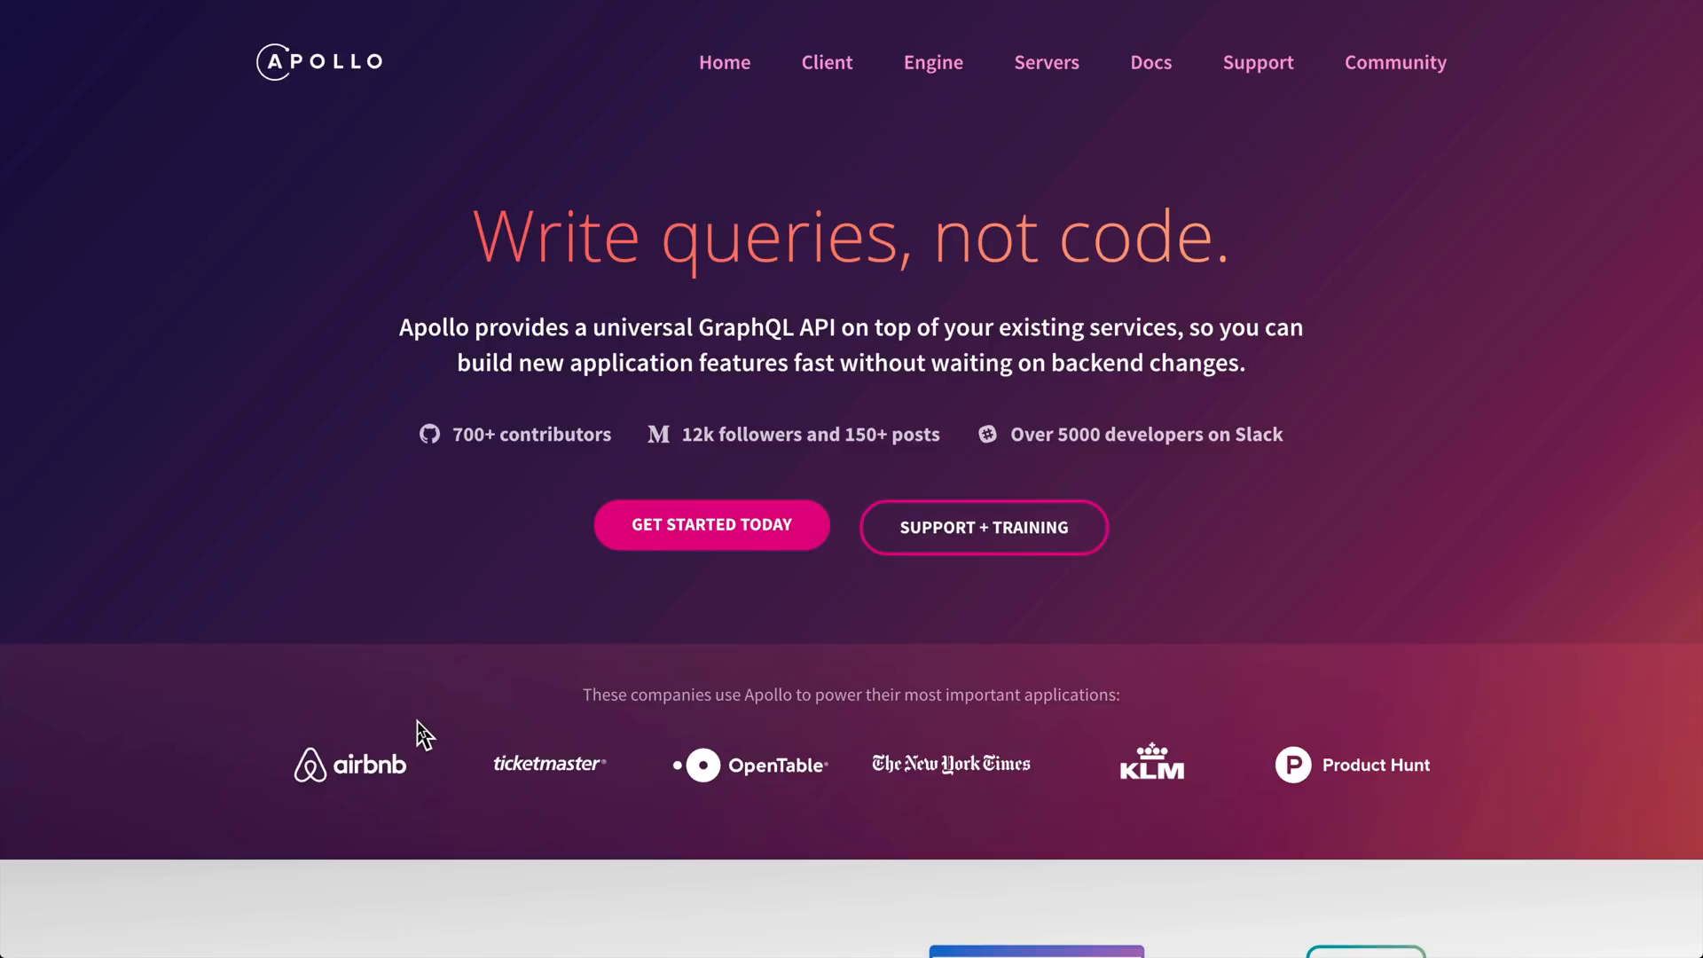
scroll("down", 3)
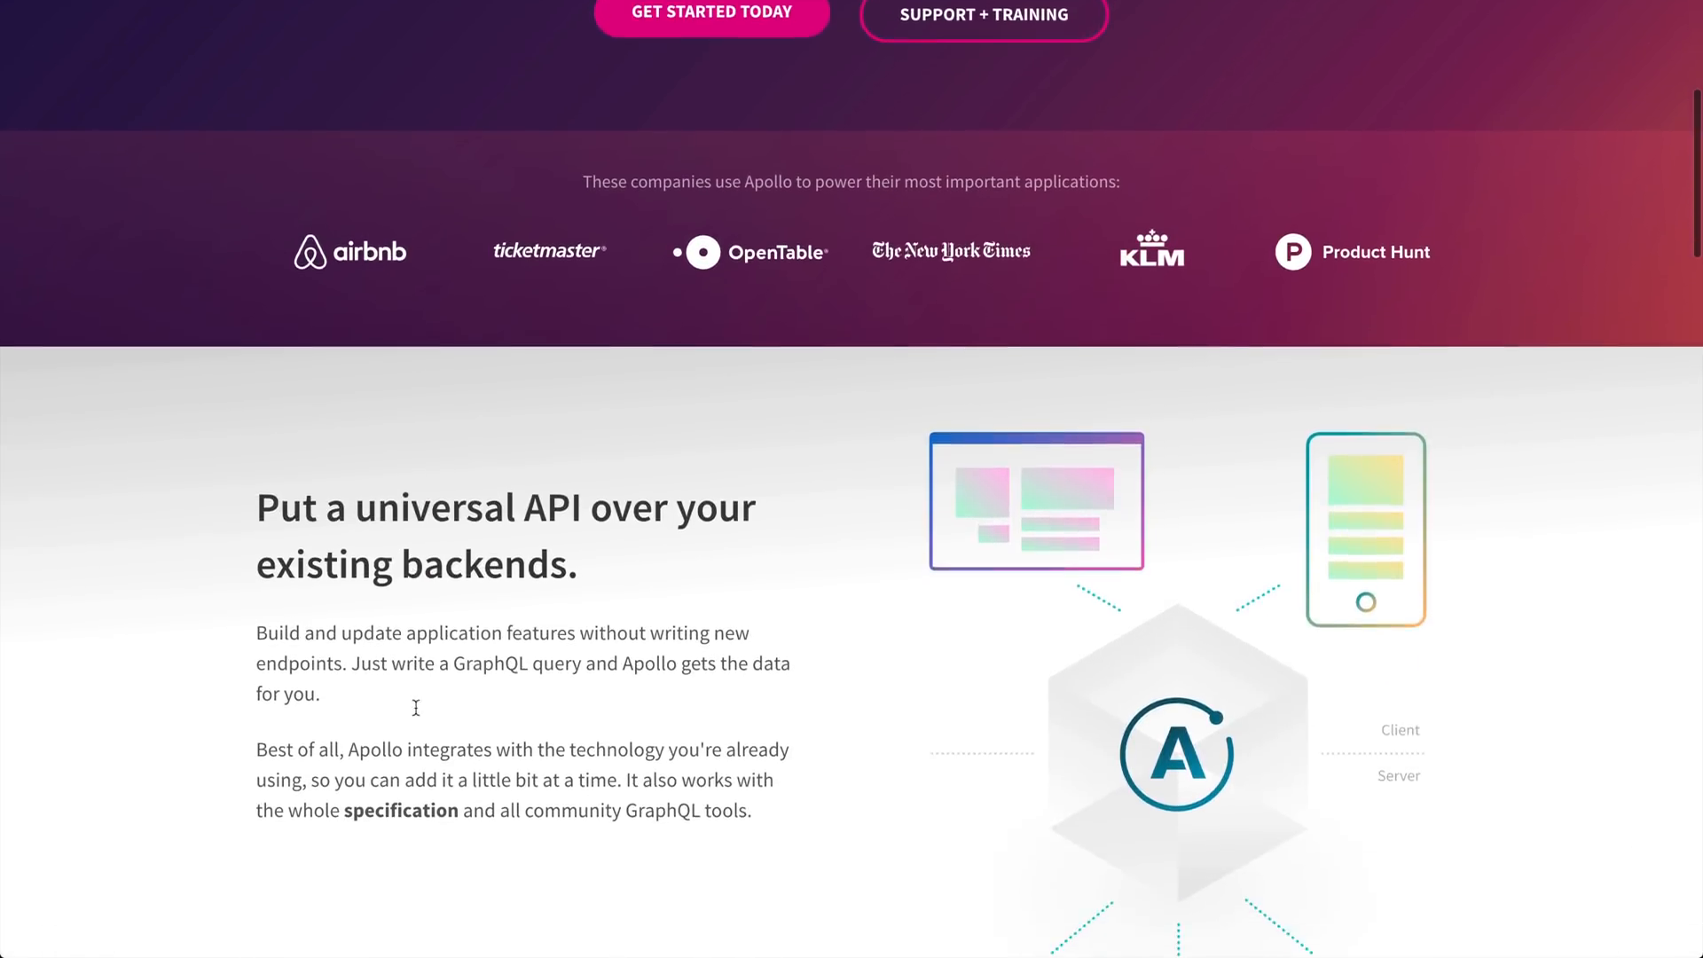
scroll("down", 3)
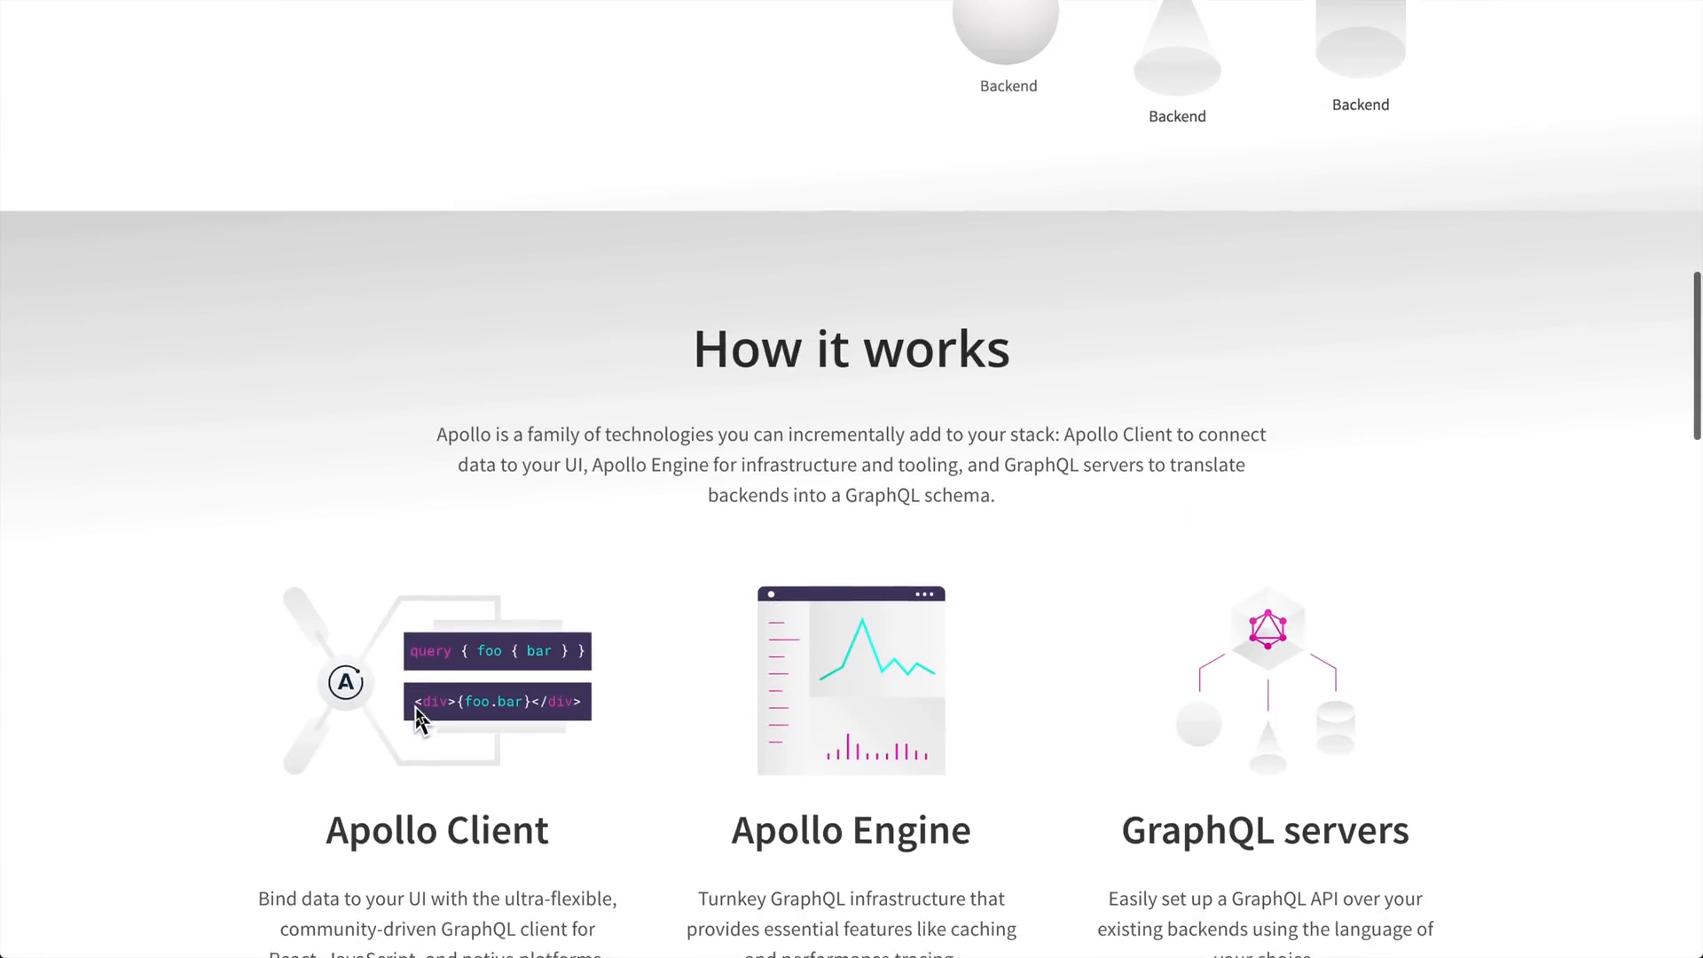
scroll("down", 3)
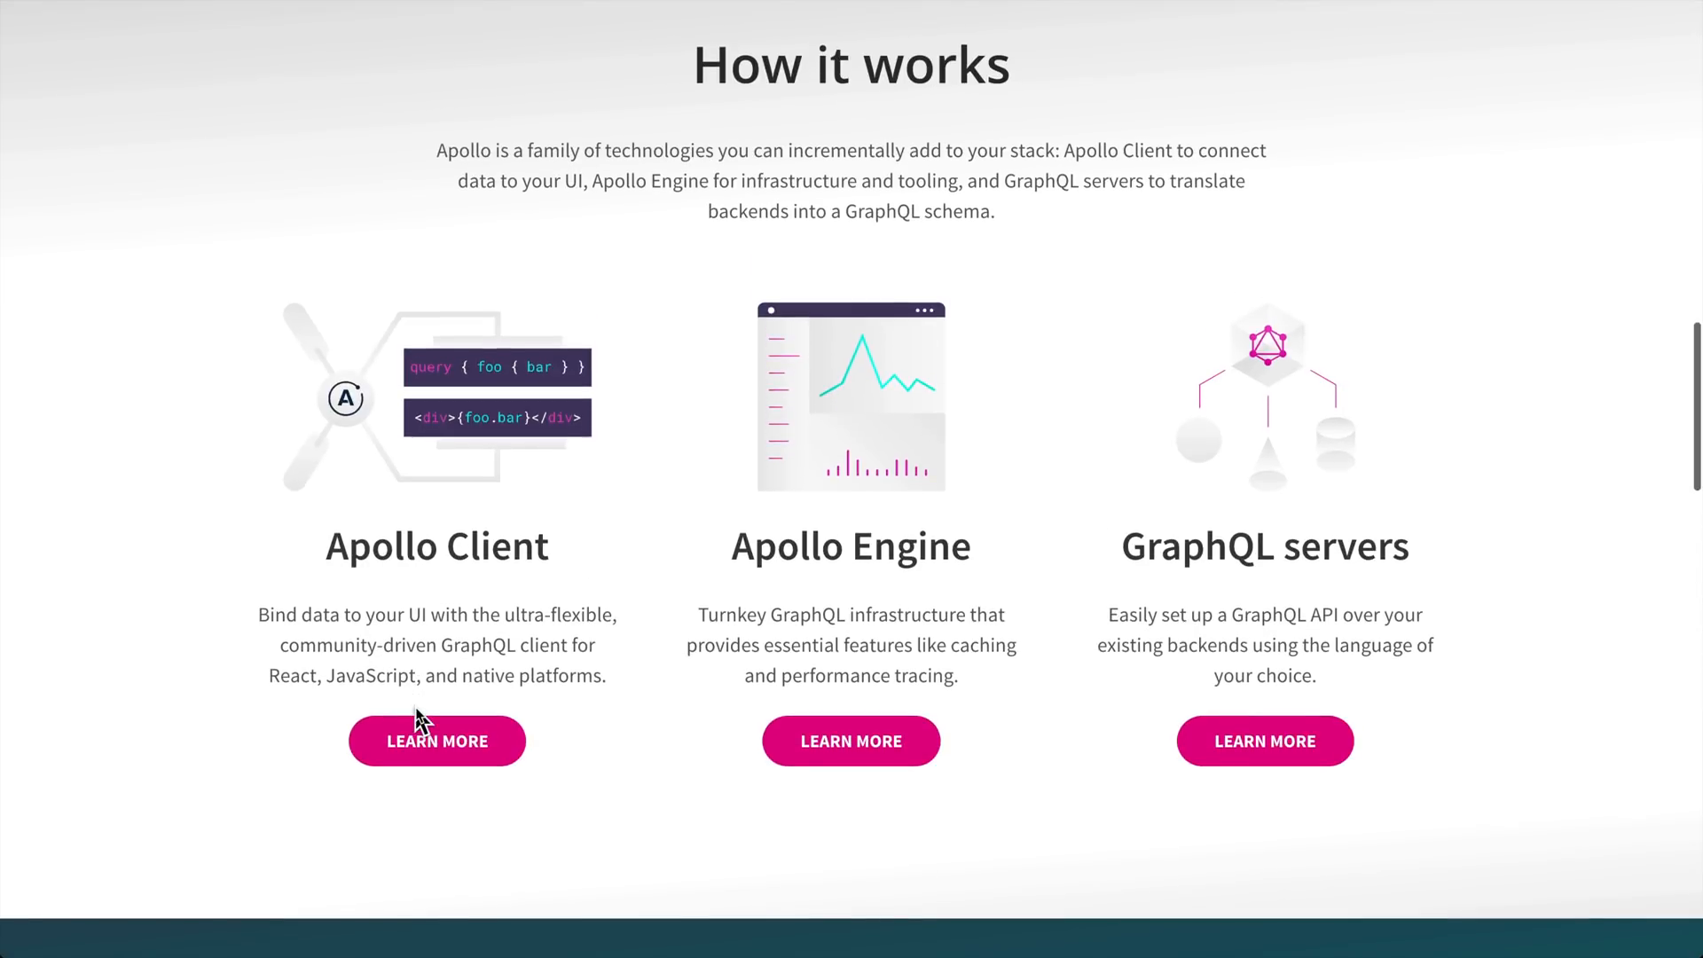
scroll("up", 3)
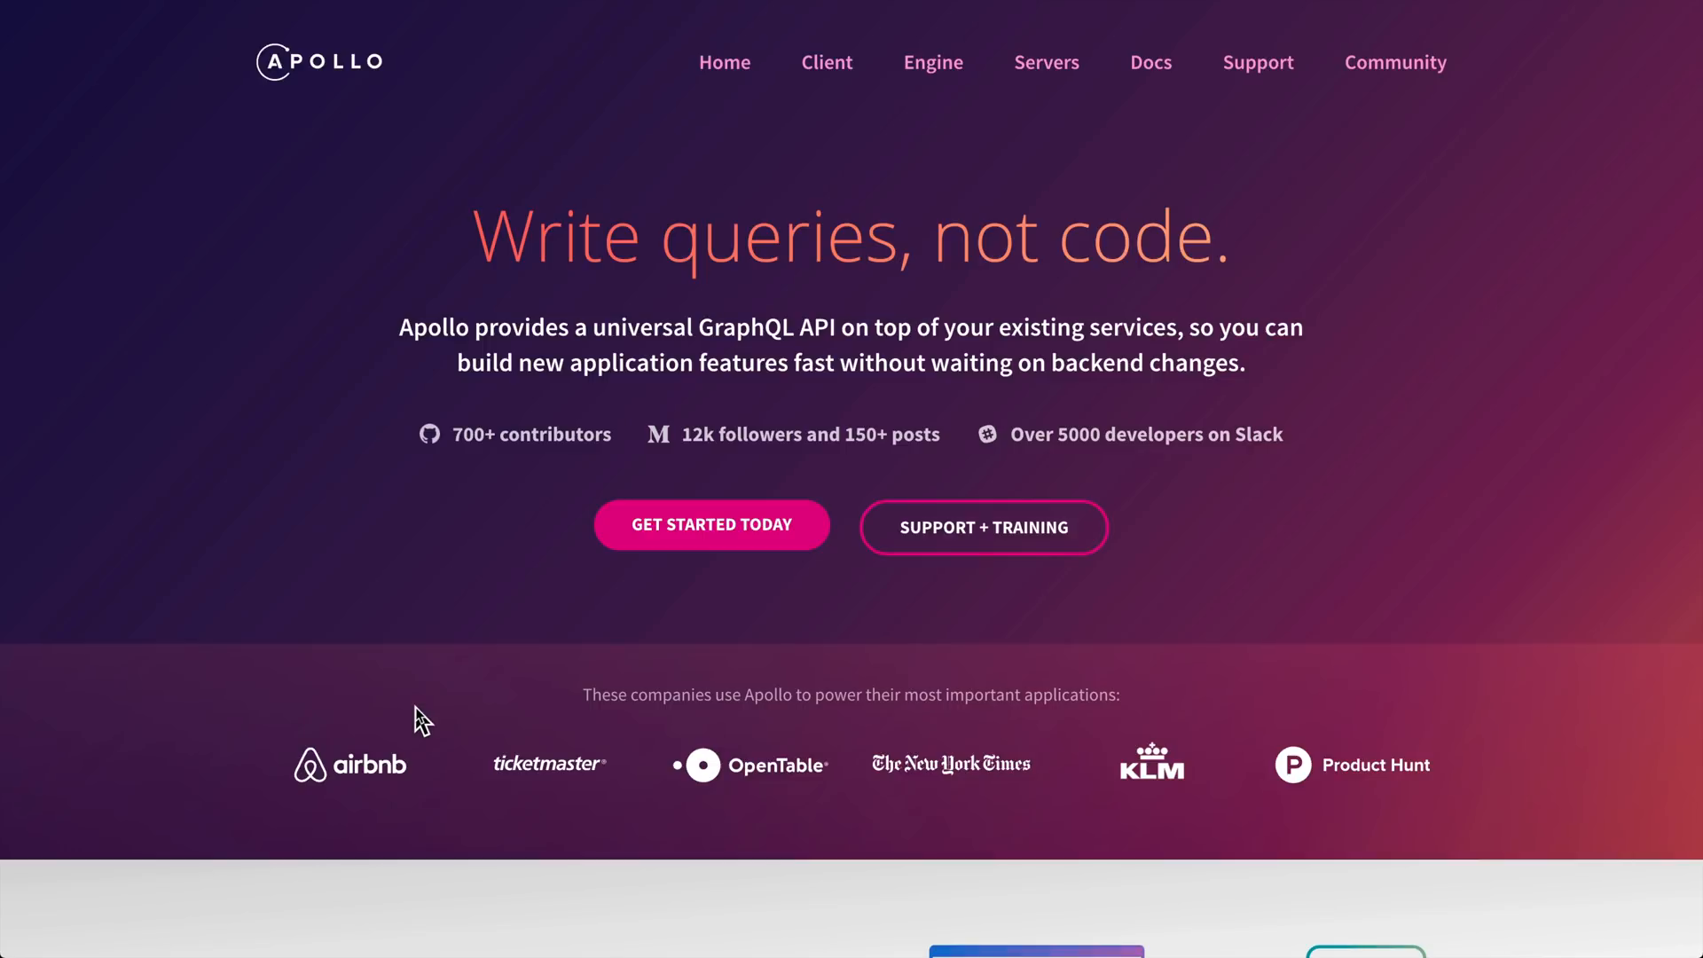
scroll("down", 3)
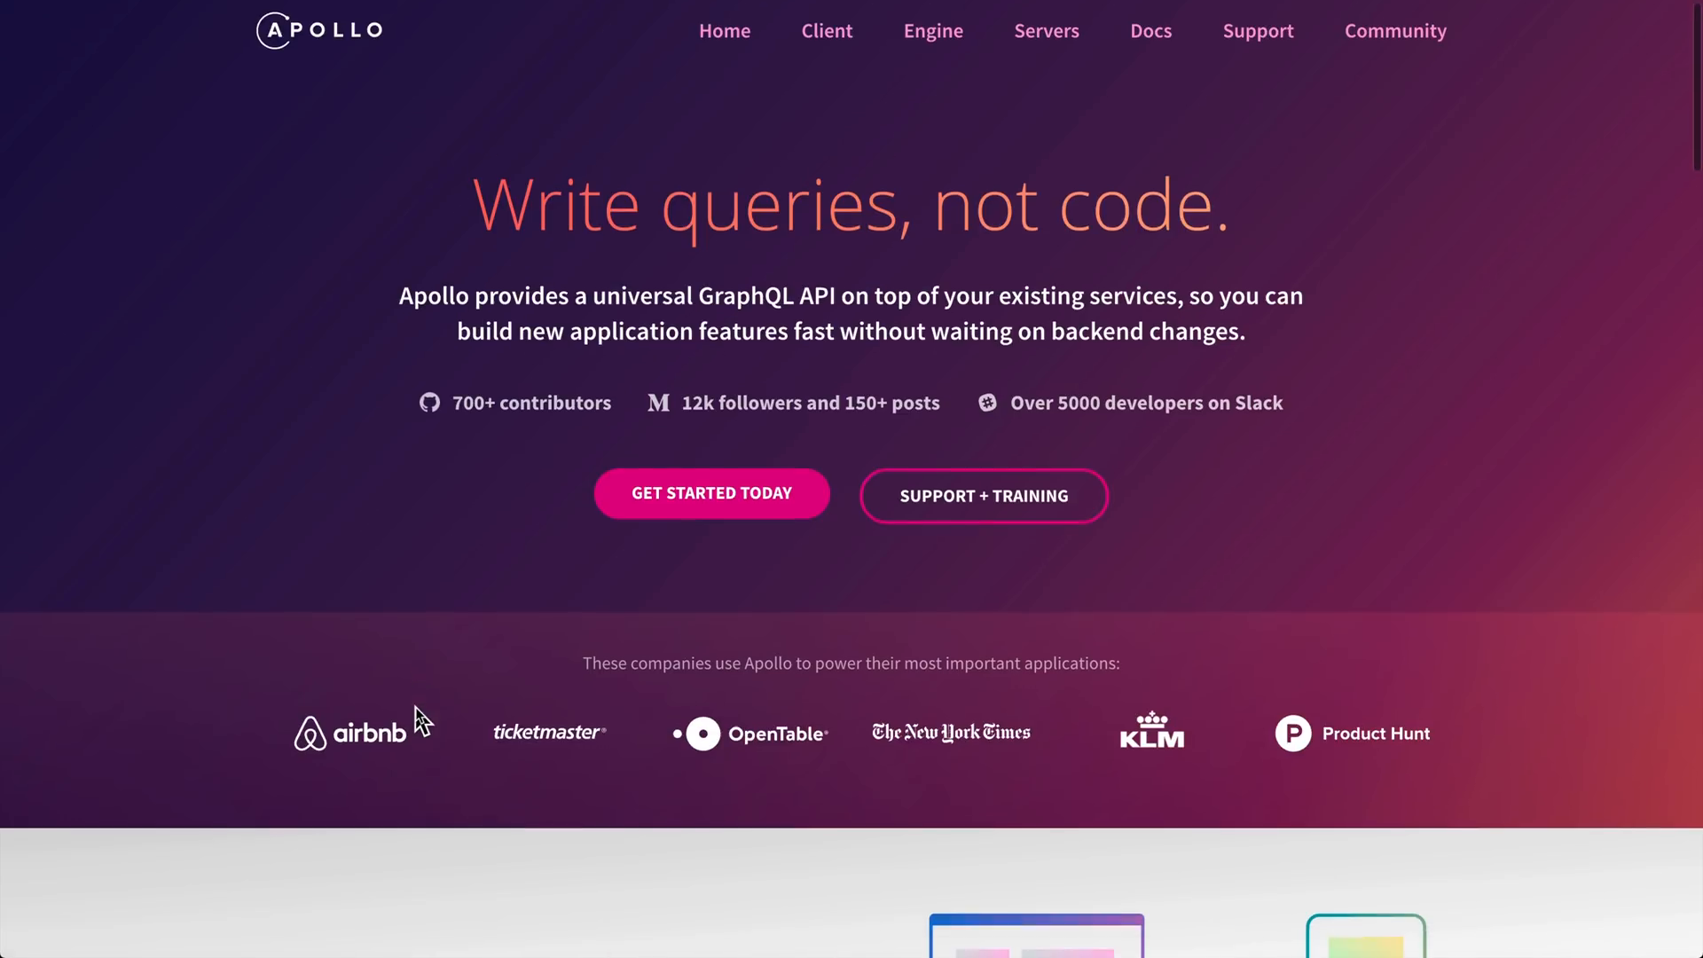
scroll("down", 3)
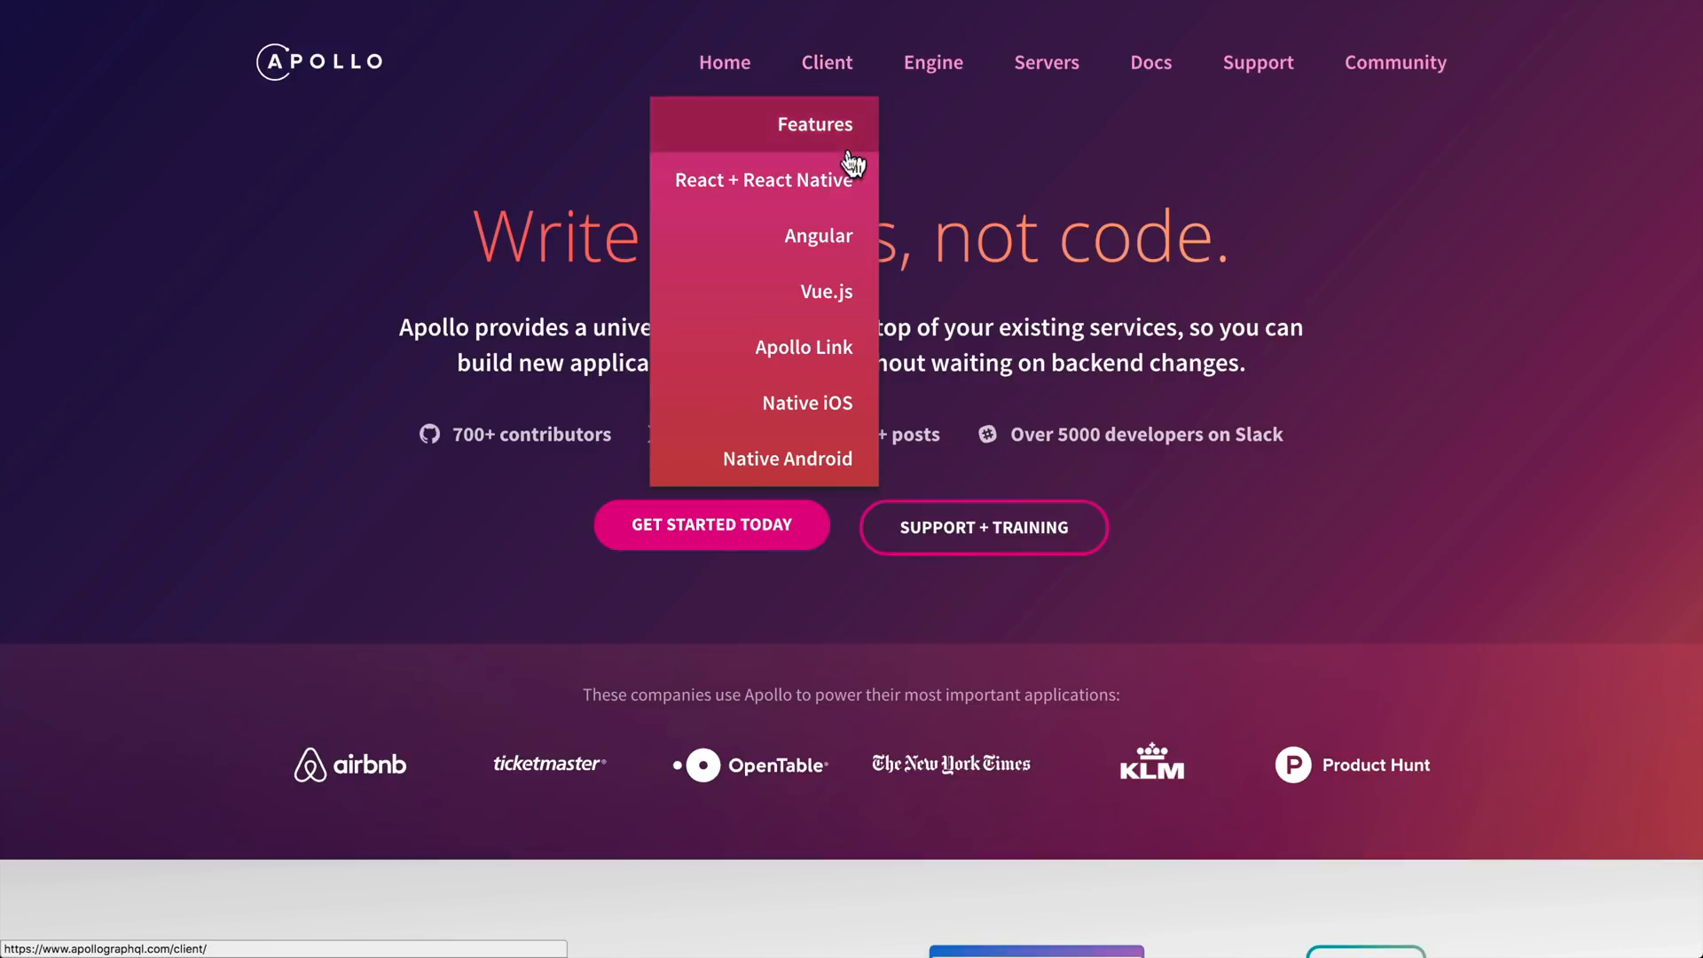
mouse_move(862, 334)
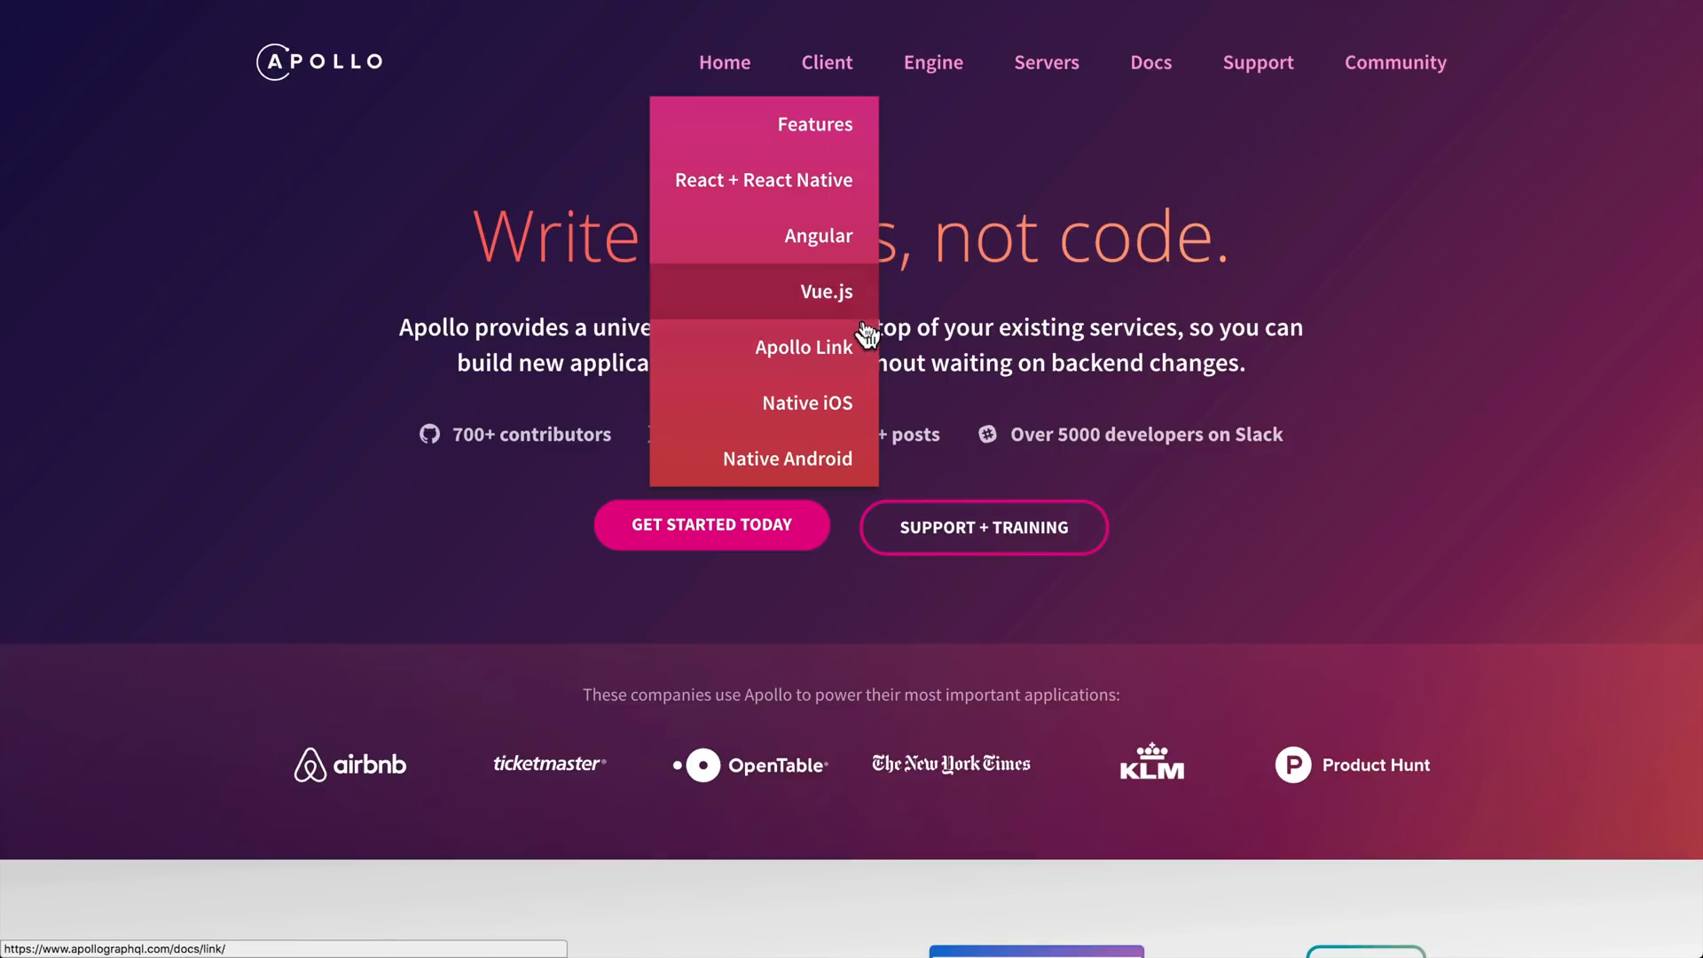
mouse_move(836, 361)
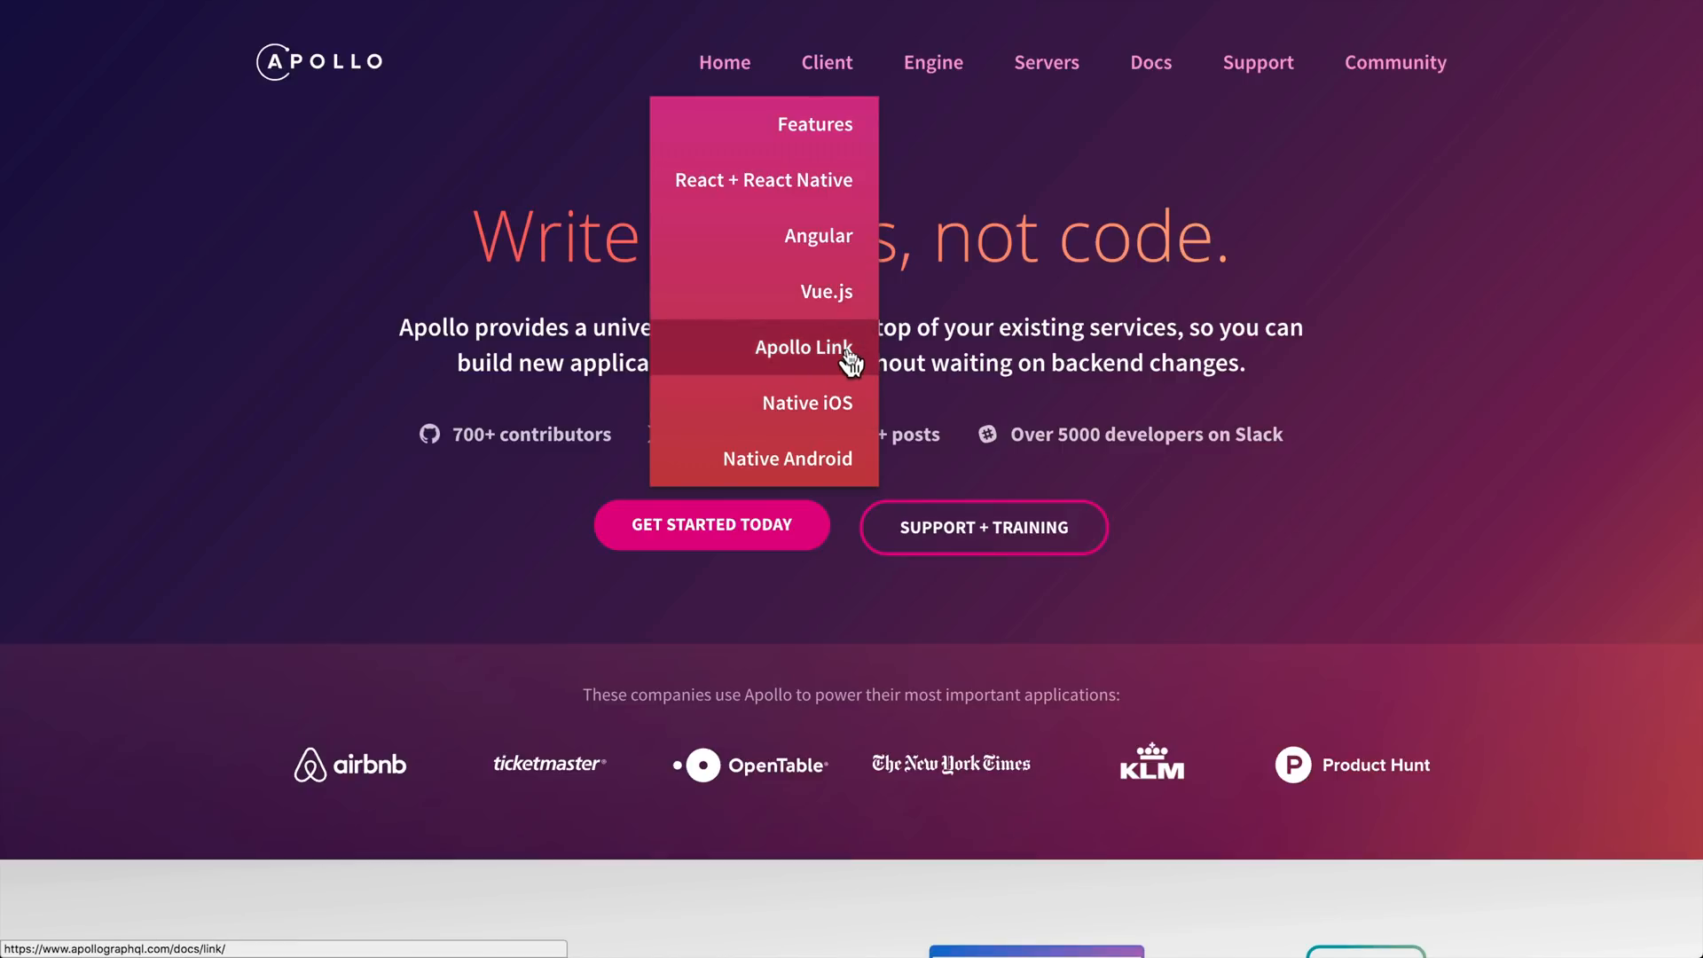
mouse_move(786, 458)
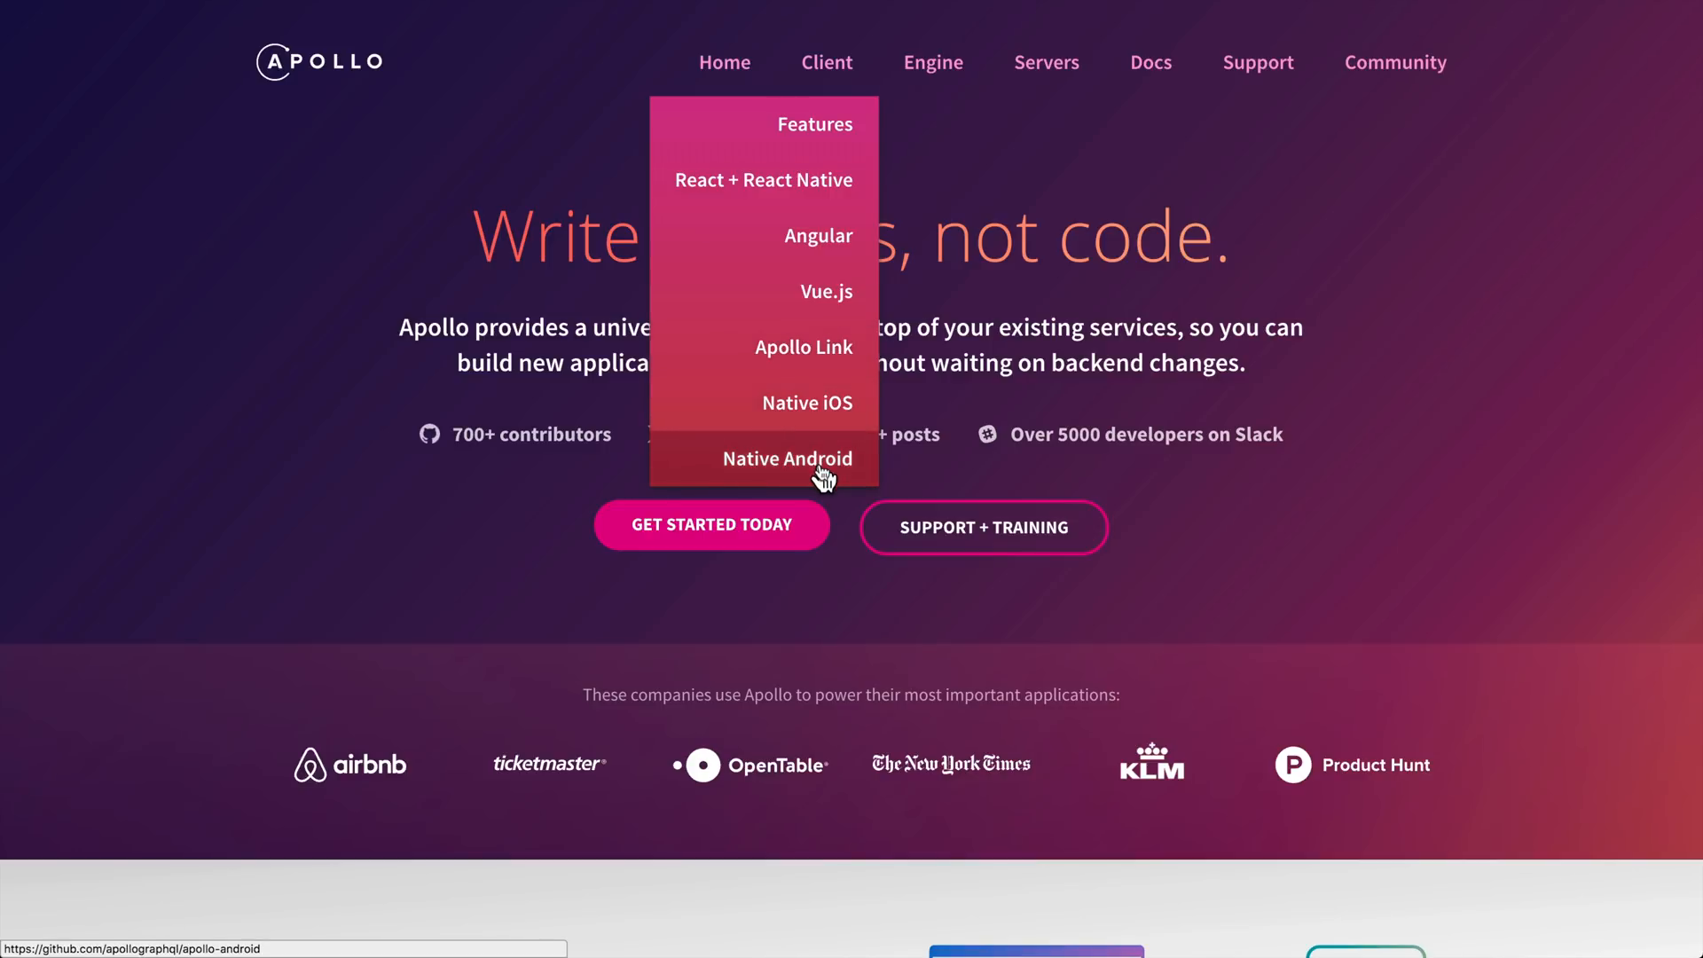
mouse_move(809, 236)
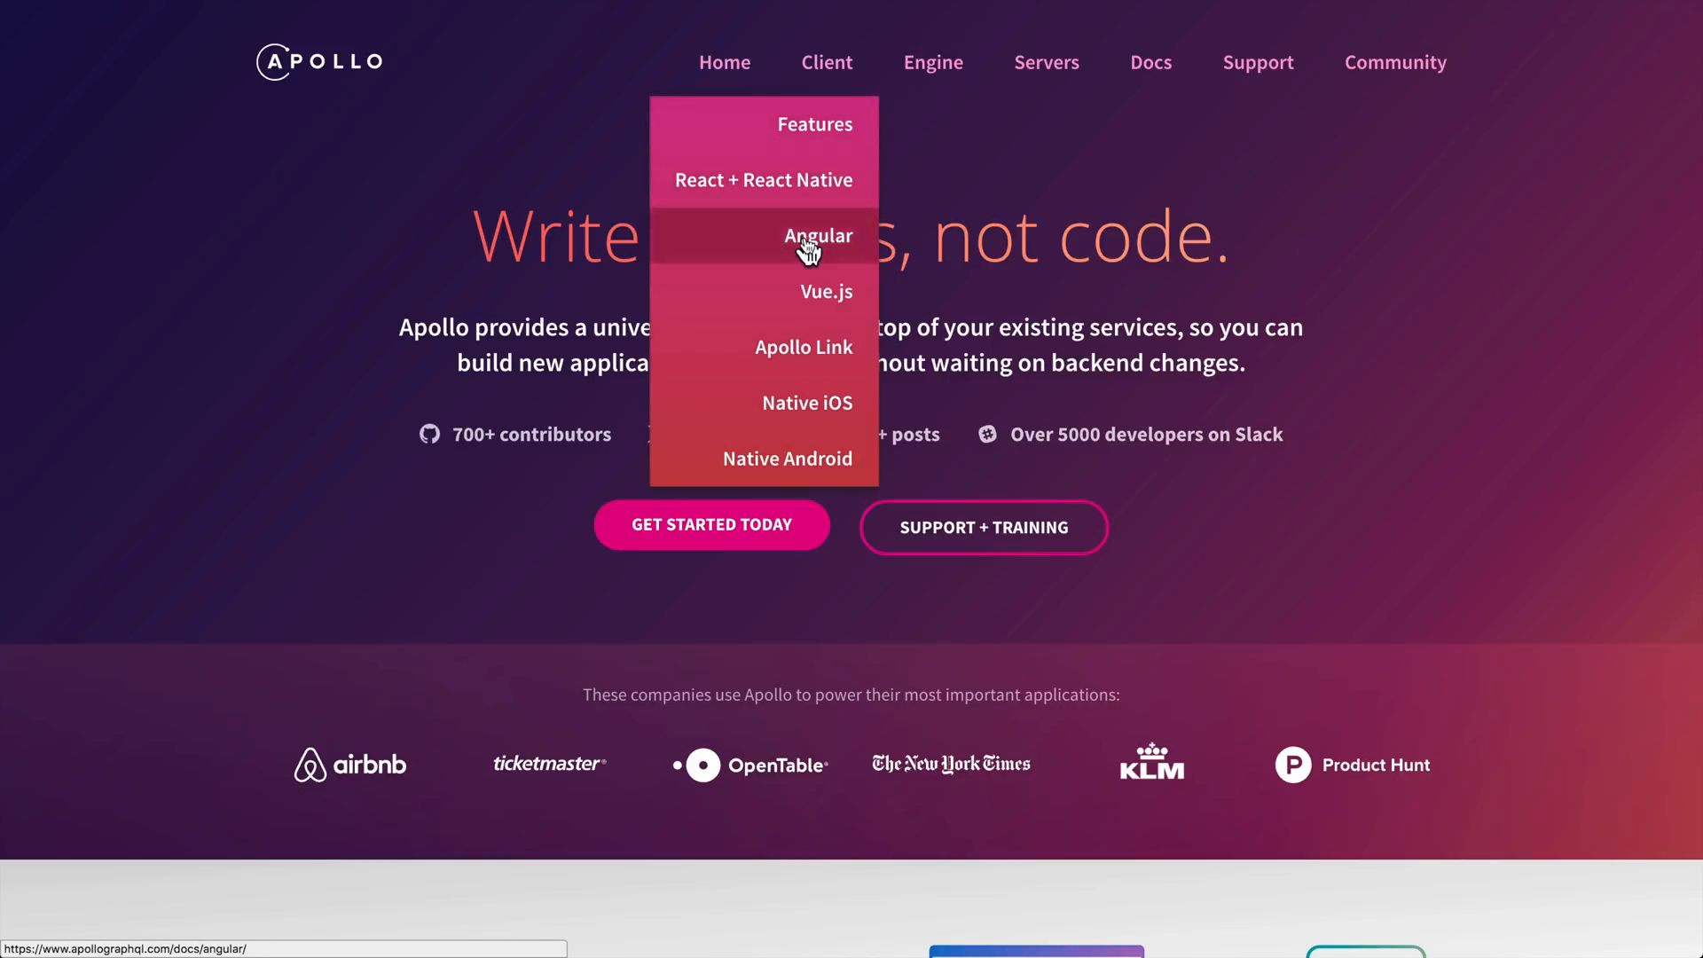
mouse_move(844, 247)
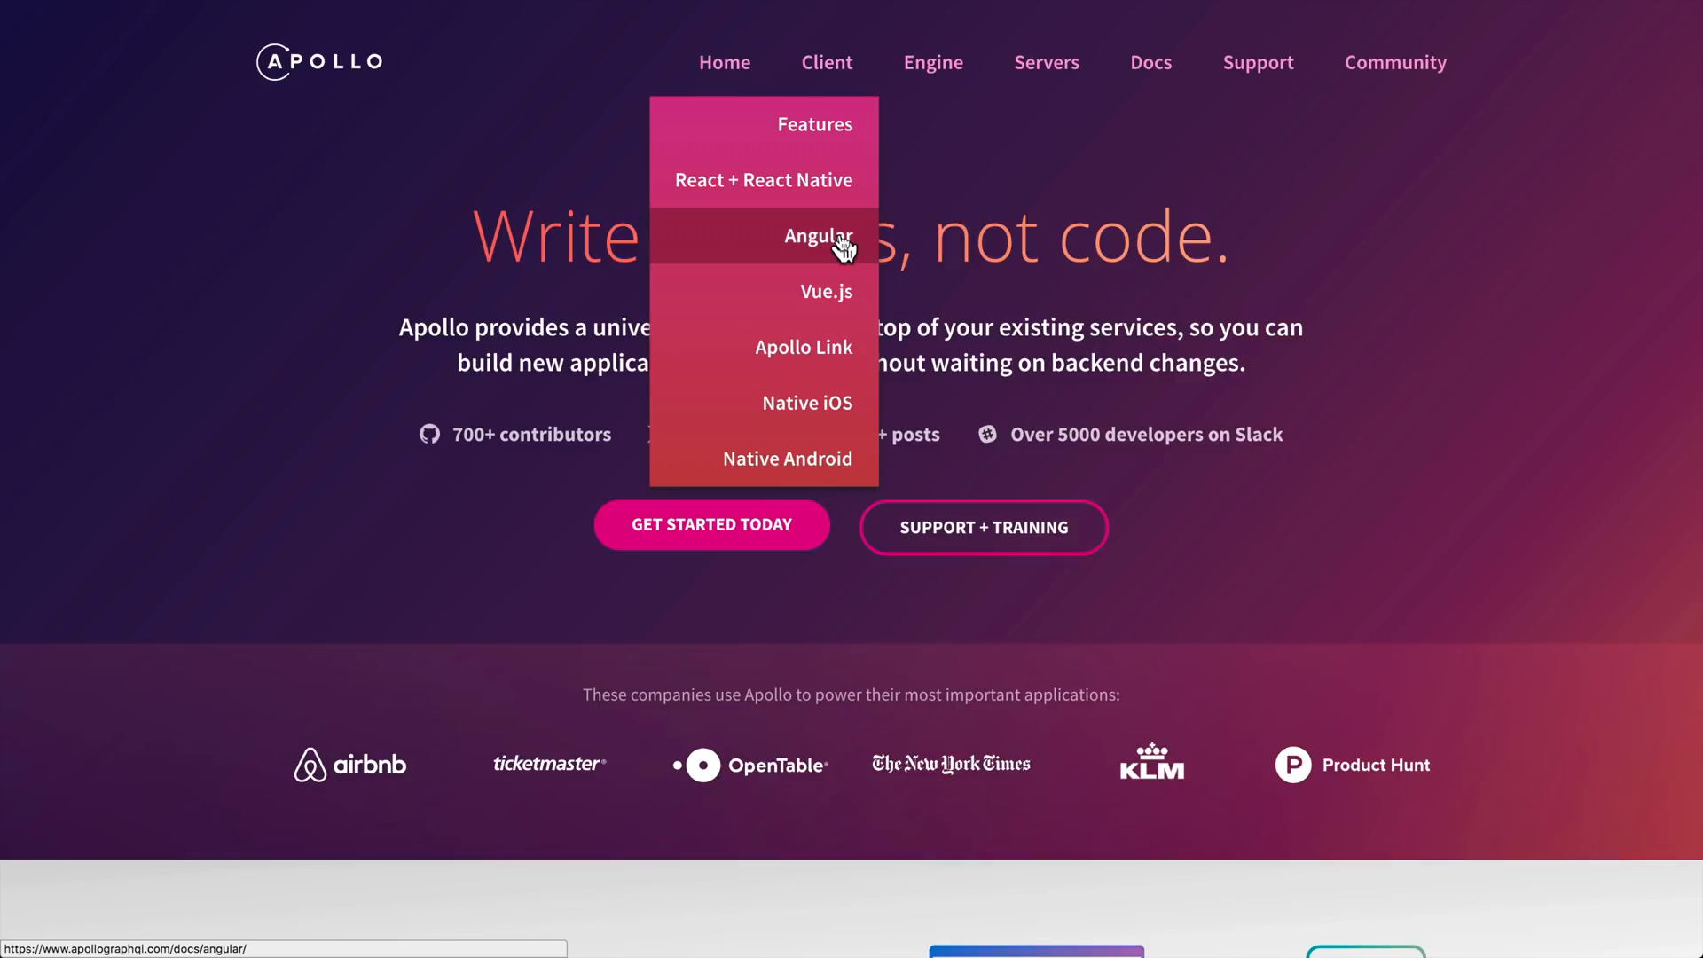
mouse_move(790, 341)
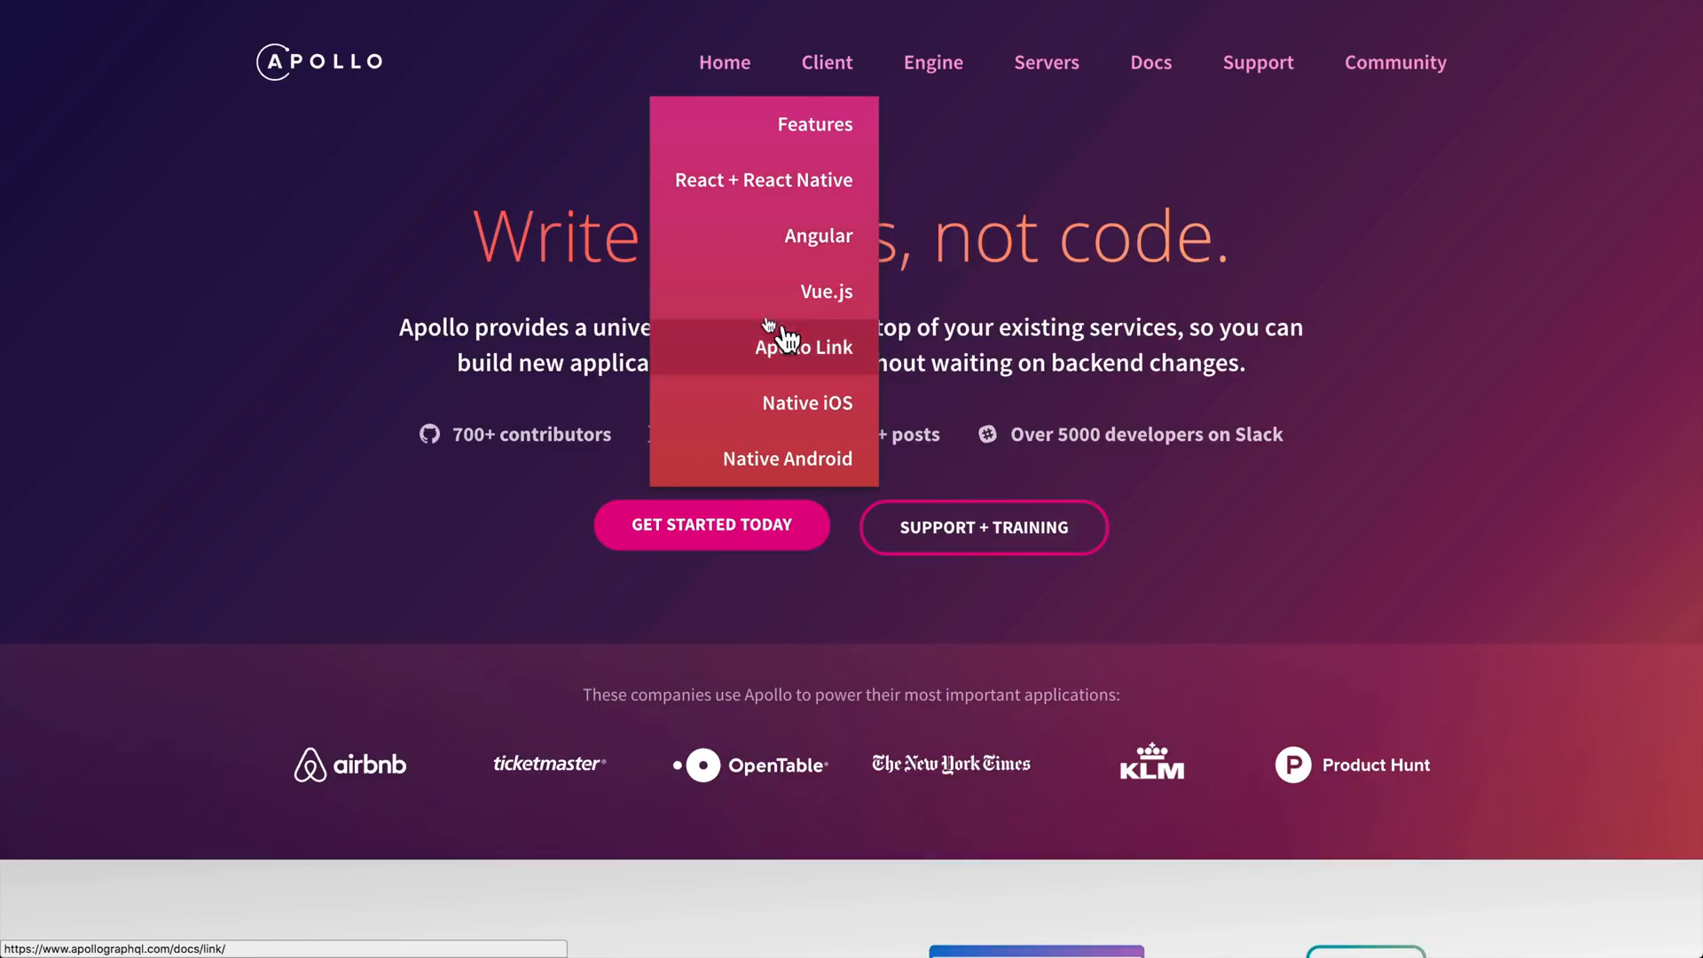
mouse_move(761, 365)
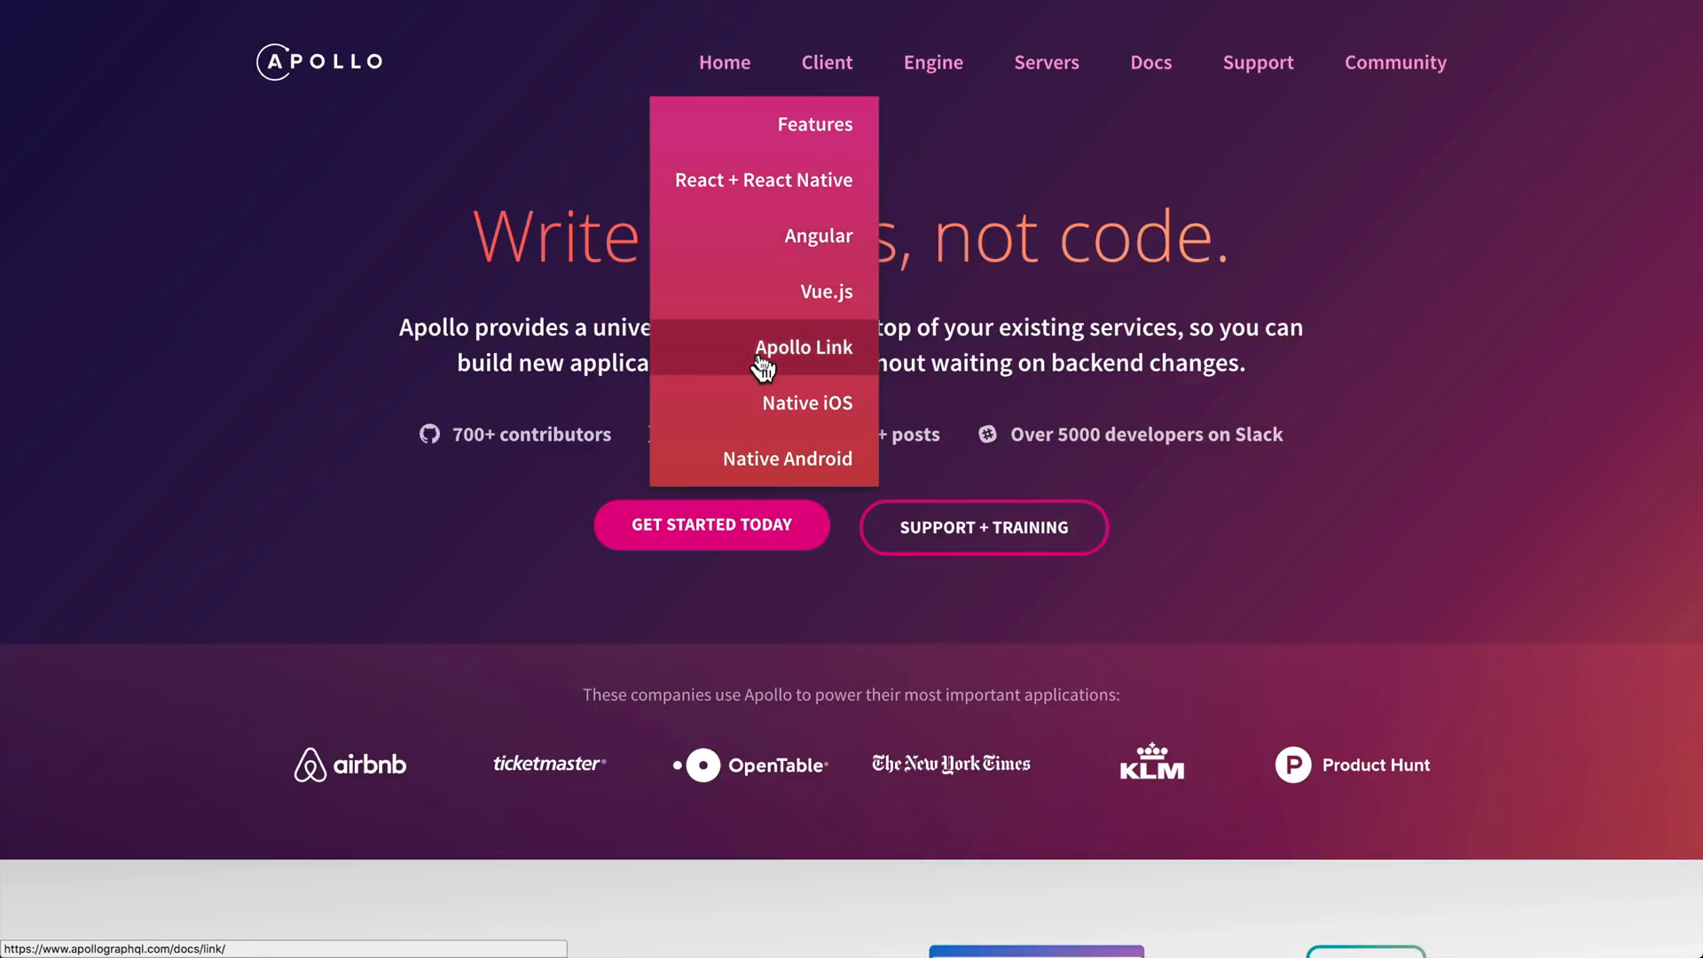
mouse_move(810, 181)
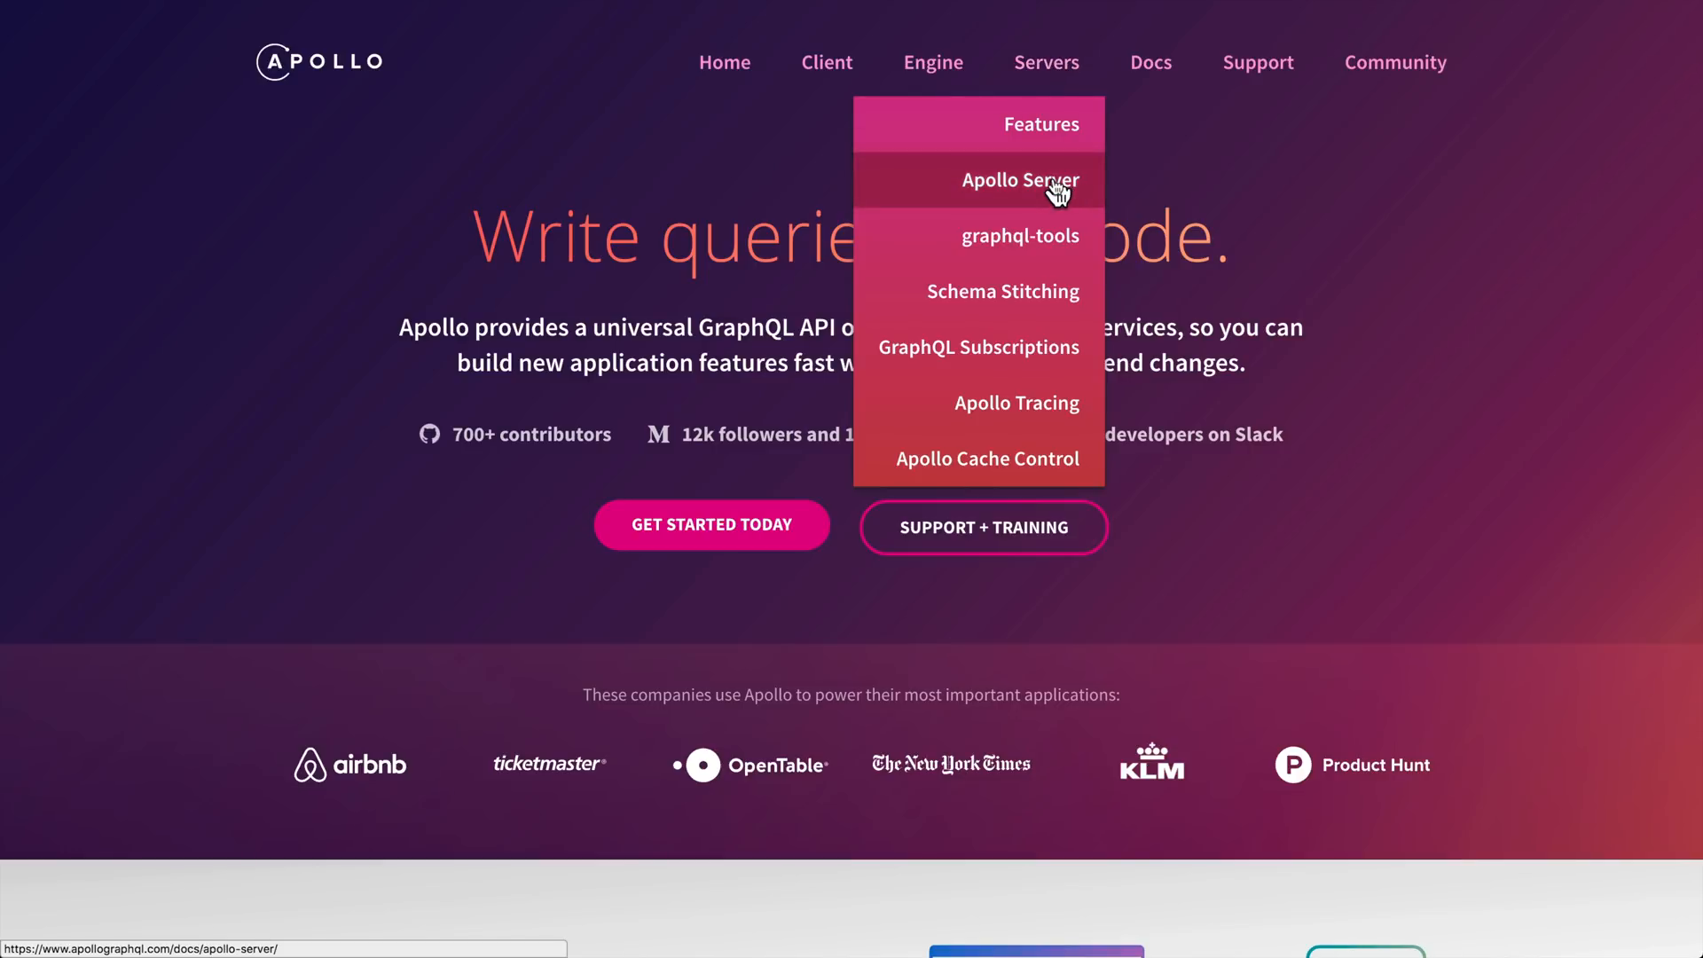
left_click(1019, 179)
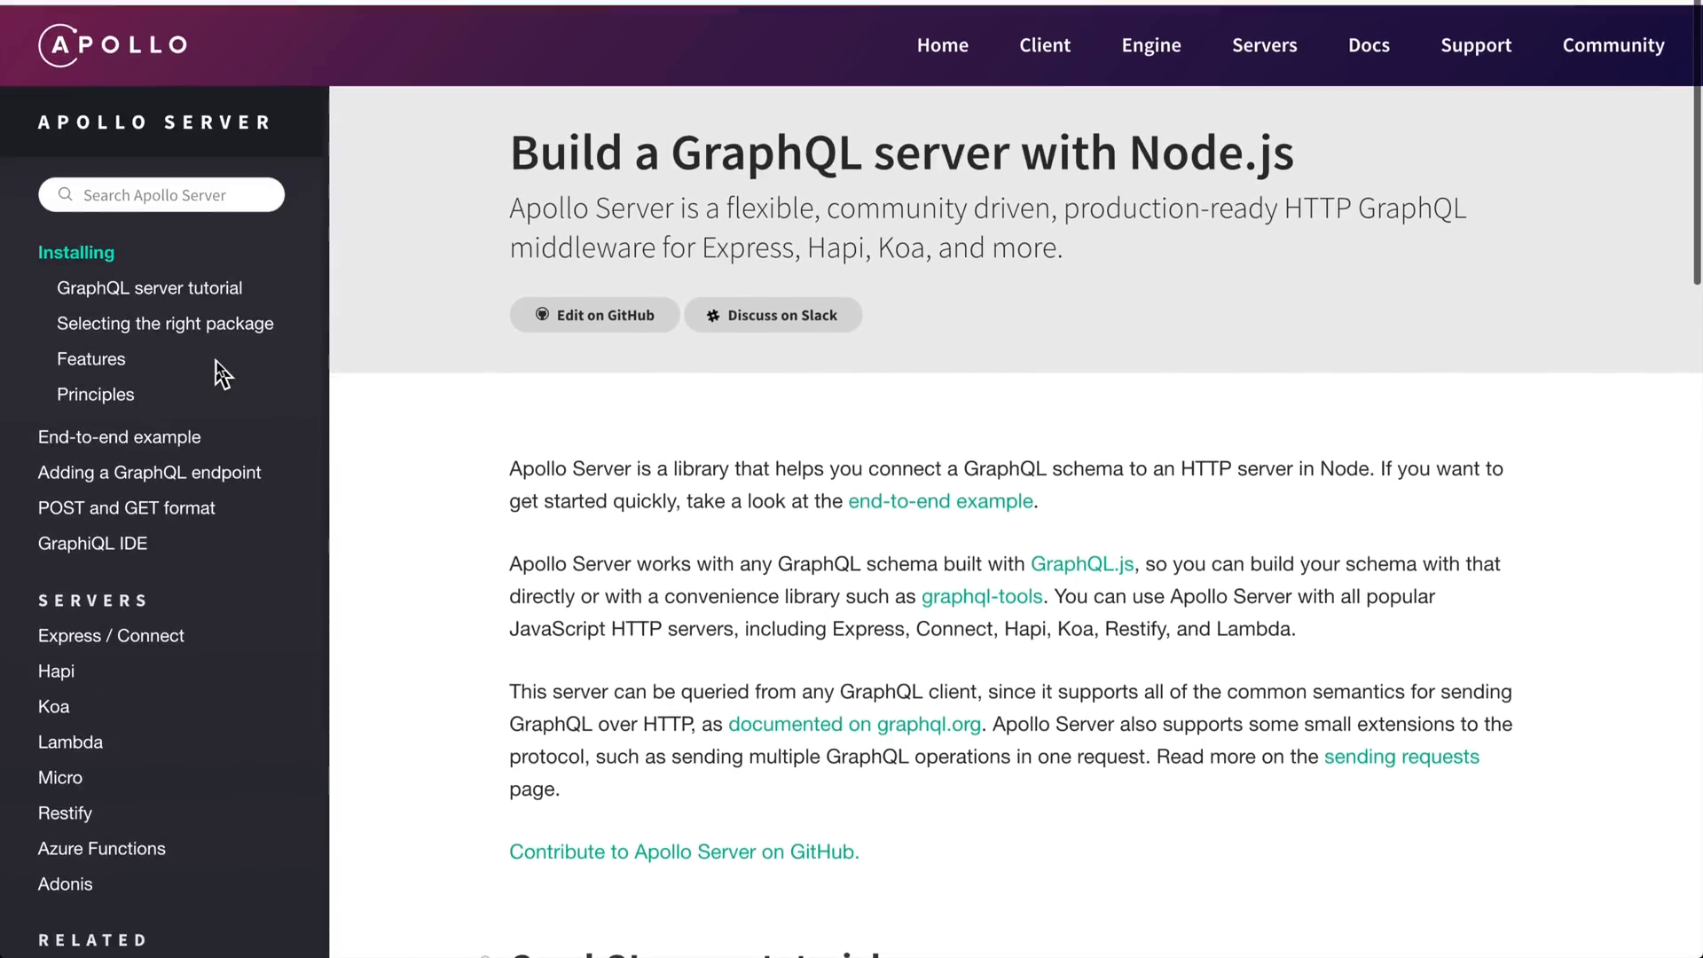
scroll("down", 3)
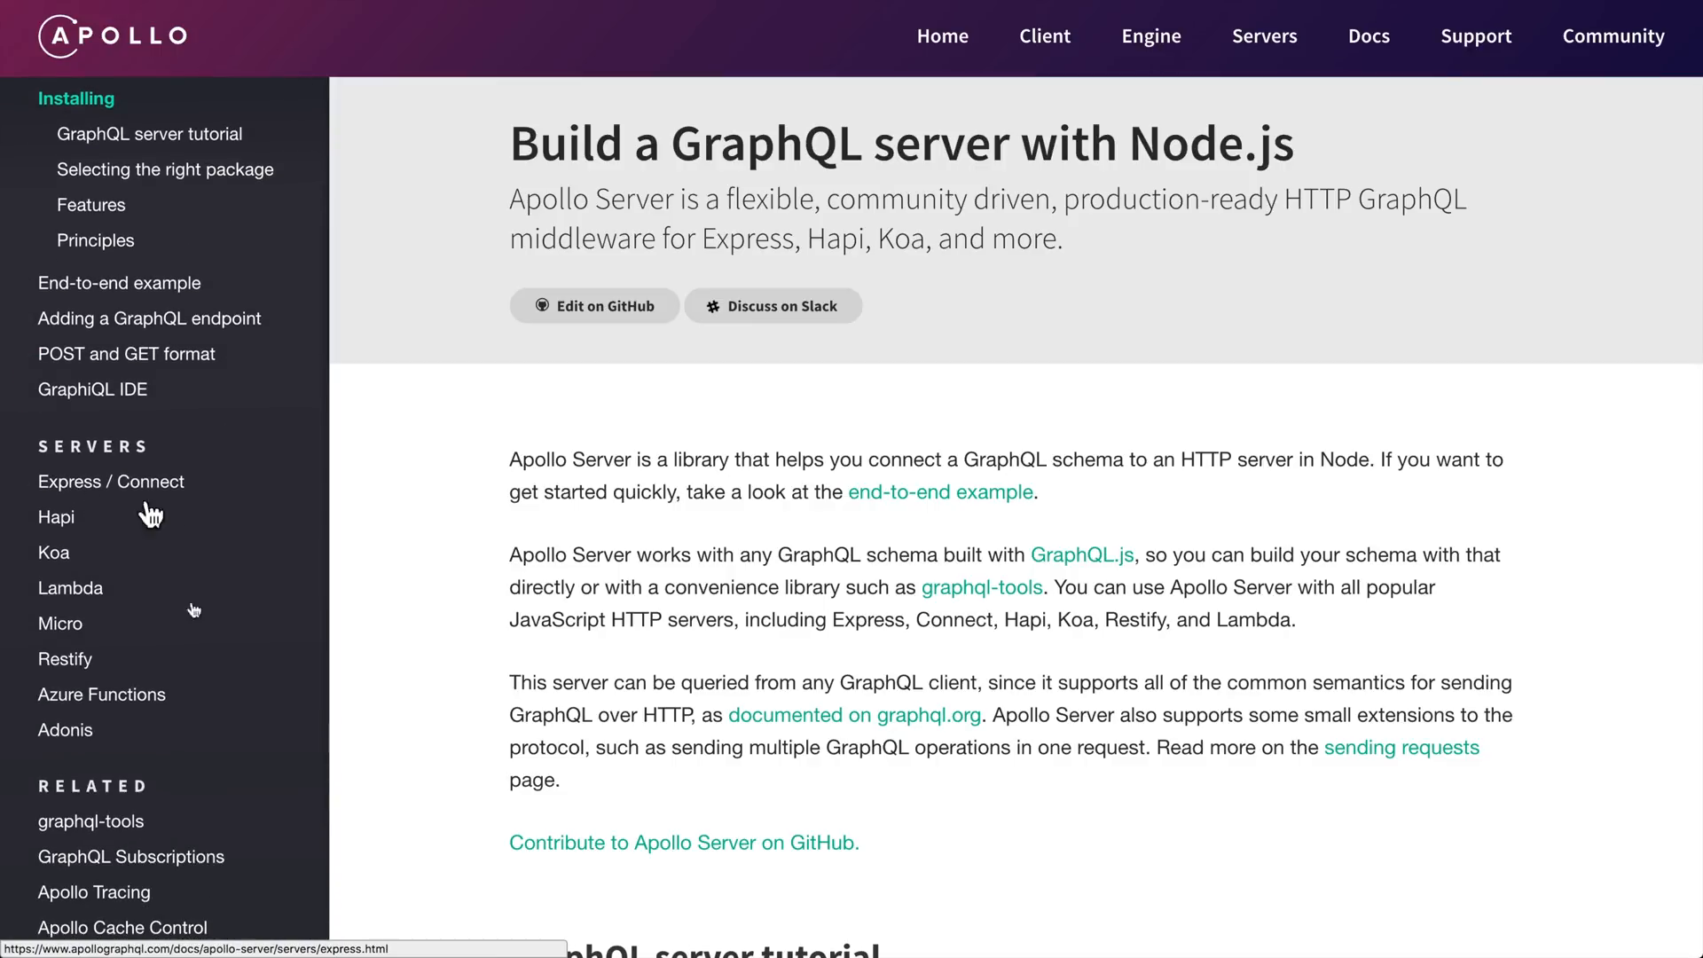
mouse_move(104, 495)
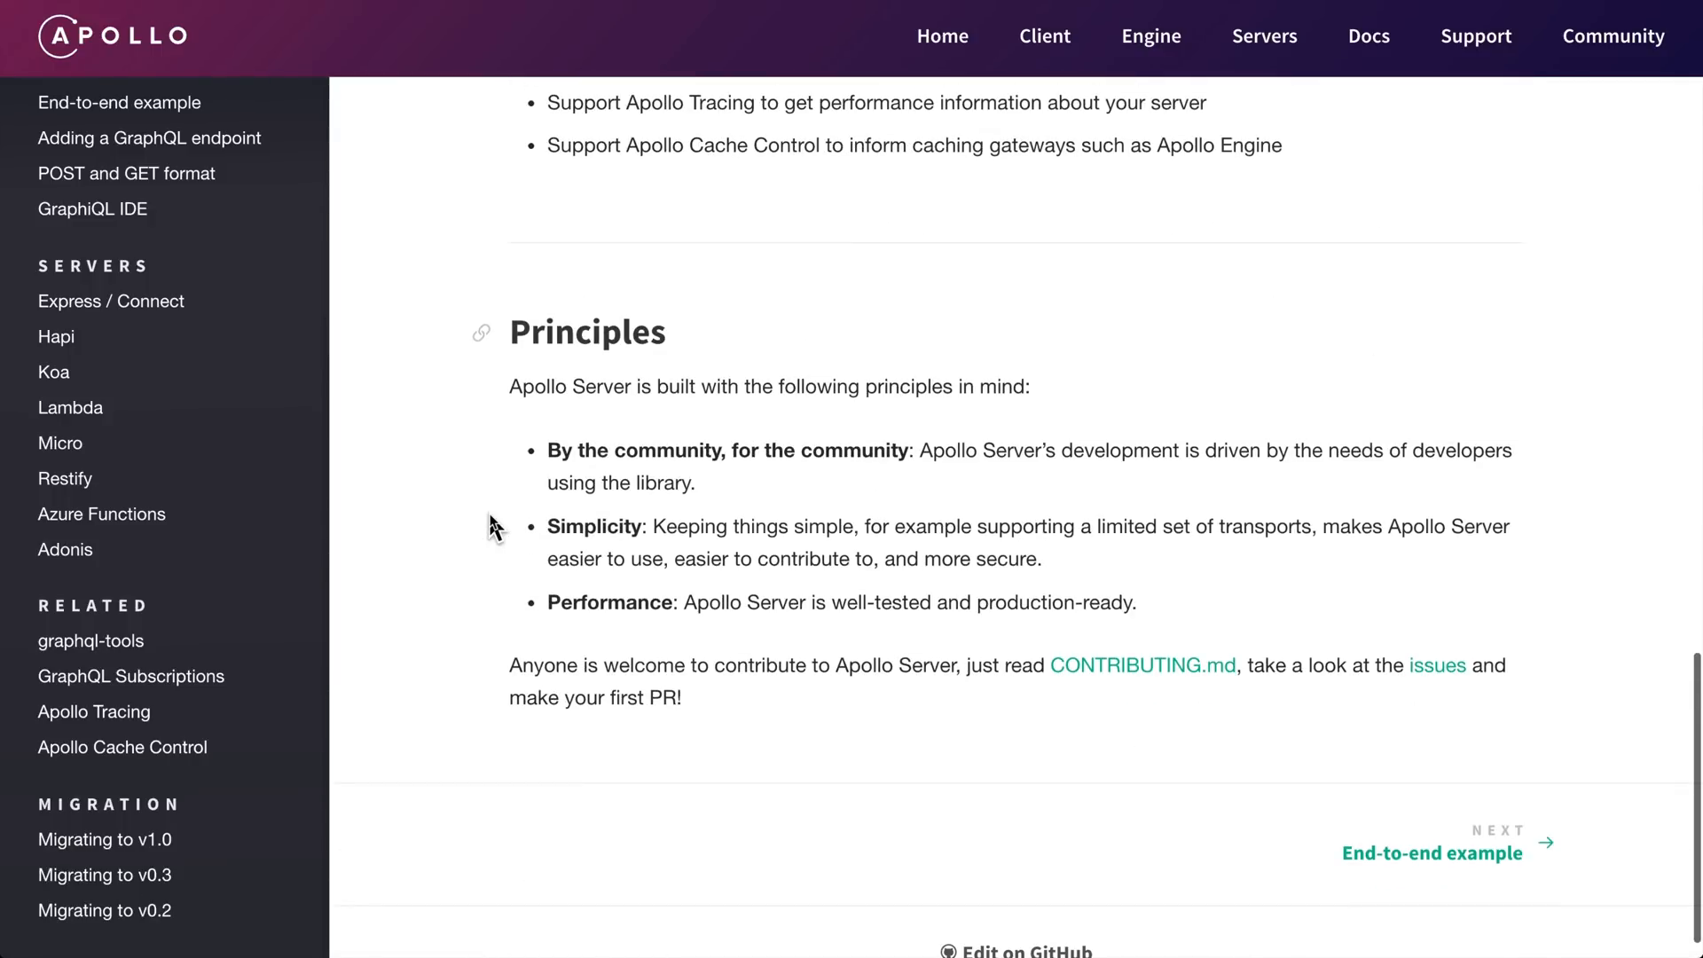
scroll("down", 3)
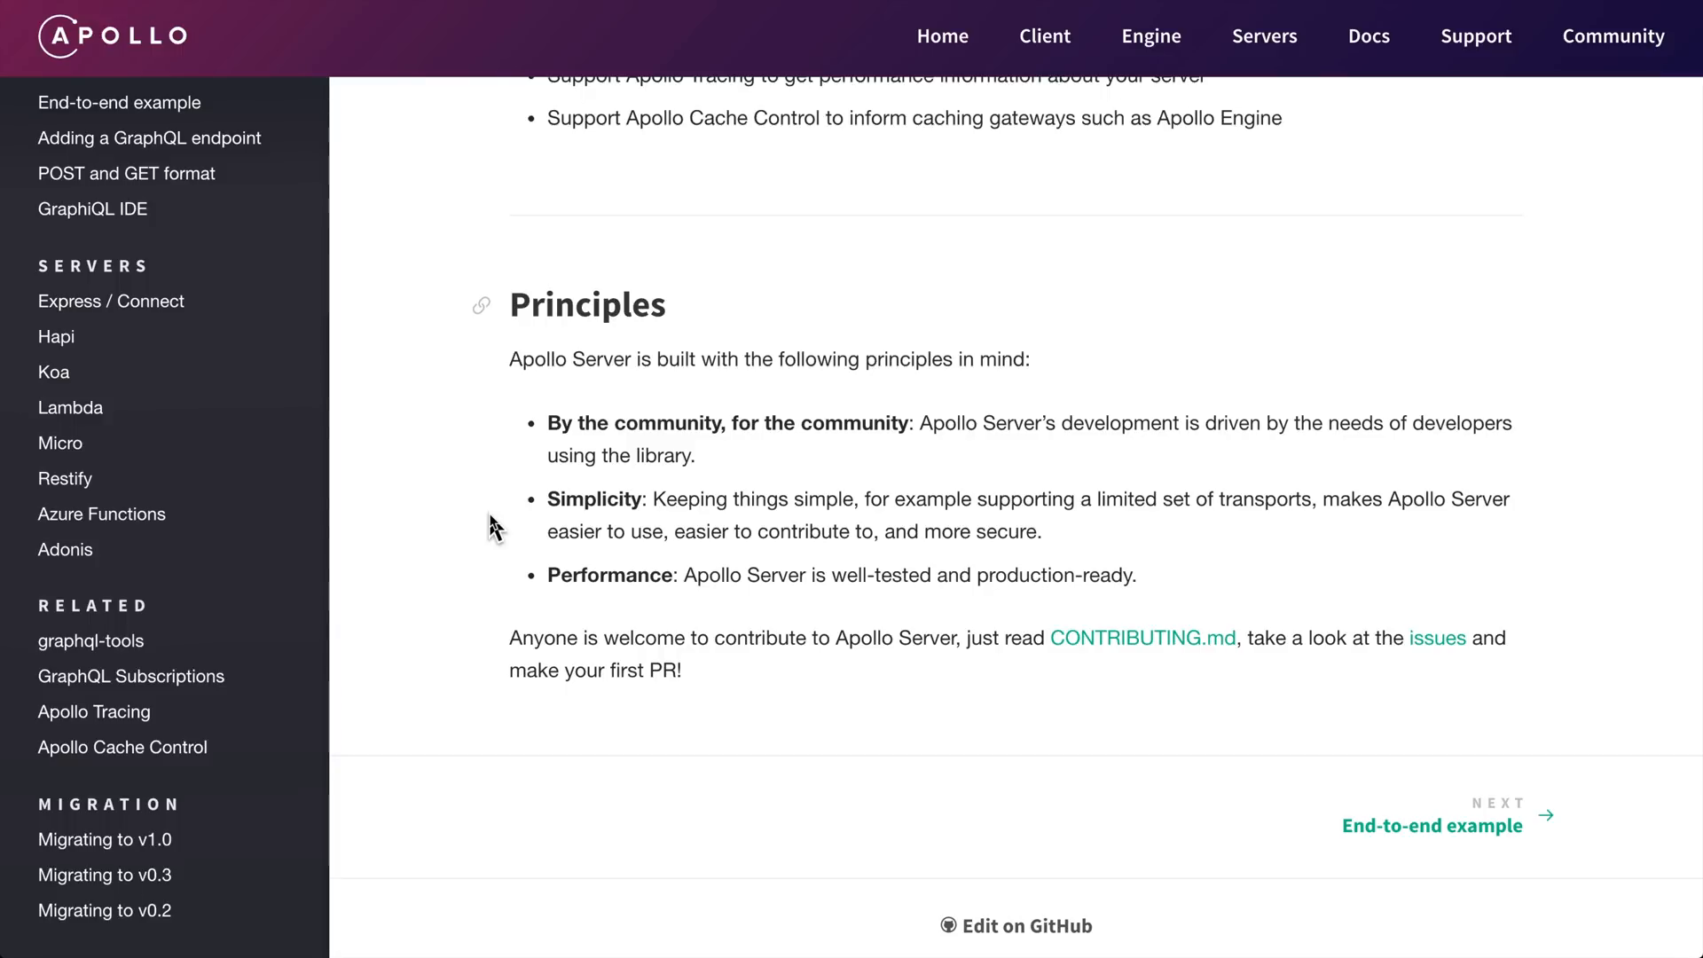
mouse_move(990, 834)
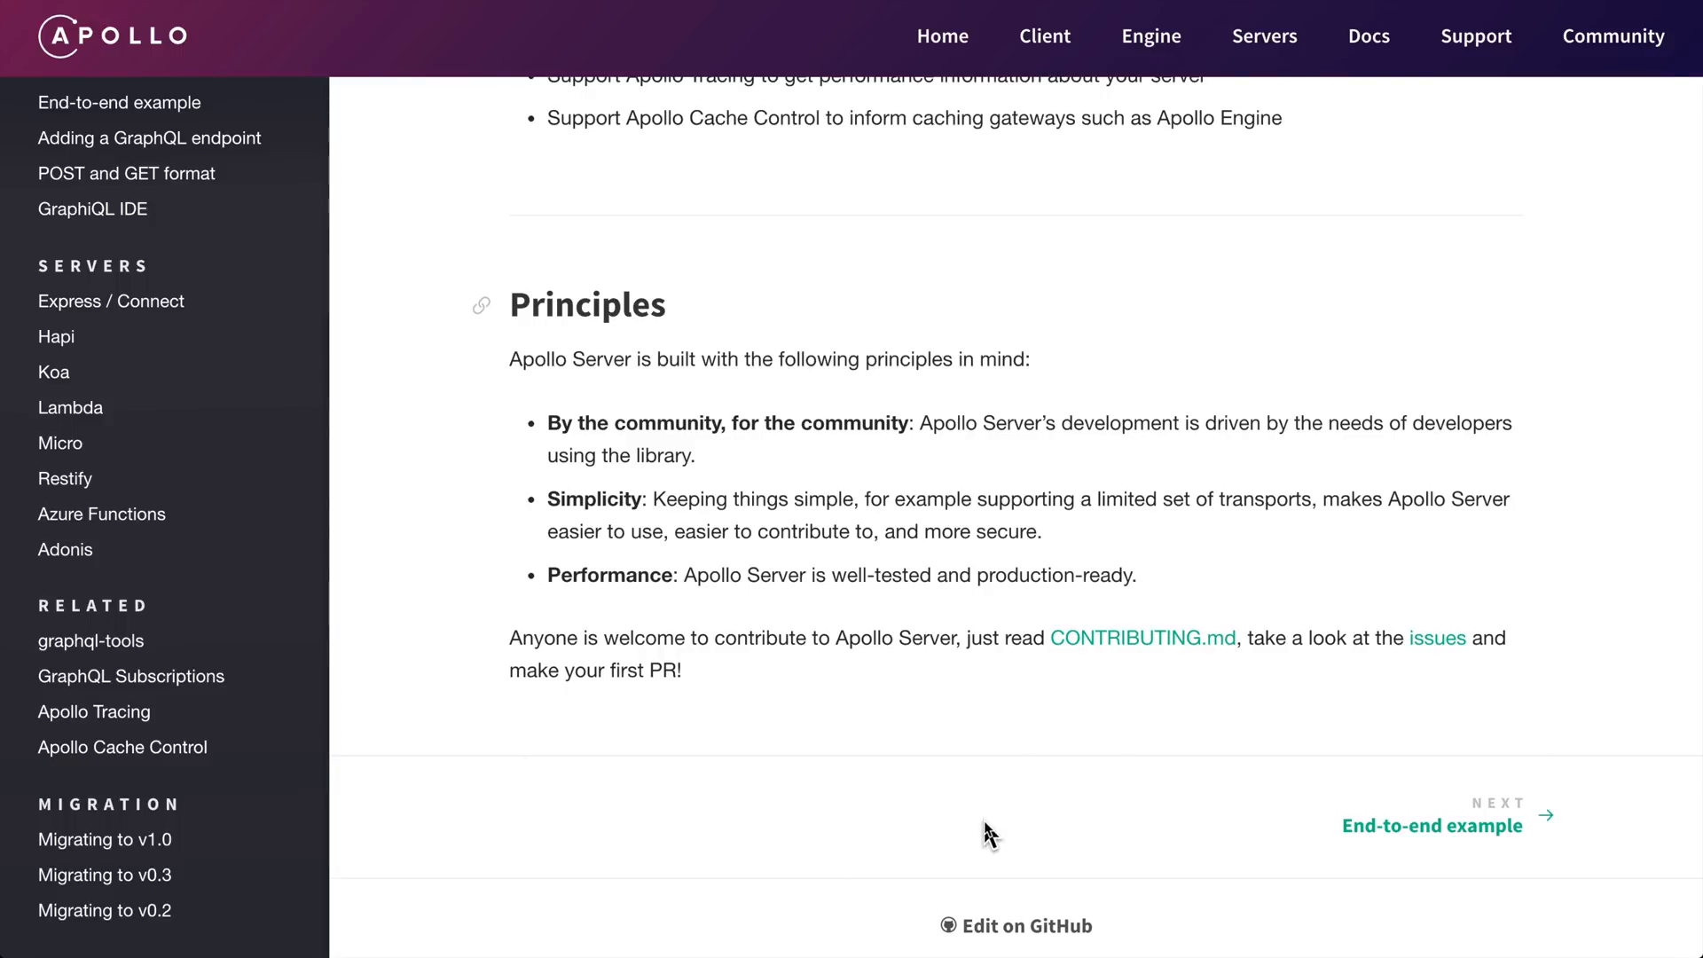
mouse_move(939, 243)
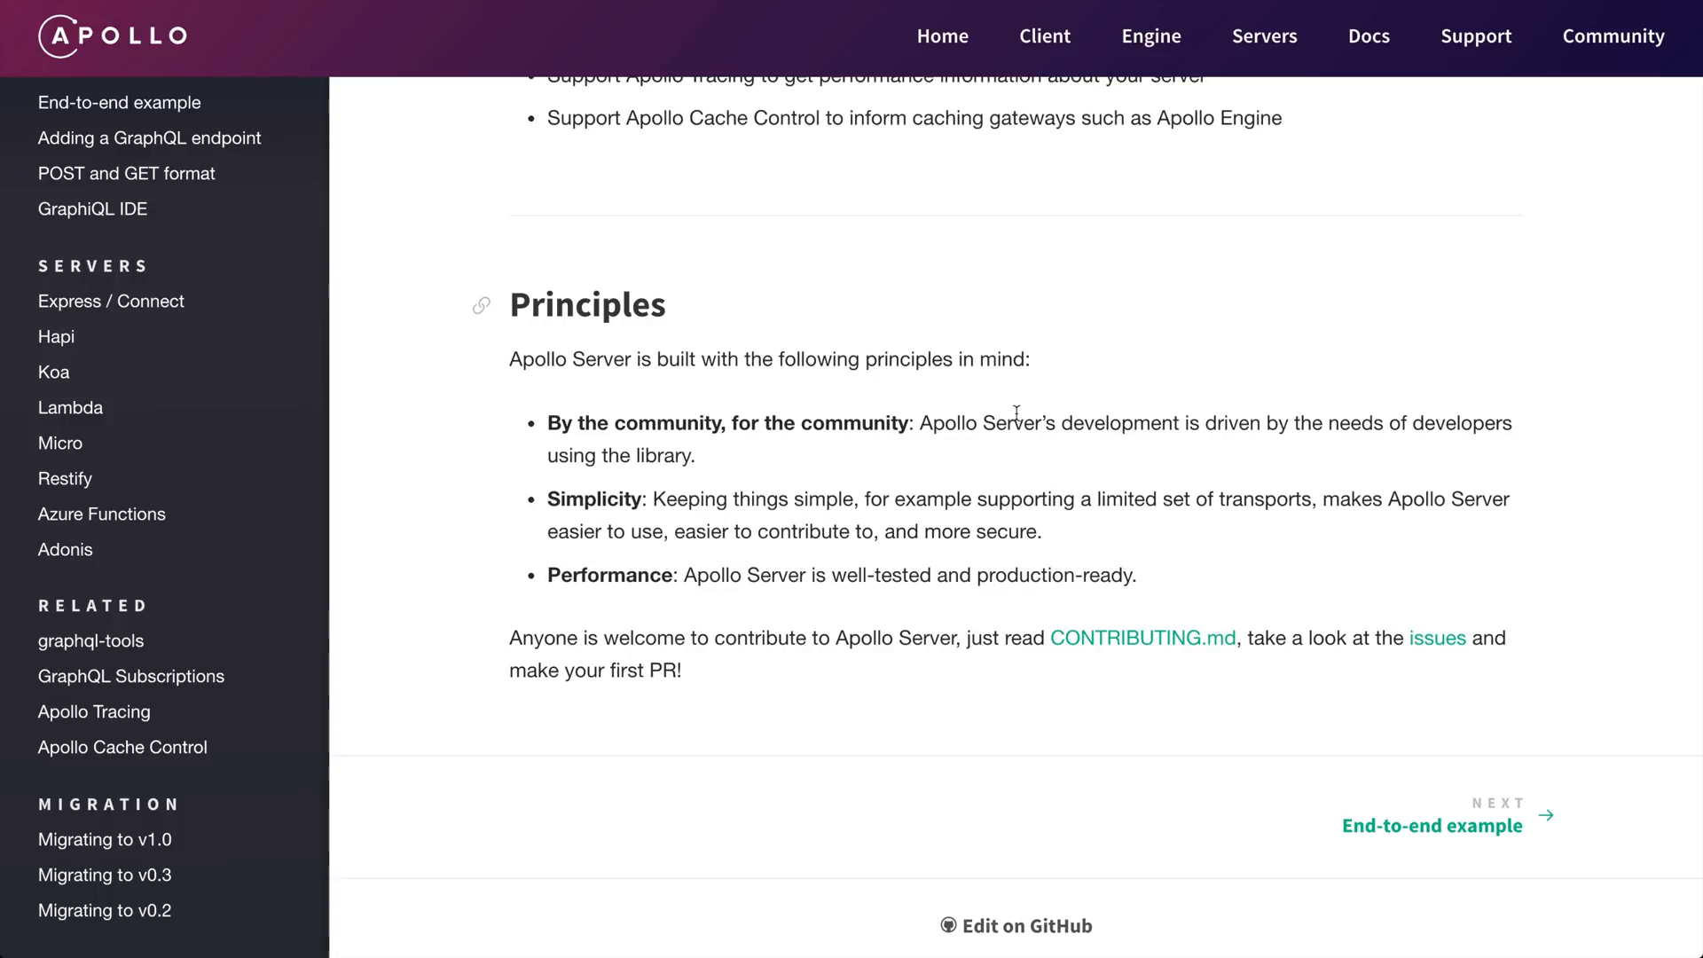
scroll("down", 3)
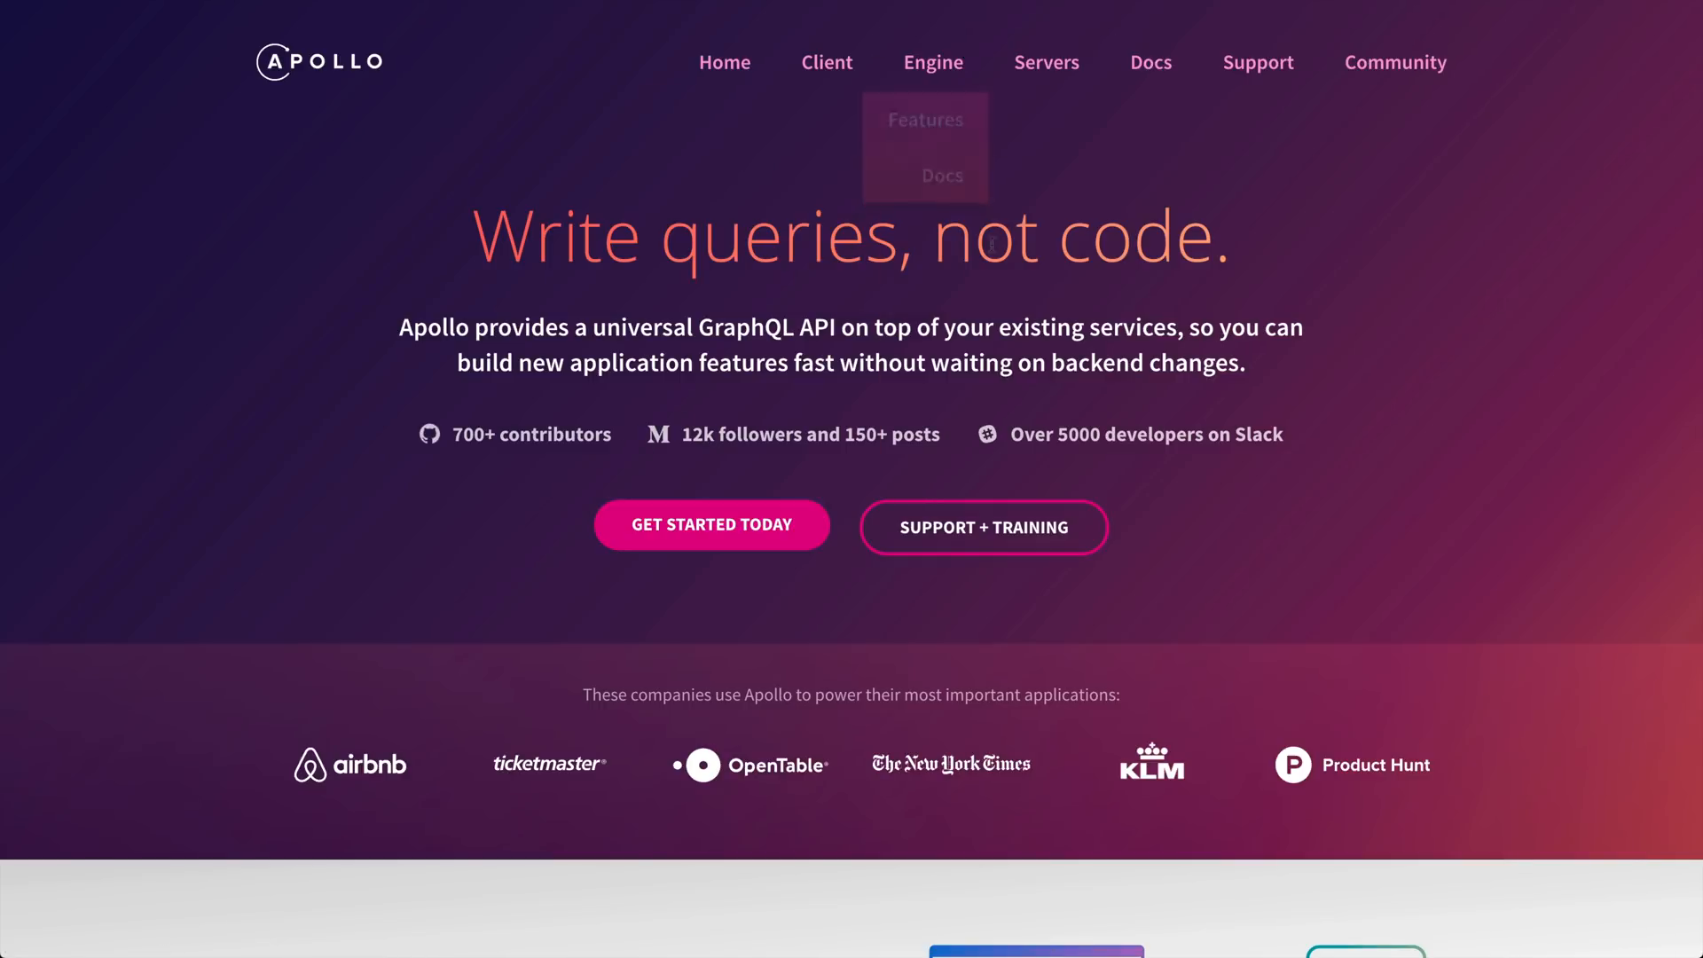
Scroll the homepage to the How it works cards for Apollo Client, Apollo Engine and GraphQL servers
scroll("down", 3)
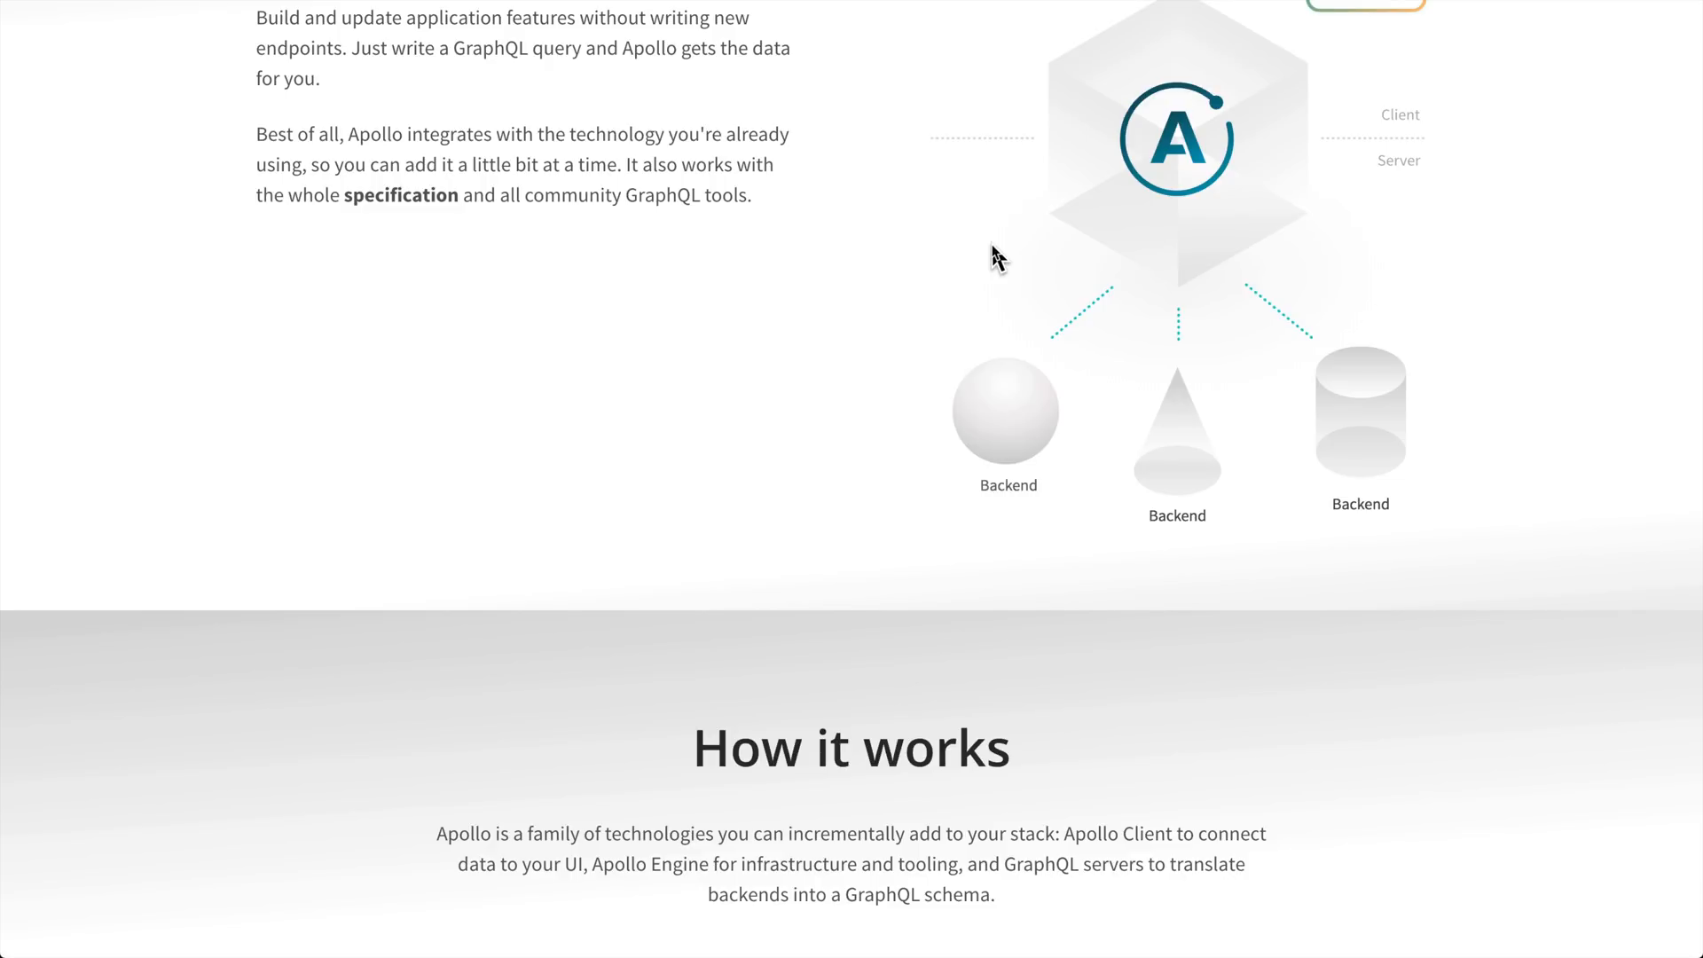
scroll("down", 3)
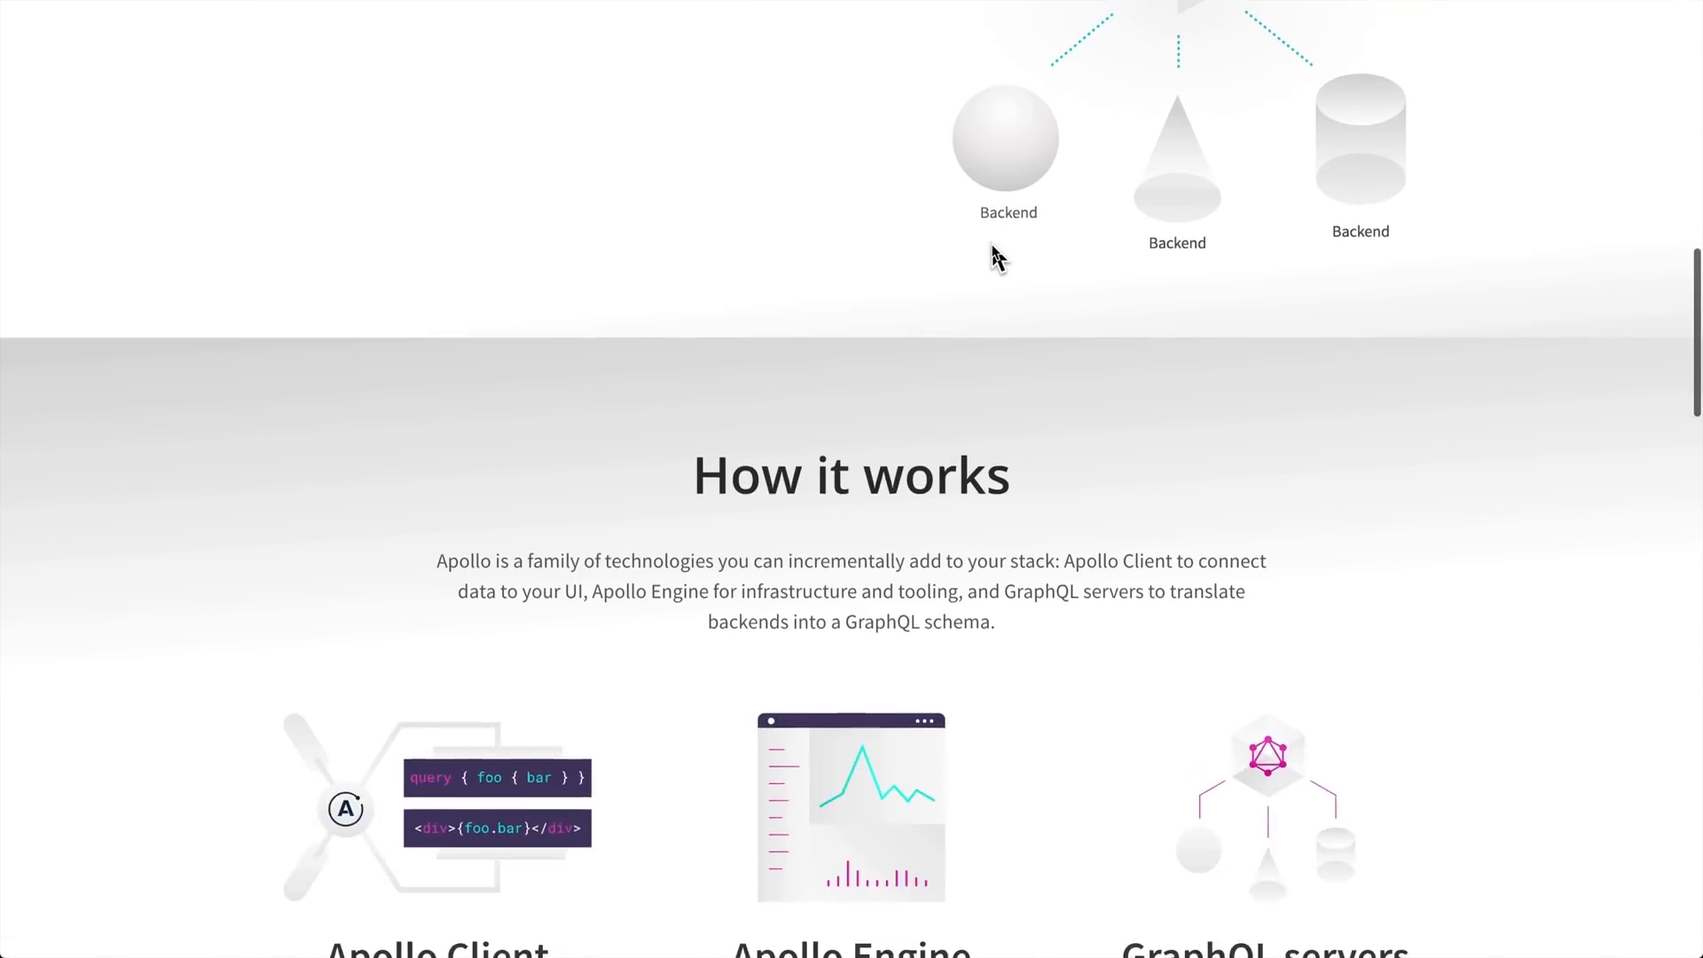
scroll("down", 3)
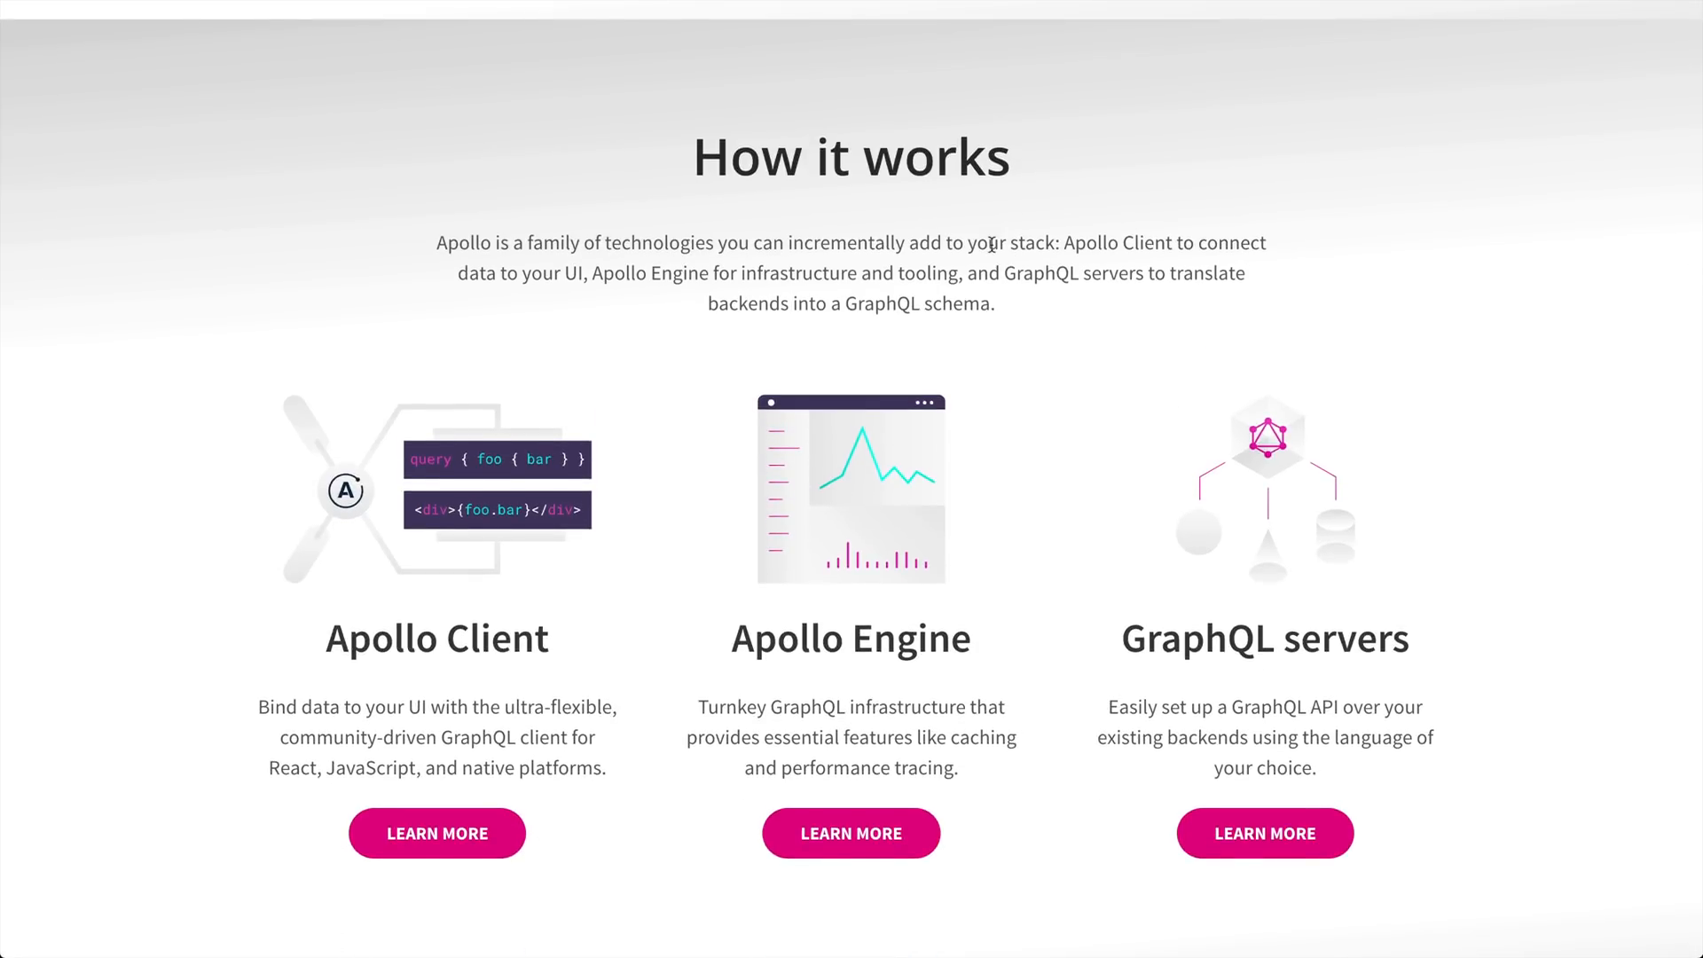
scroll("down", 3)
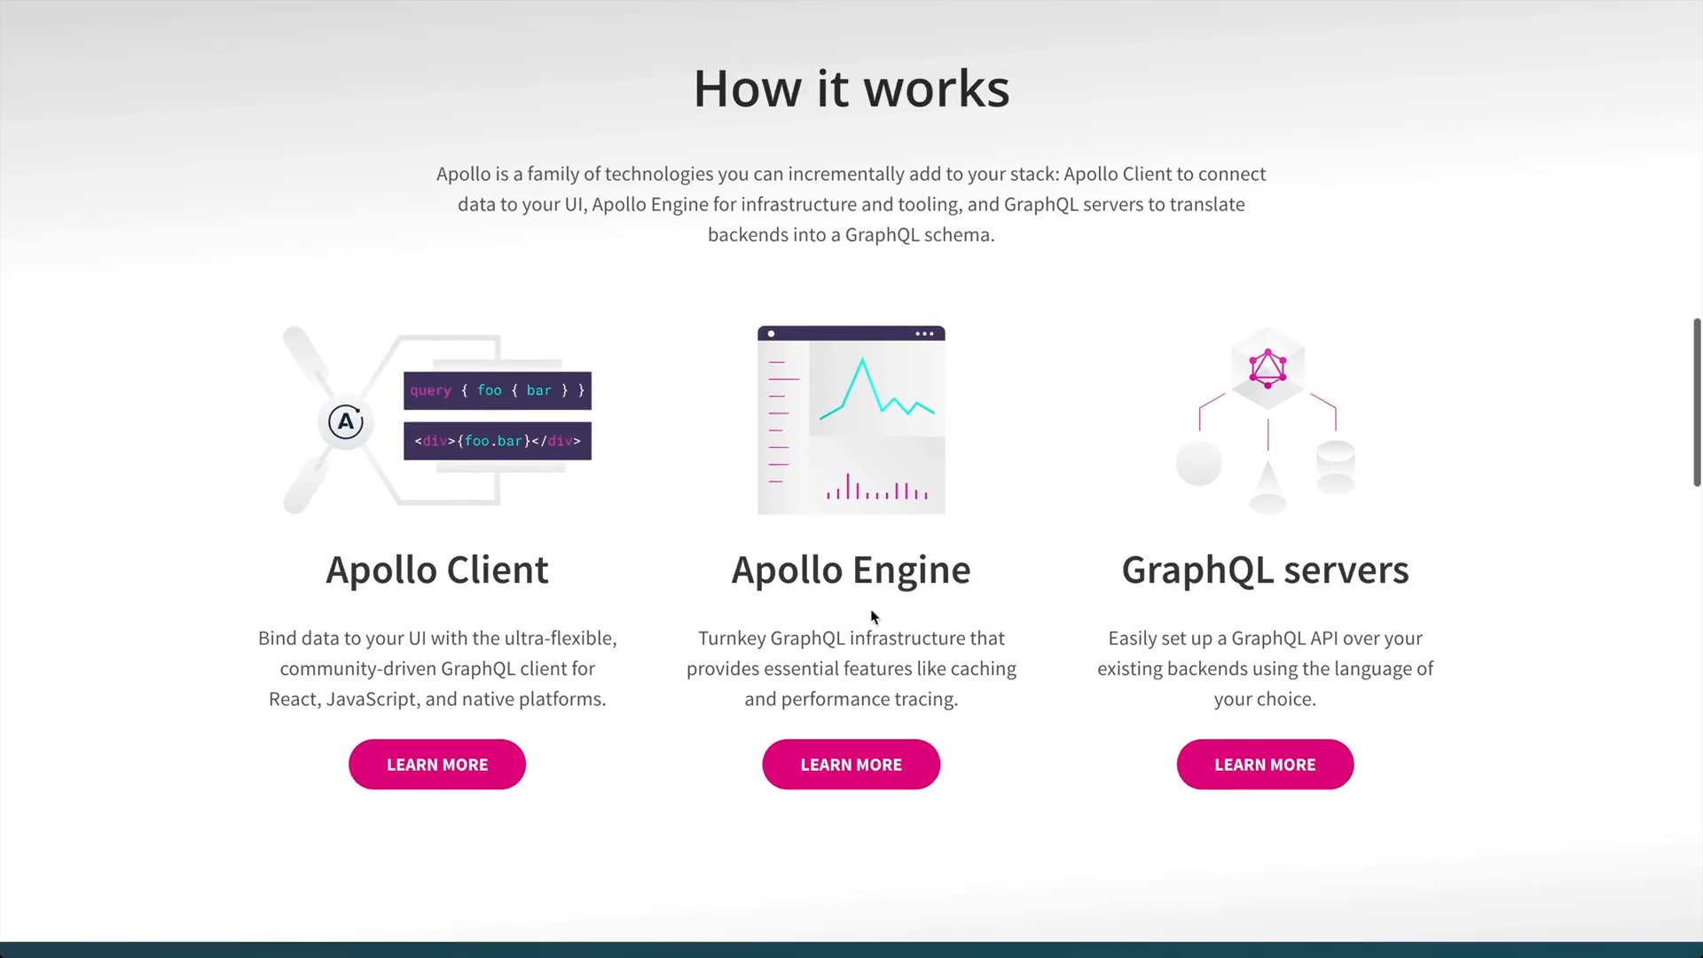
mouse_move(768, 639)
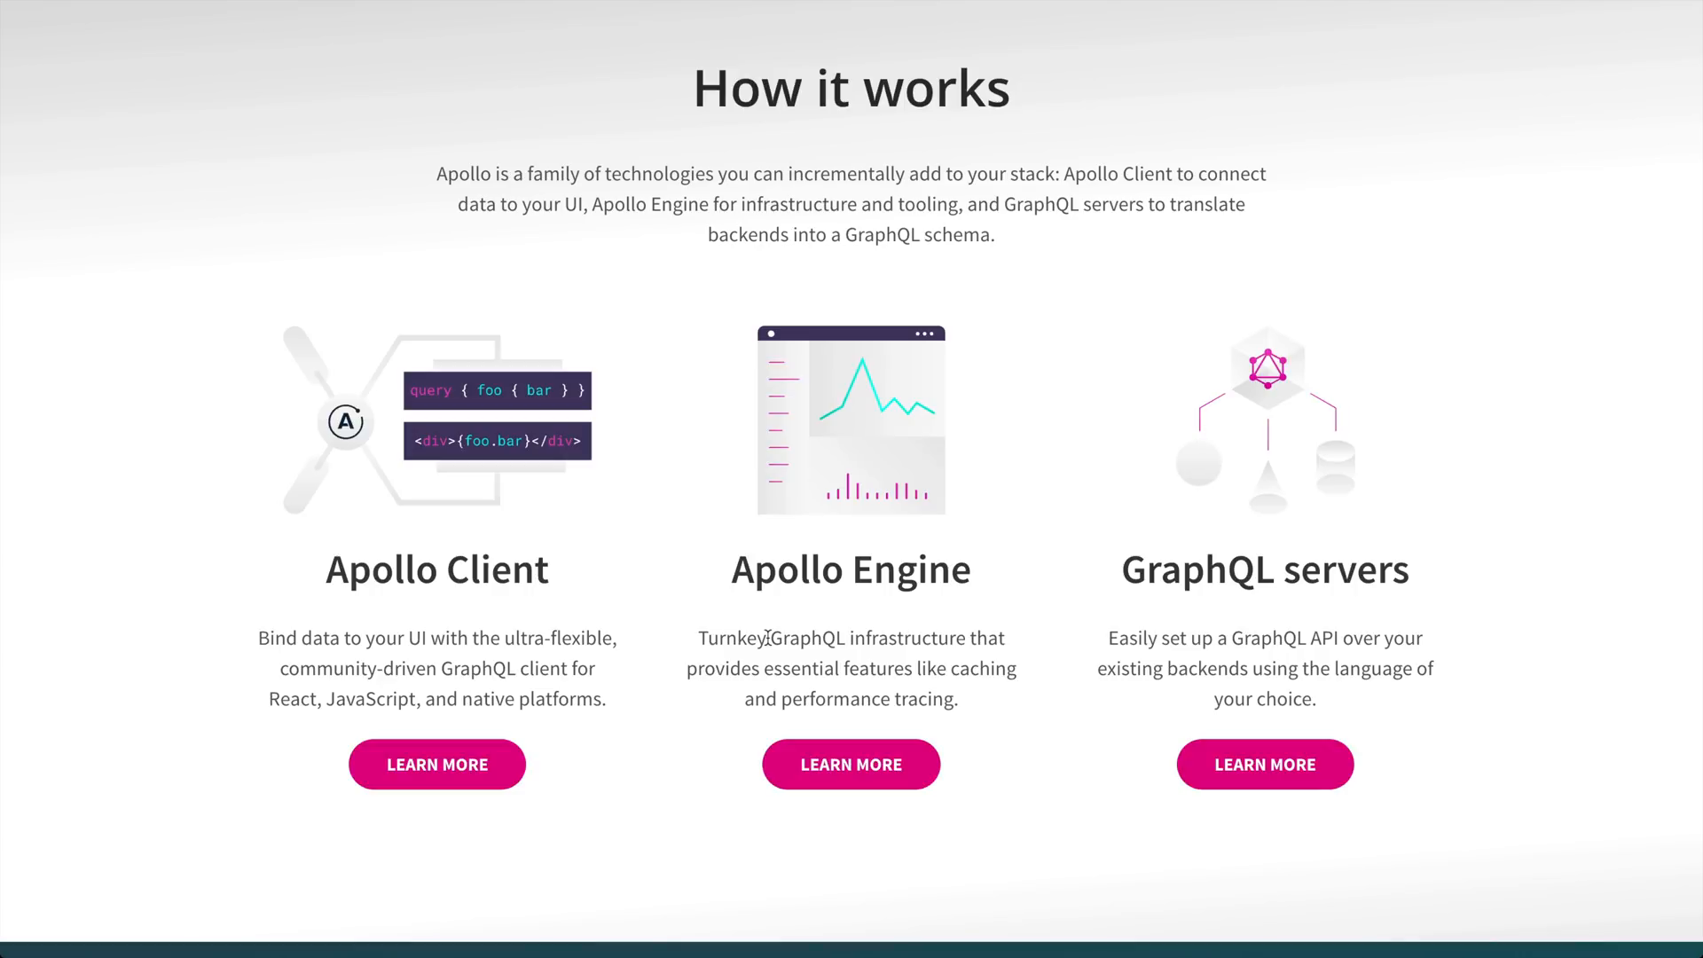
scroll("down", 3)
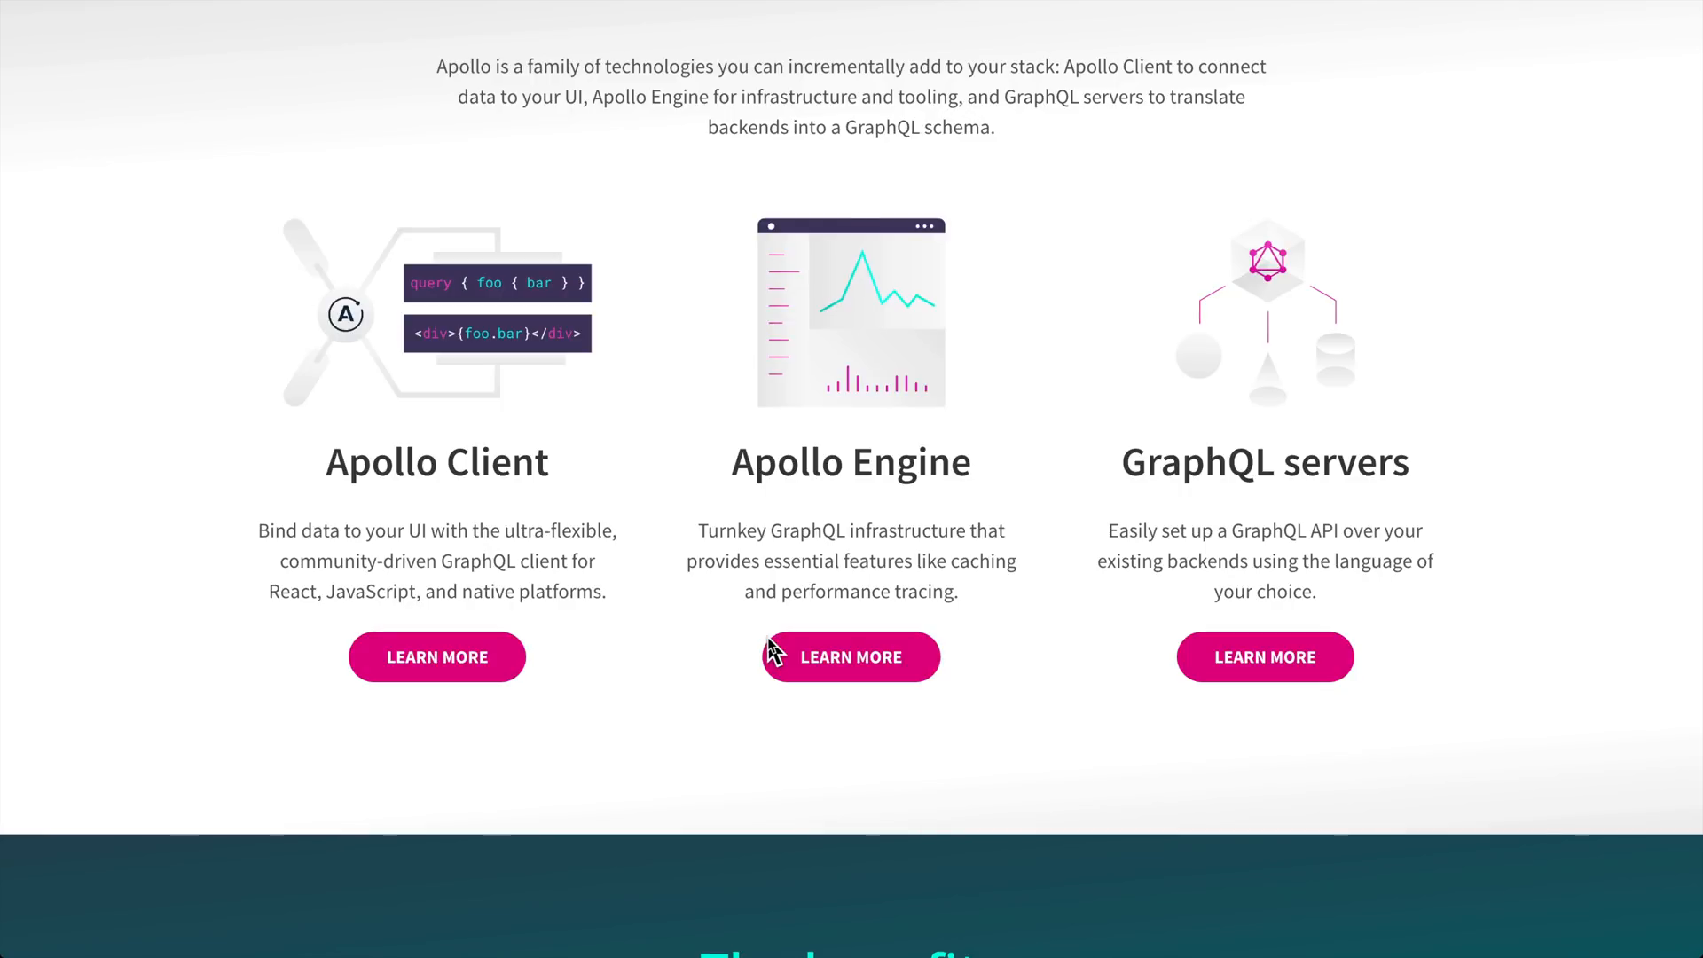
mouse_move(980, 369)
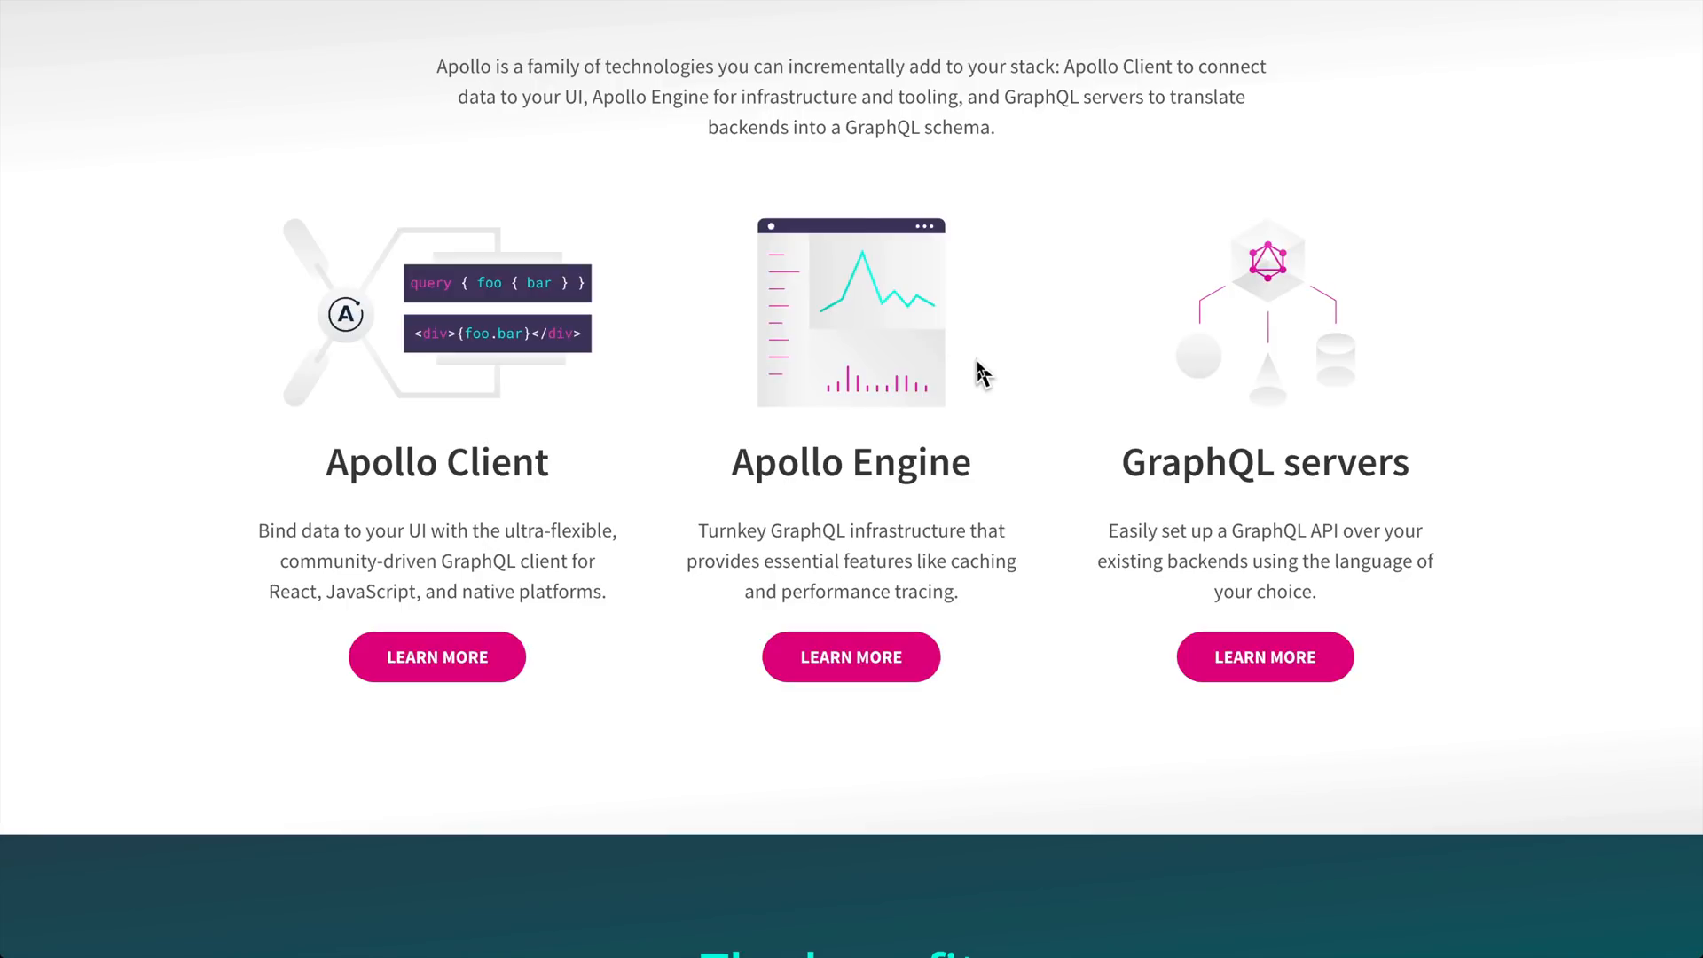
mouse_move(905, 424)
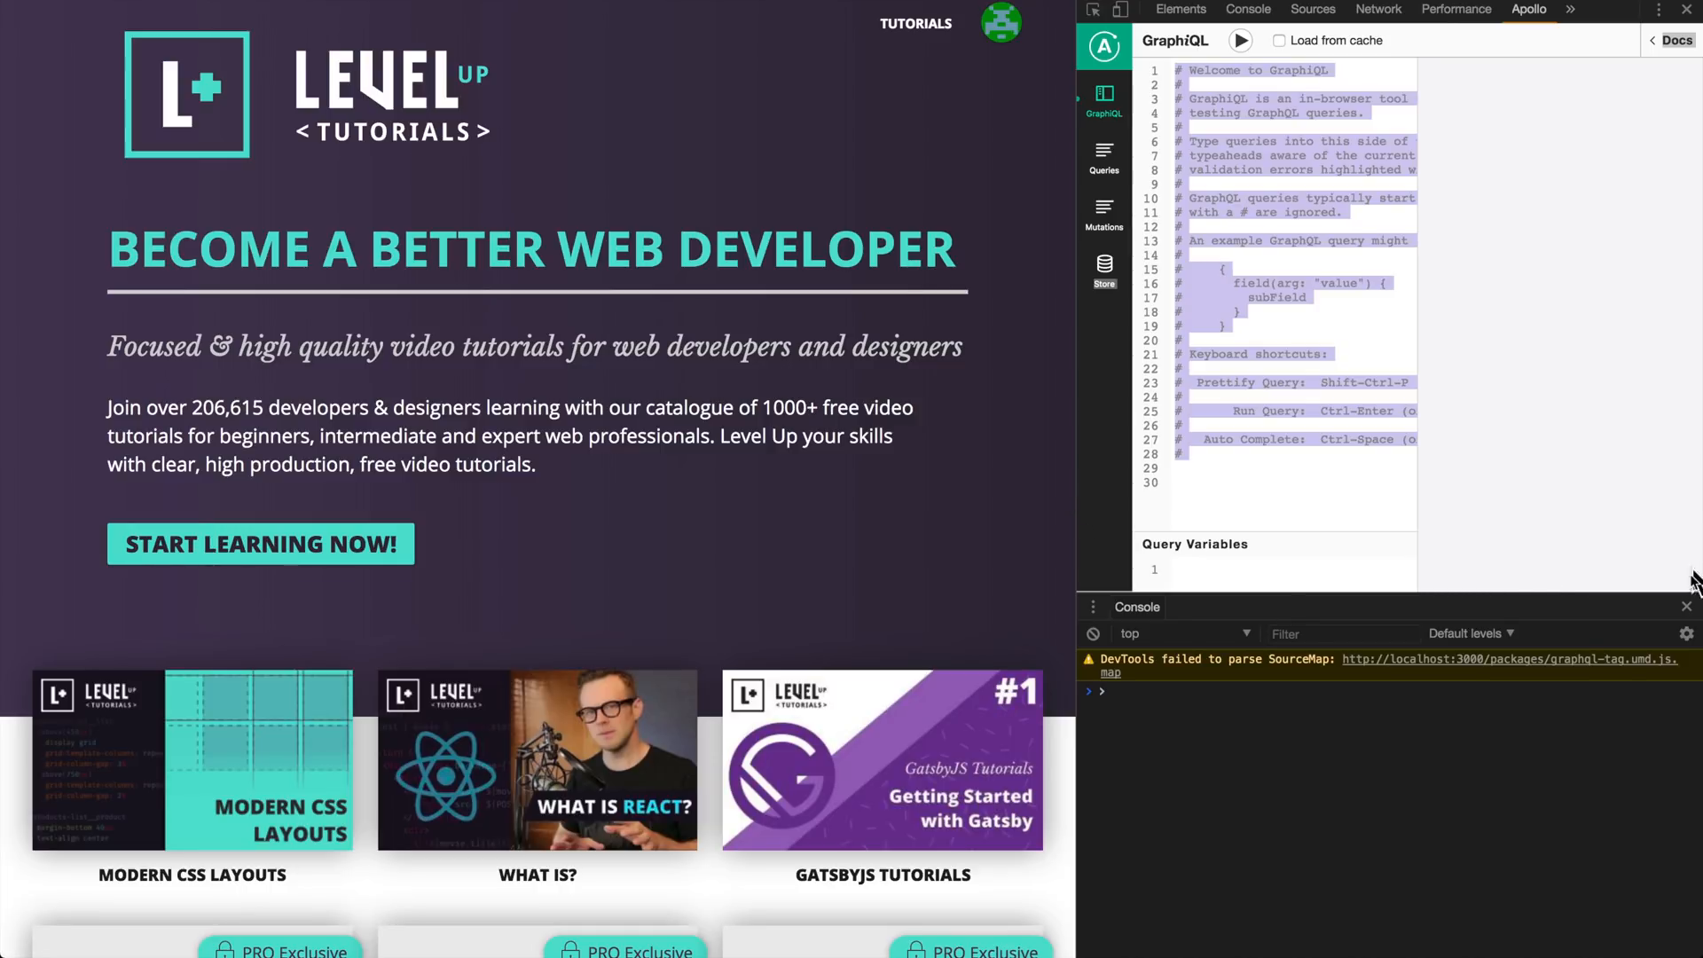
Hide the Console drawer and widen DevTools to give the Apollo panel more room
left_click(1686, 607)
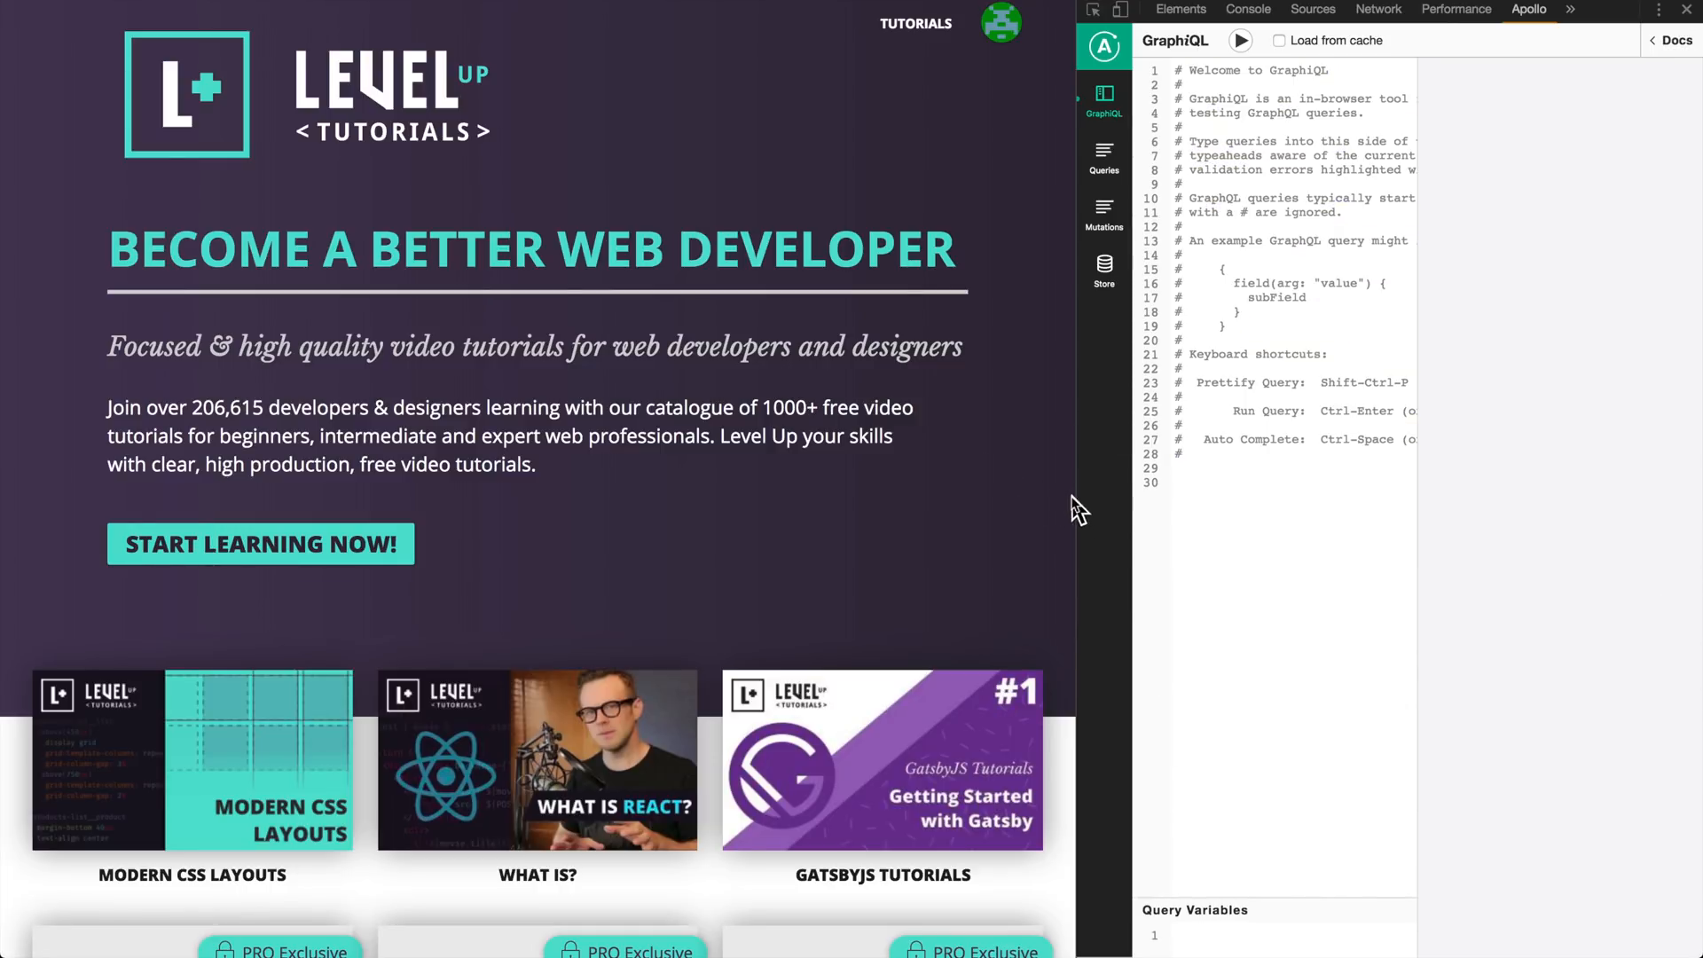
left_click_drag(1075, 506, 682, 532)
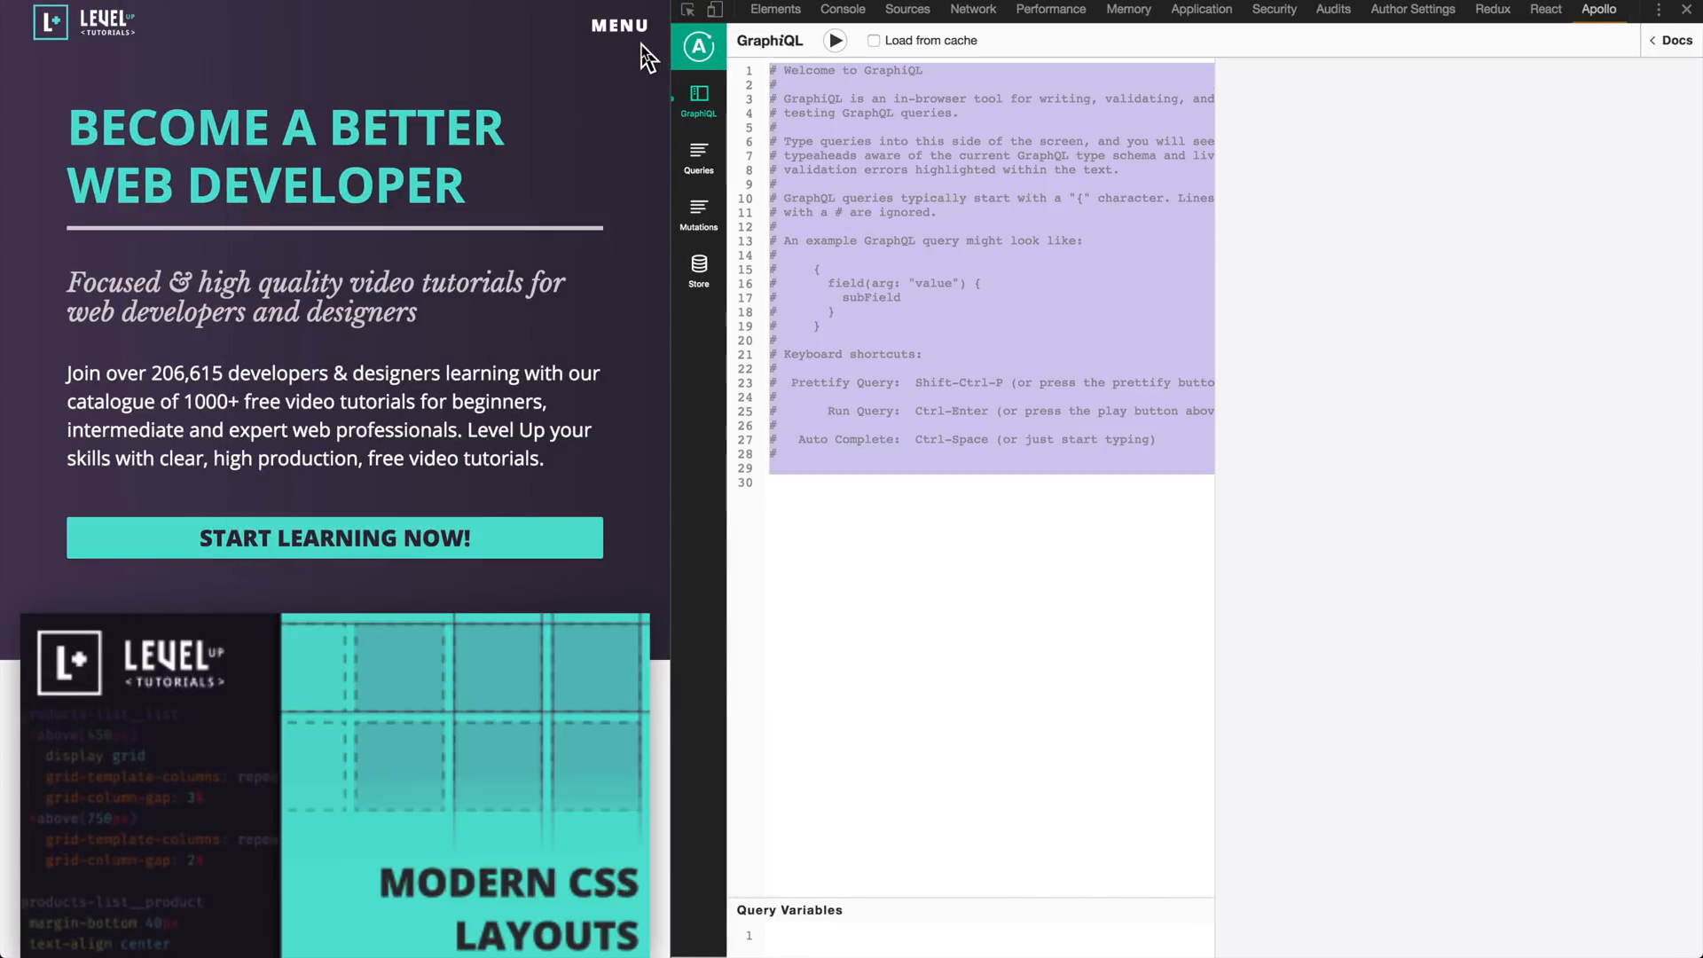
mouse_move(961, 405)
type("{")
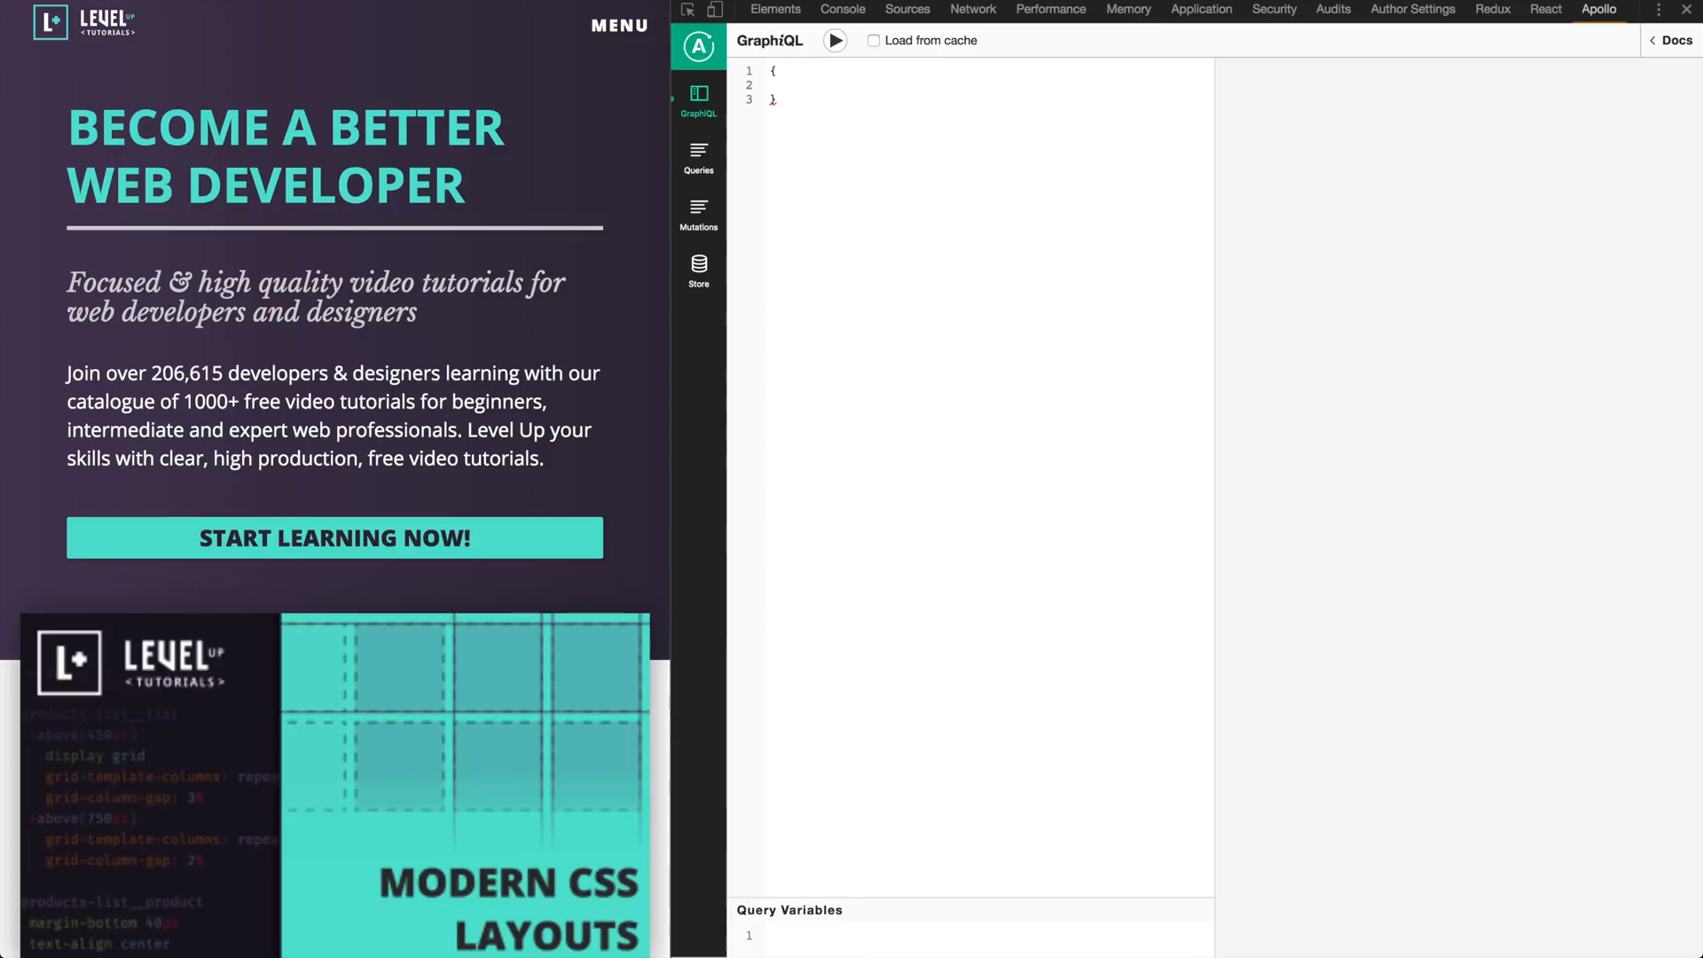
Run the GraphiQL query { tutorials { title } } to return every tutorial title, then show the watched Queries list
type("tutorials {")
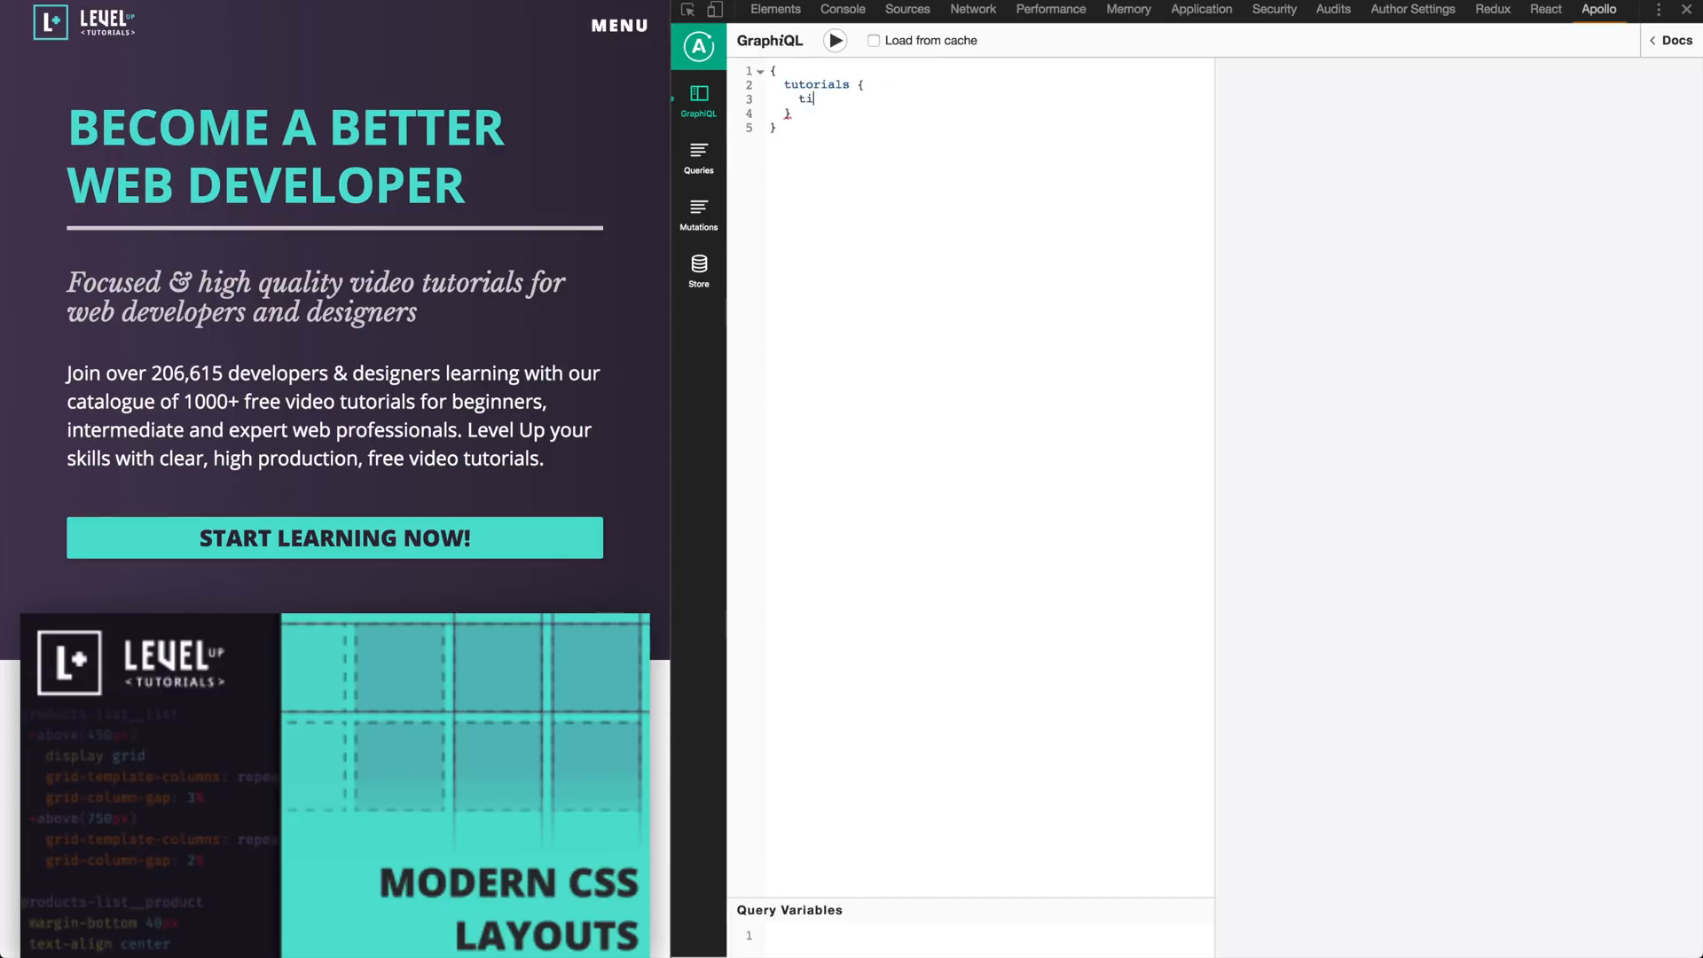
type("na")
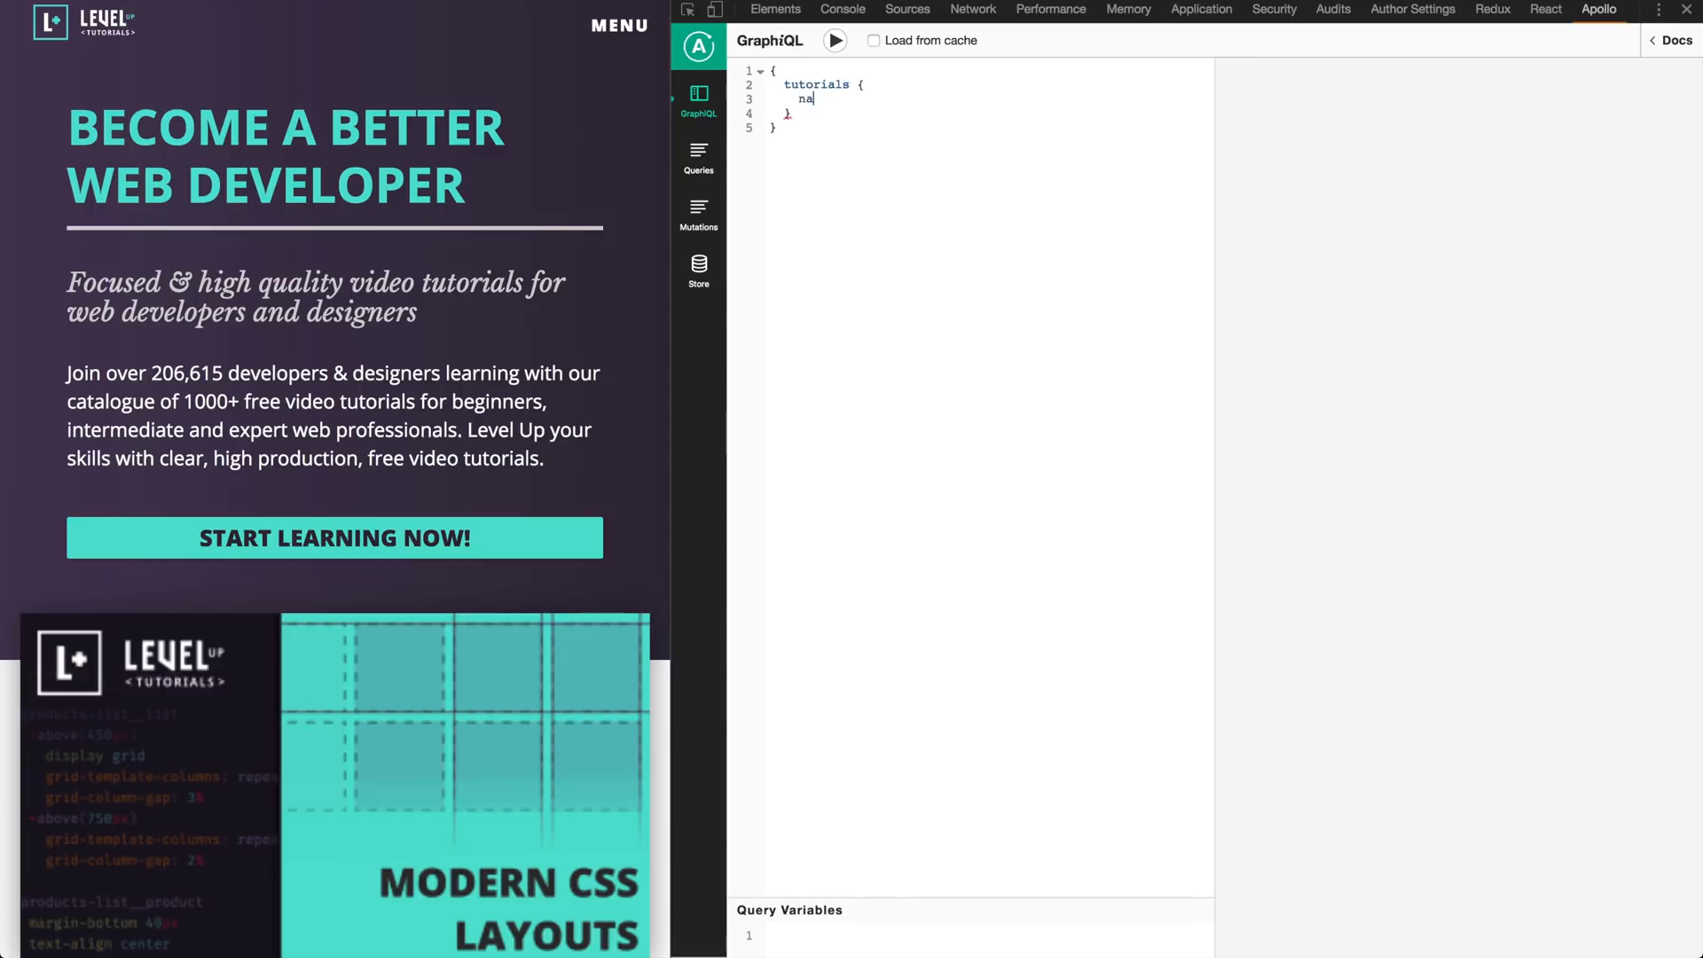
type("titl")
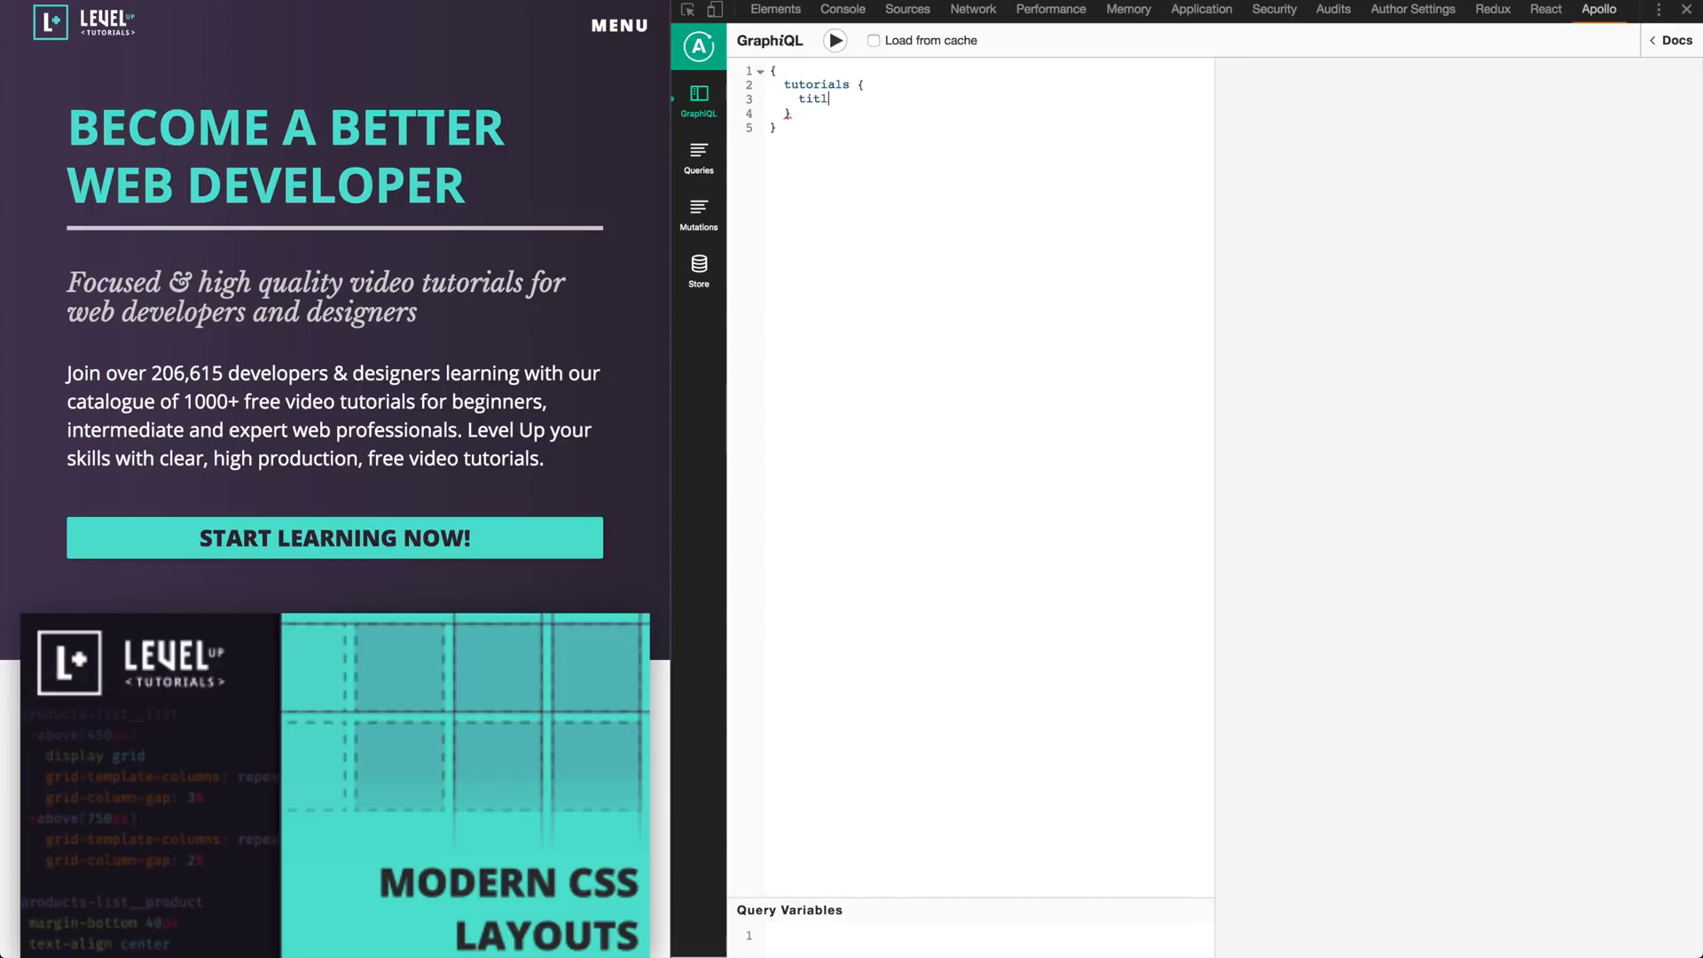
left_click(834, 41)
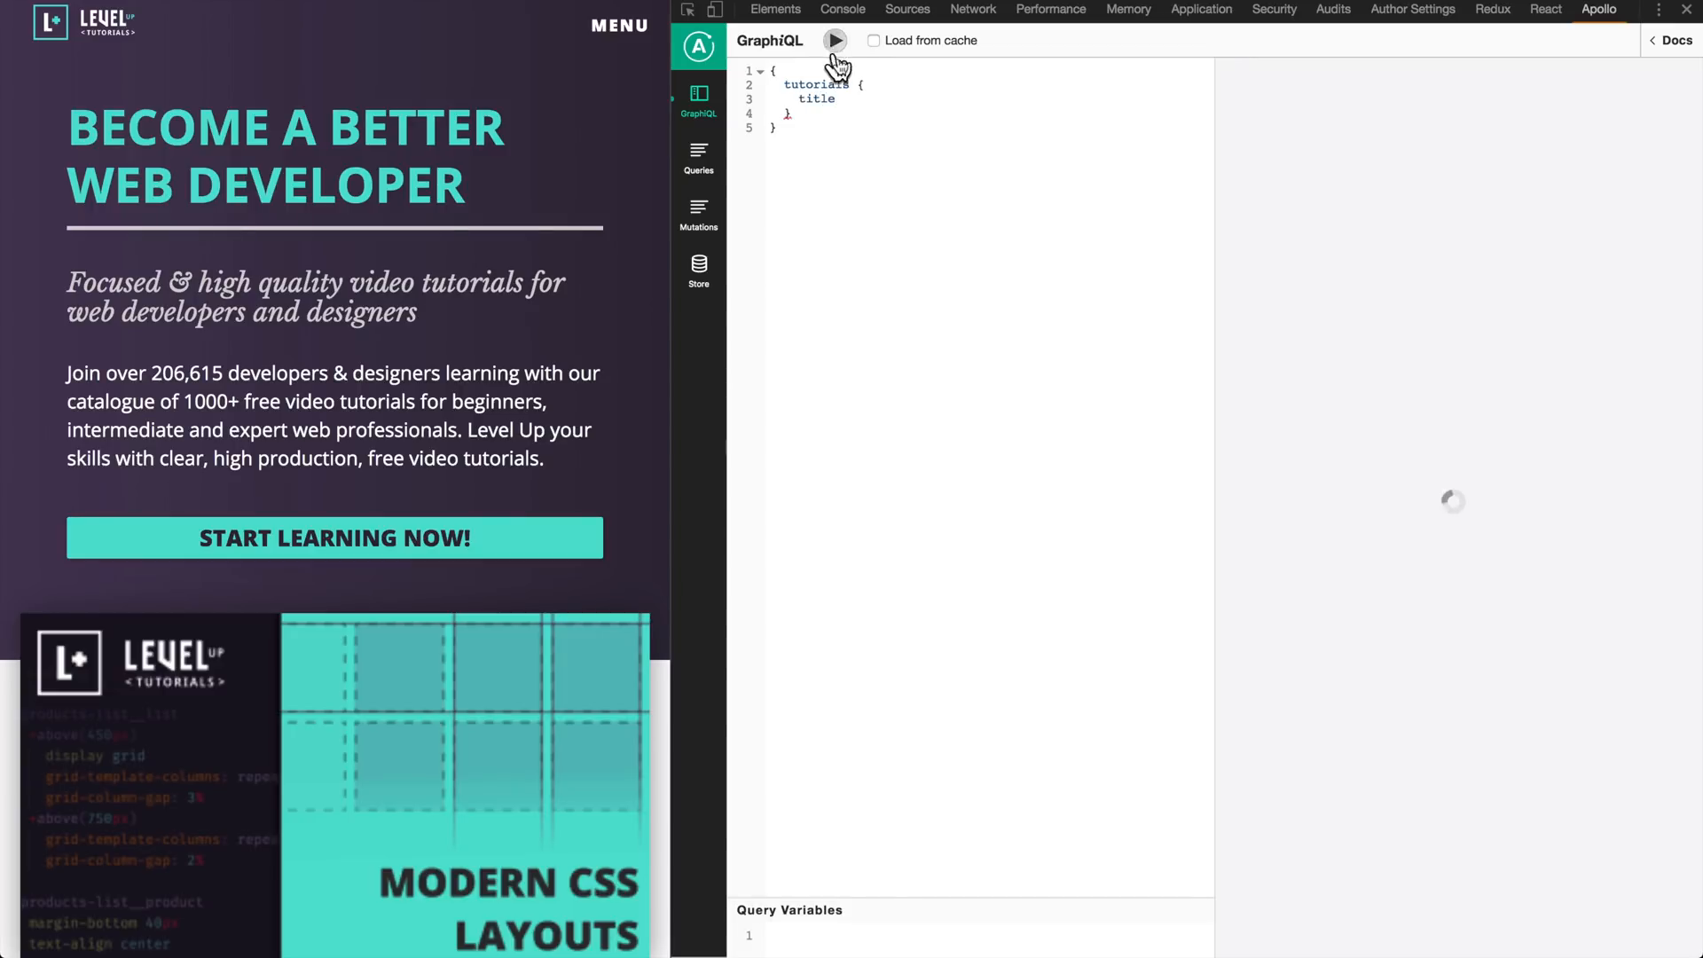
left_click(834, 41)
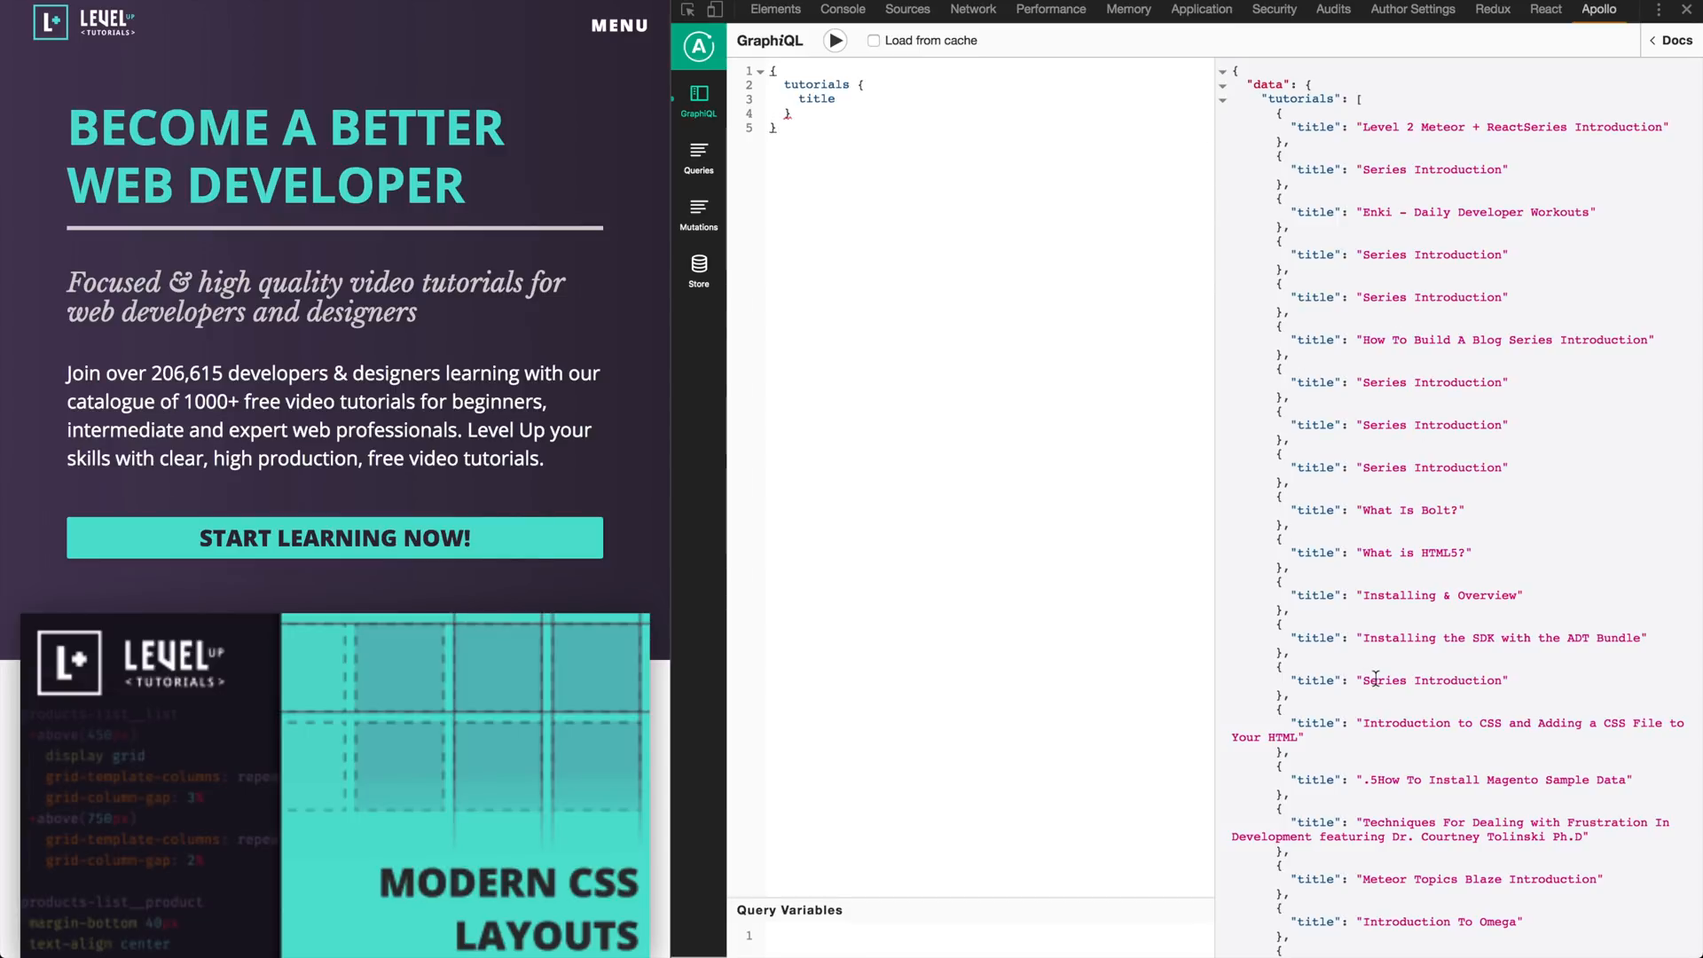
mouse_move(1157, 506)
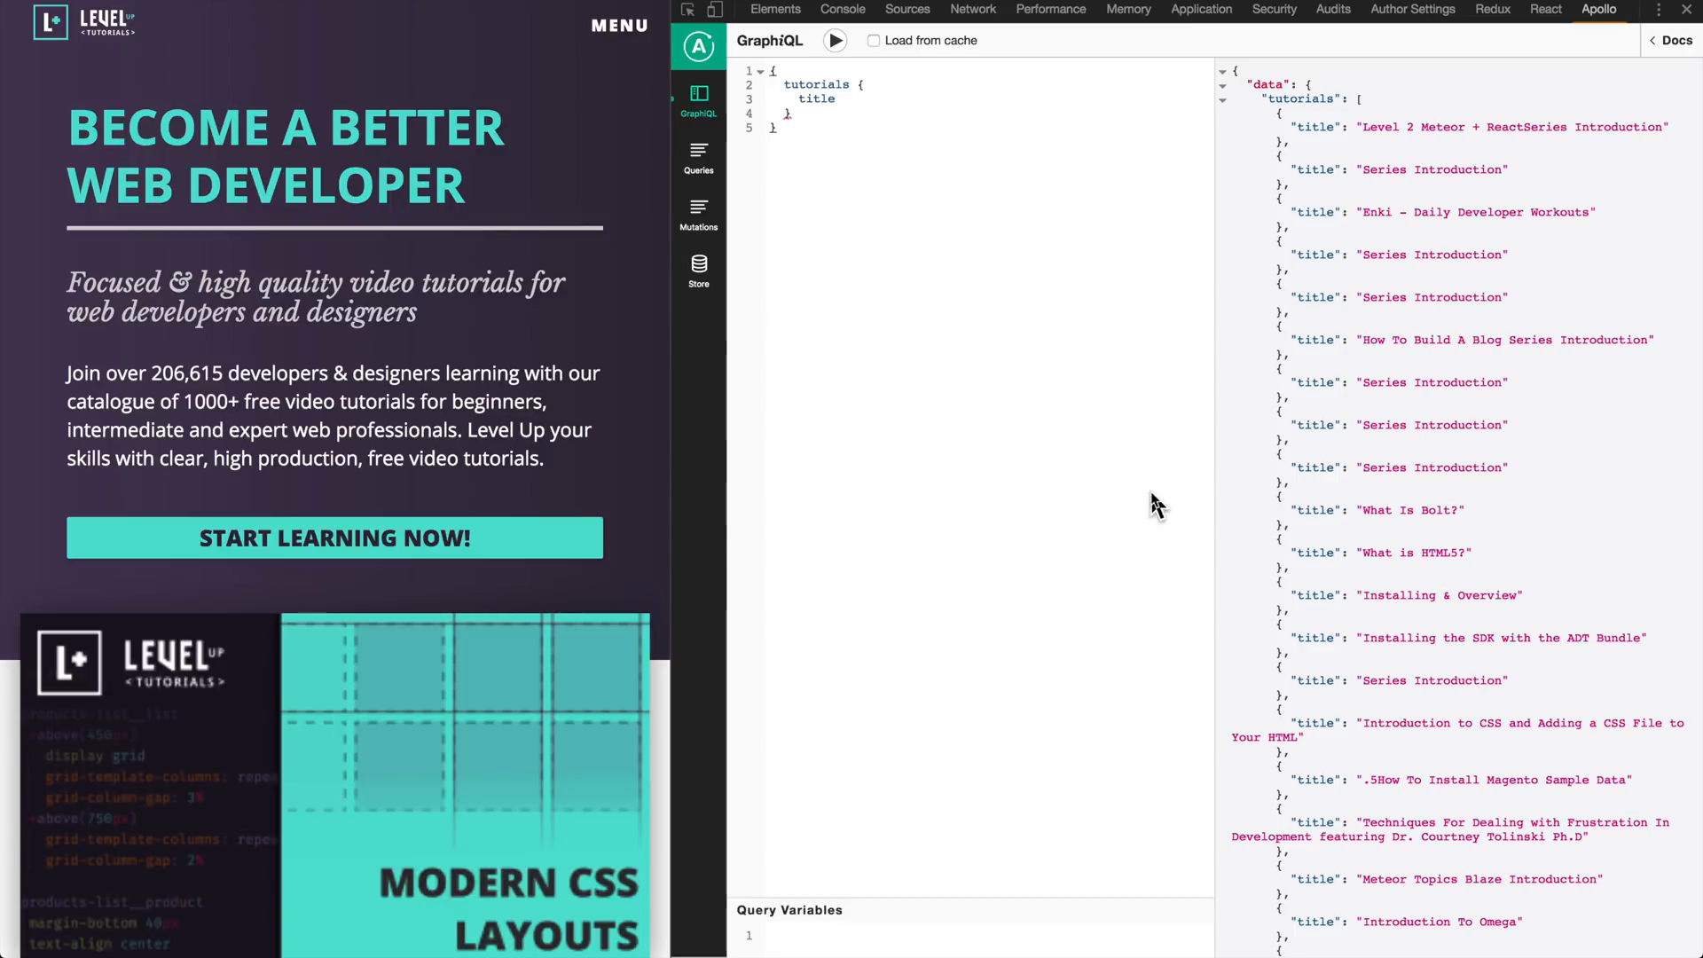
left_click(700, 158)
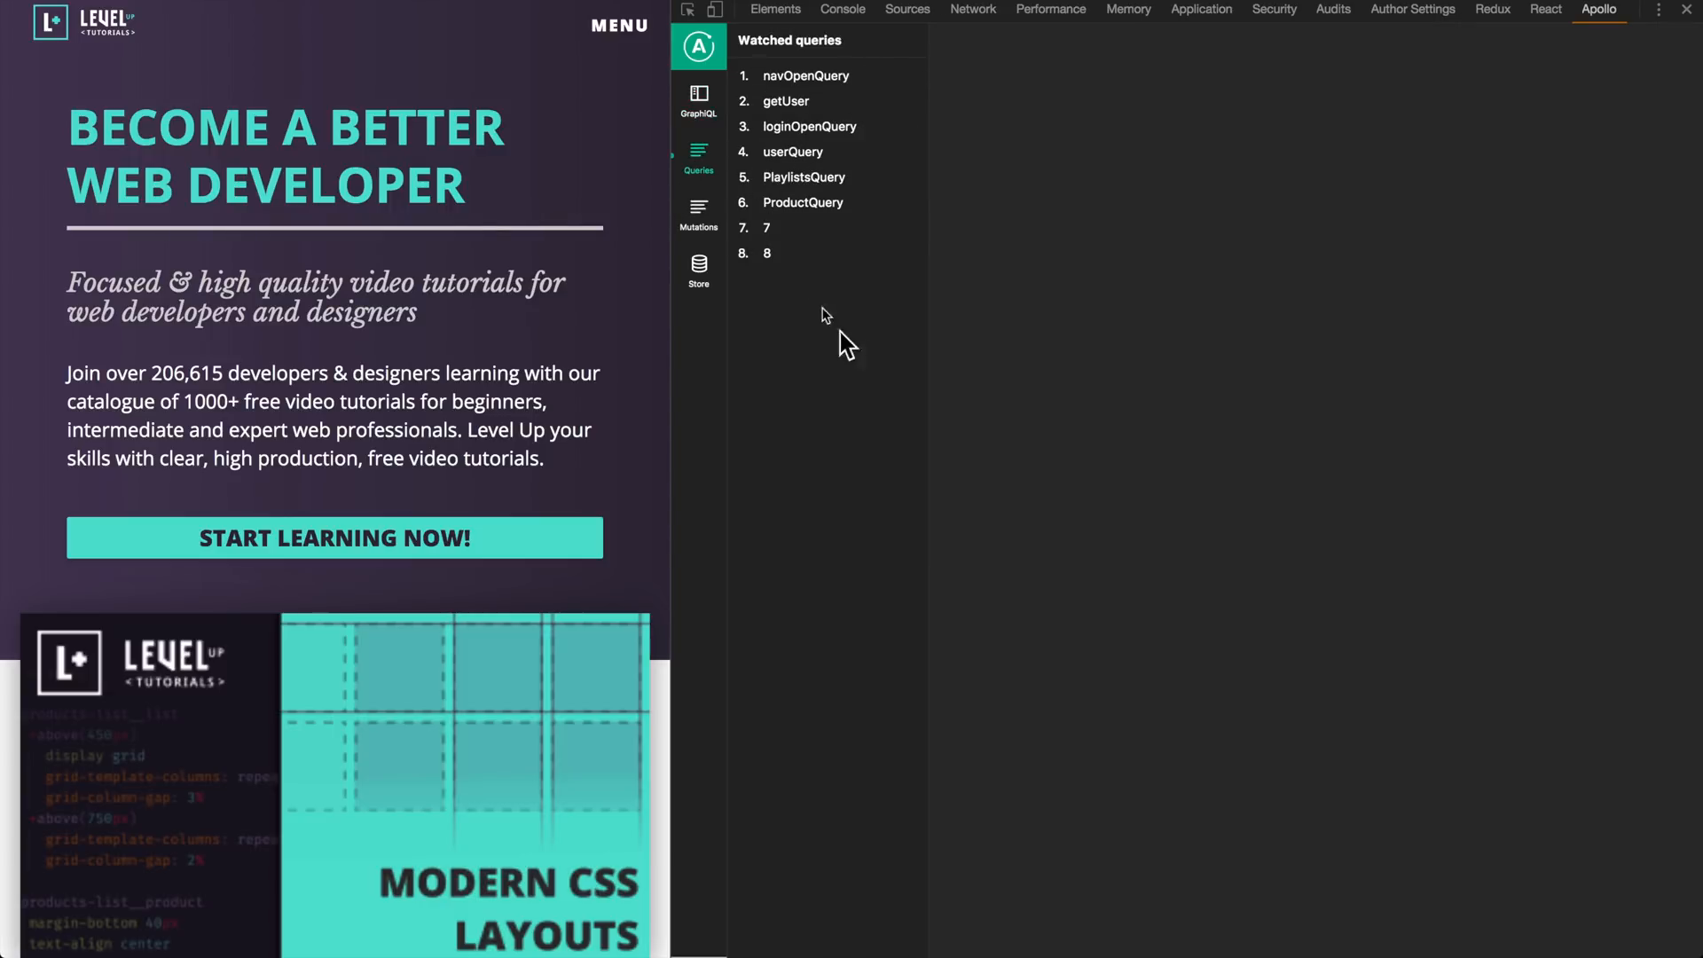
Review the Mutations log and the Store cache state with its ROOT_QUERY, playlists and tutorials
left_click(699, 215)
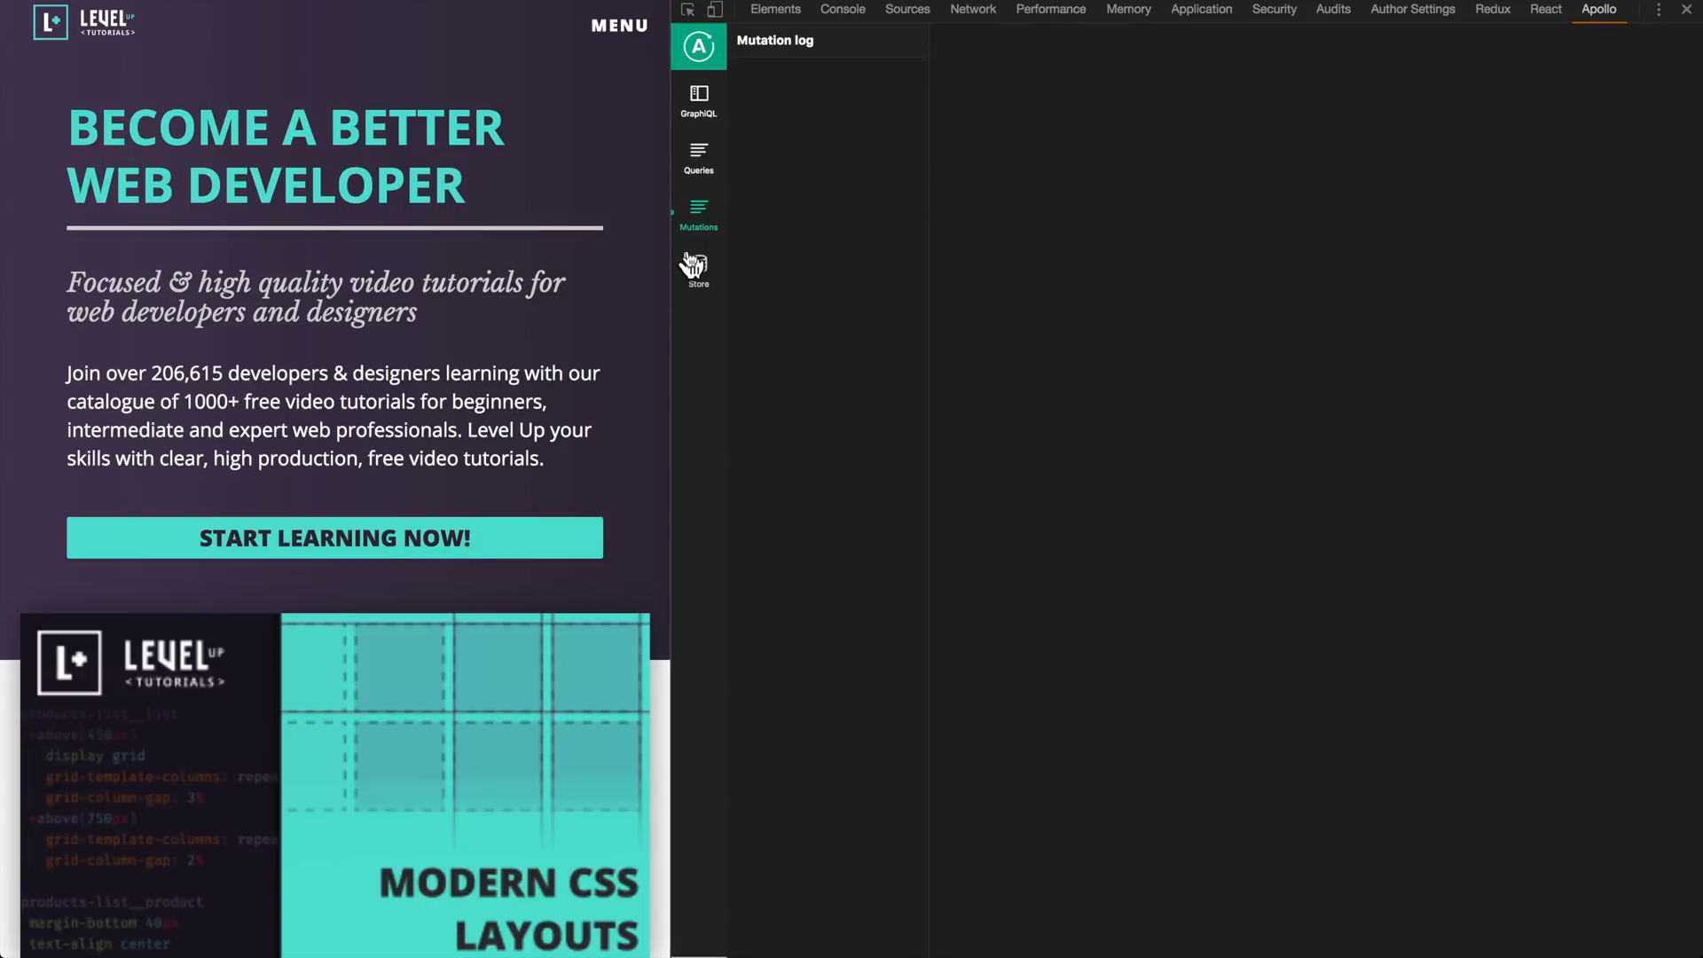
left_click(698, 270)
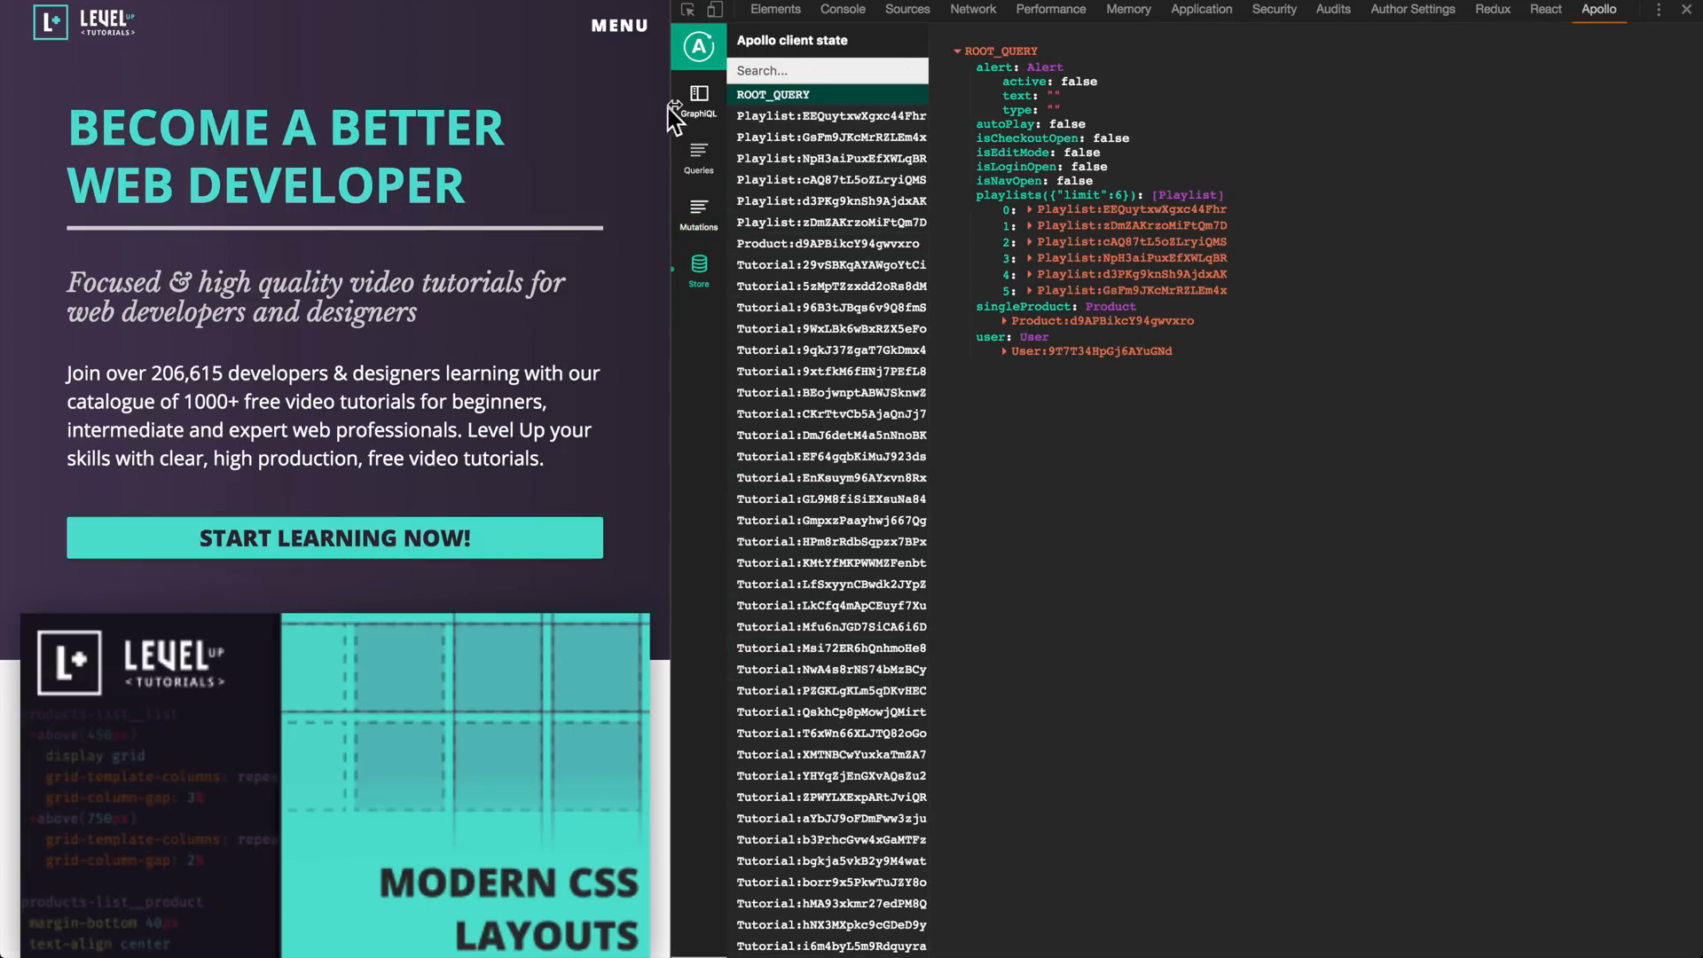
left_click(699, 98)
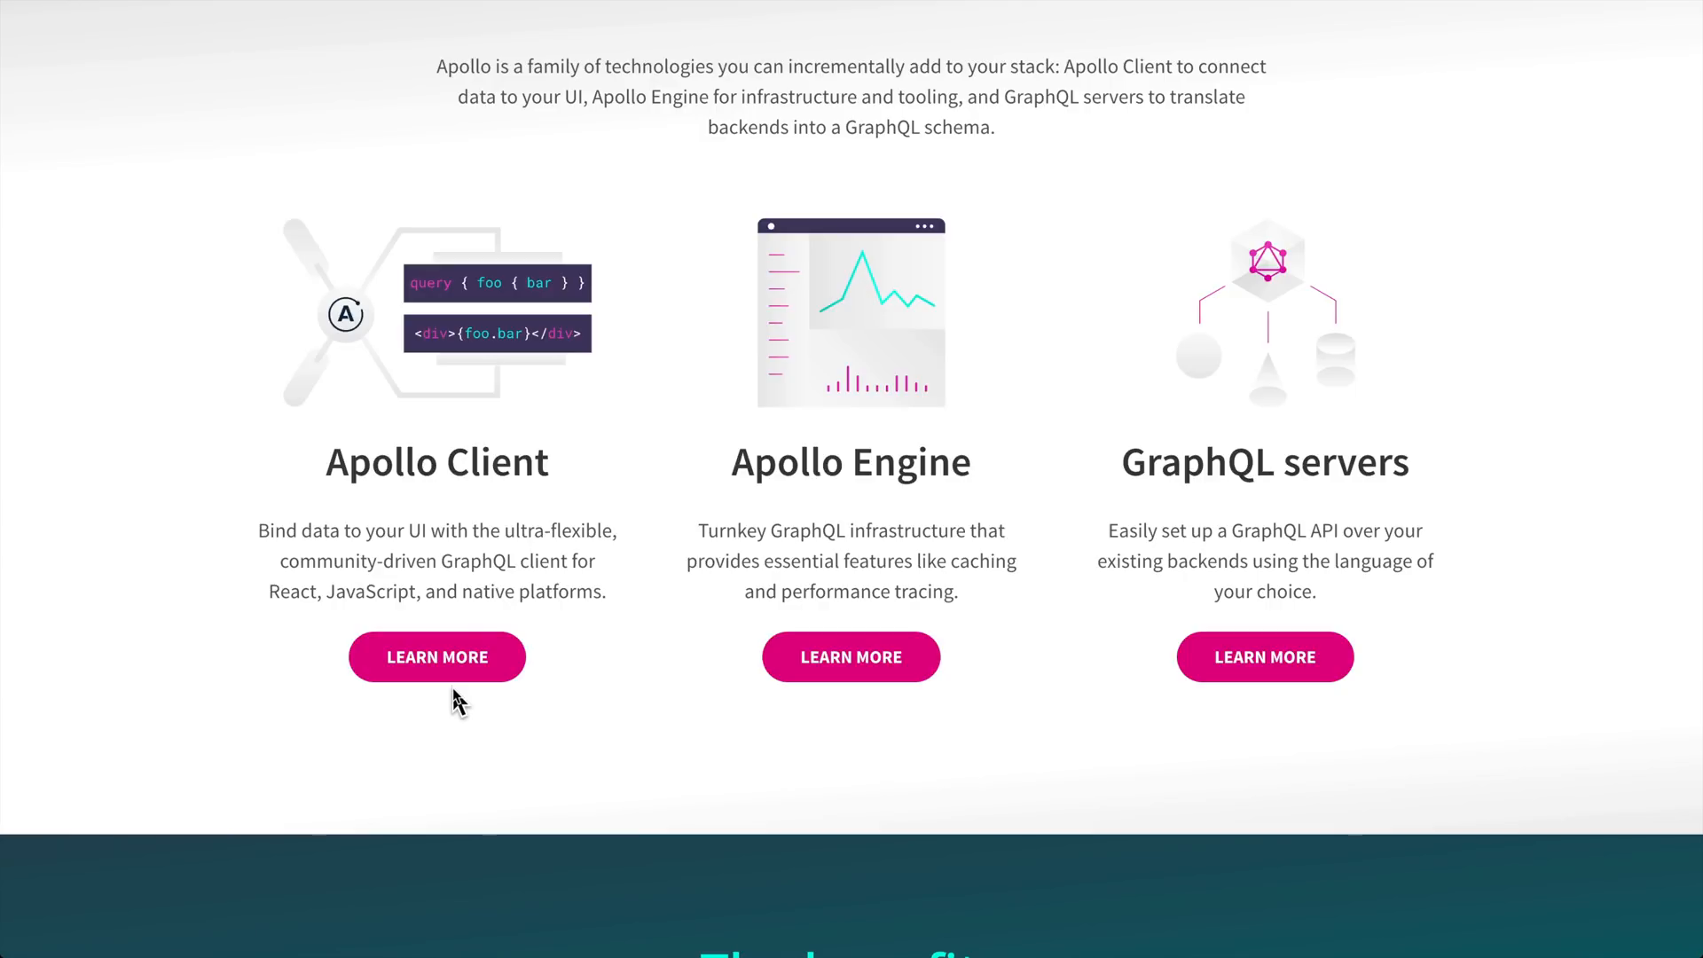
Scroll through the homepage sections and return to the top where the Client menu lists its platforms
scroll("down", 3)
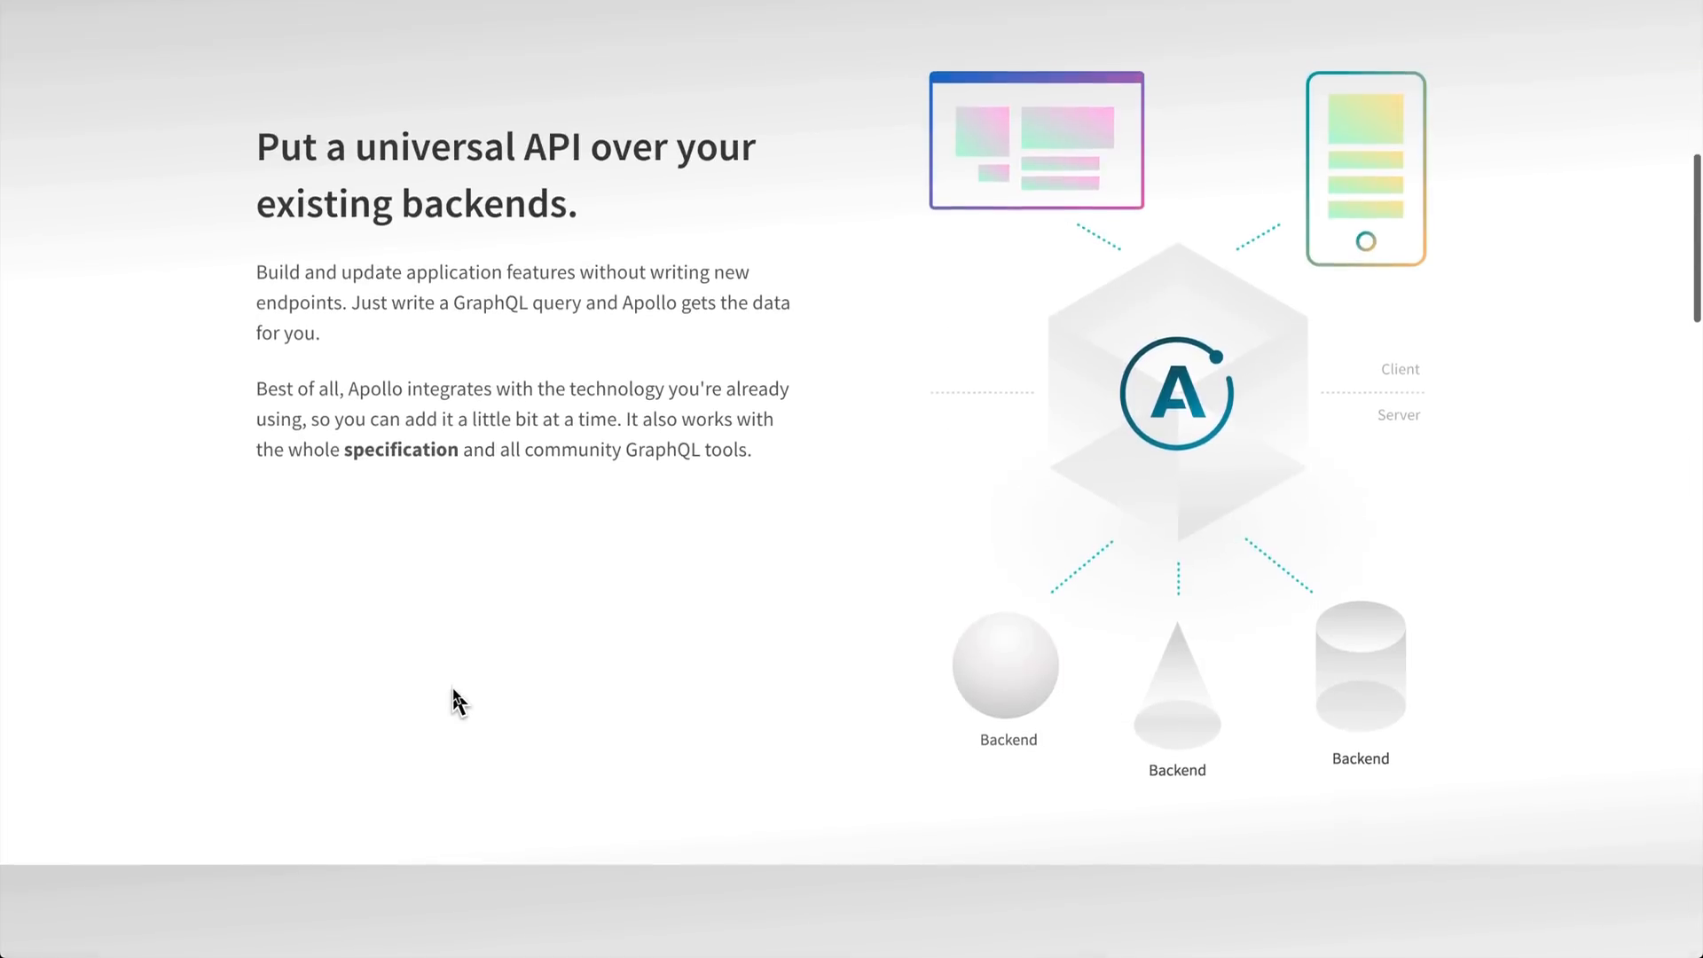
scroll("up", 3)
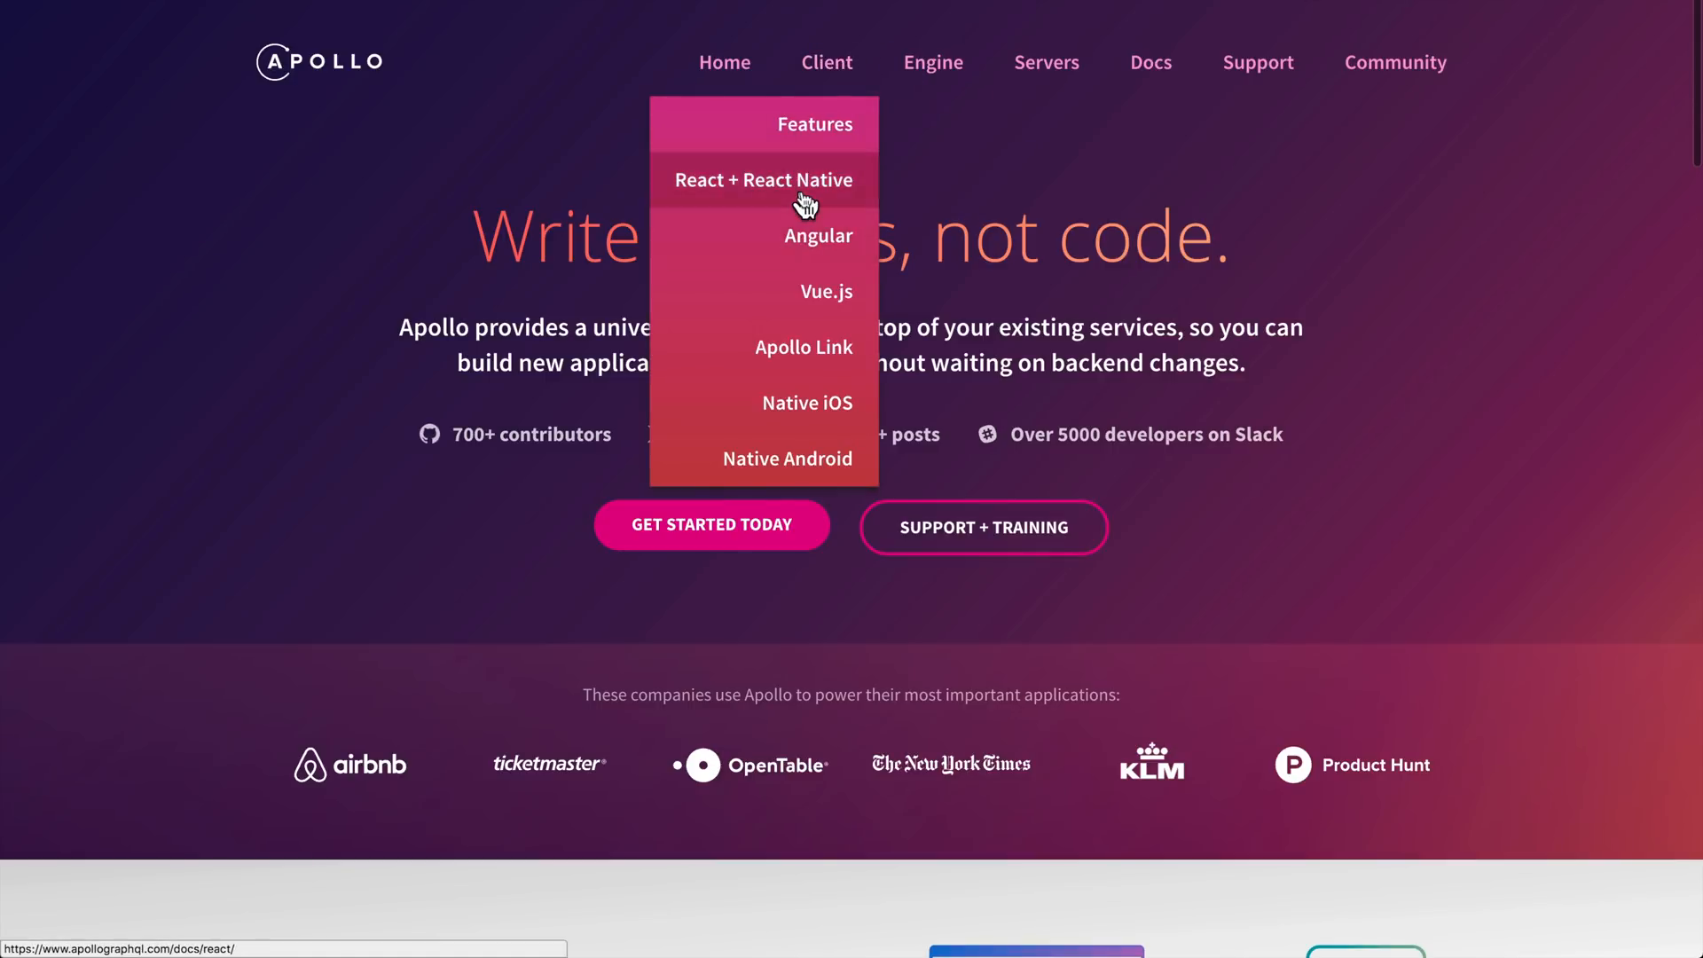
mouse_move(788, 458)
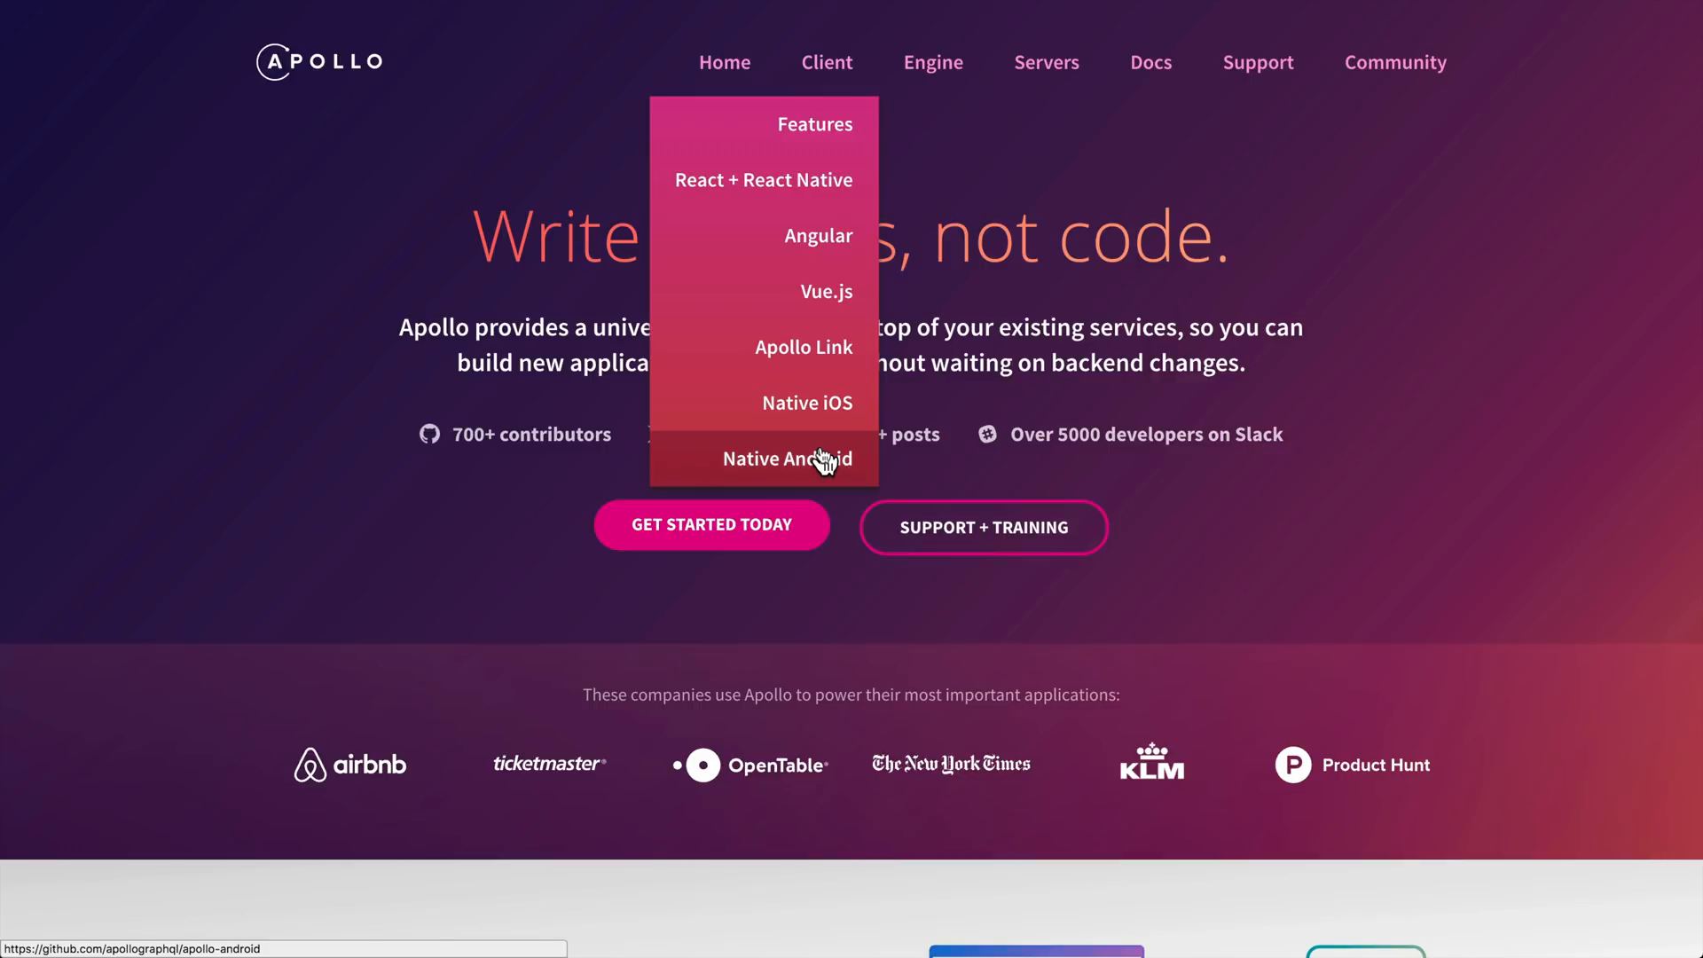
mouse_move(814, 302)
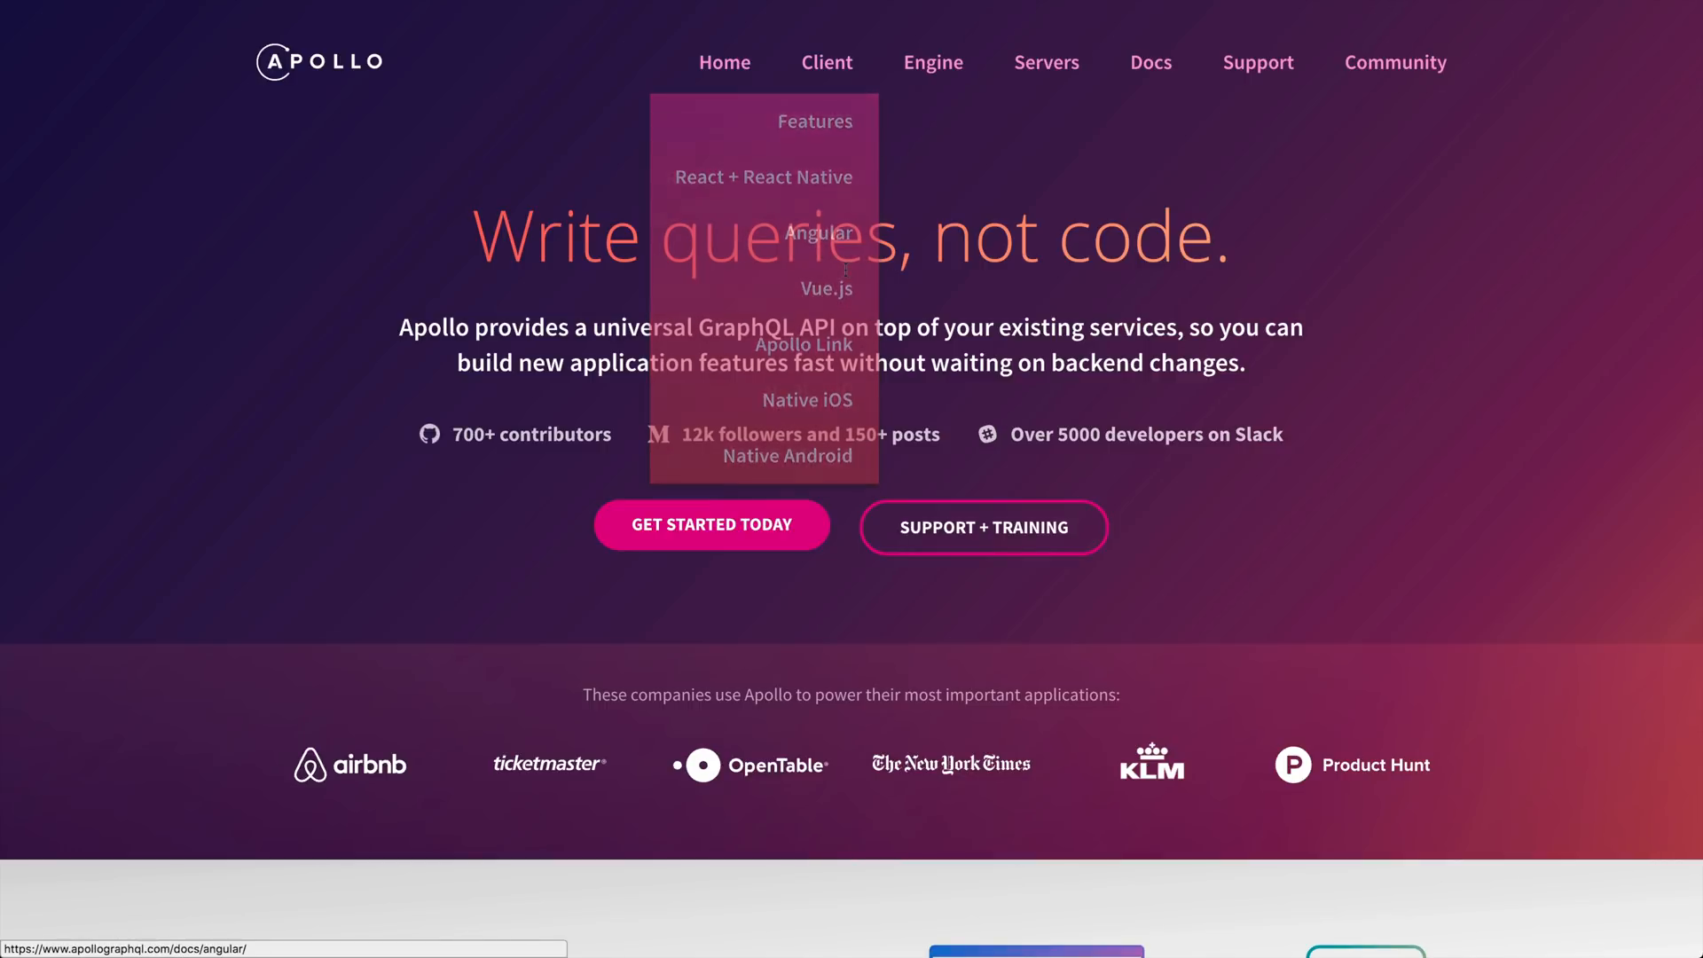
mouse_move(937, 323)
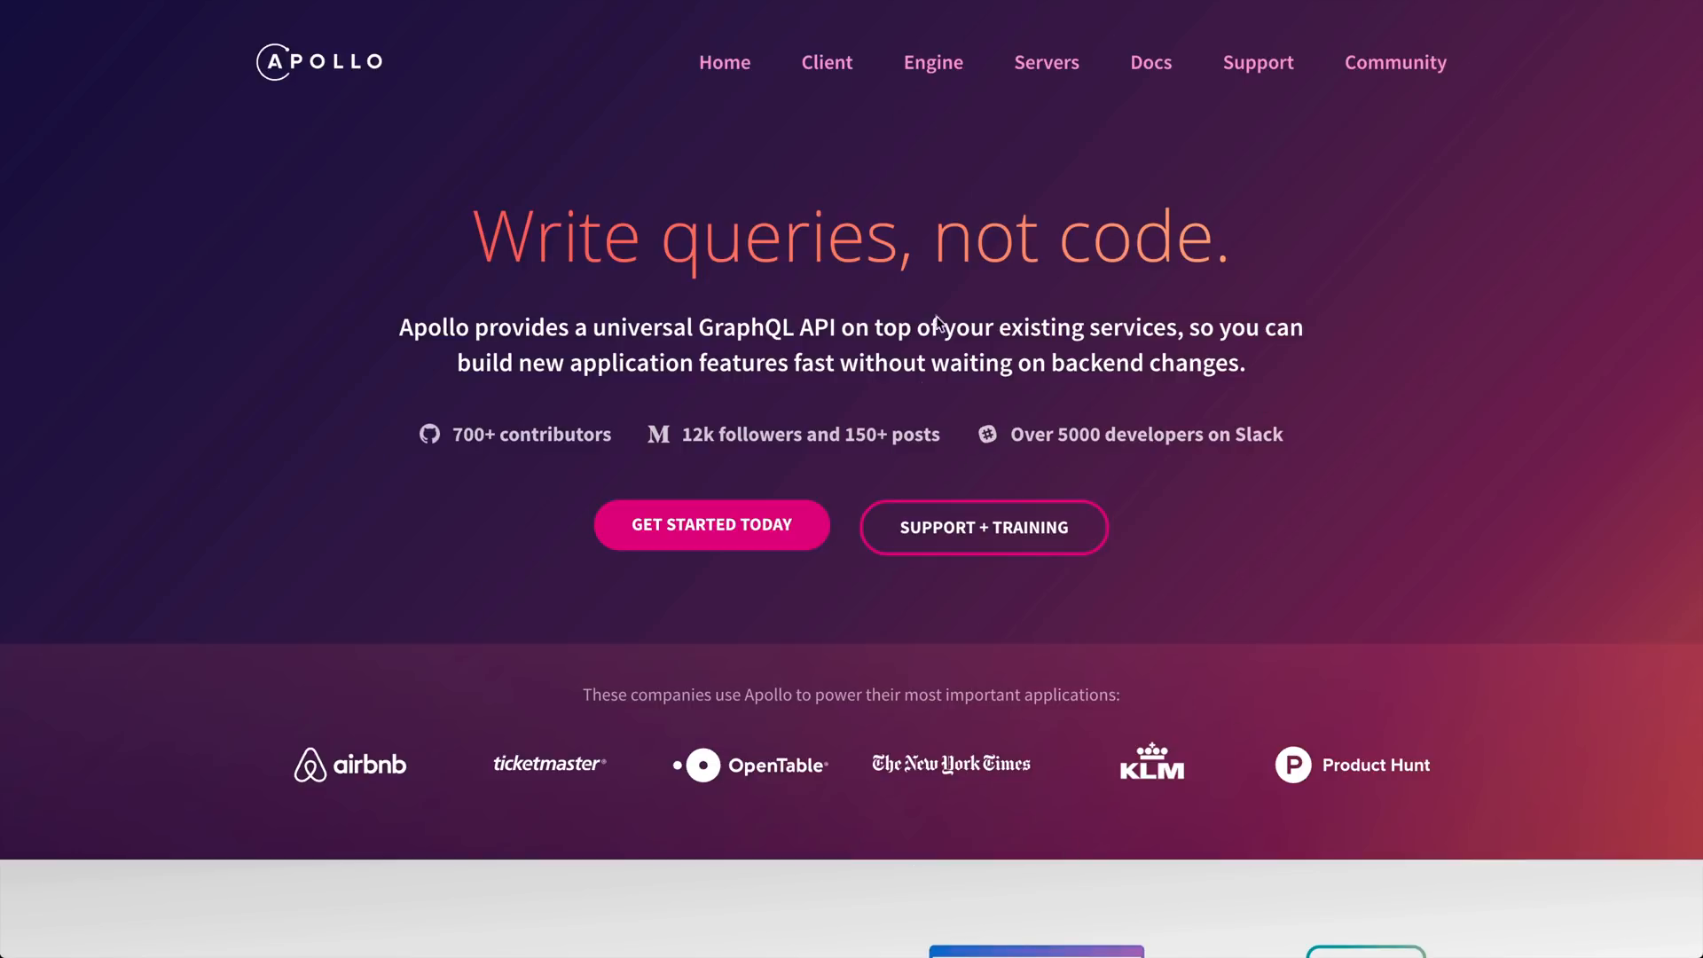
scroll("down", 3)
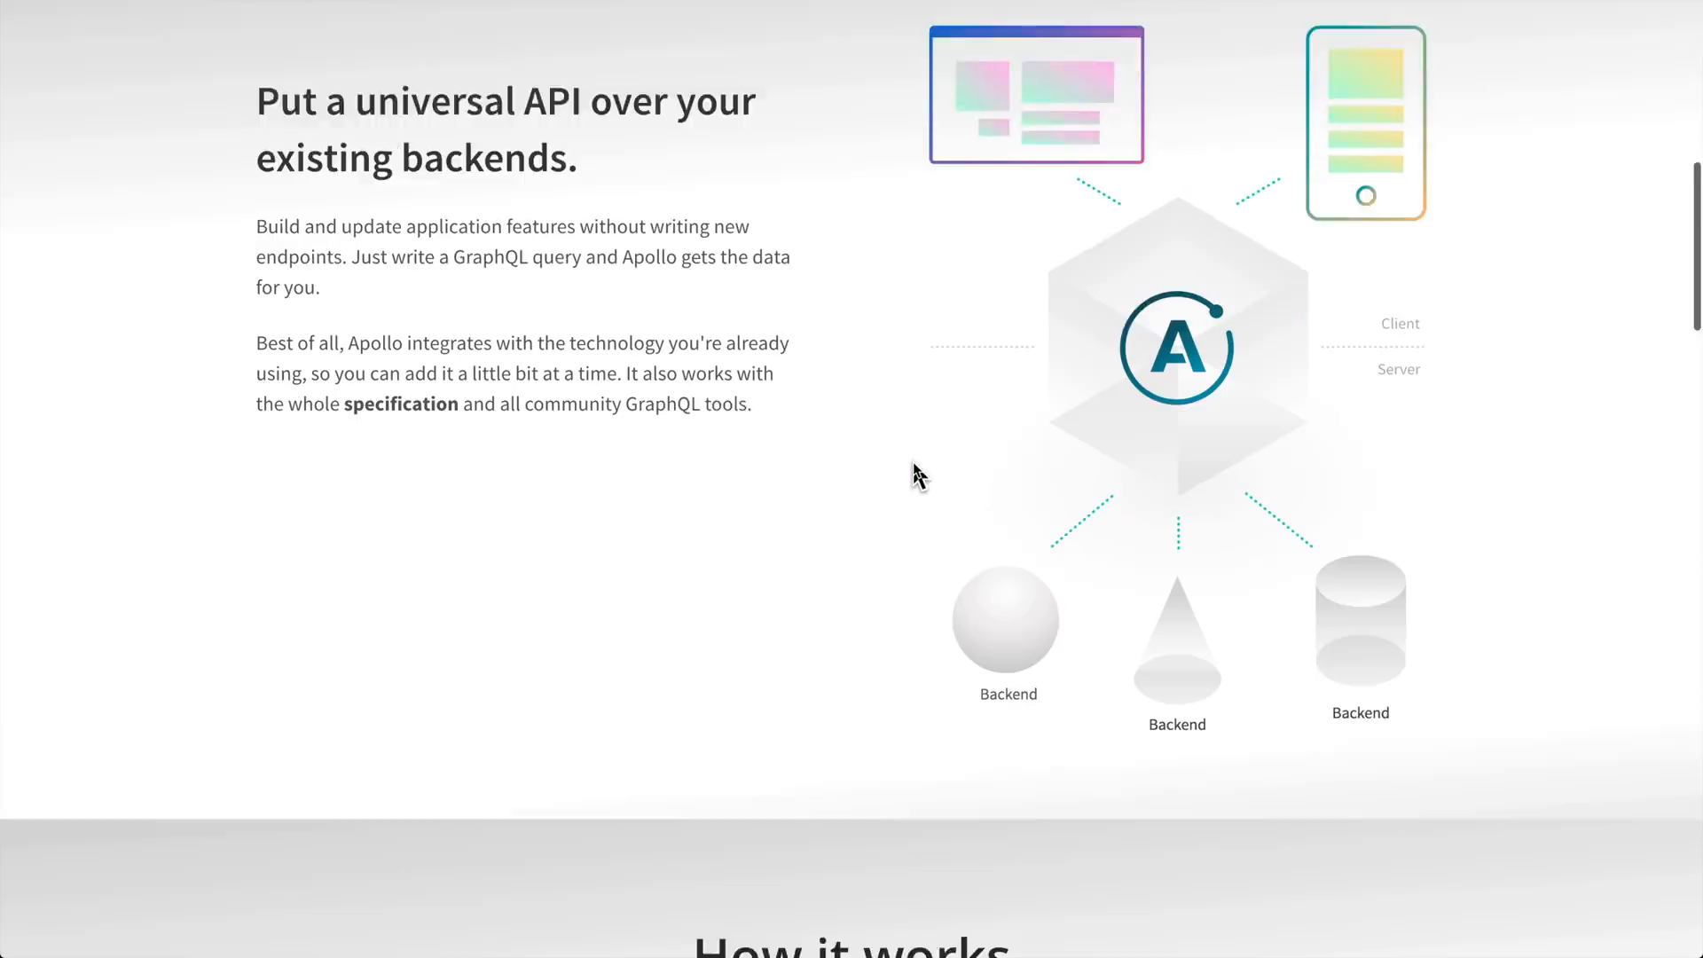
scroll("down", 3)
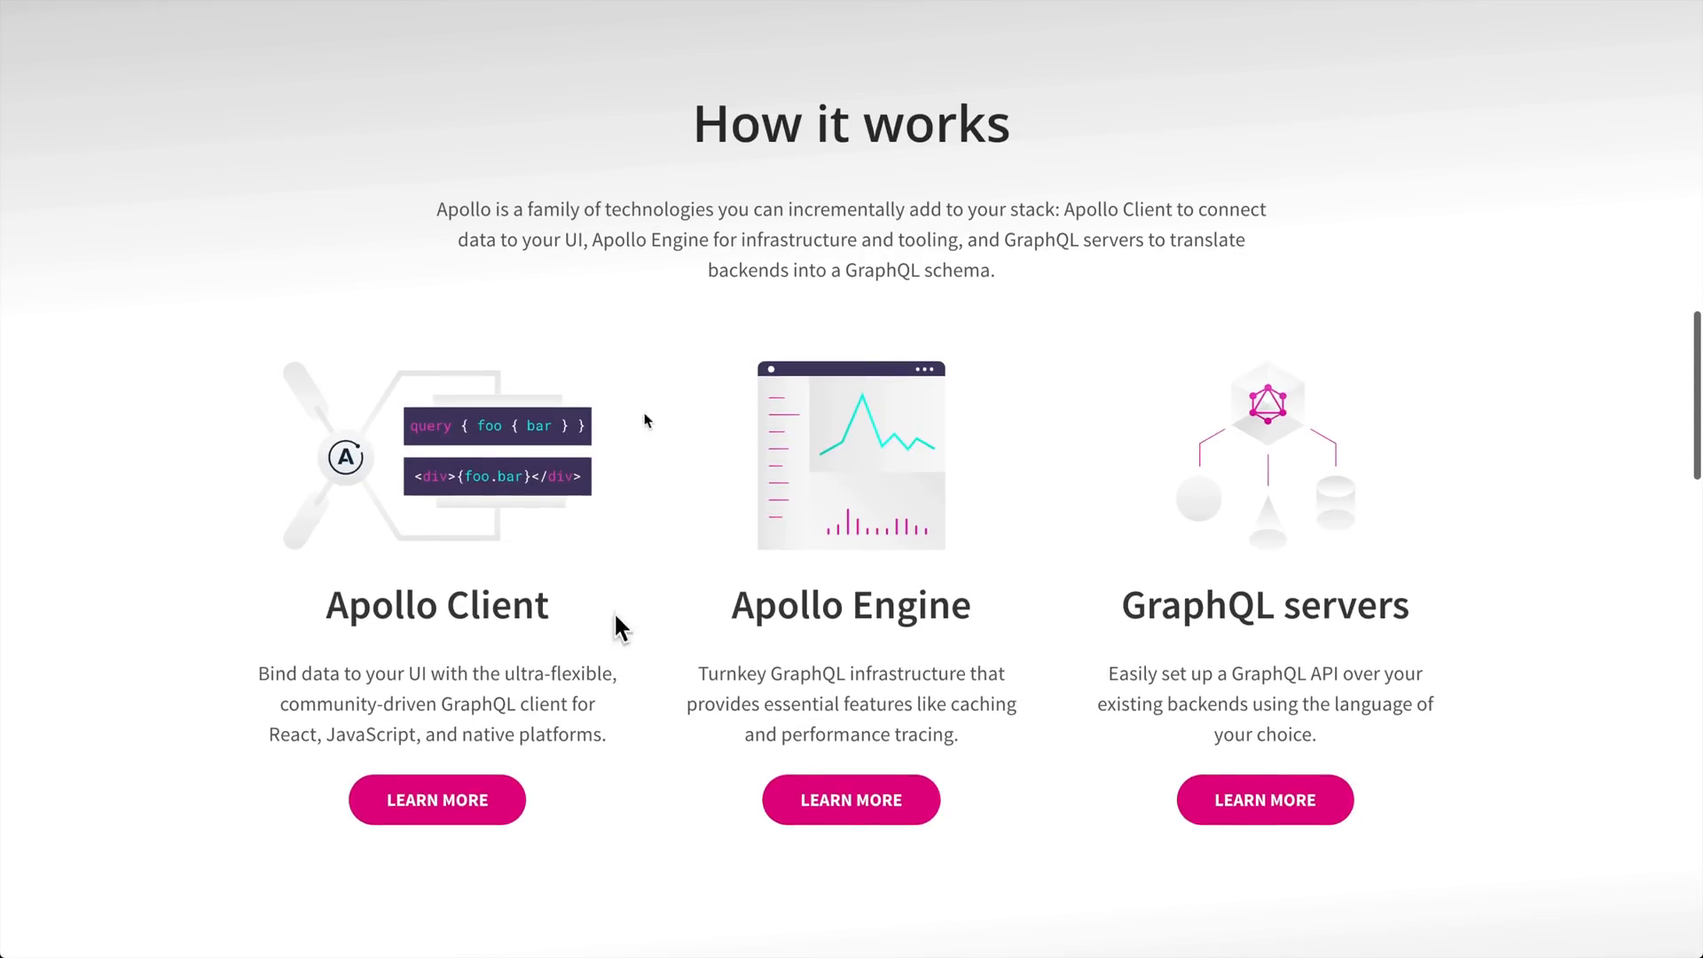
mouse_move(1004, 744)
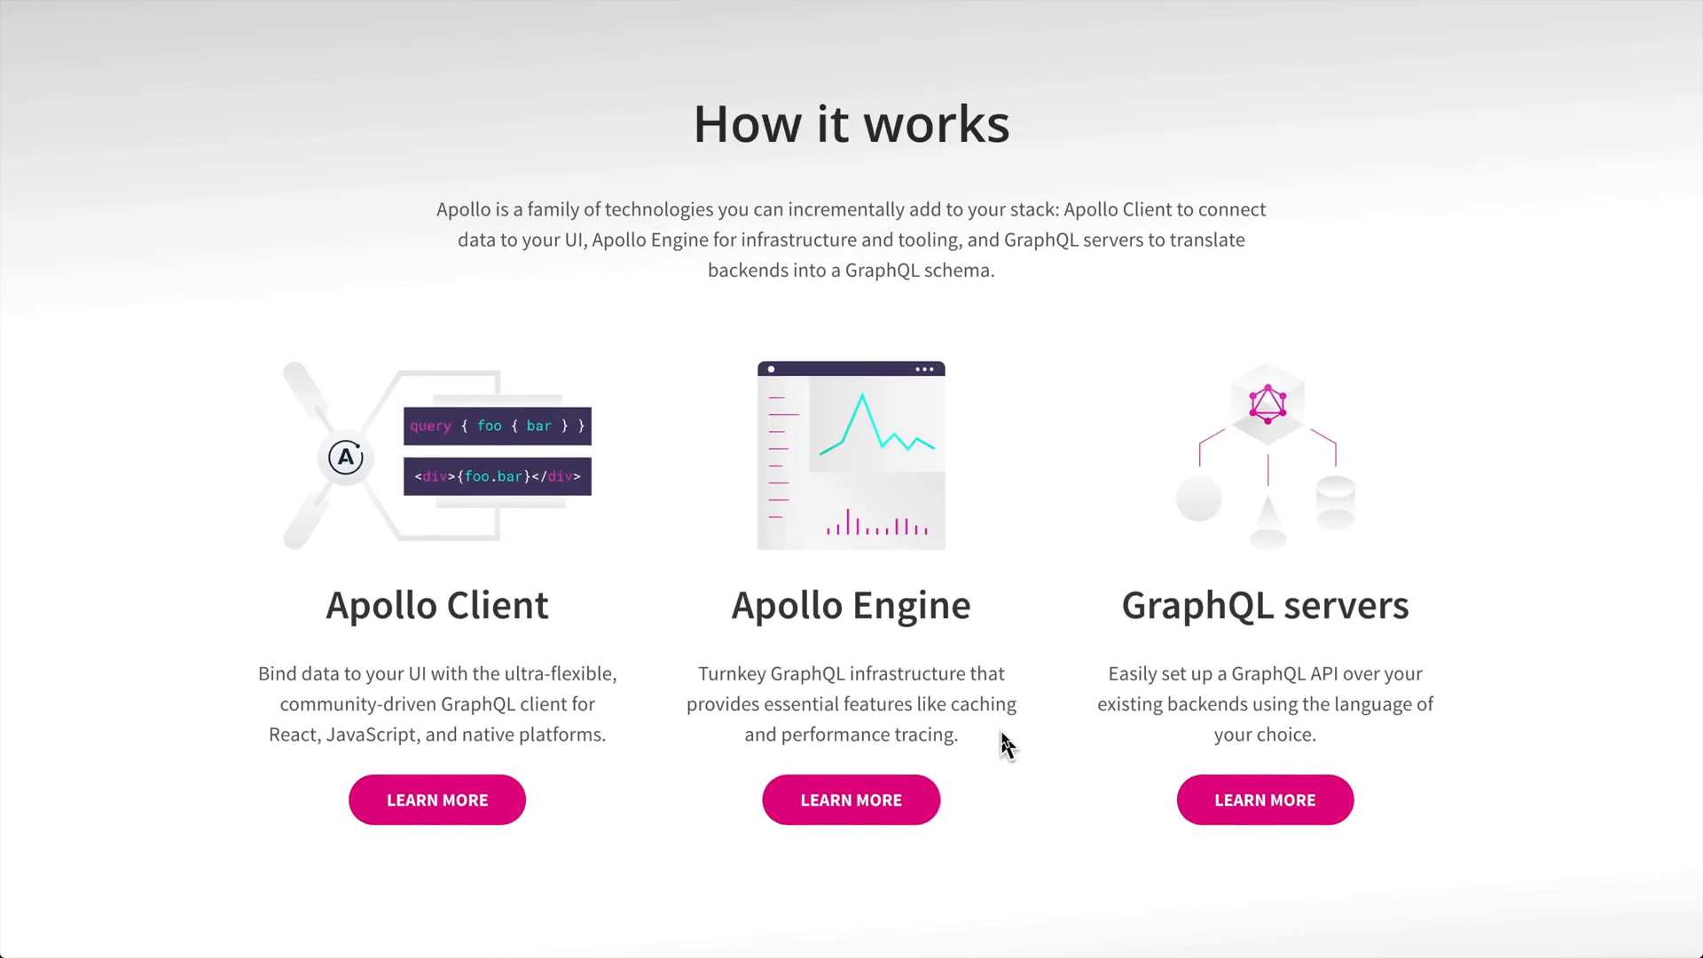
scroll("down", 3)
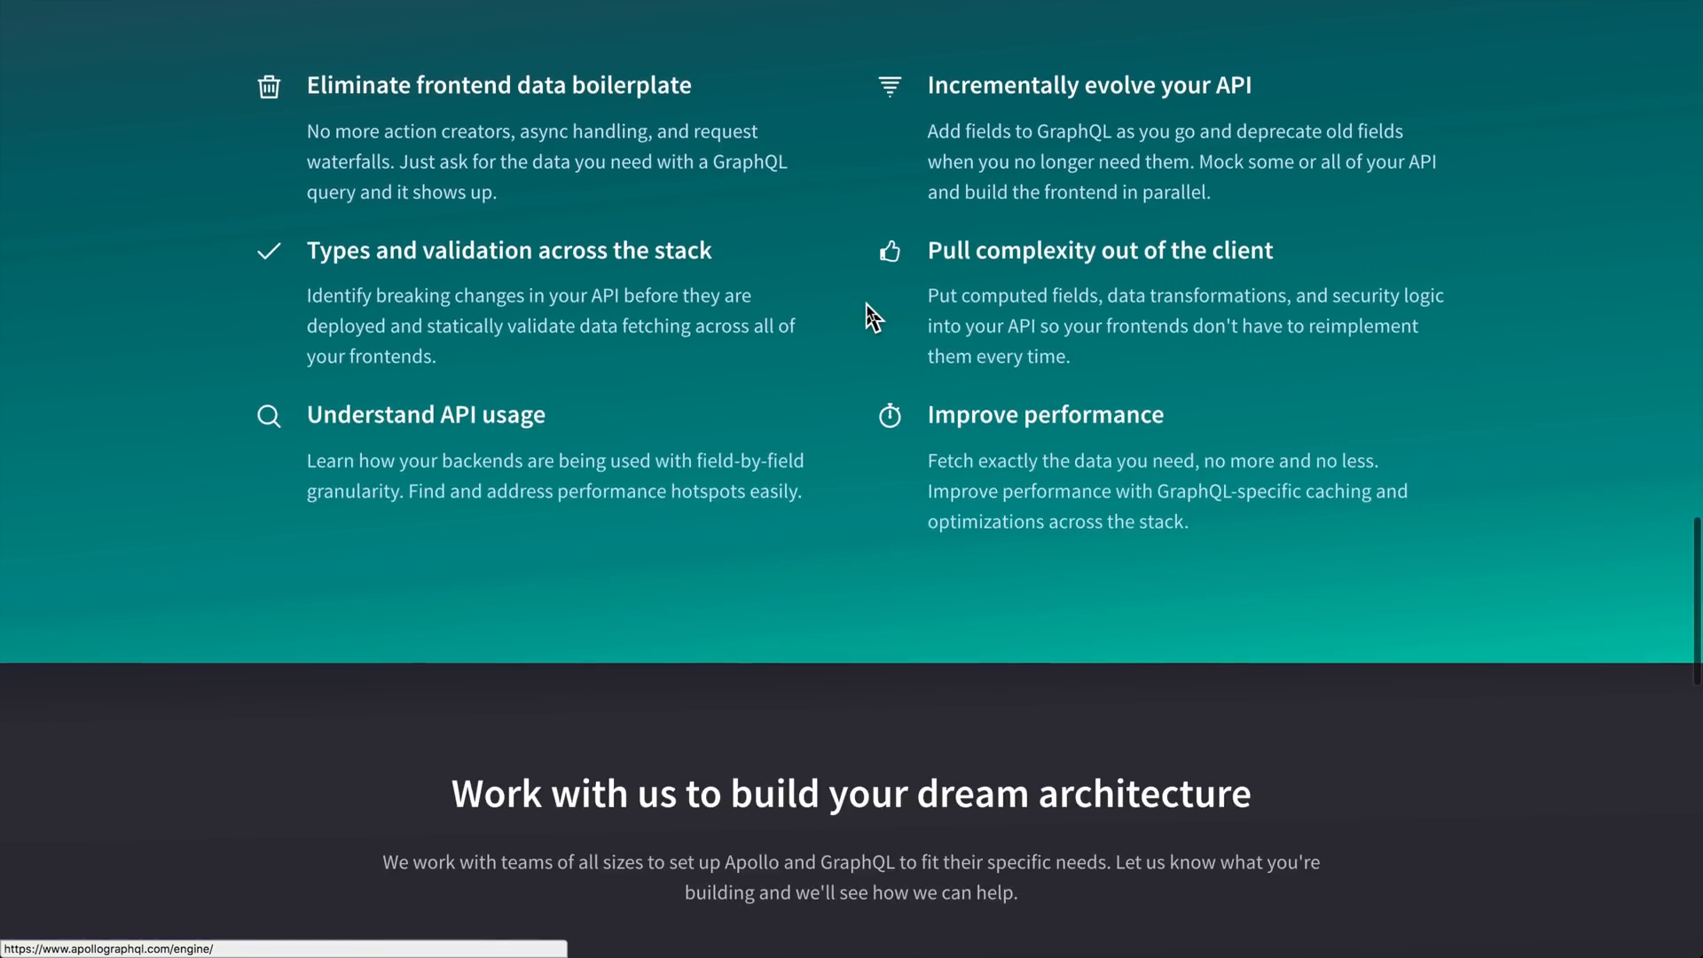
scroll("down", 3)
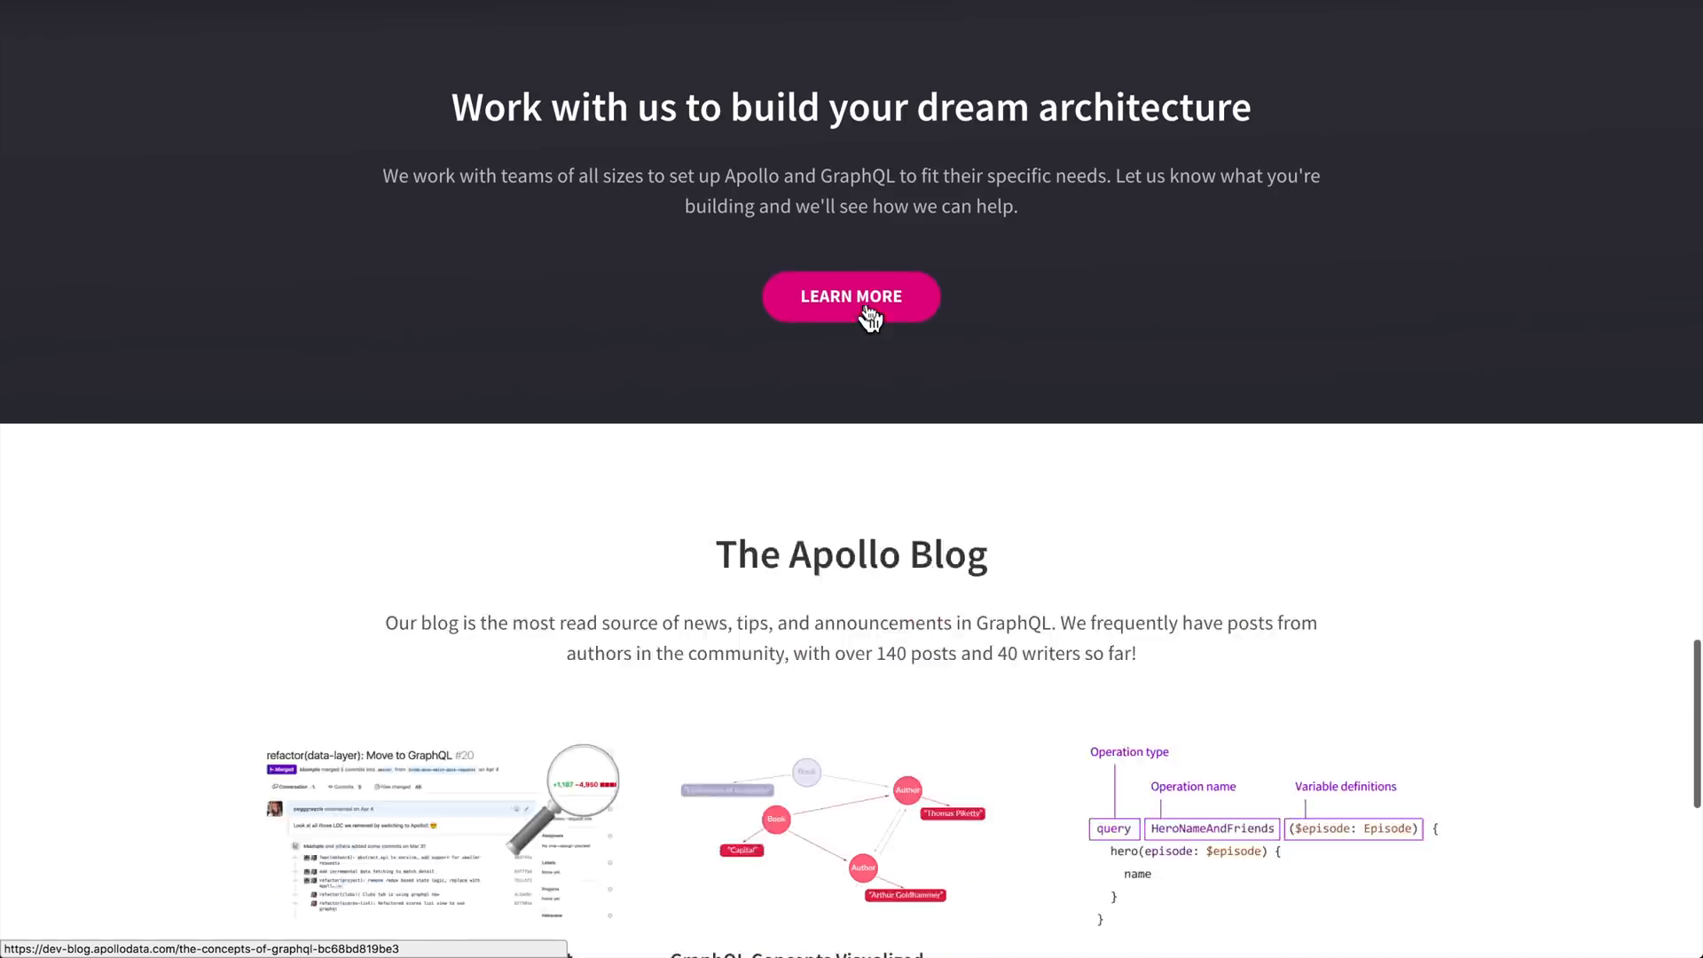
scroll("up", 3)
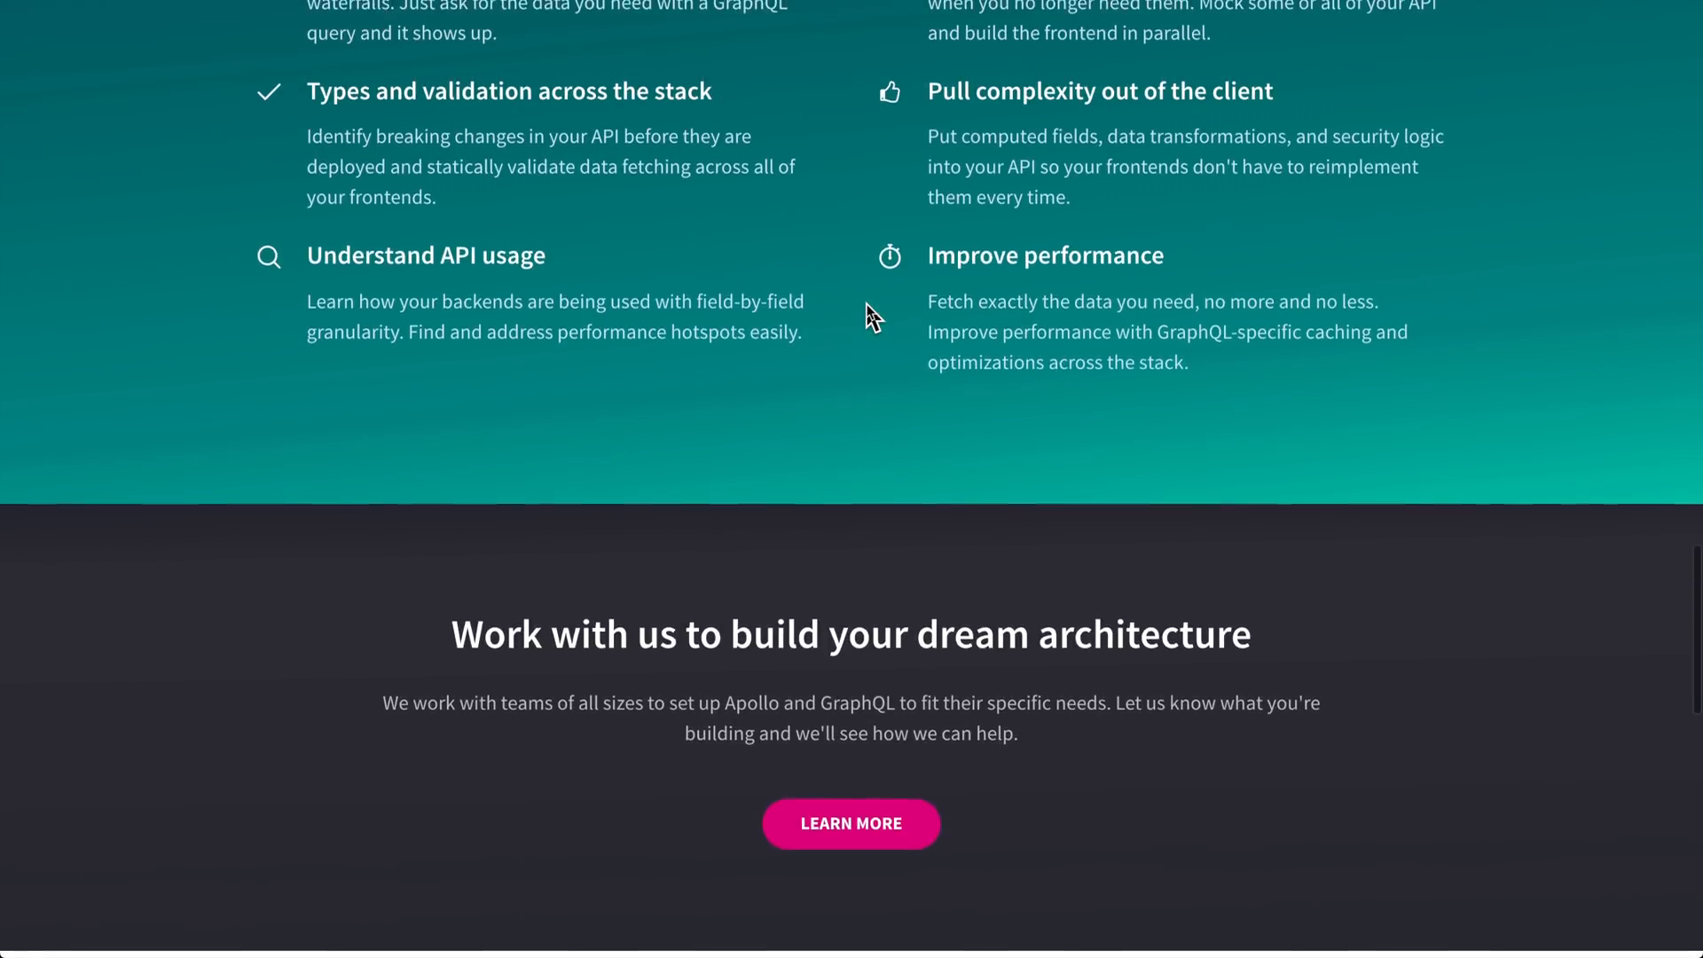
scroll("up", 3)
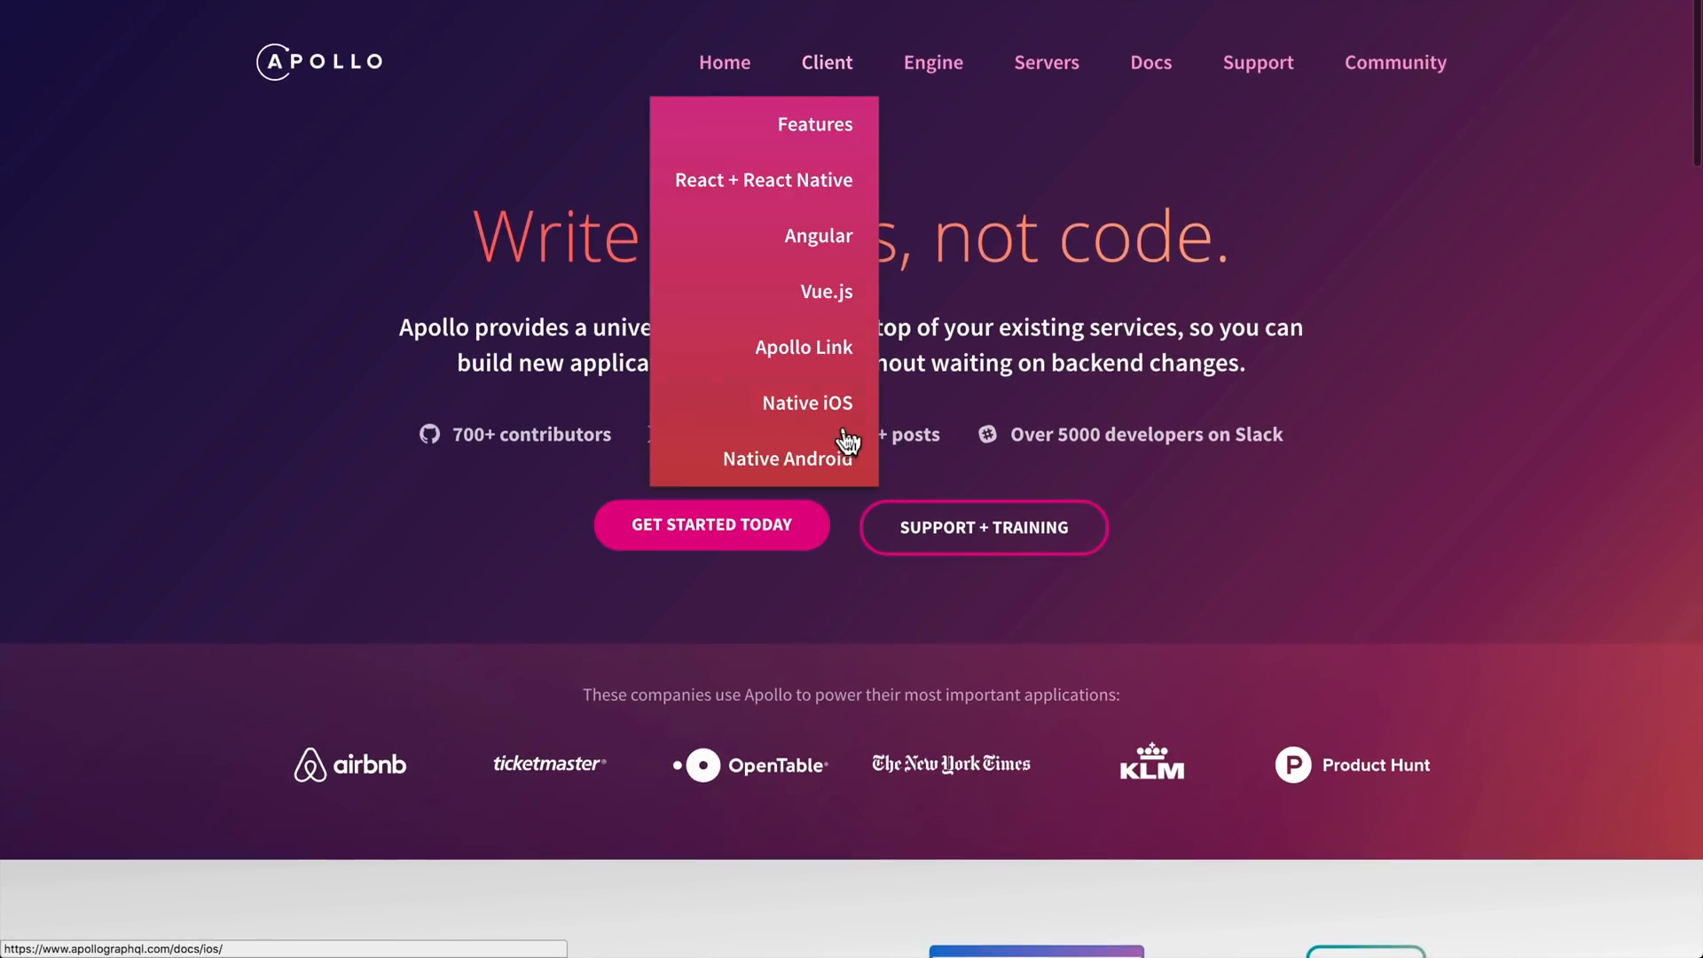
Open the Apollo Link docs 'Composable networking for GraphQL' and scroll to its introduction and install command
left_click(803, 347)
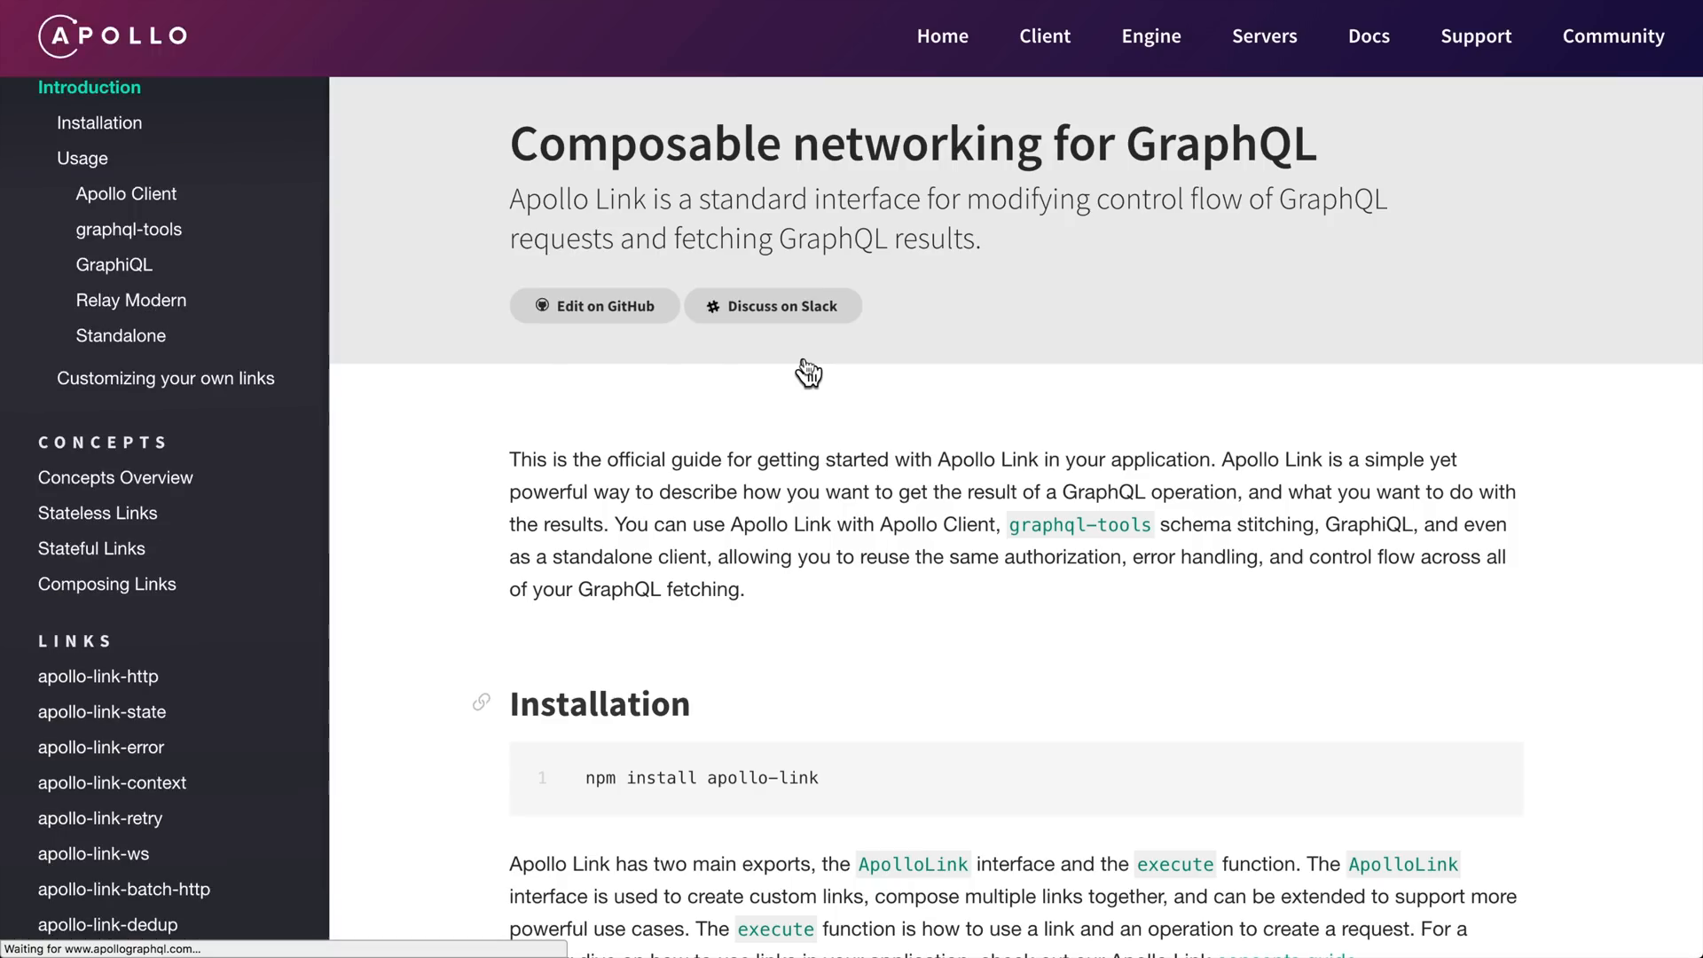
scroll("down", 3)
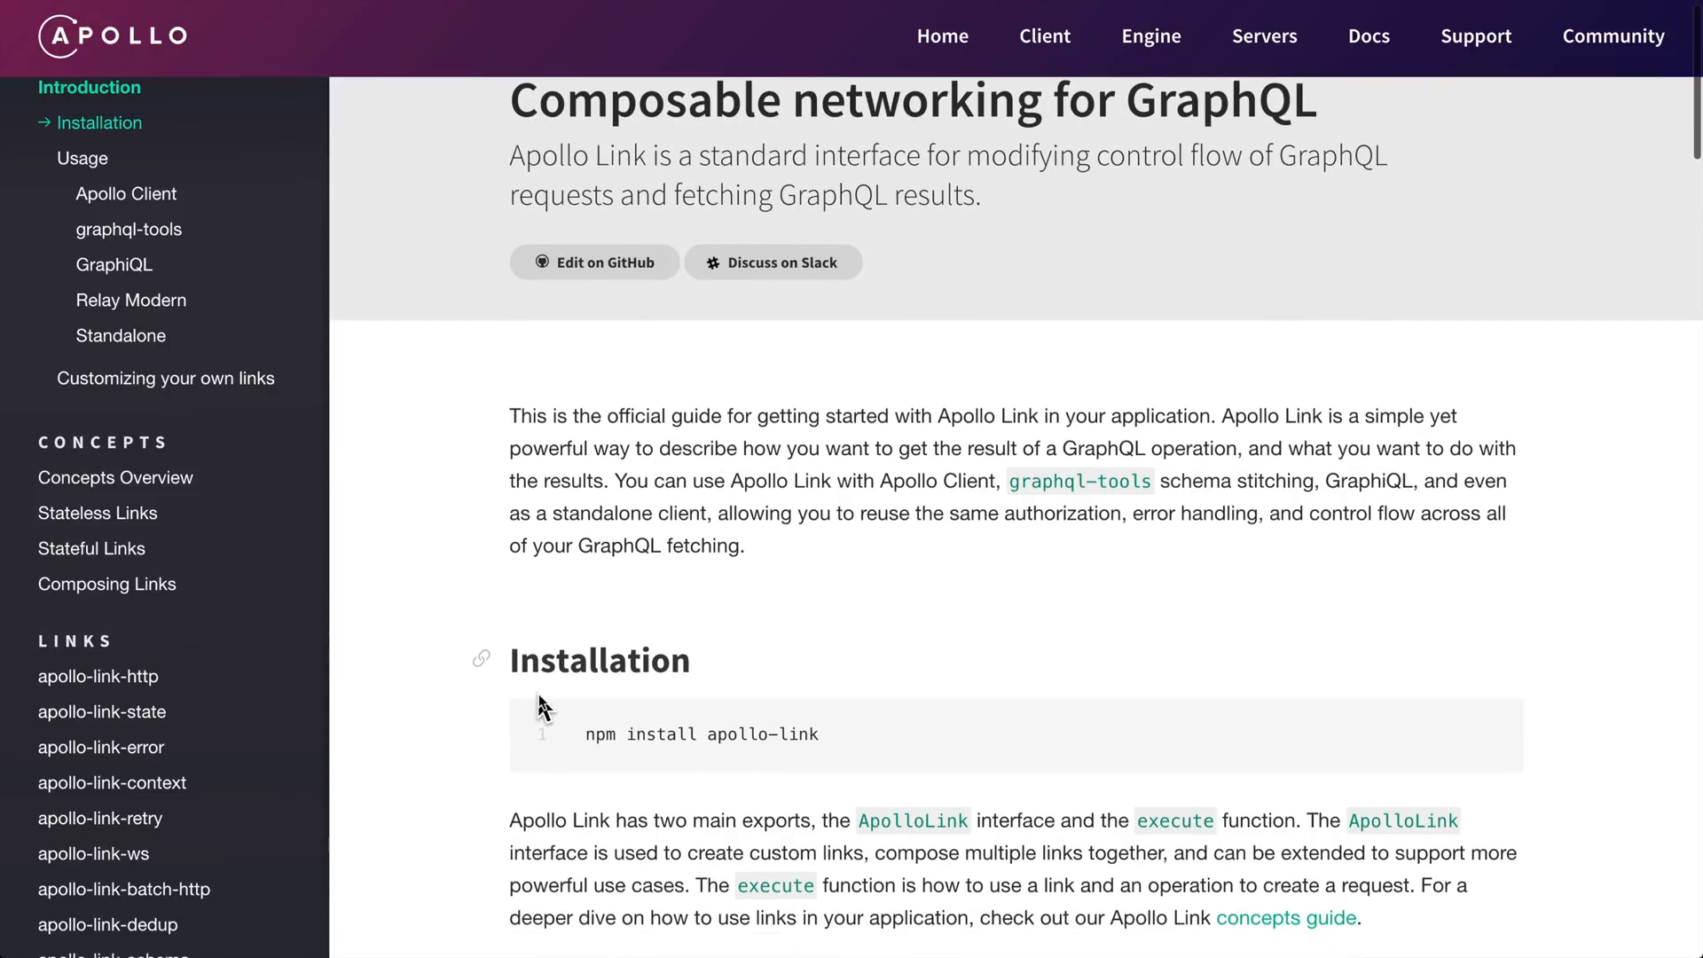
scroll("down", 3)
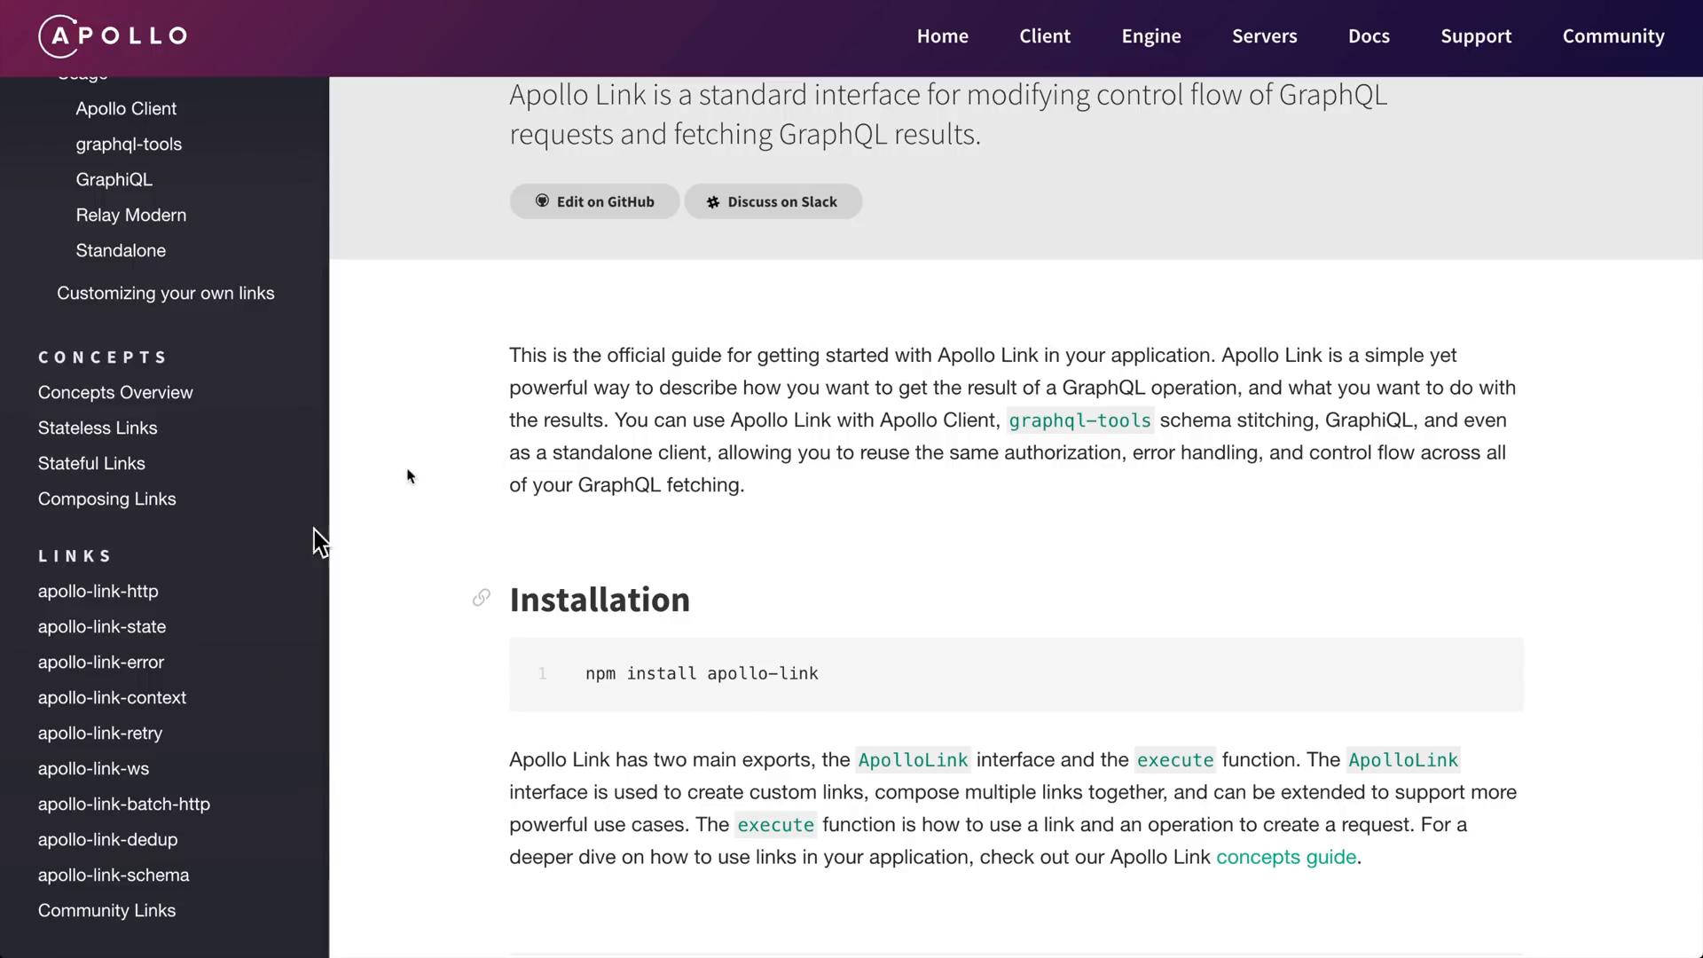
mouse_move(103, 626)
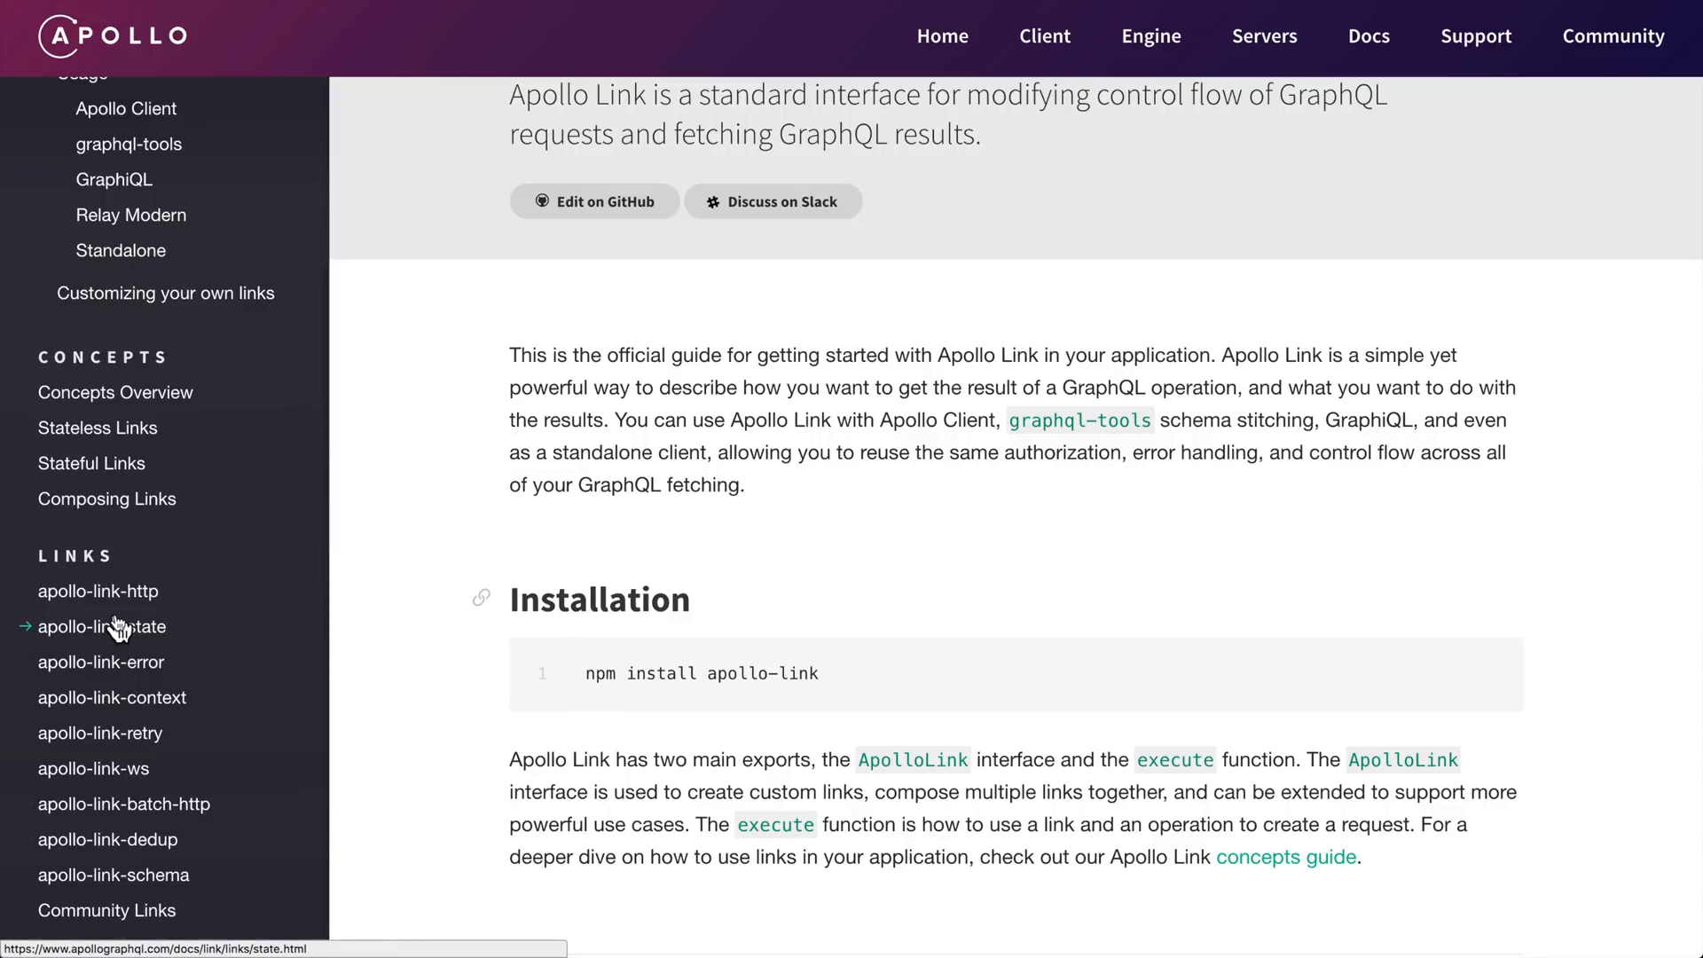
Open the apollo-link-state docs 'Manage your local data with Apollo Client' and read through the Quick start code examples
left_click(103, 626)
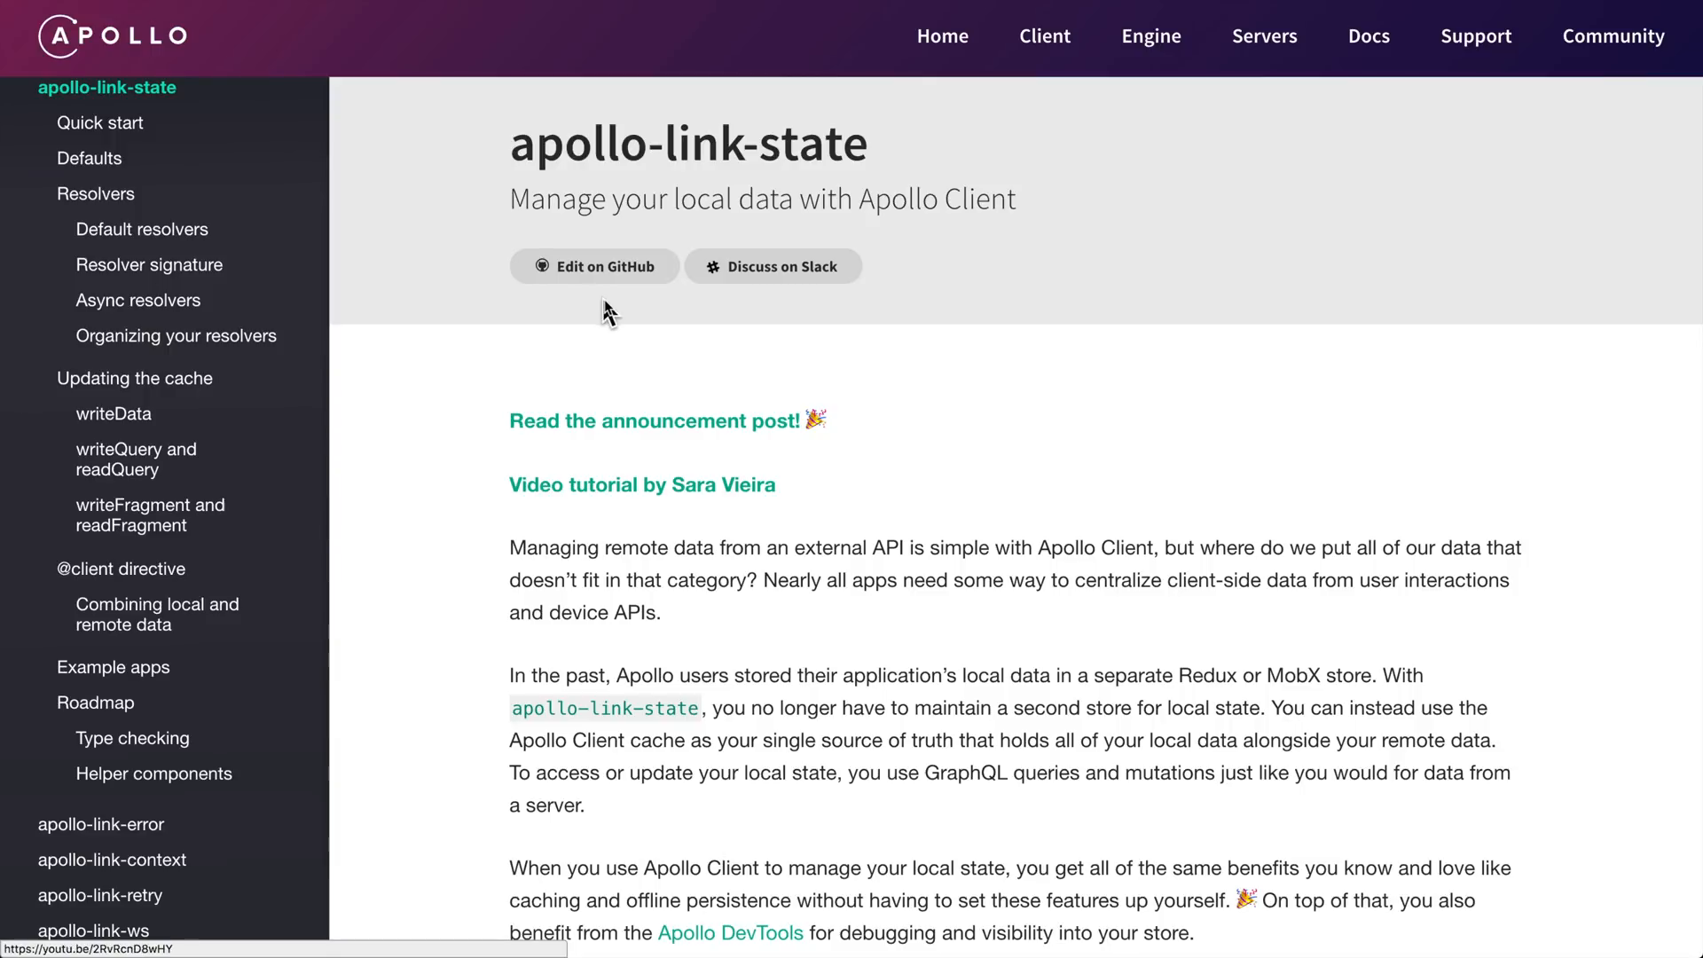
scroll("down", 3)
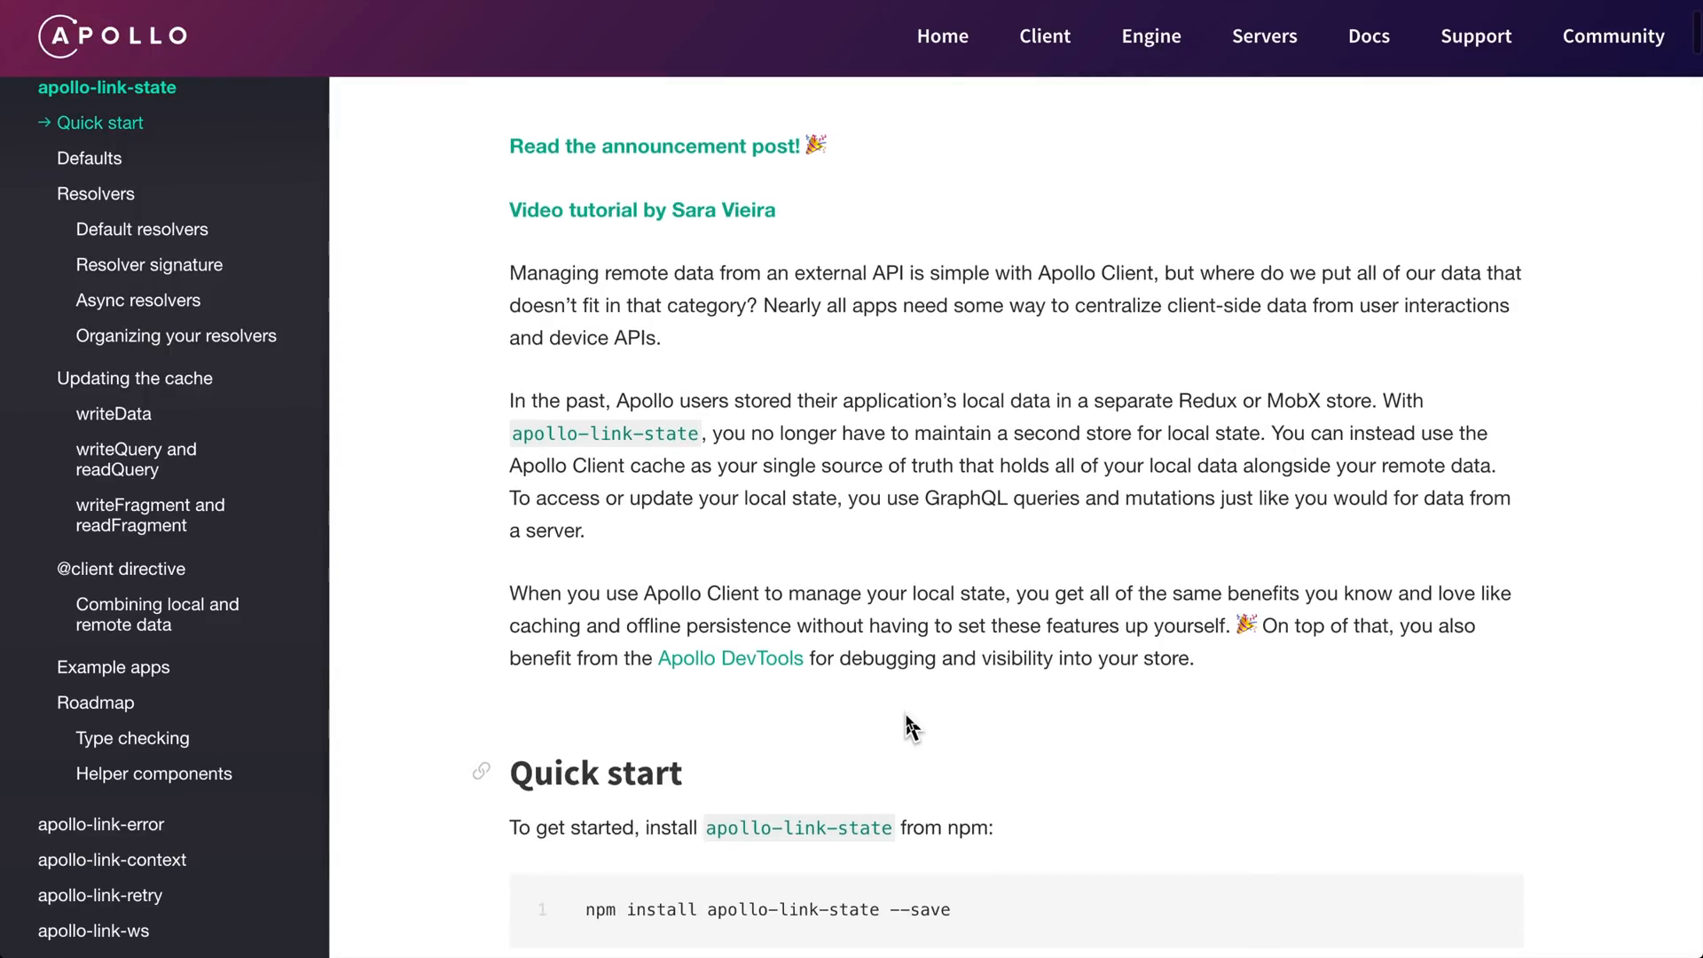
scroll("down", 3)
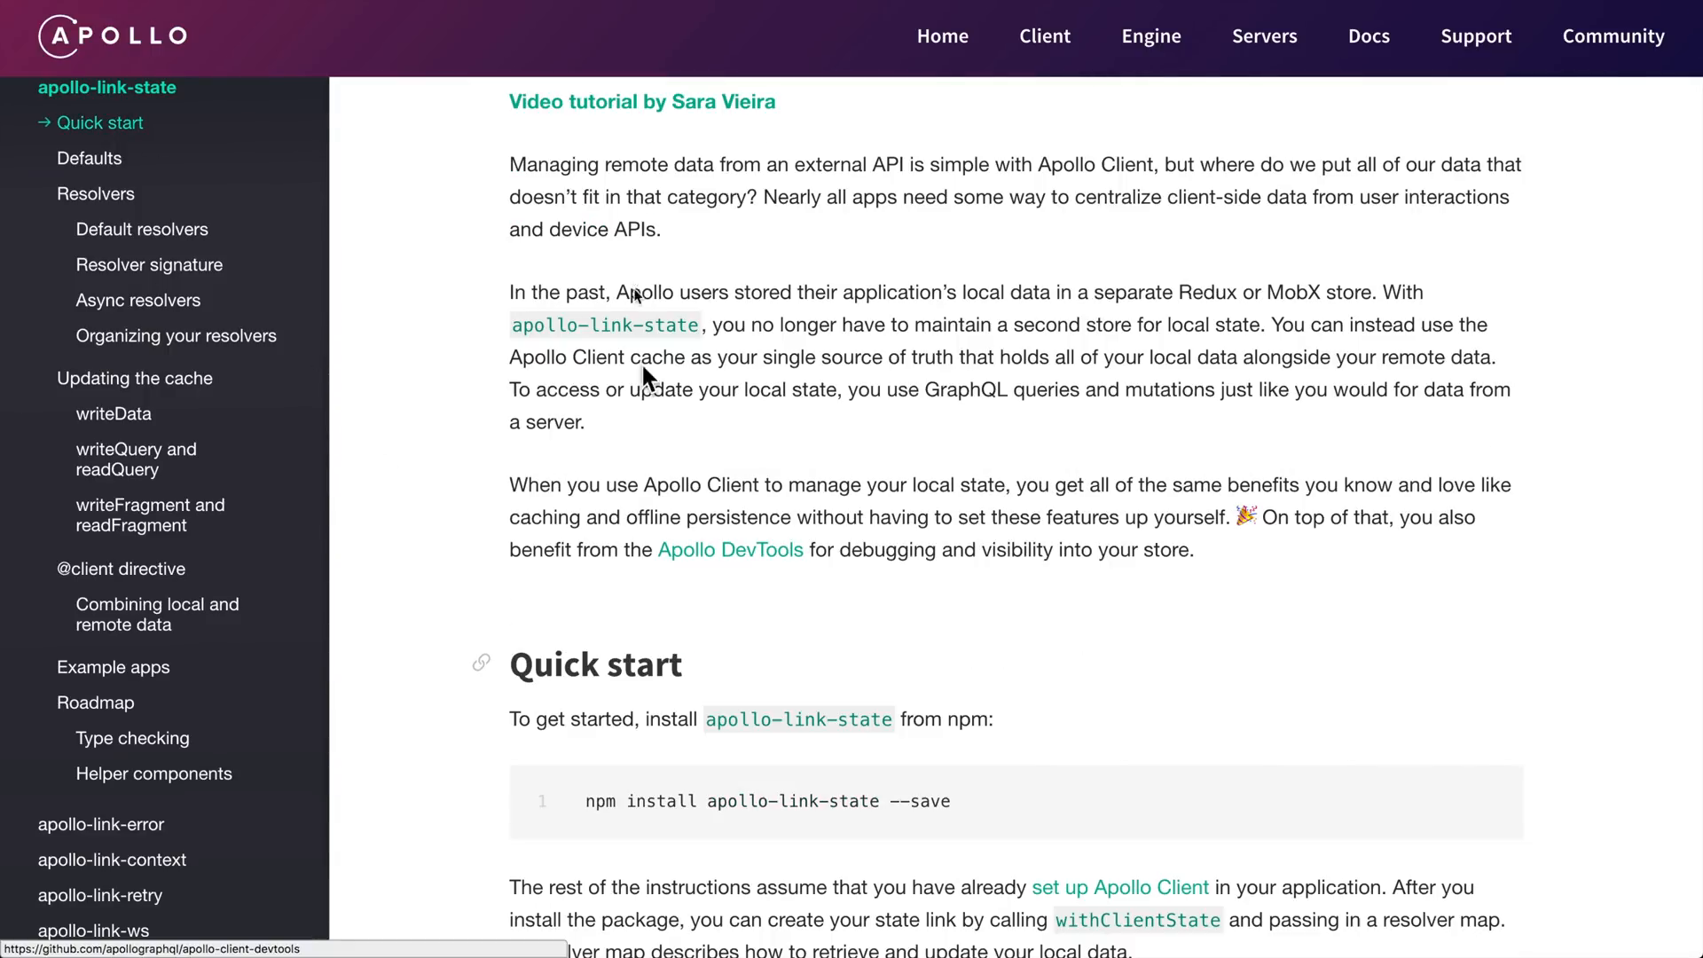
scroll("down", 3)
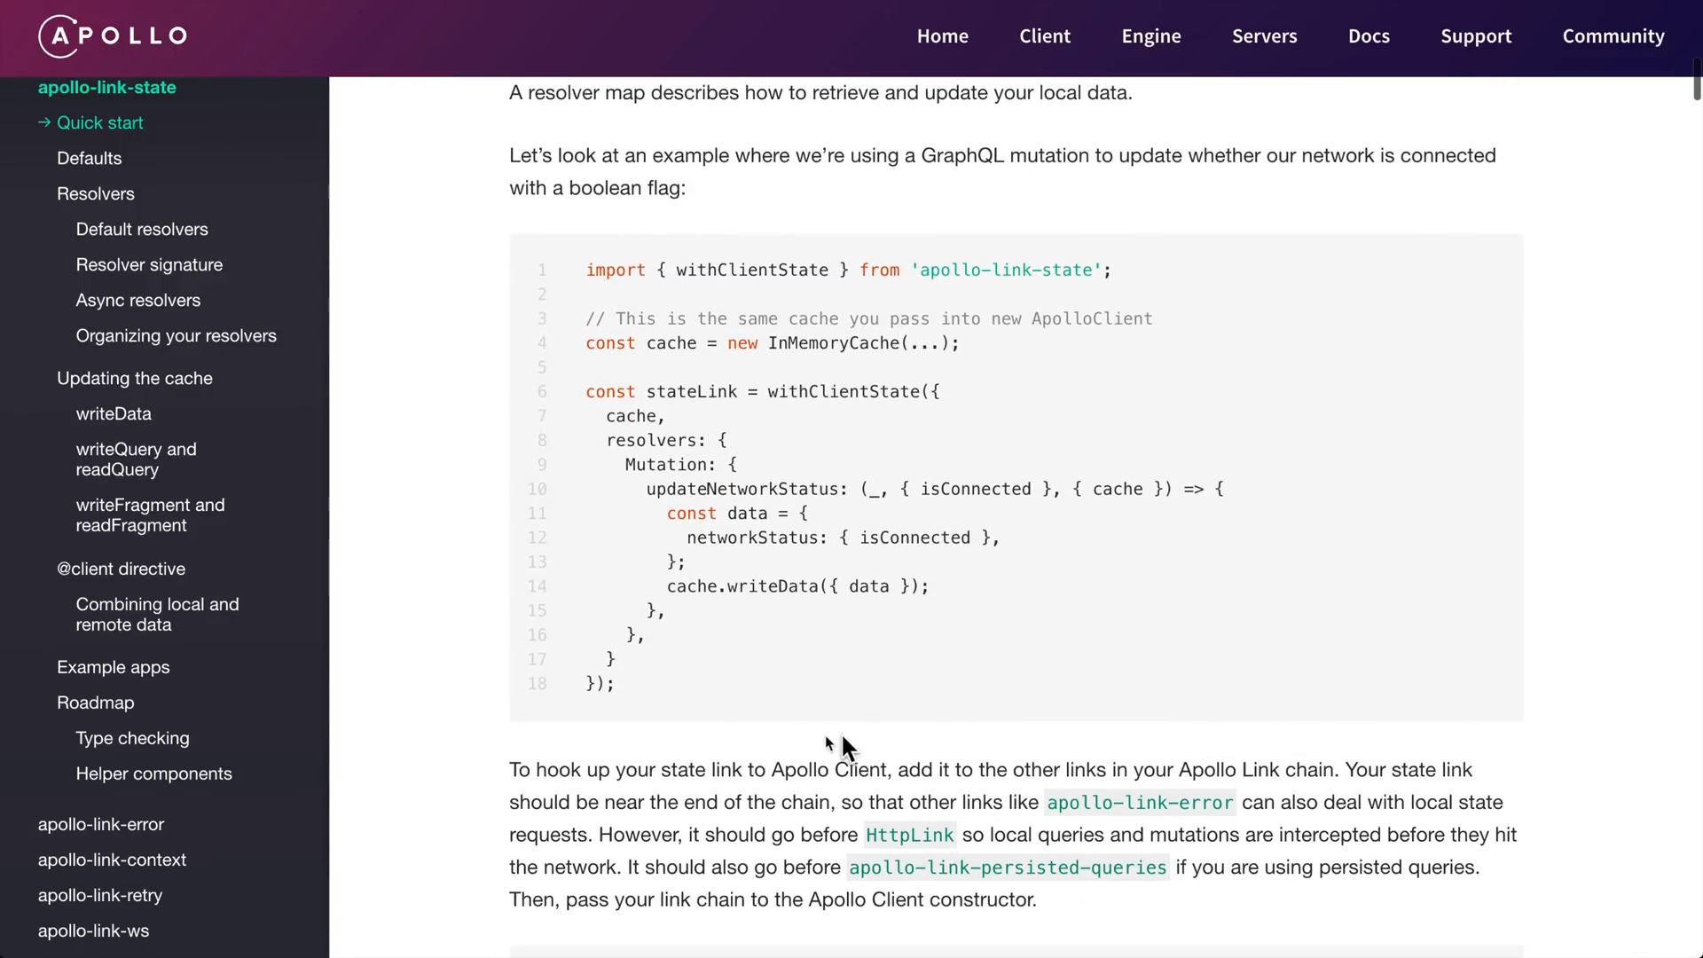
scroll("down", 3)
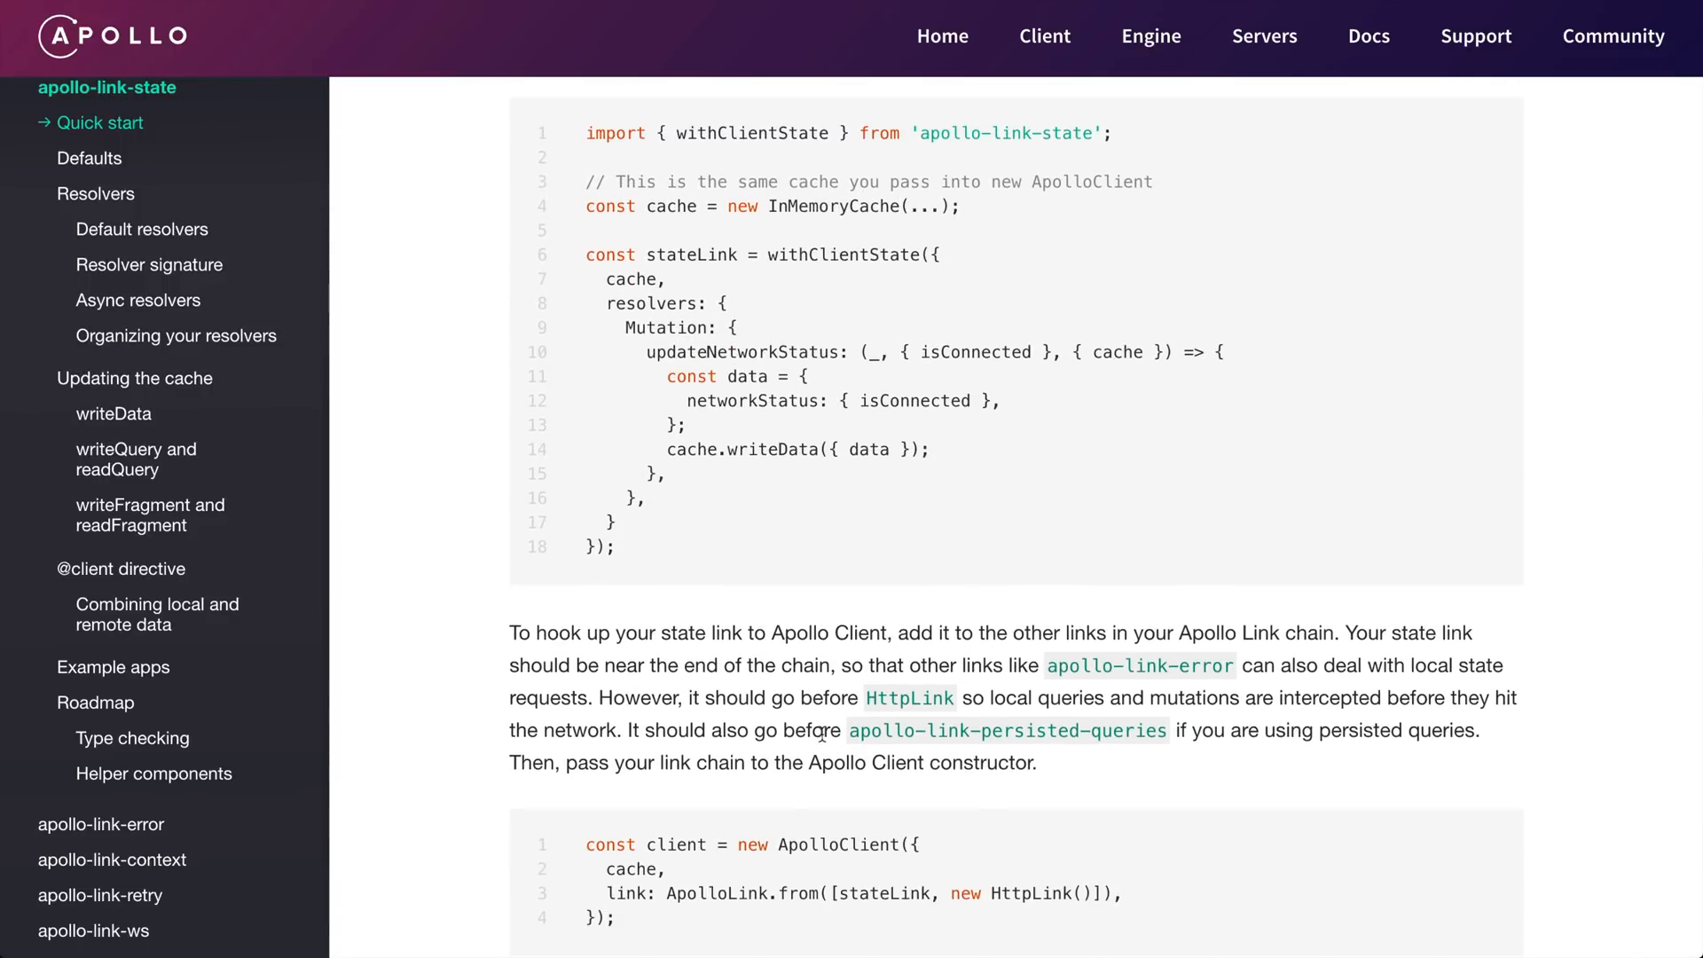
scroll("down", 3)
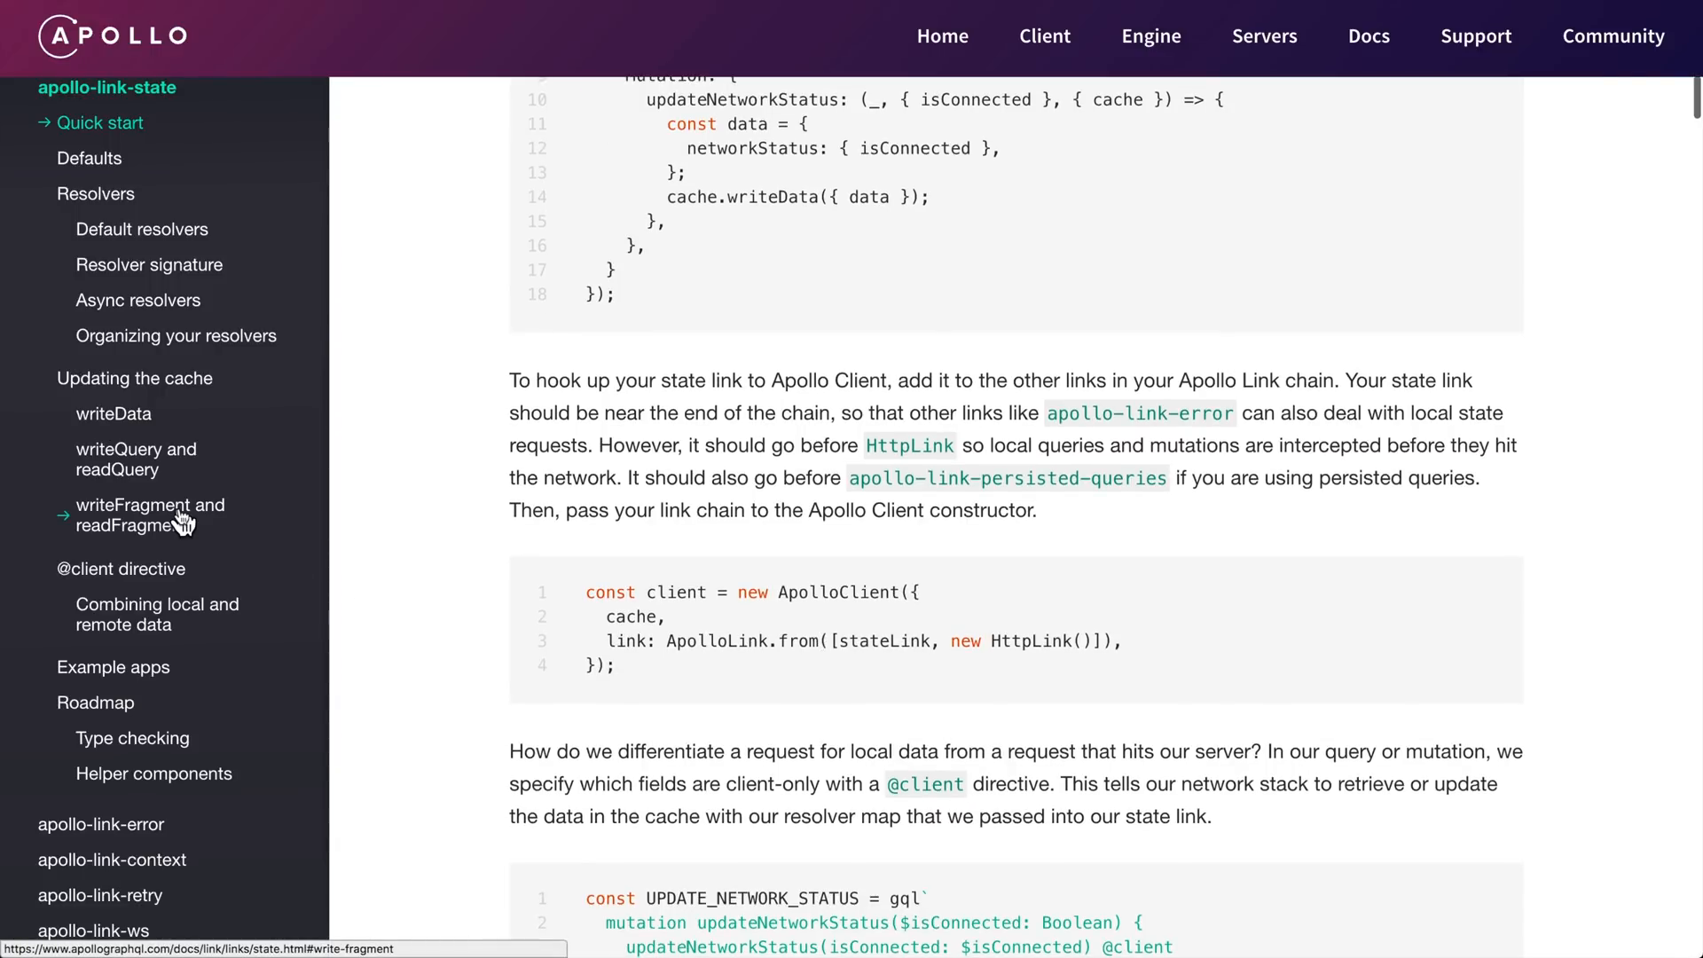
scroll("down", 3)
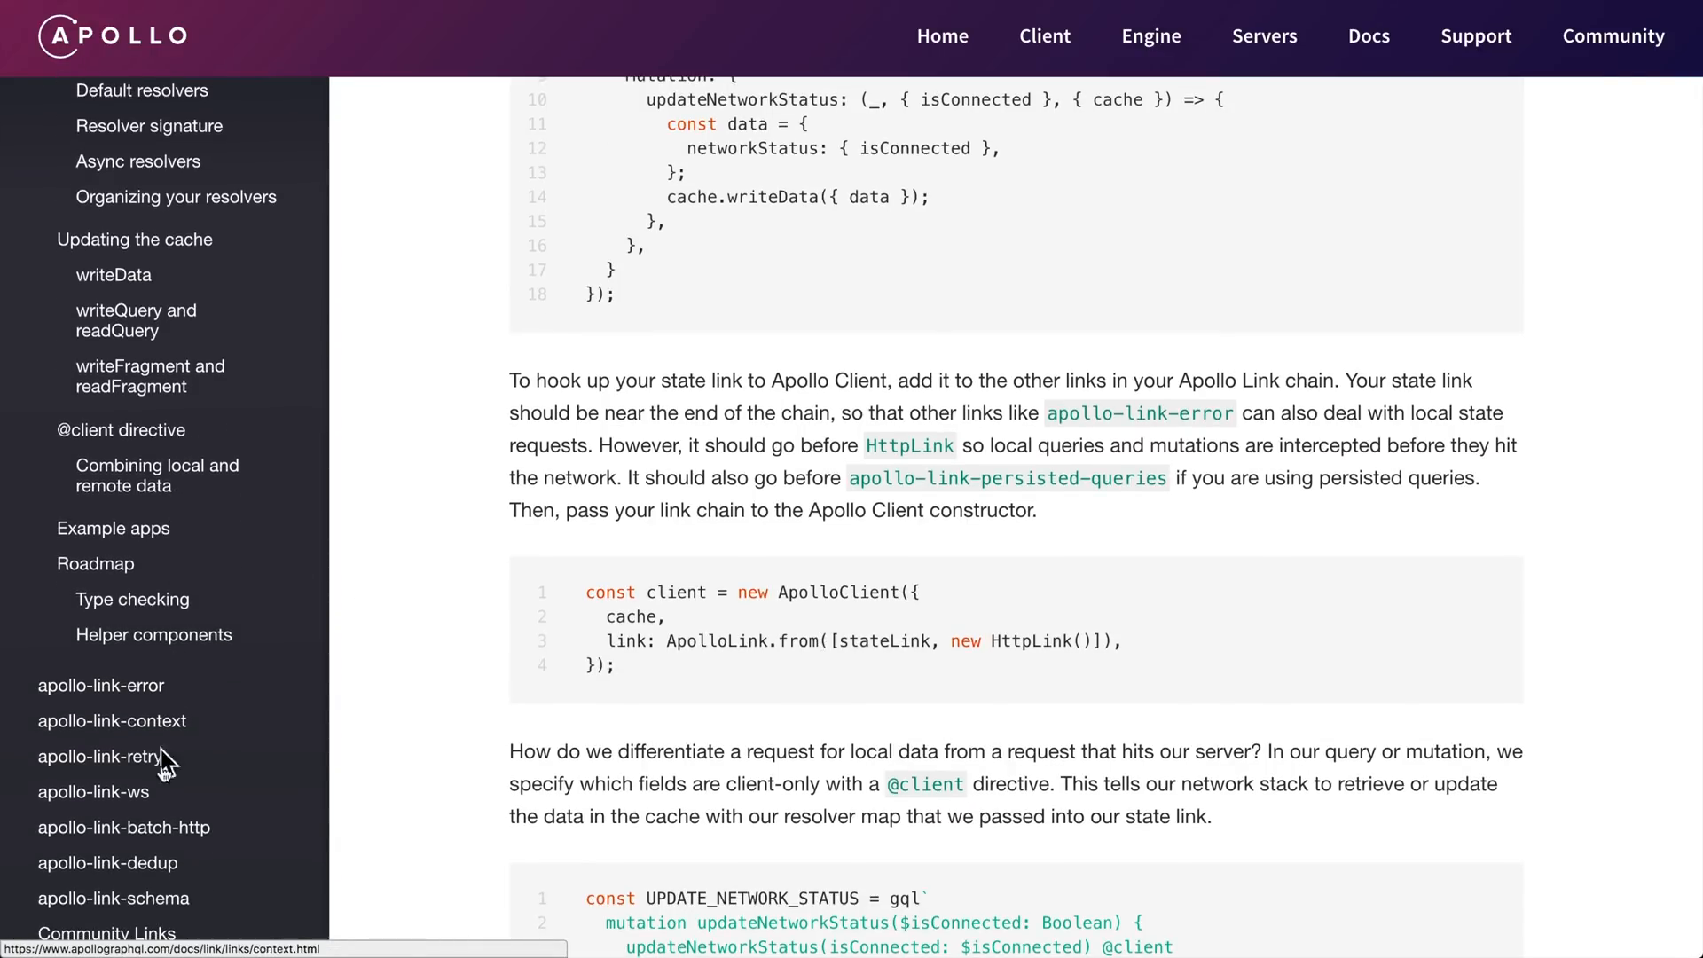
scroll("down", 3)
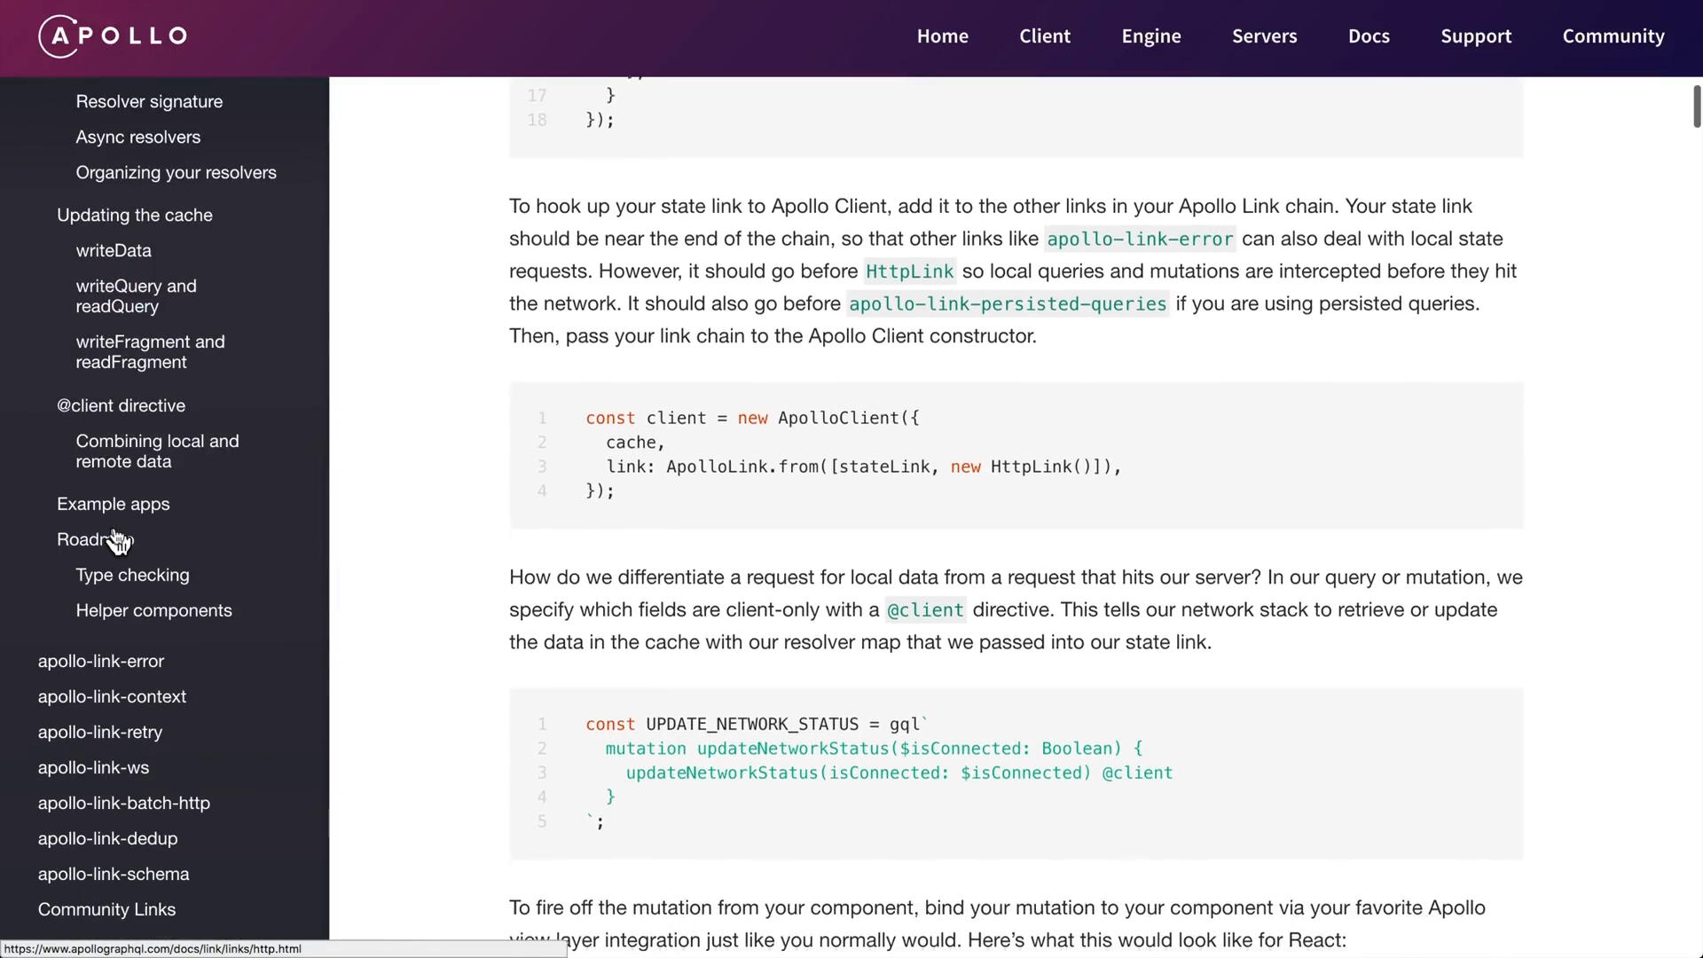
scroll("down", 3)
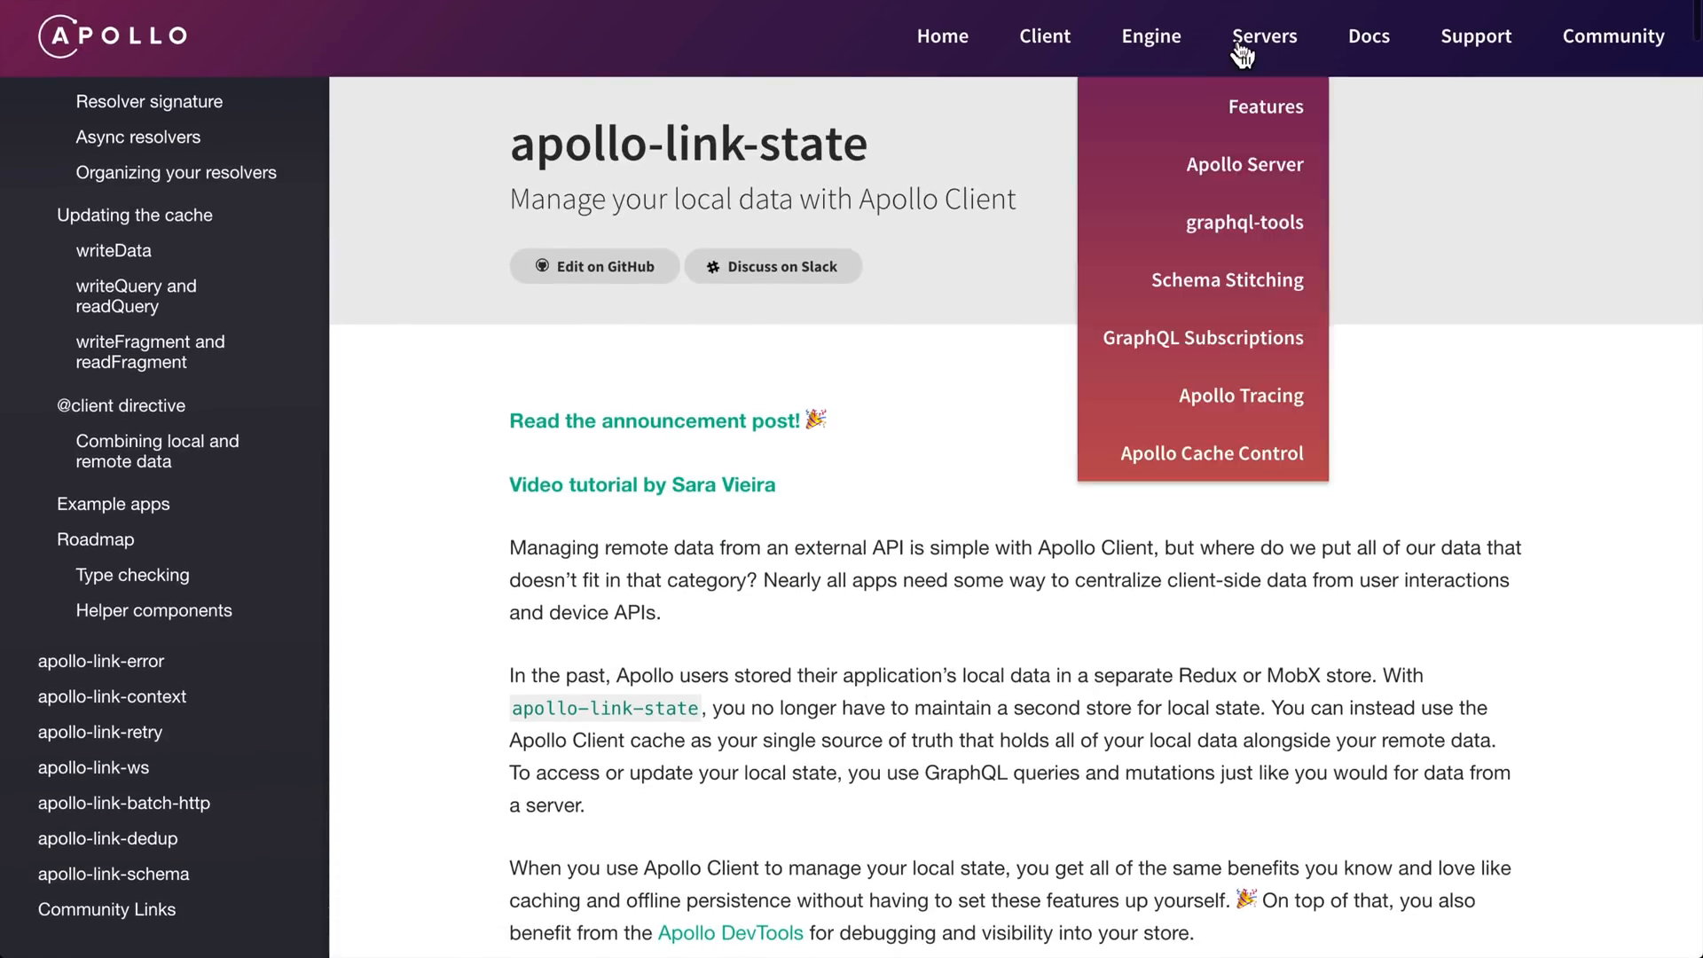
mouse_move(878, 66)
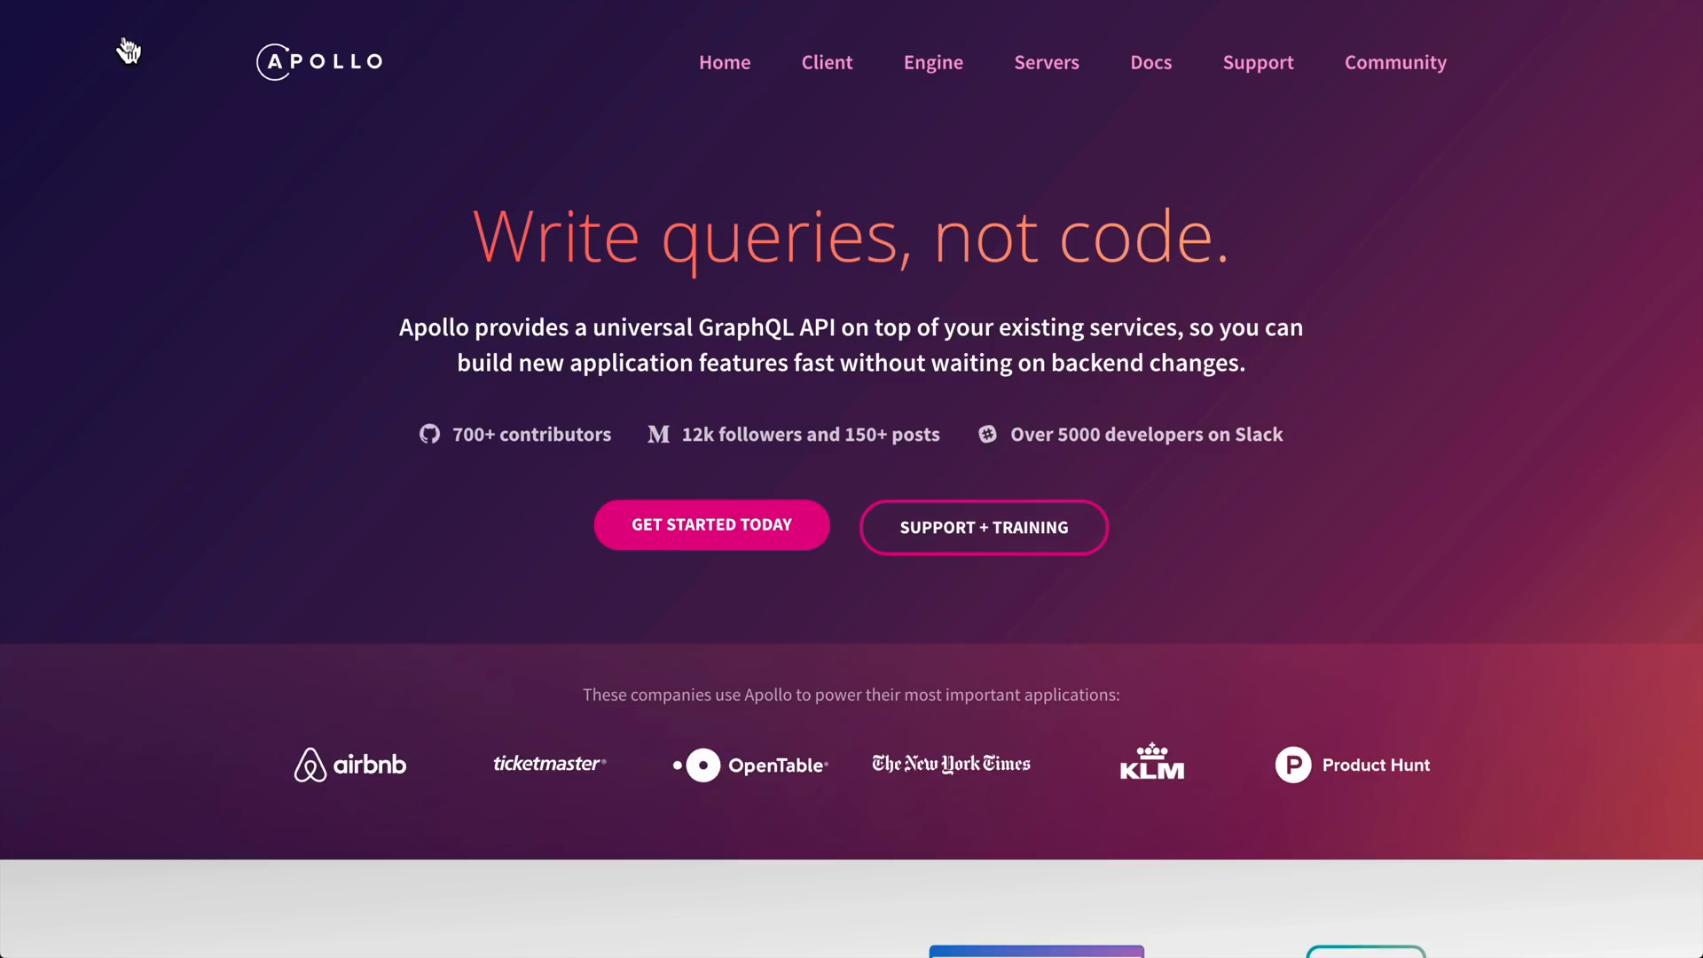
mouse_move(469, 597)
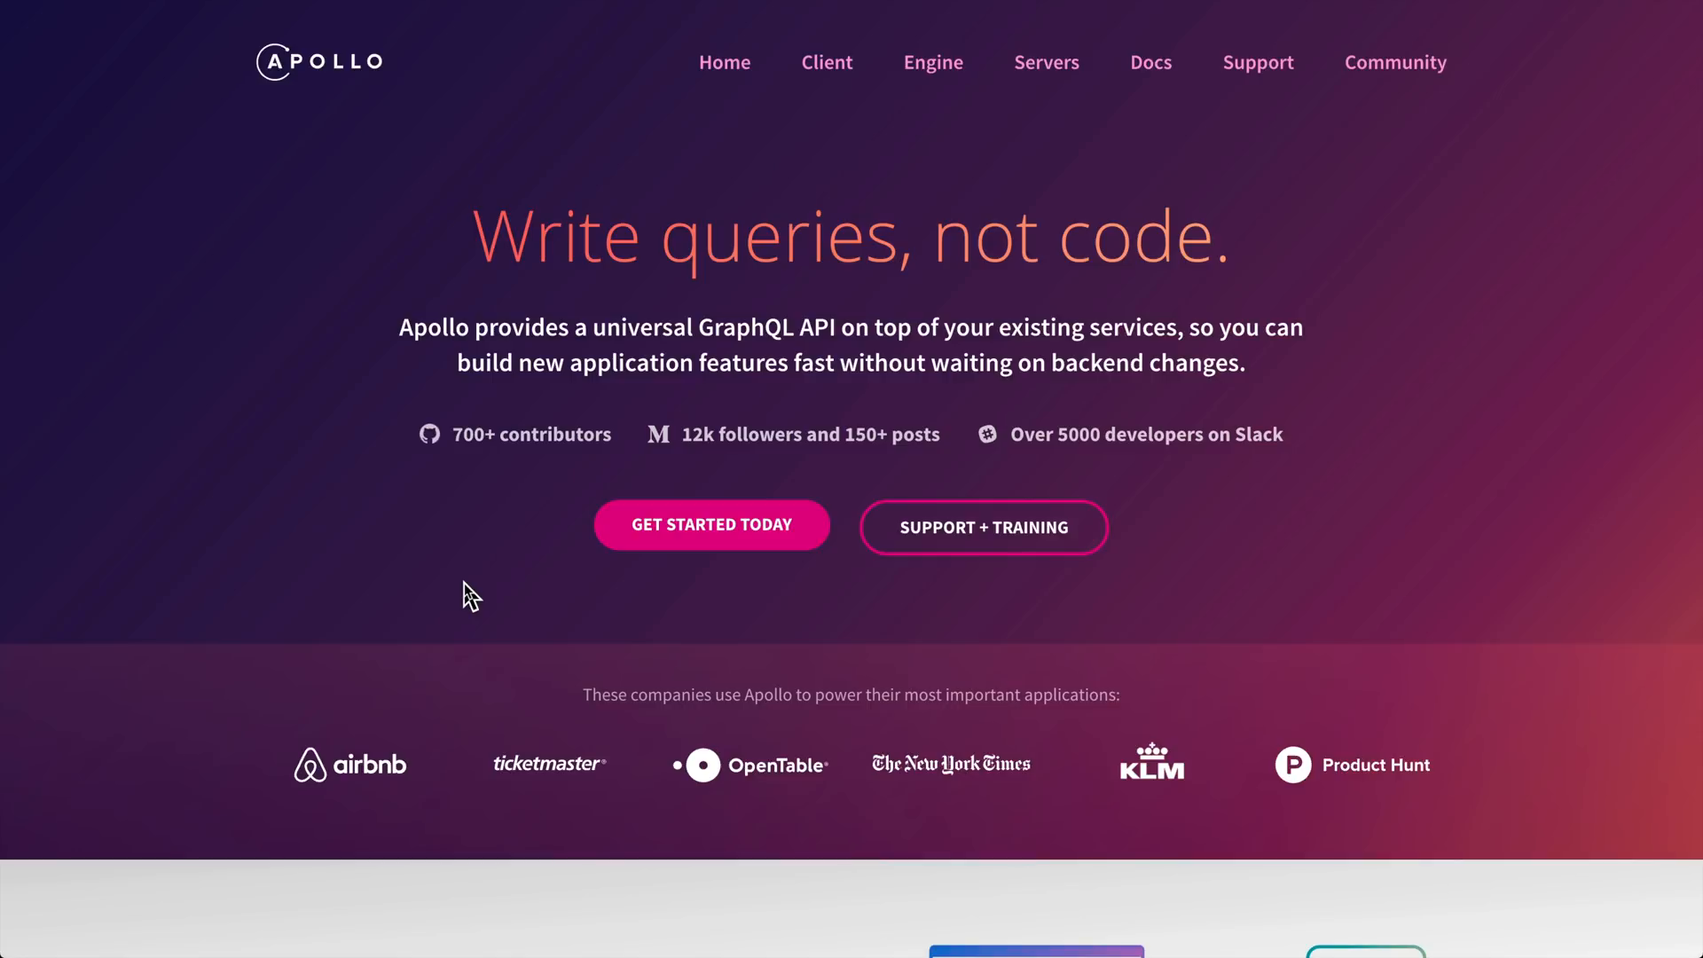
mouse_move(942, 463)
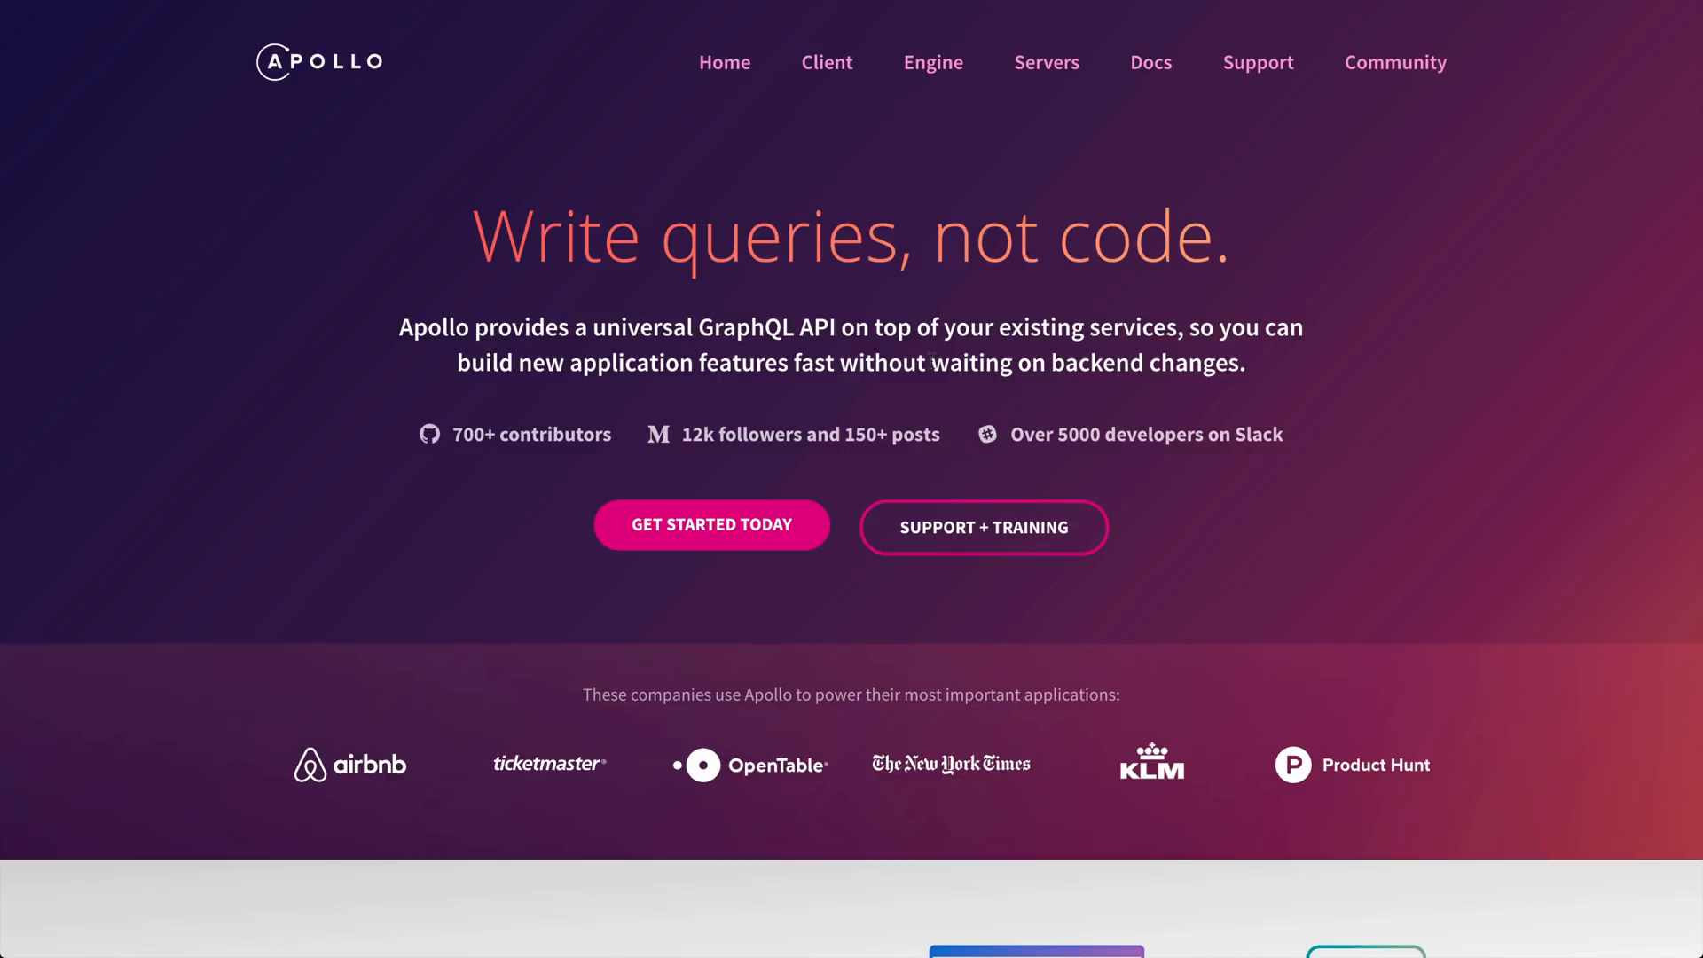
mouse_move(834, 394)
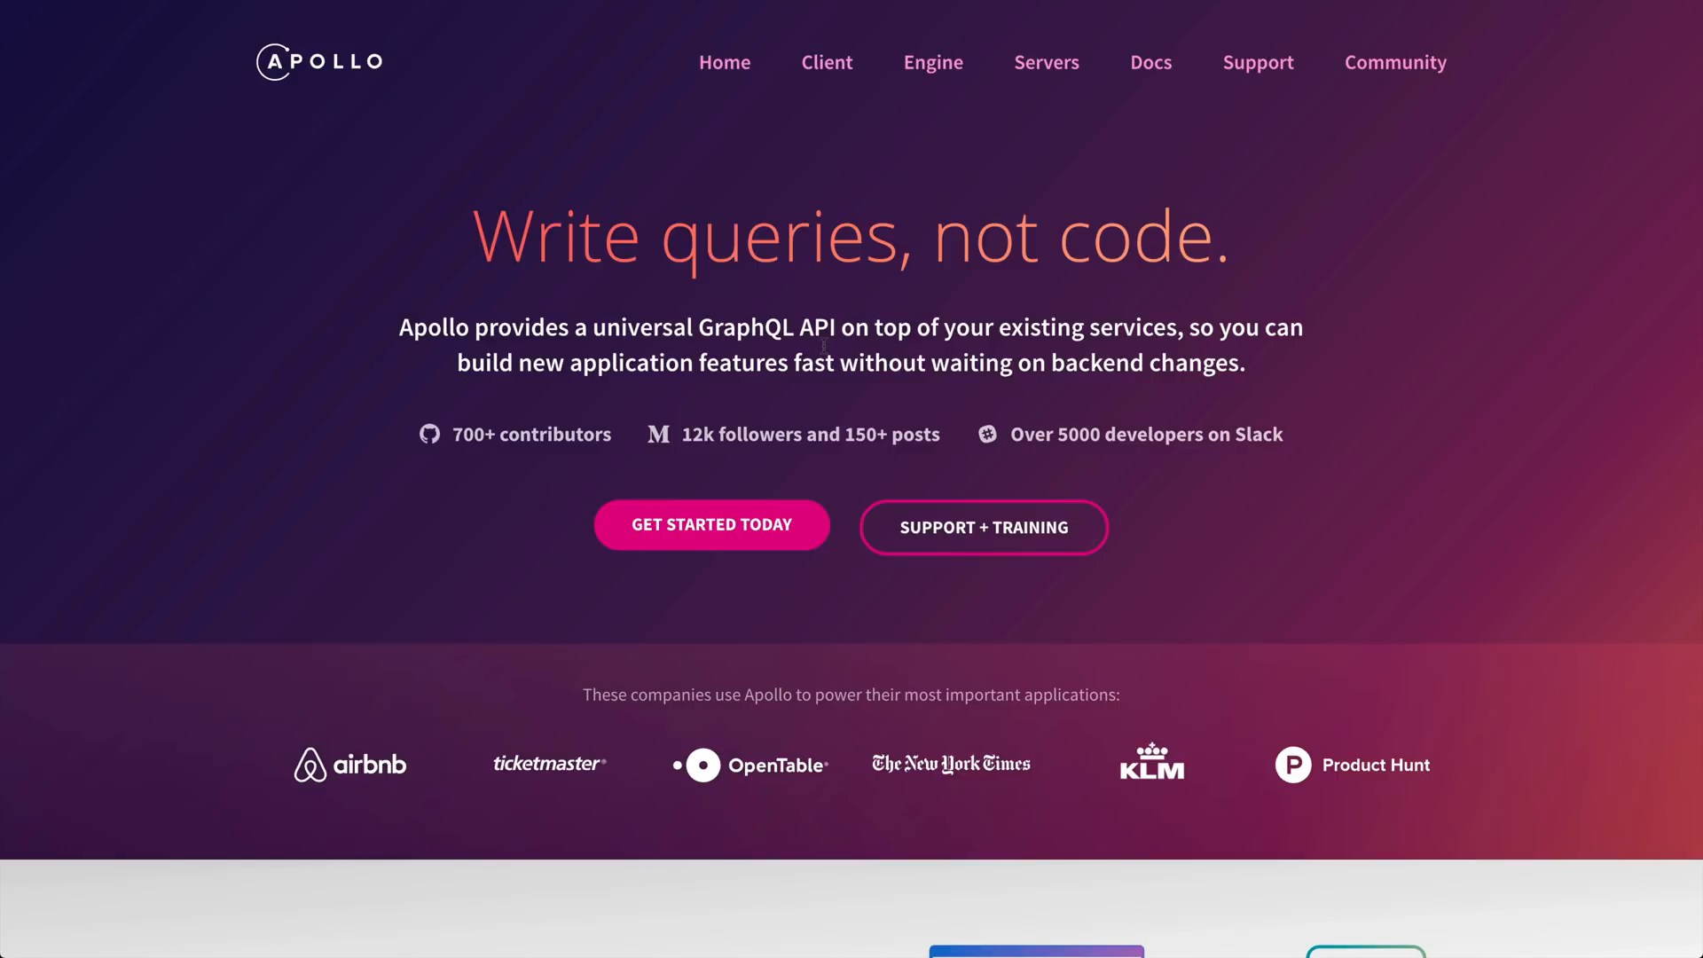
mouse_move(870, 669)
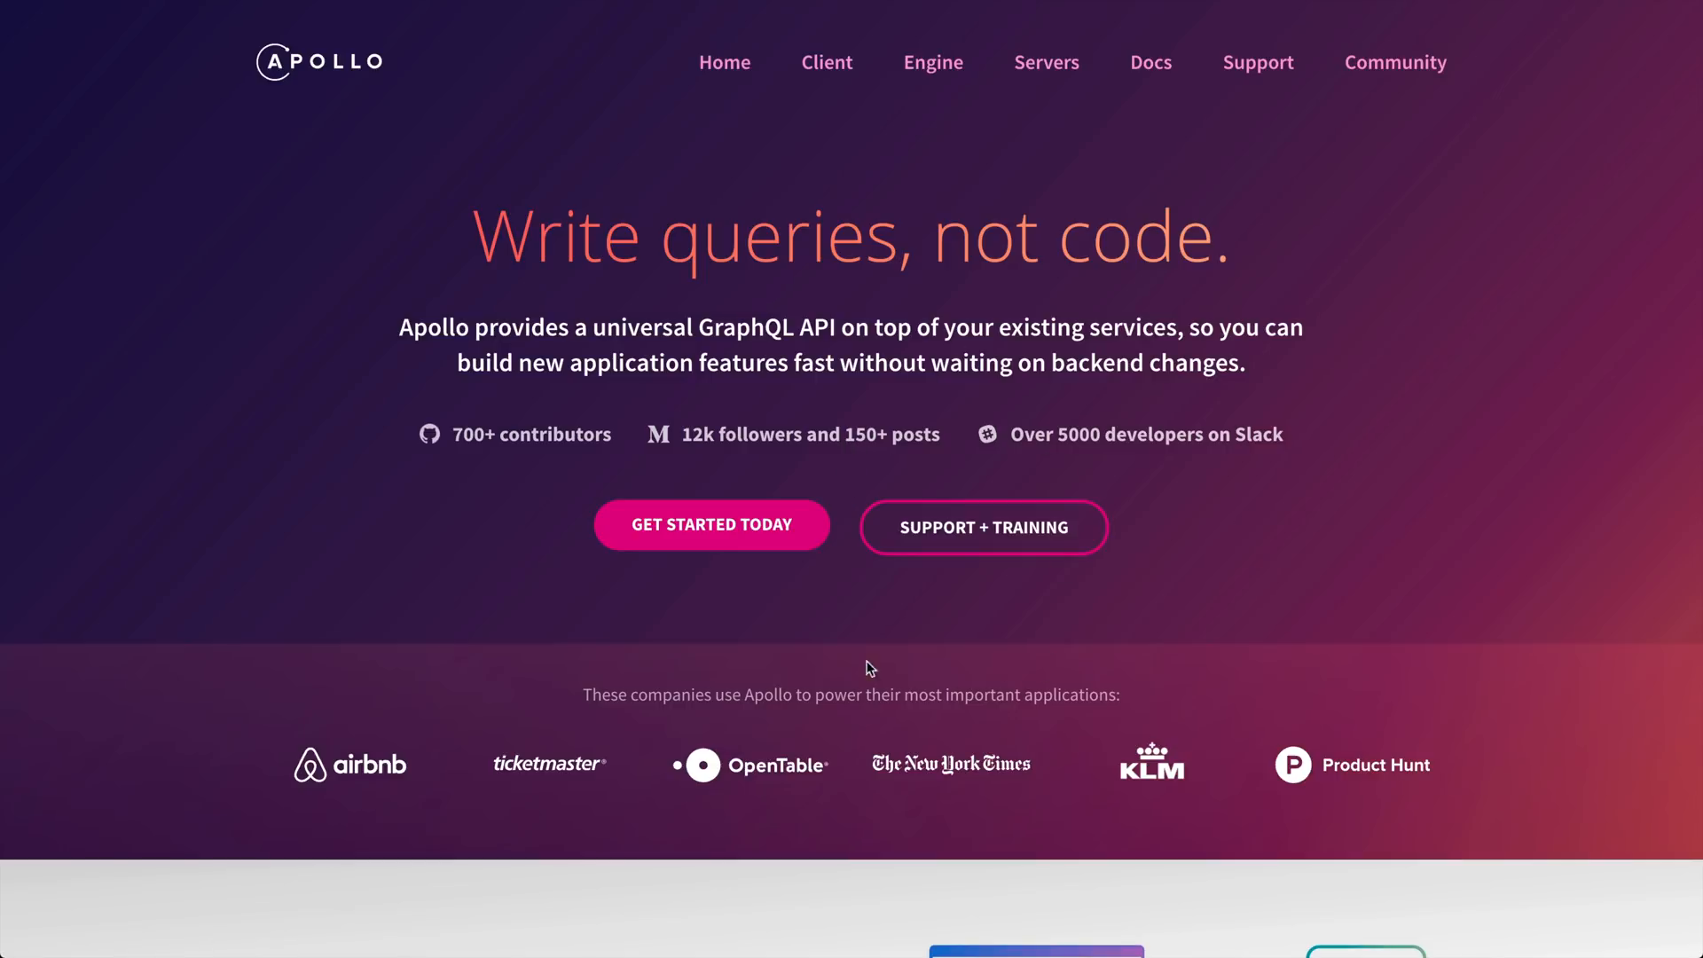
mouse_move(793, 301)
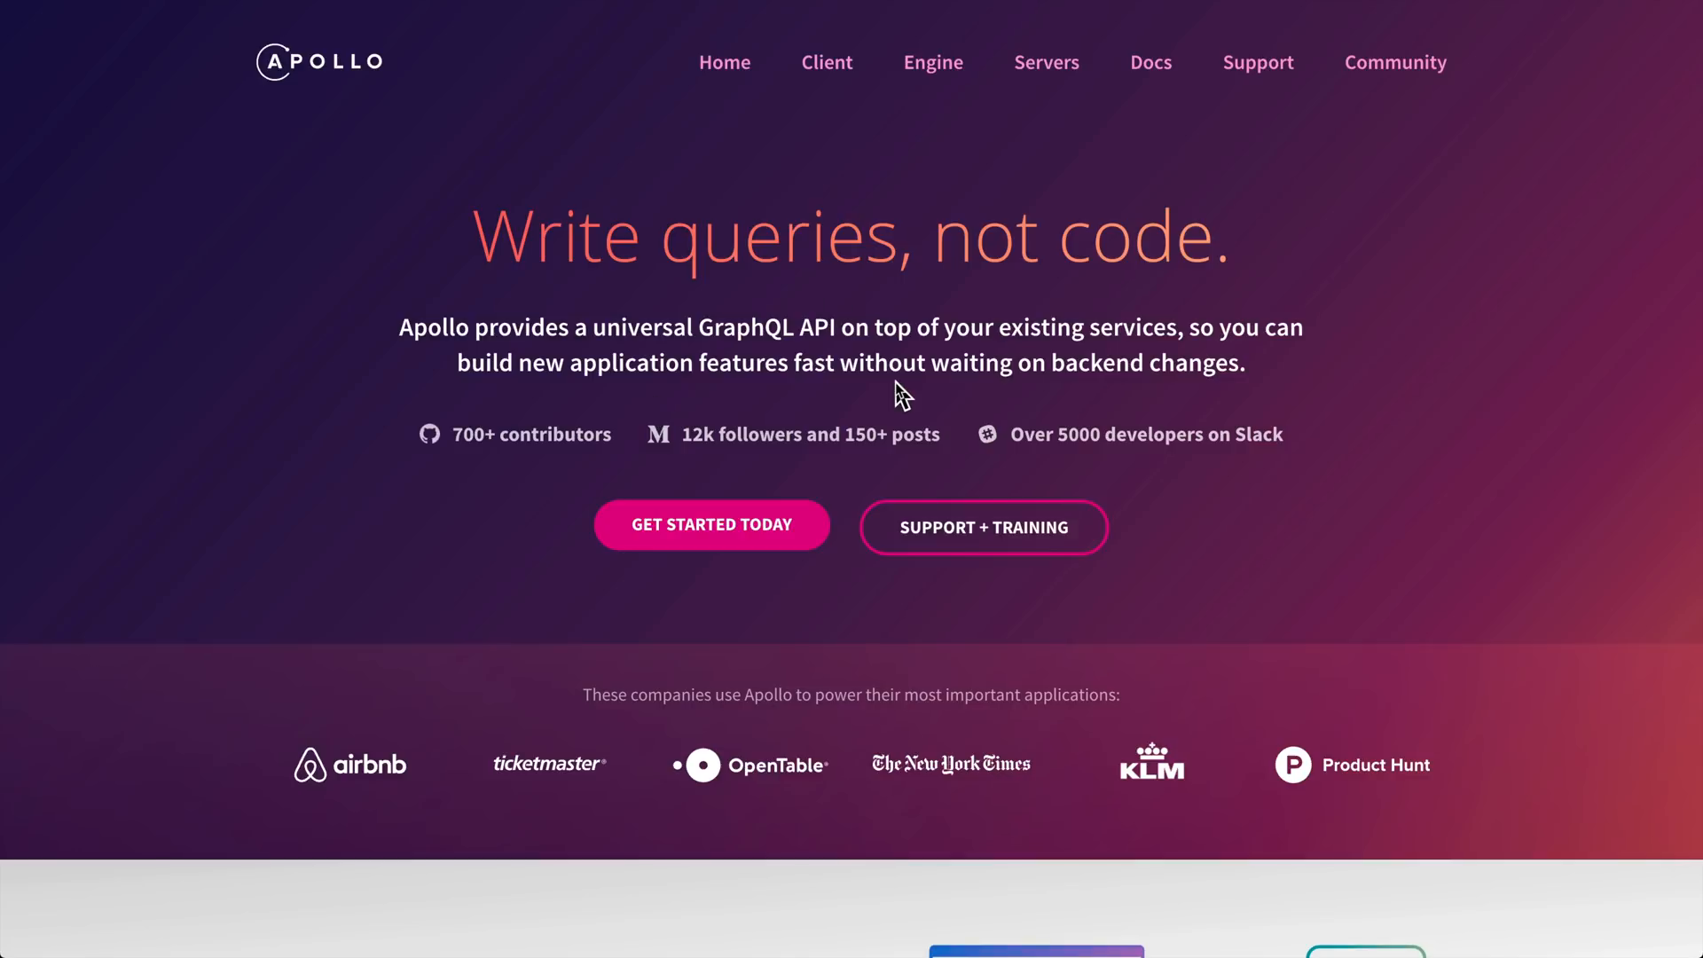
mouse_move(922, 115)
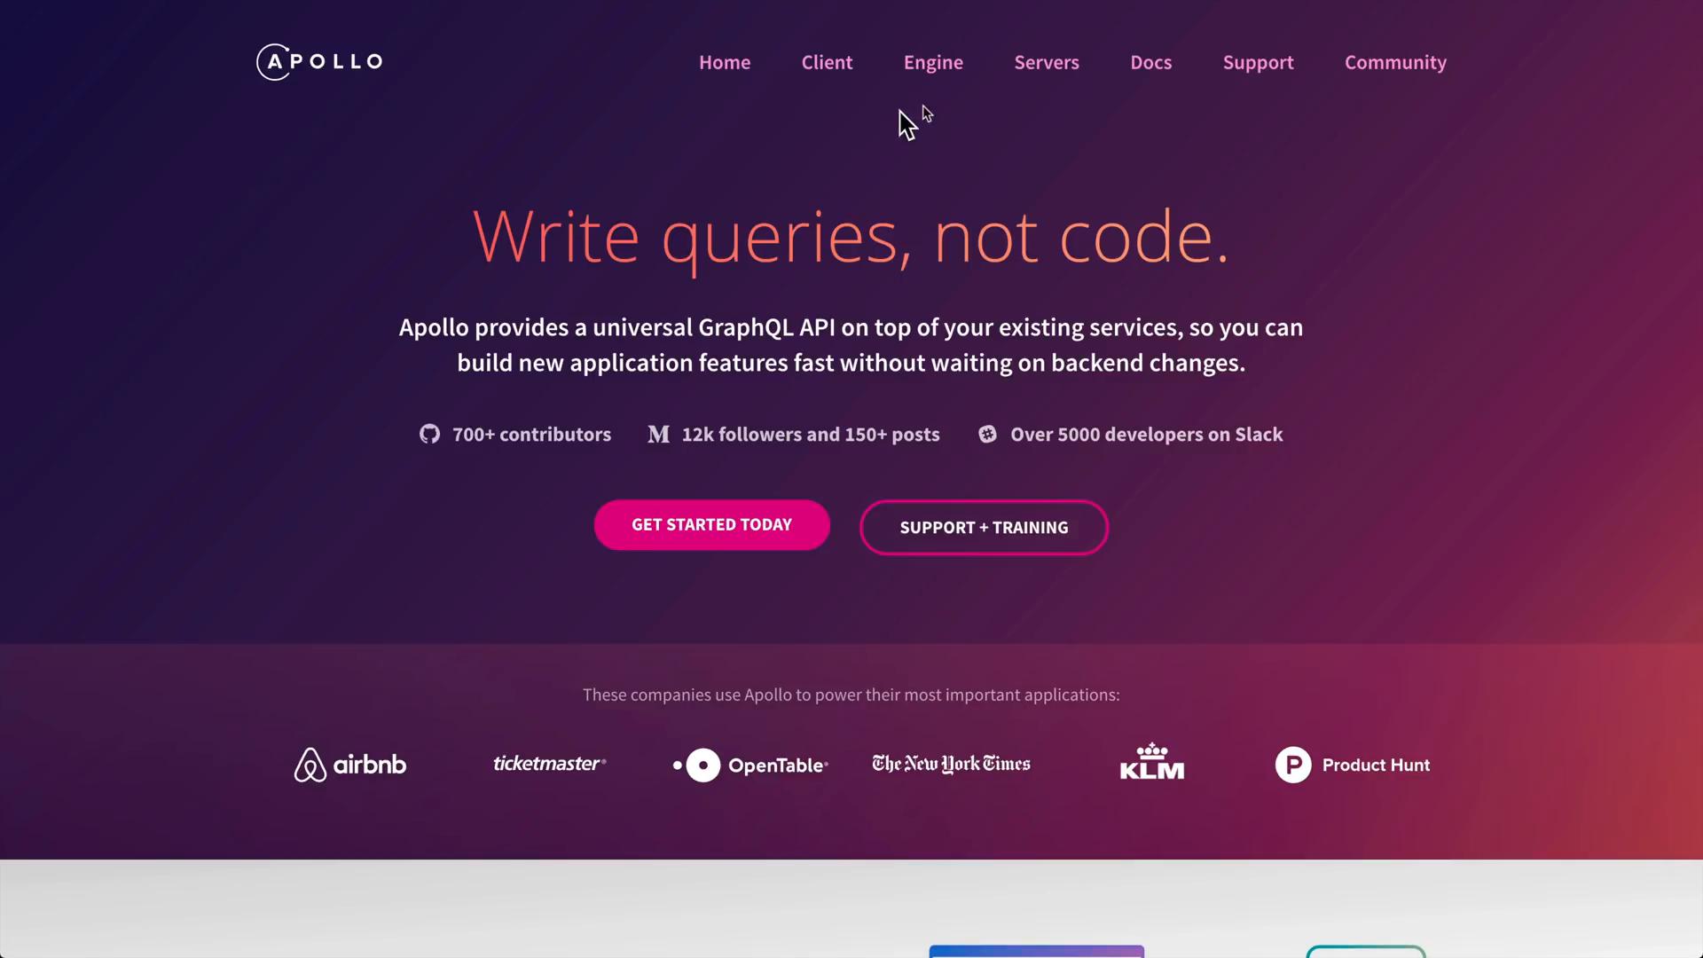
mouse_move(1134, 87)
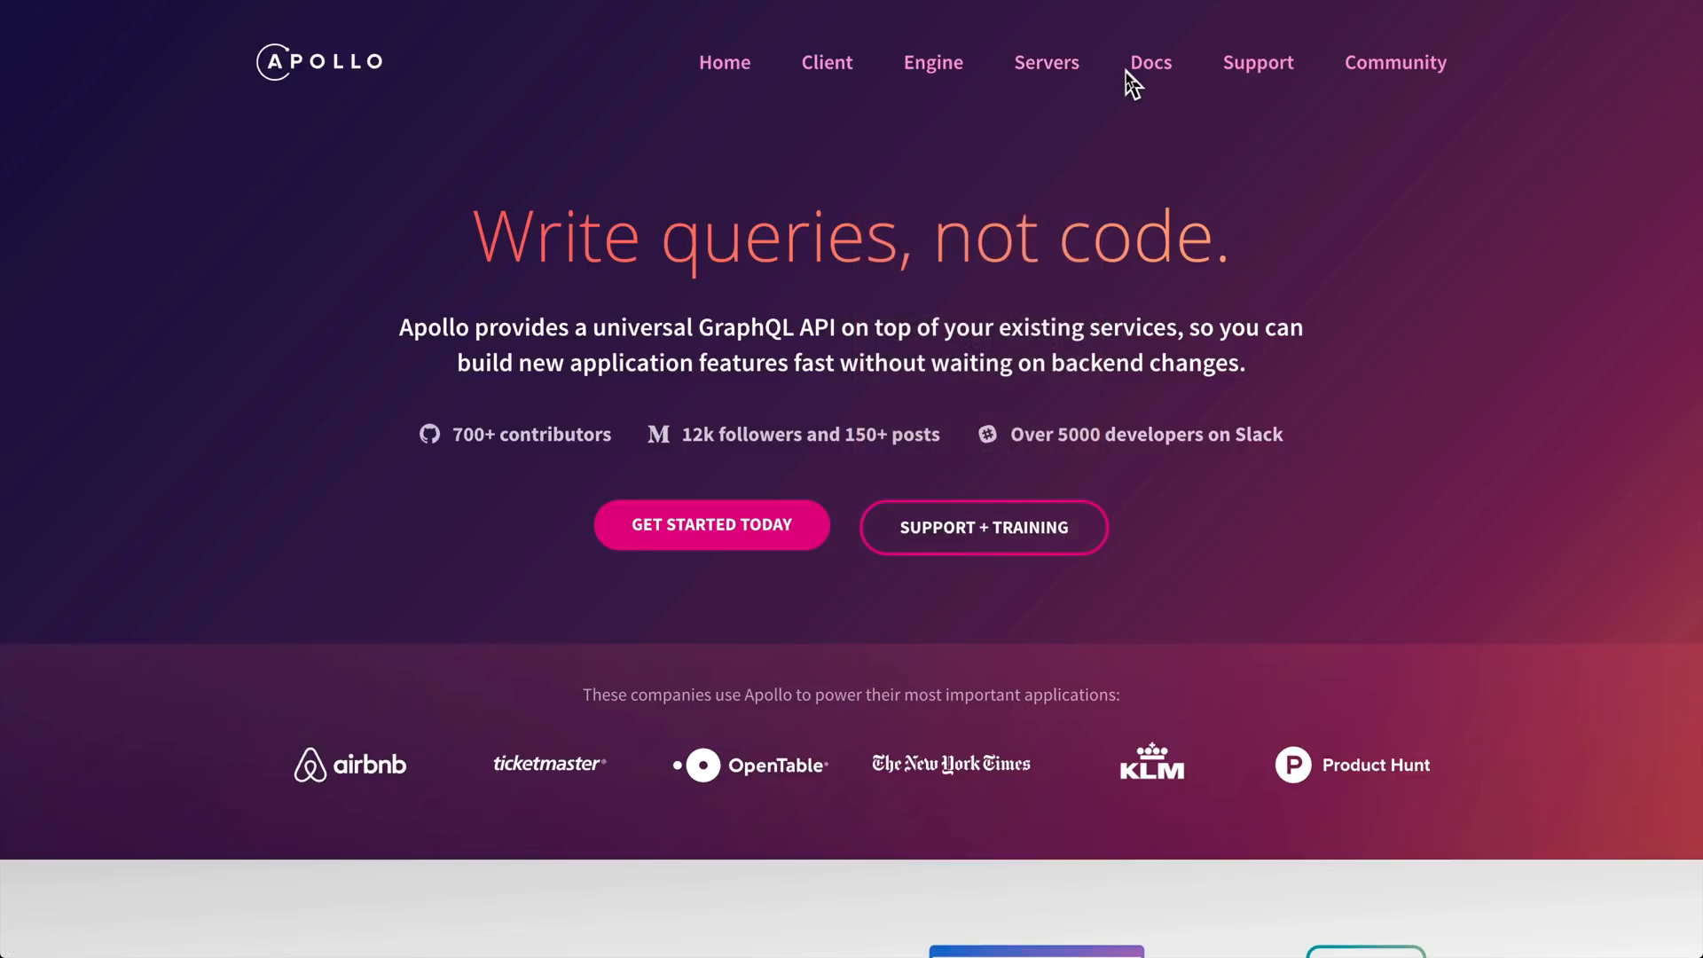
mouse_move(931, 62)
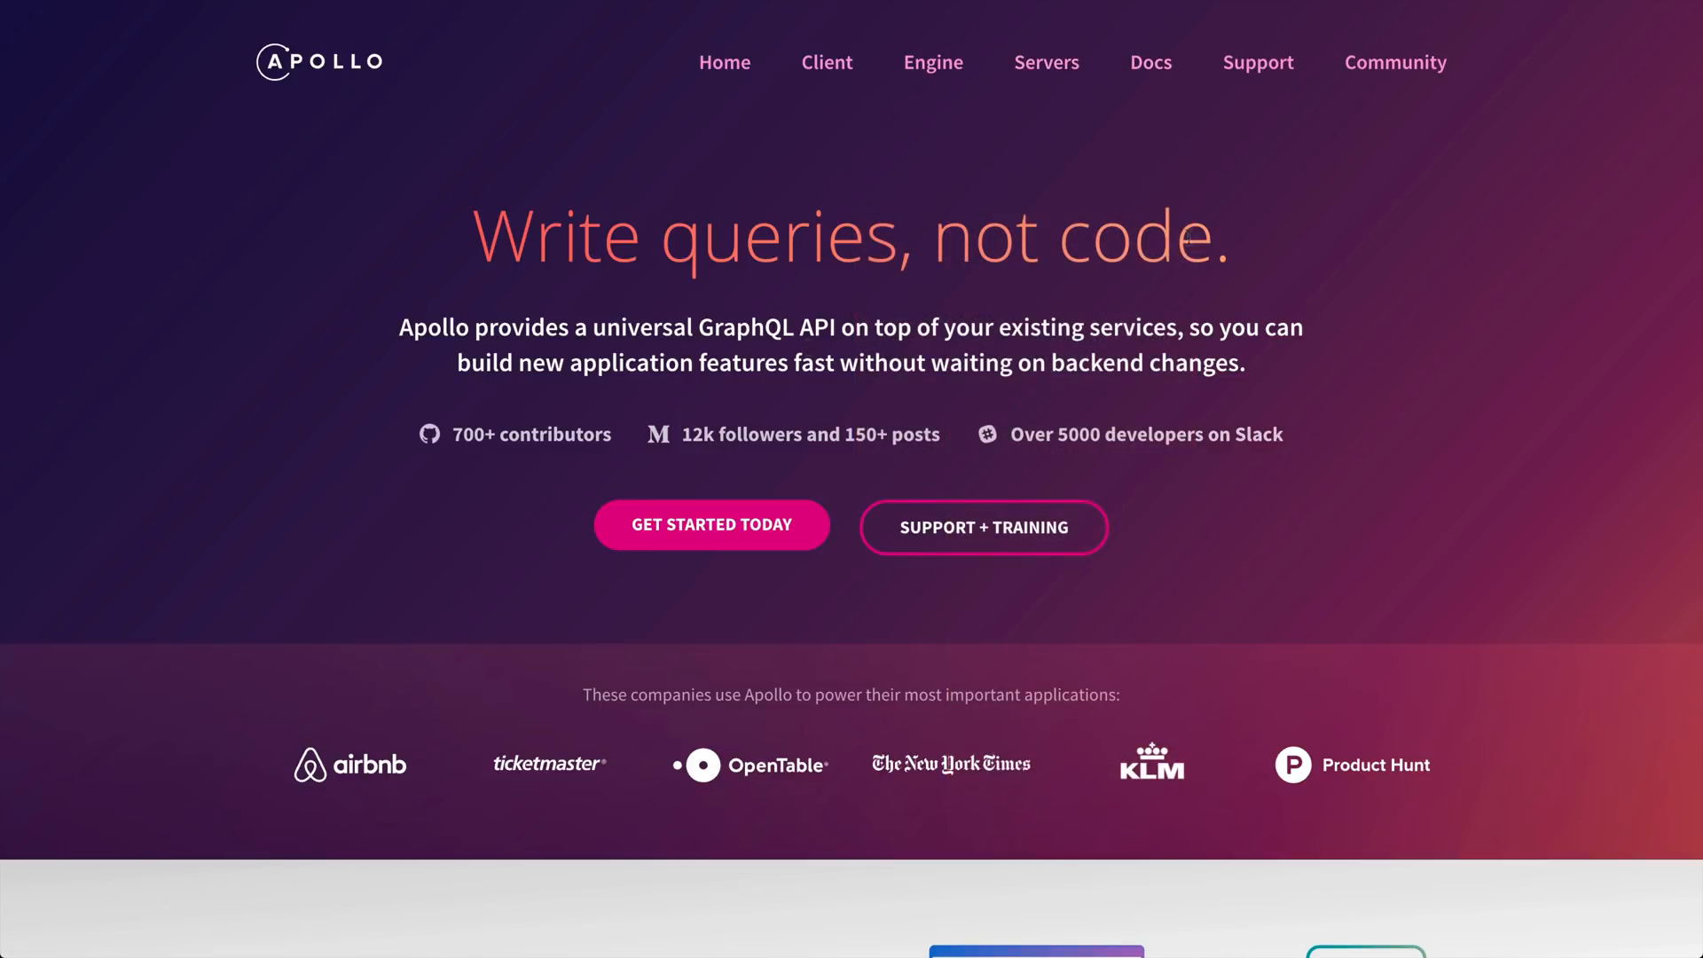
mouse_move(772, 307)
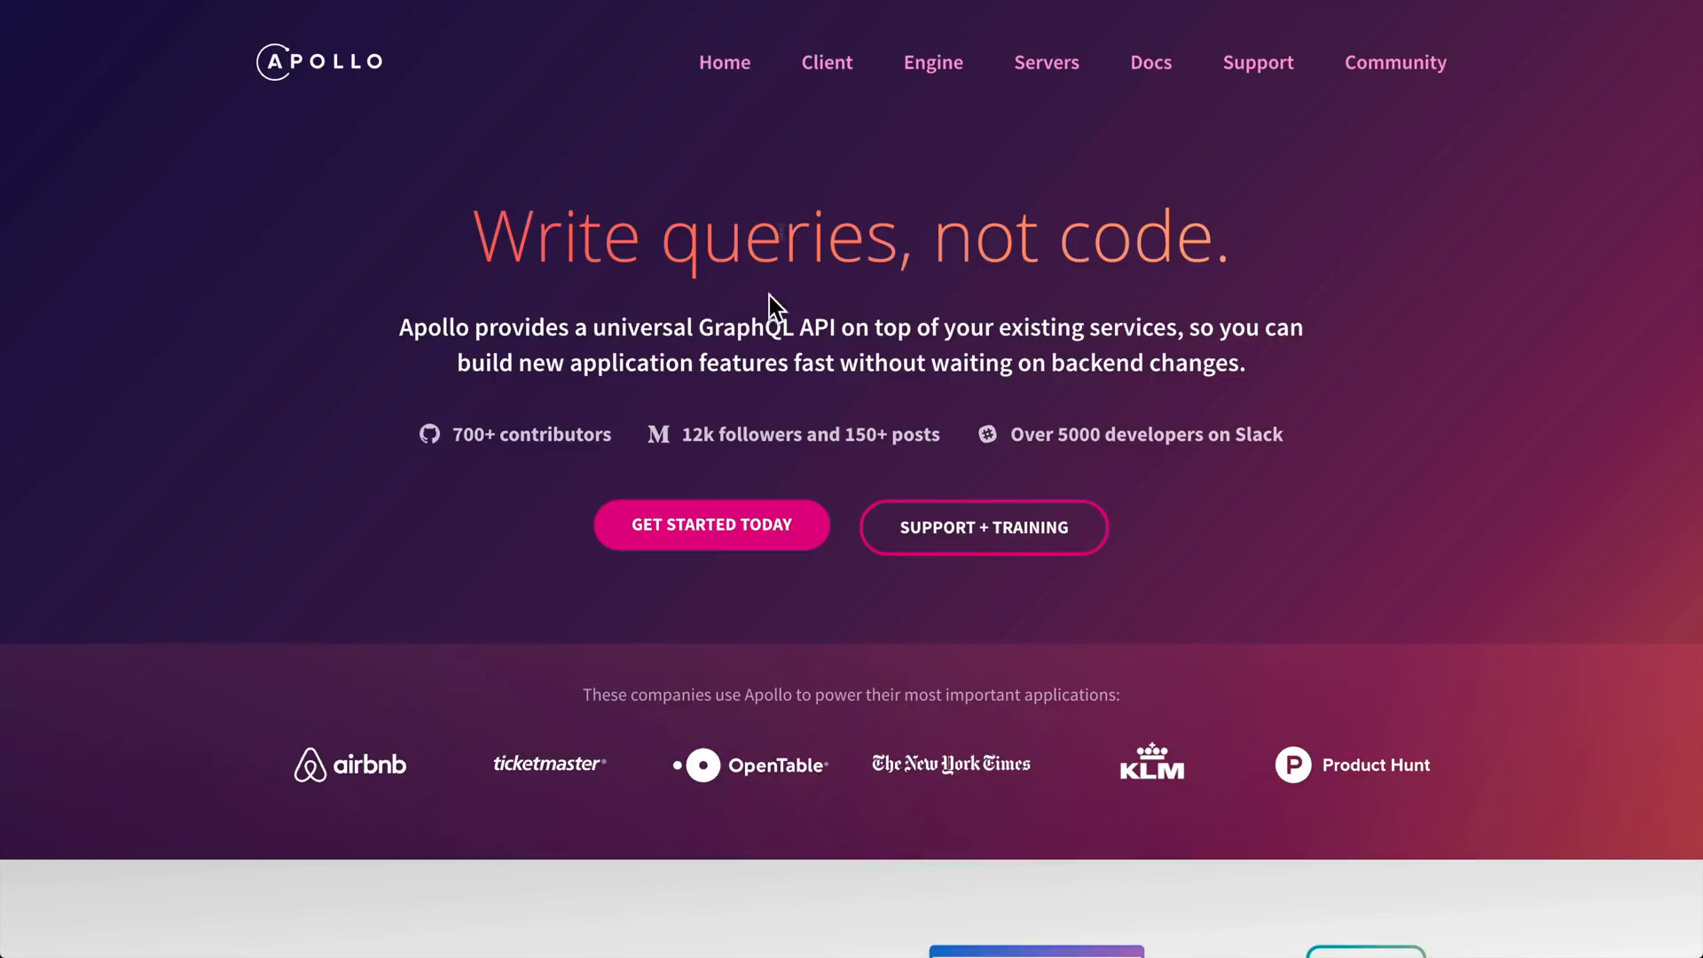
mouse_move(857, 521)
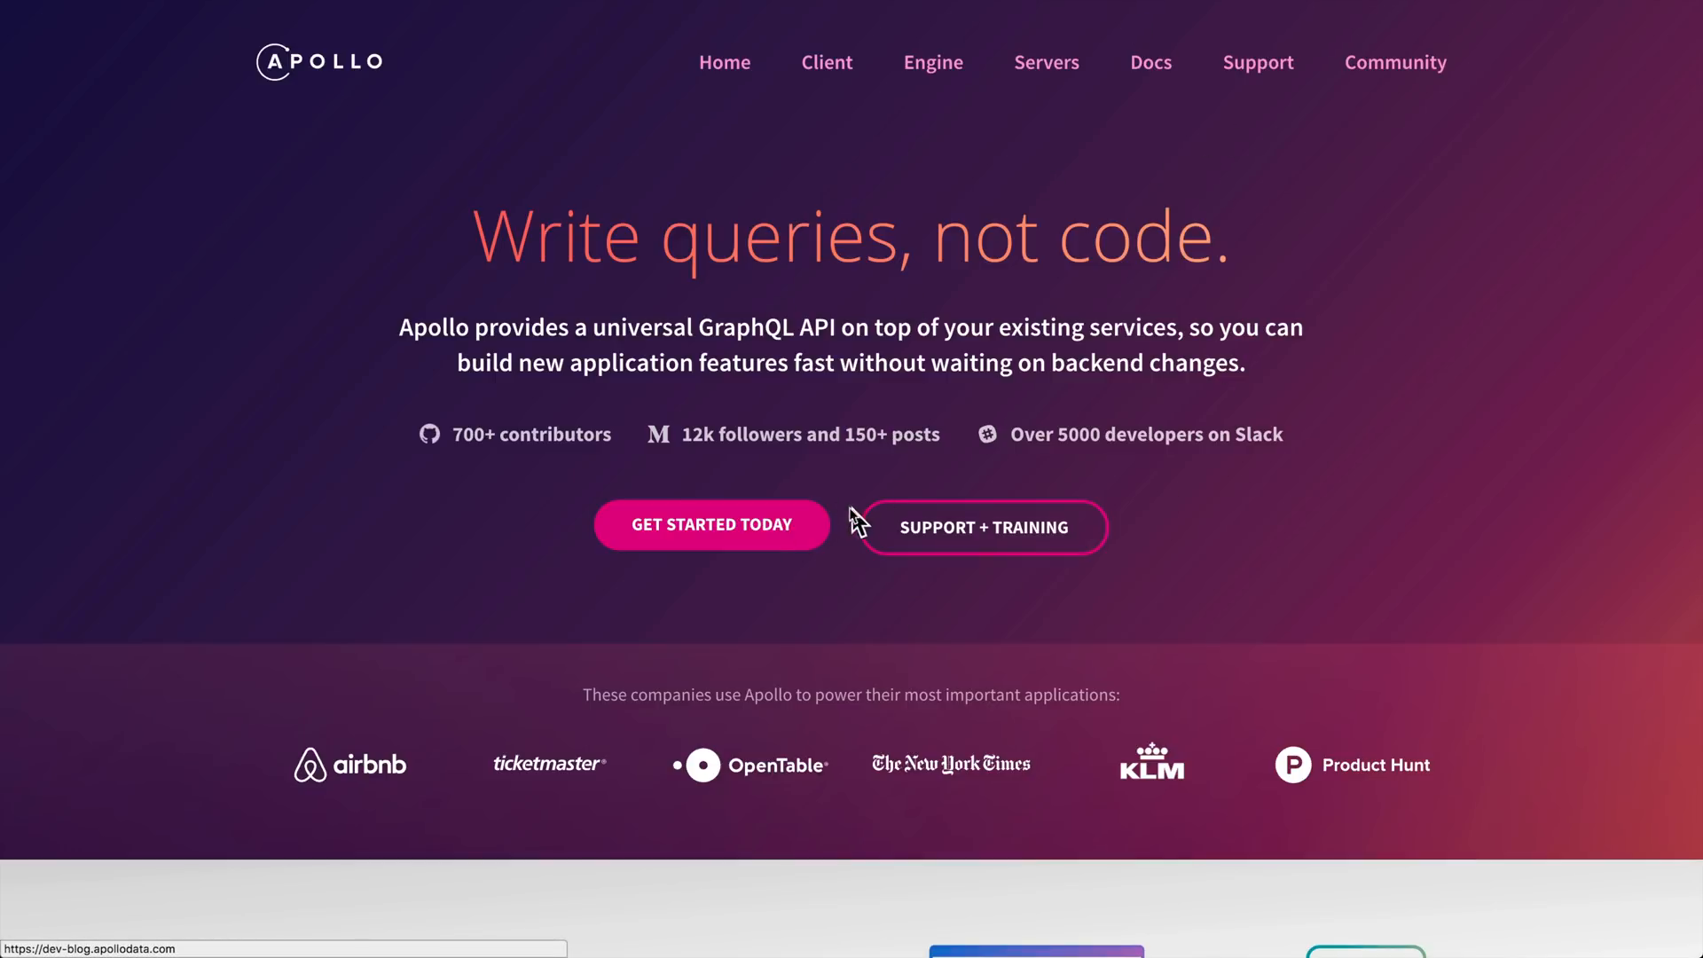
mouse_move(831, 467)
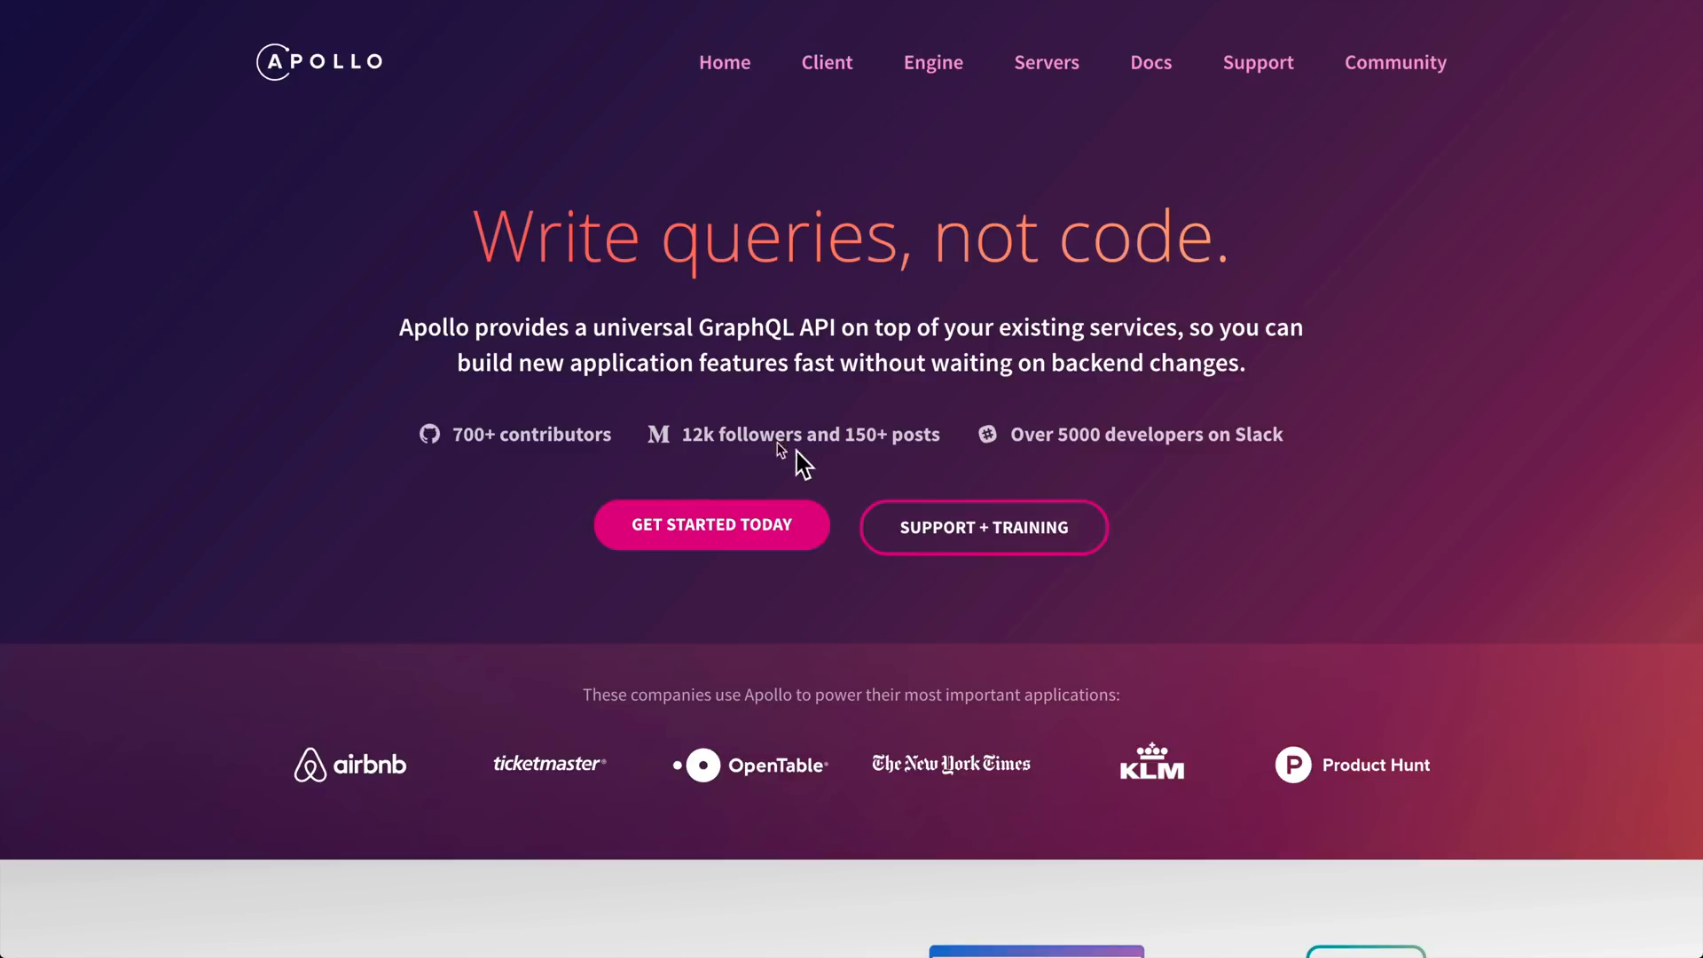
mouse_move(582, 501)
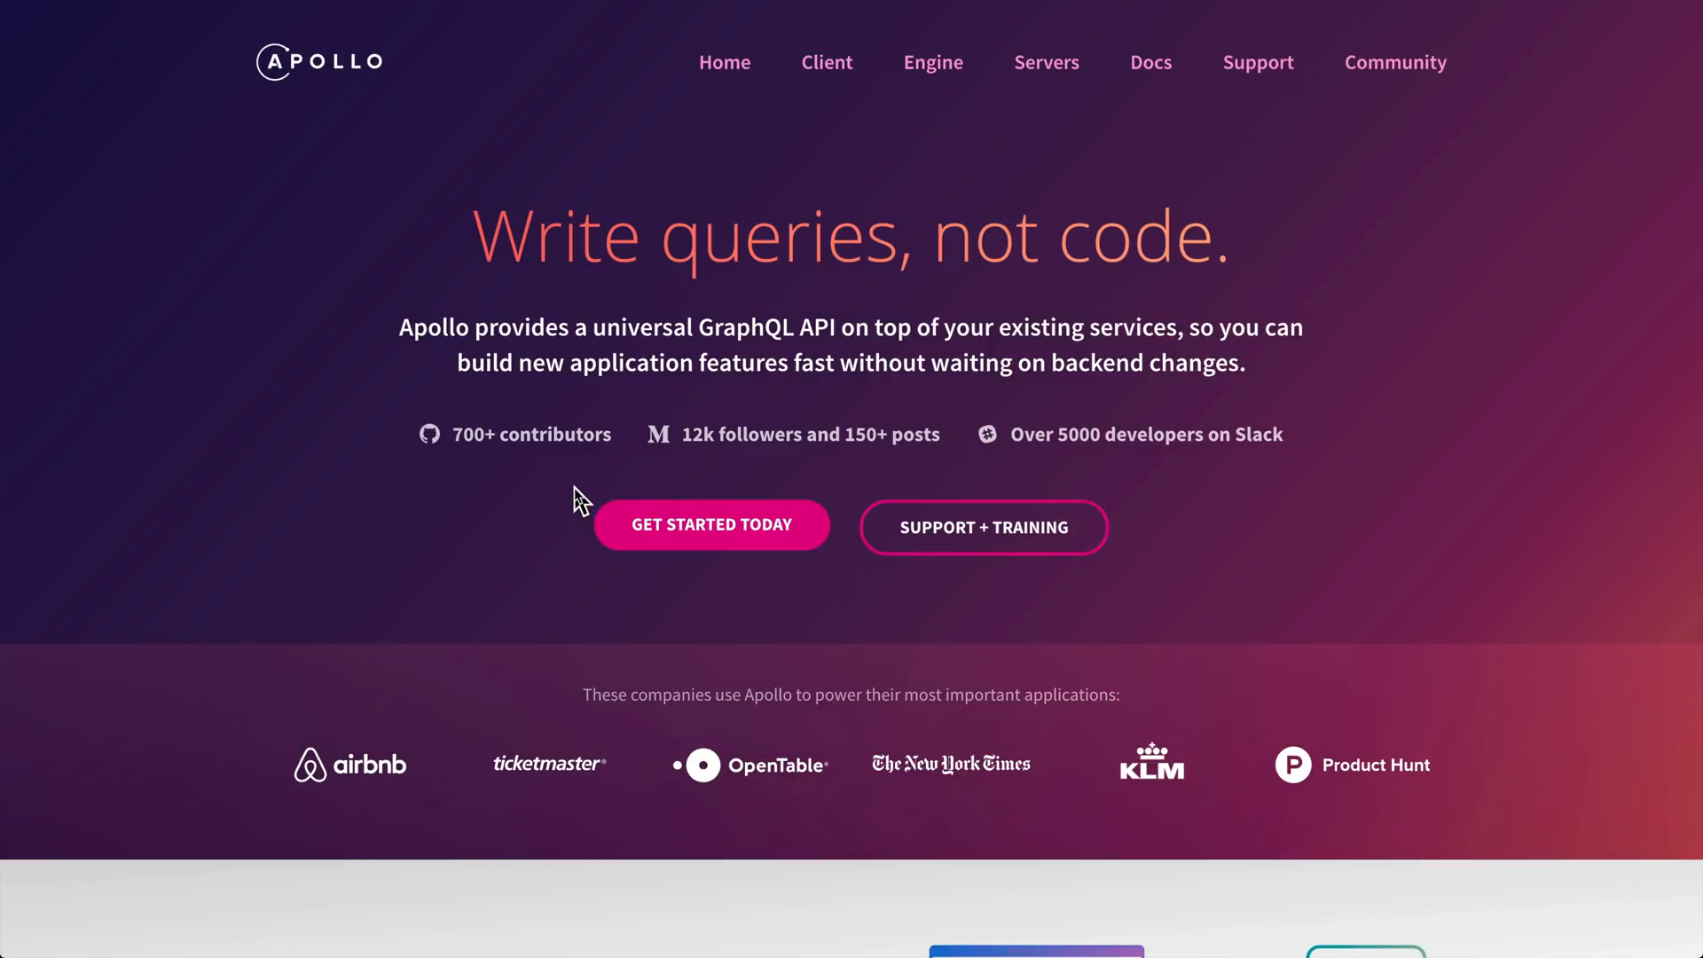
Scroll the homepage down through the universal API explanation to the How it works section
scroll("down", 3)
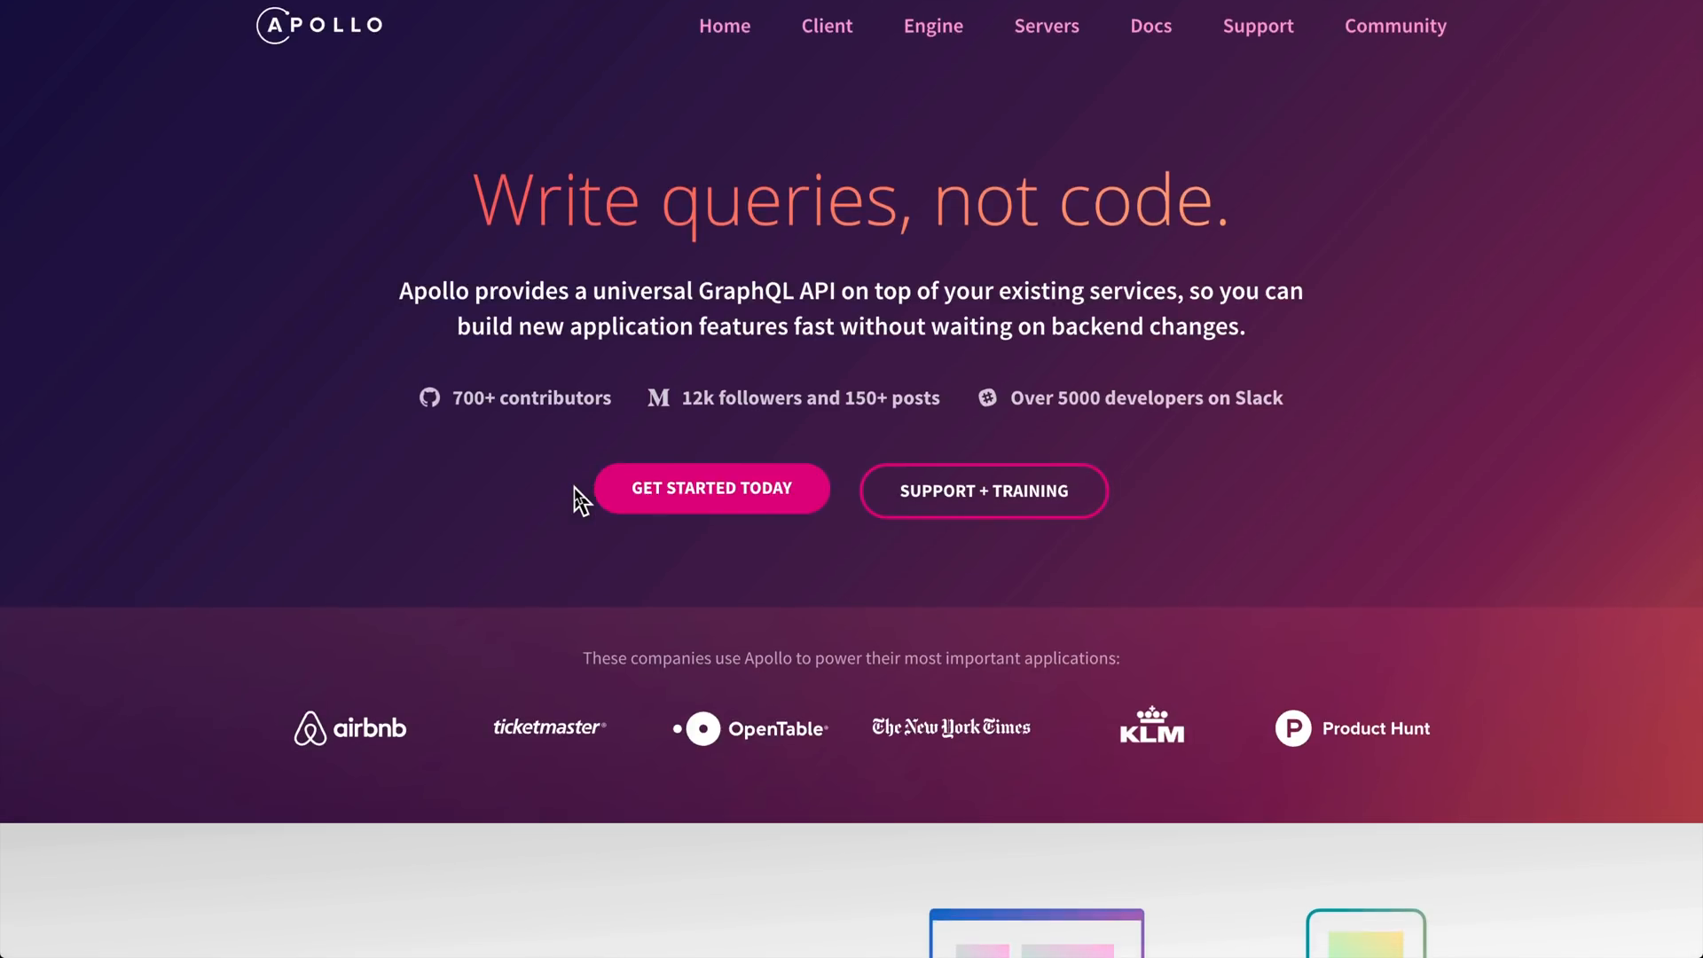
scroll("down", 3)
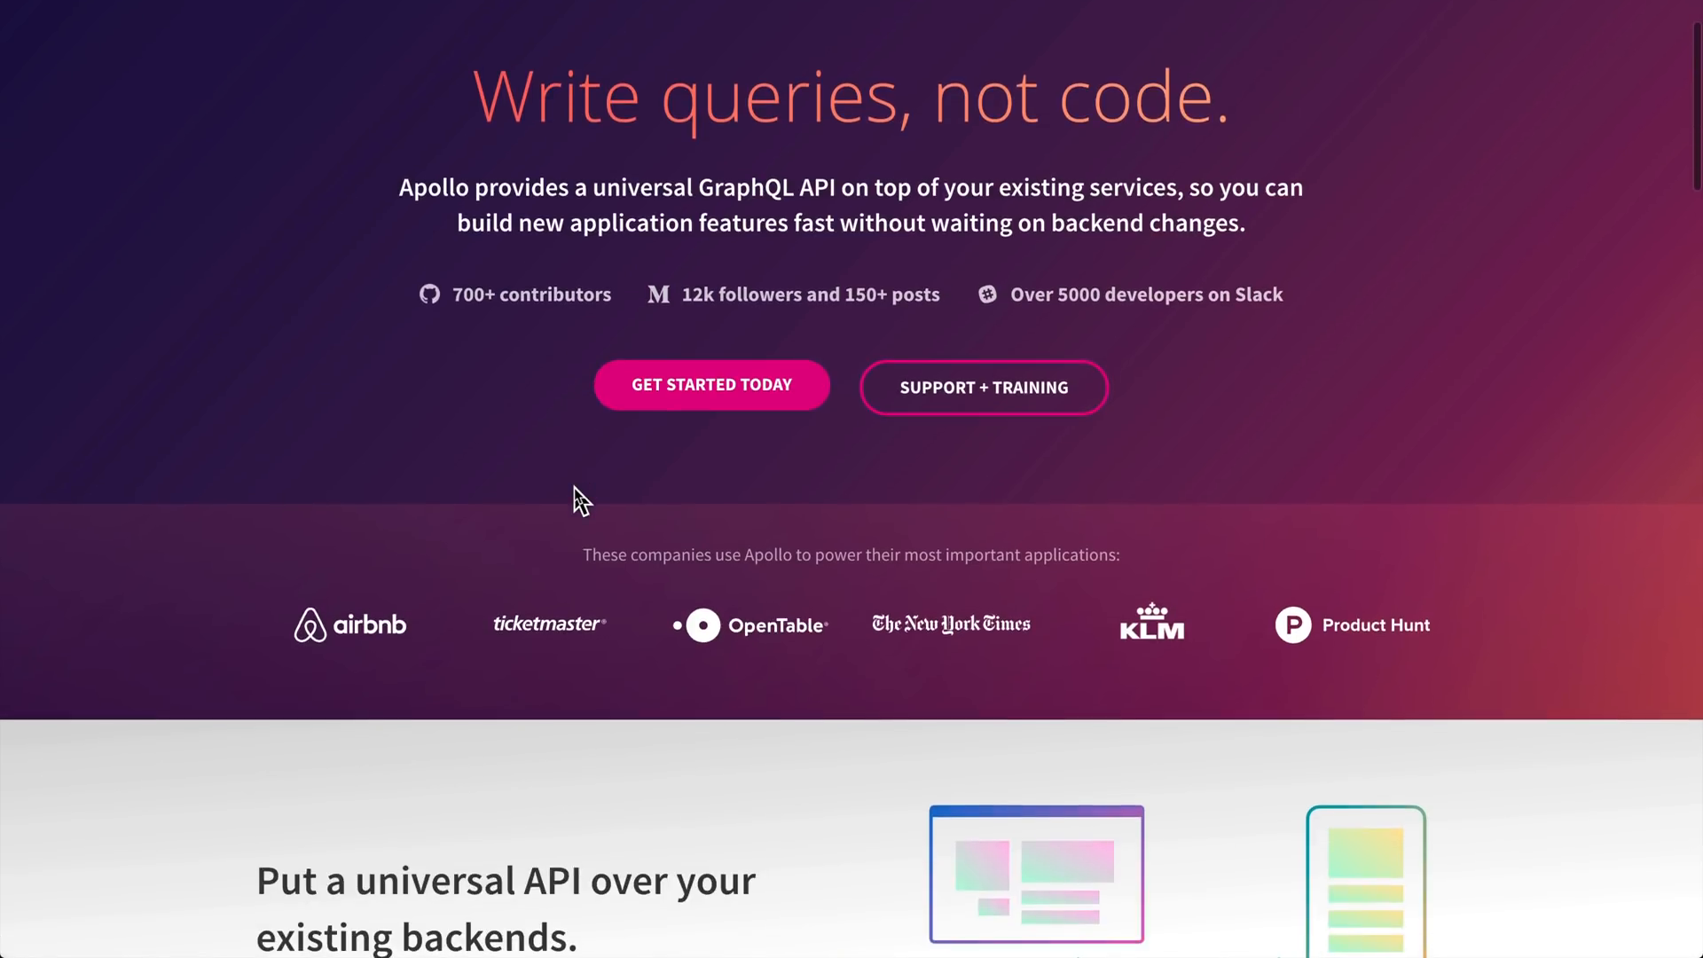
scroll("down", 3)
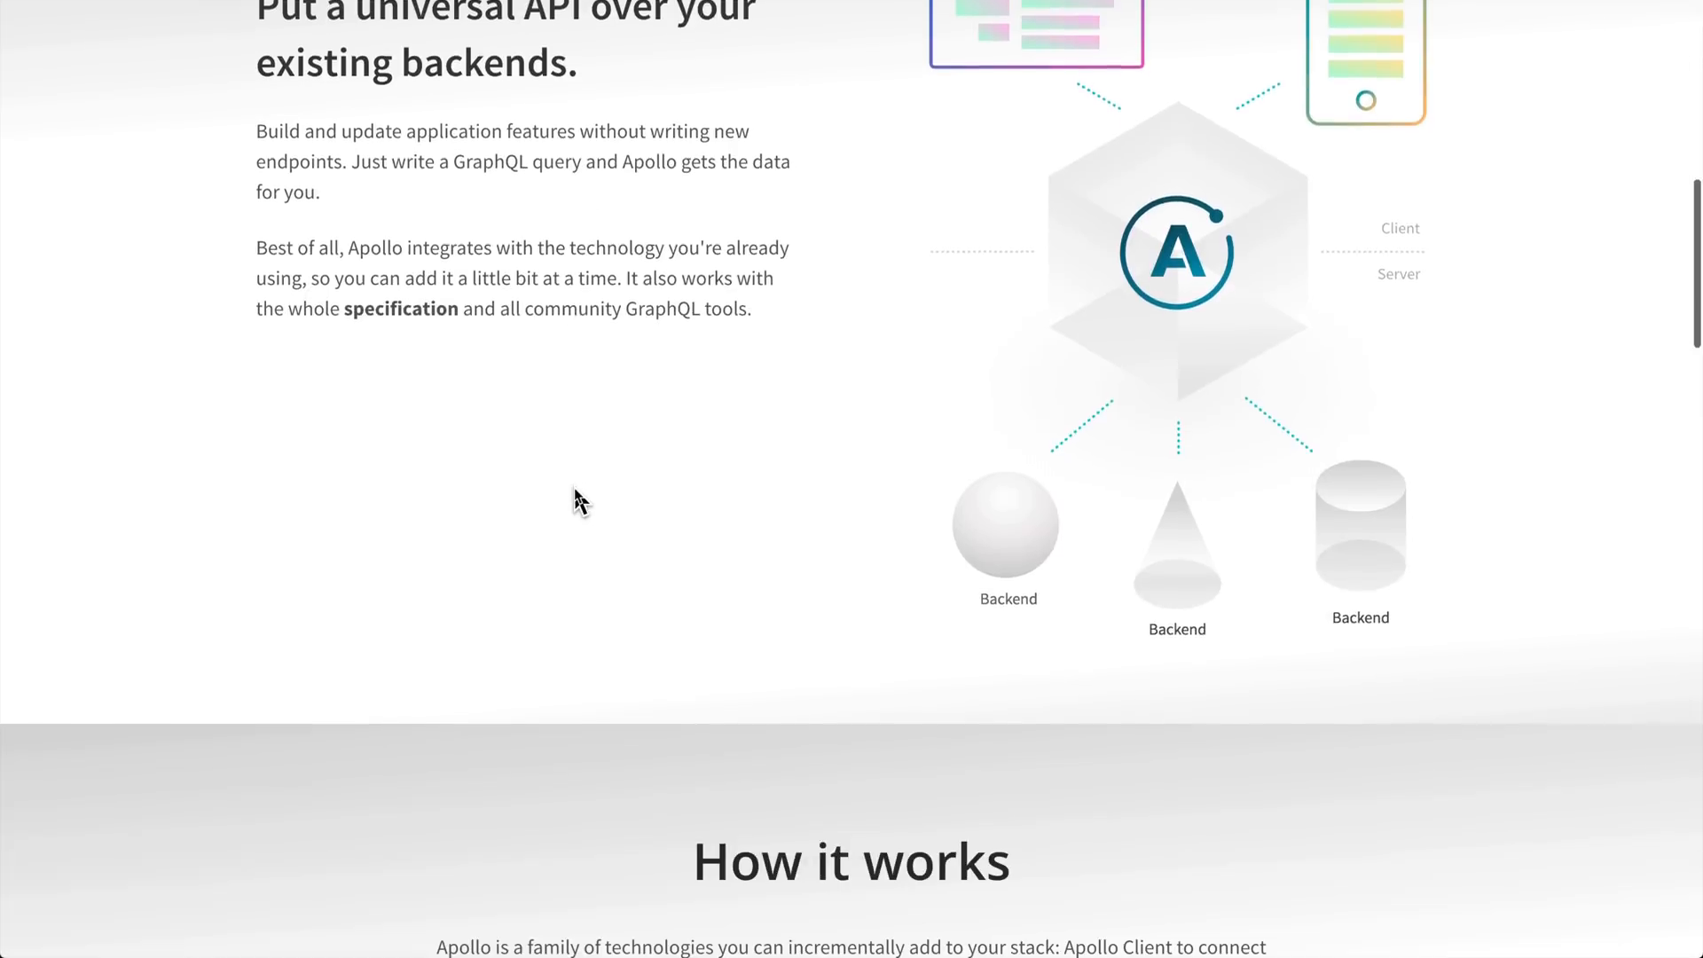
scroll("down", 3)
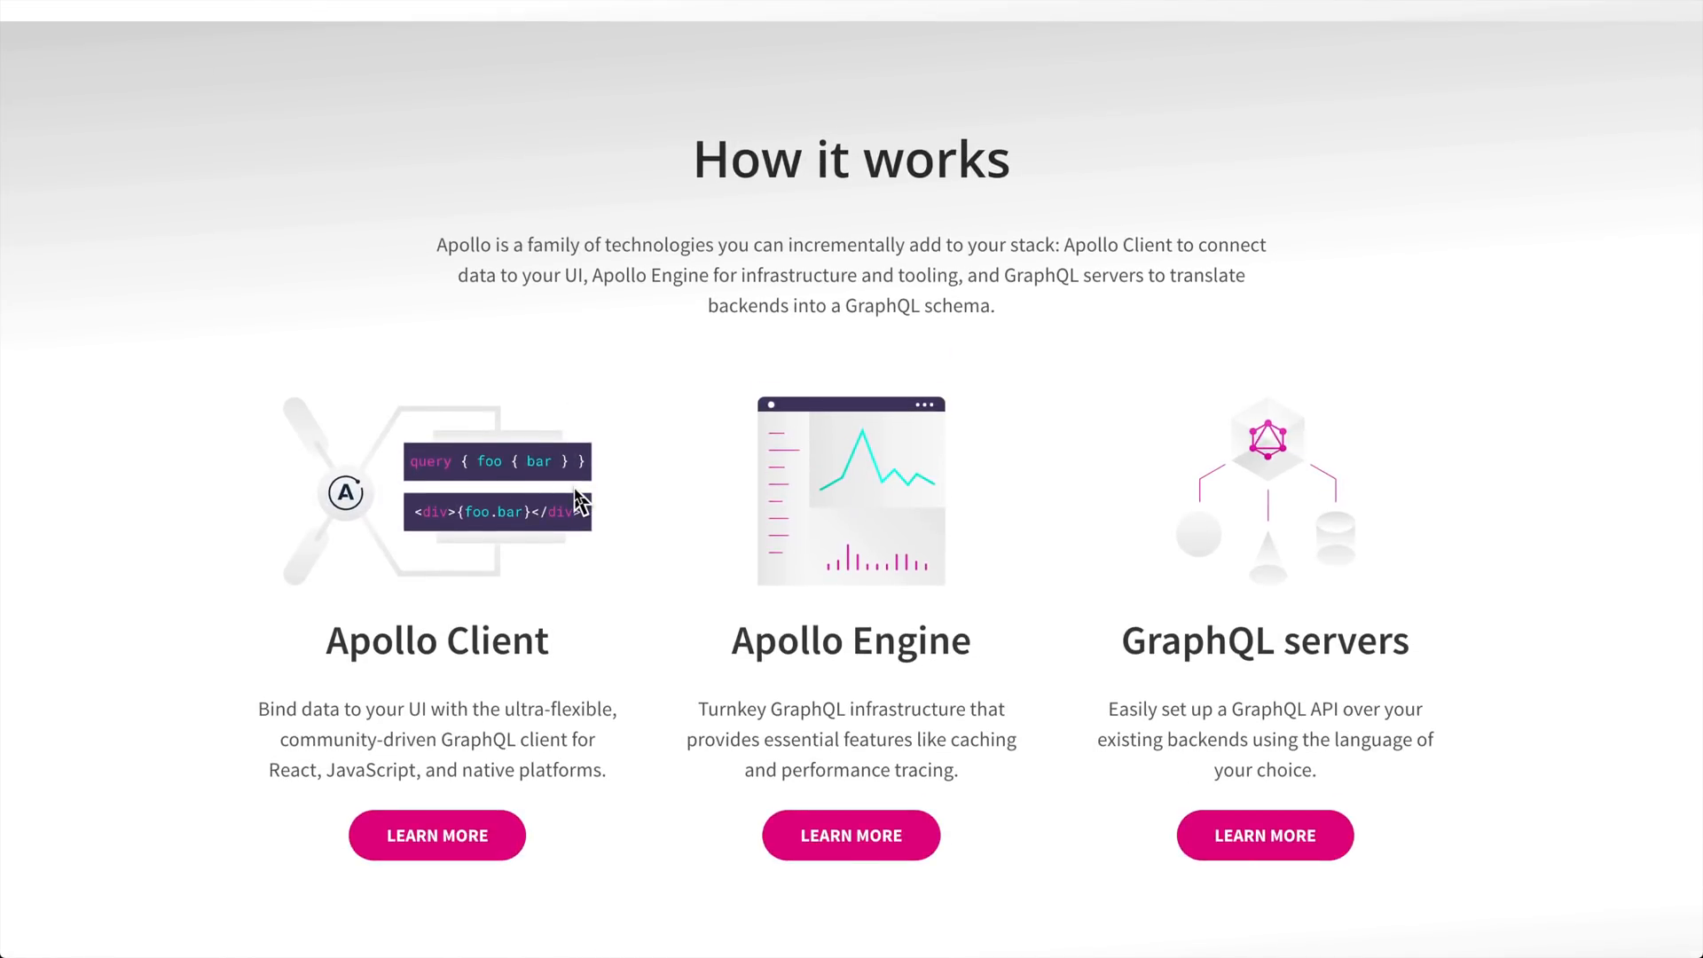
scroll("down", 3)
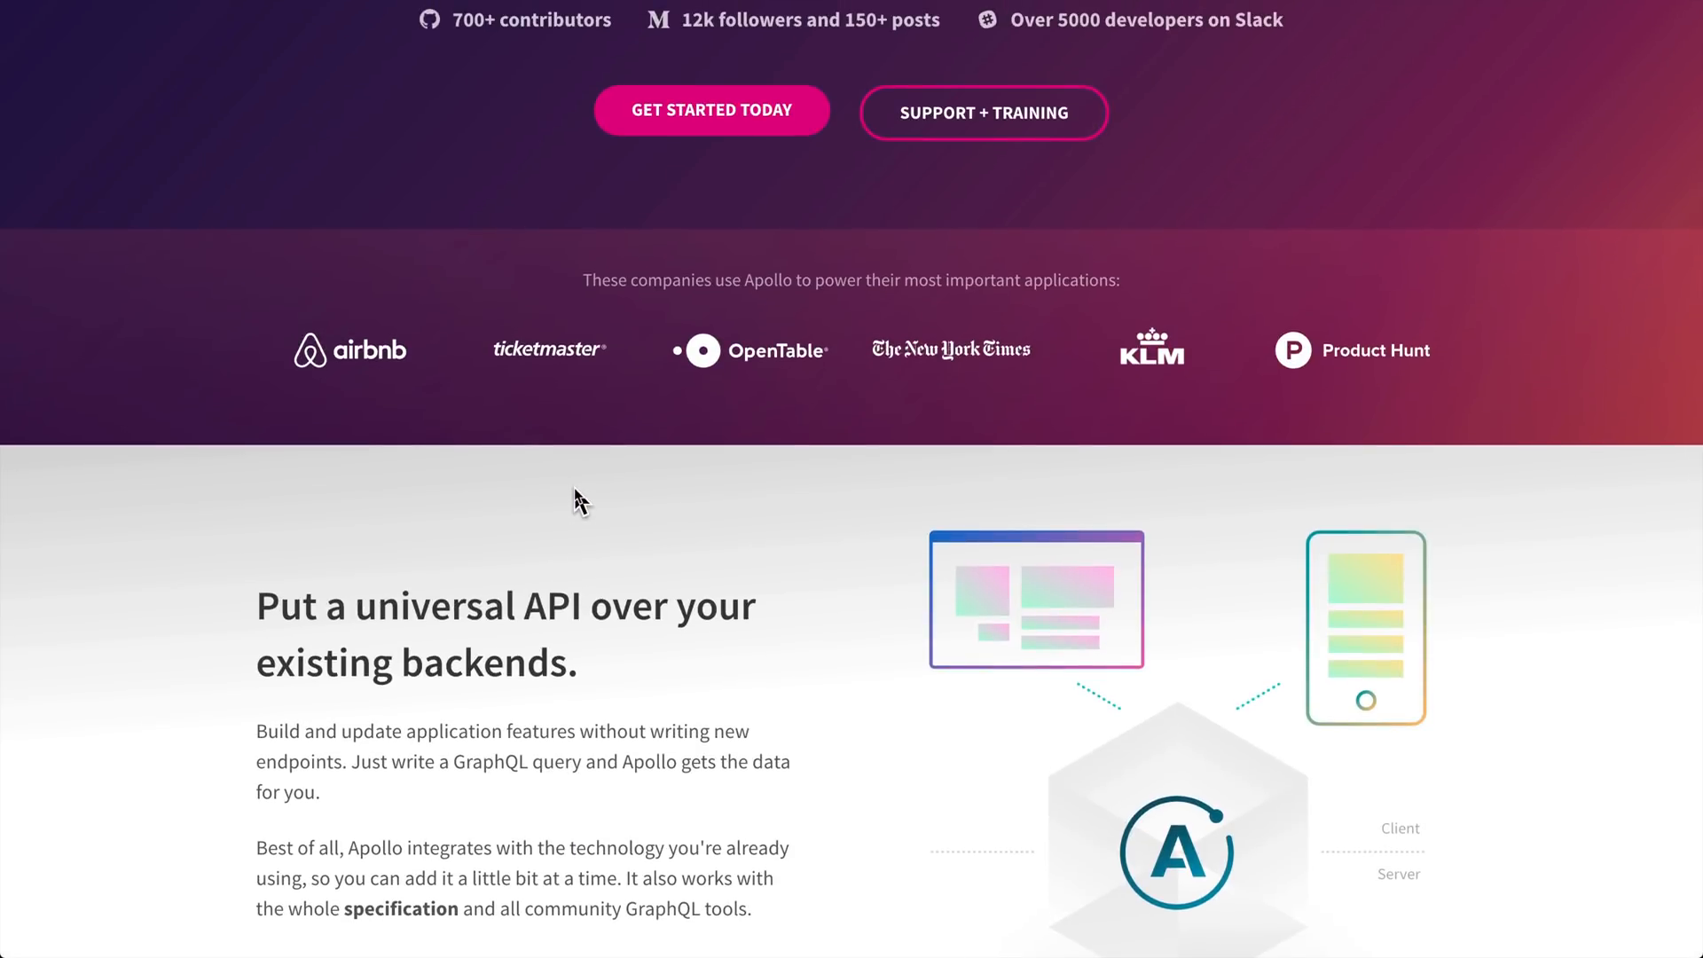
scroll("up", 3)
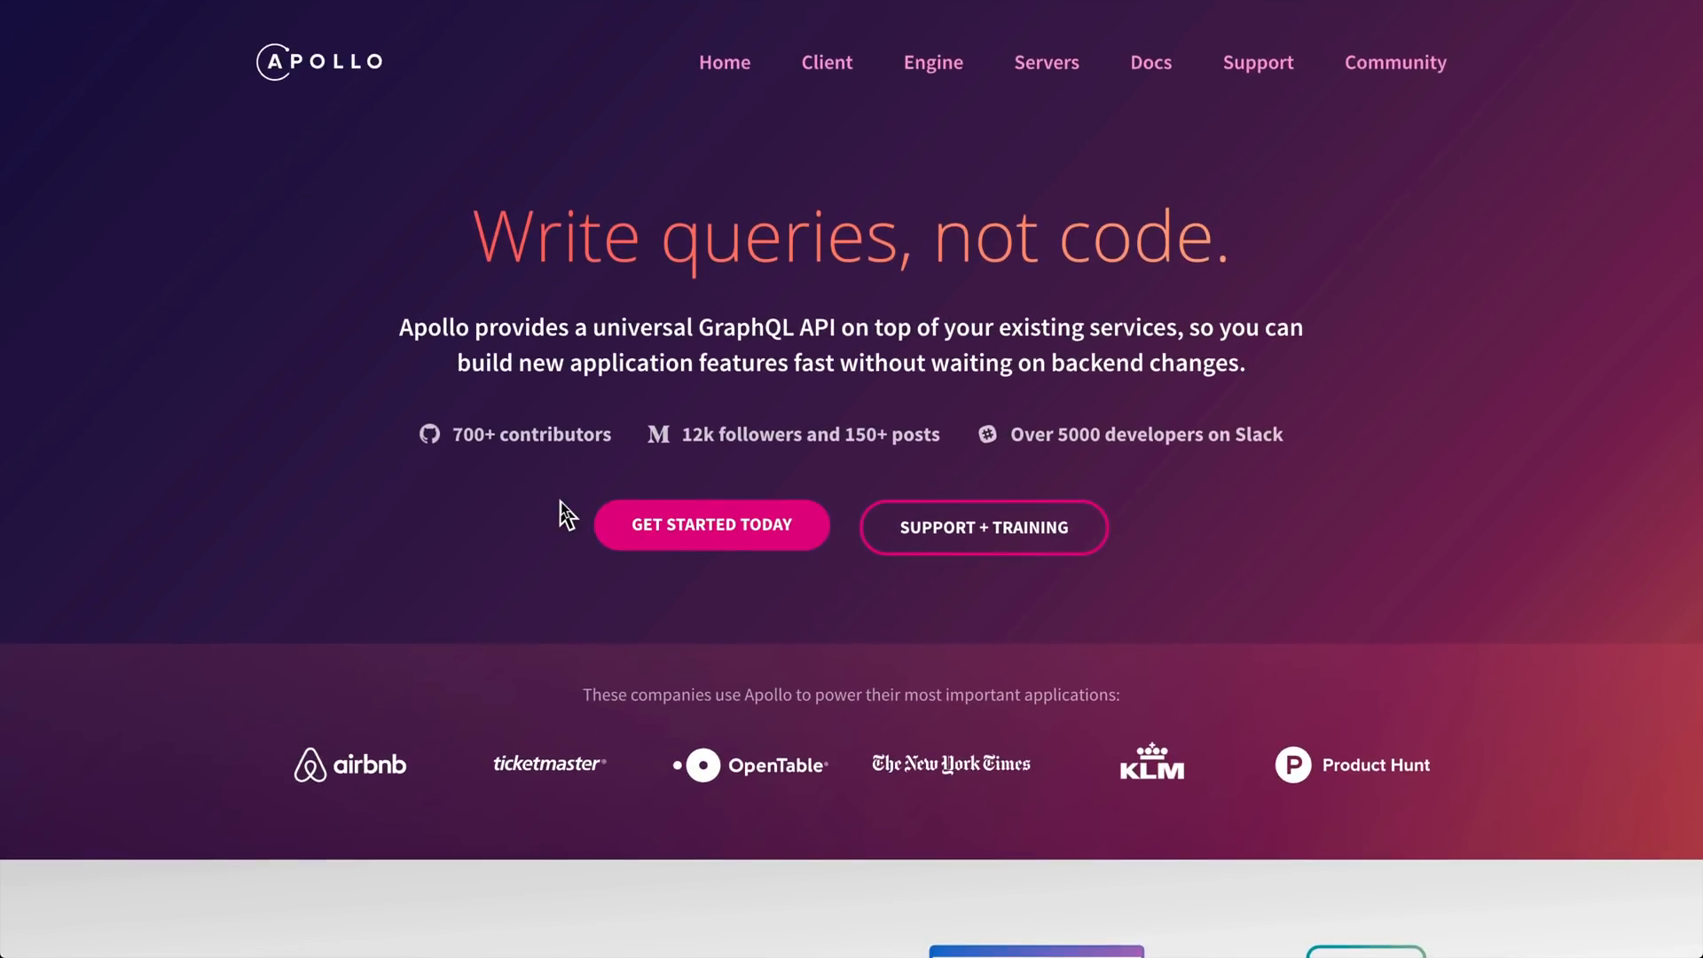
Continue down the rest of the homepage sections and back up slightly
scroll("down", 3)
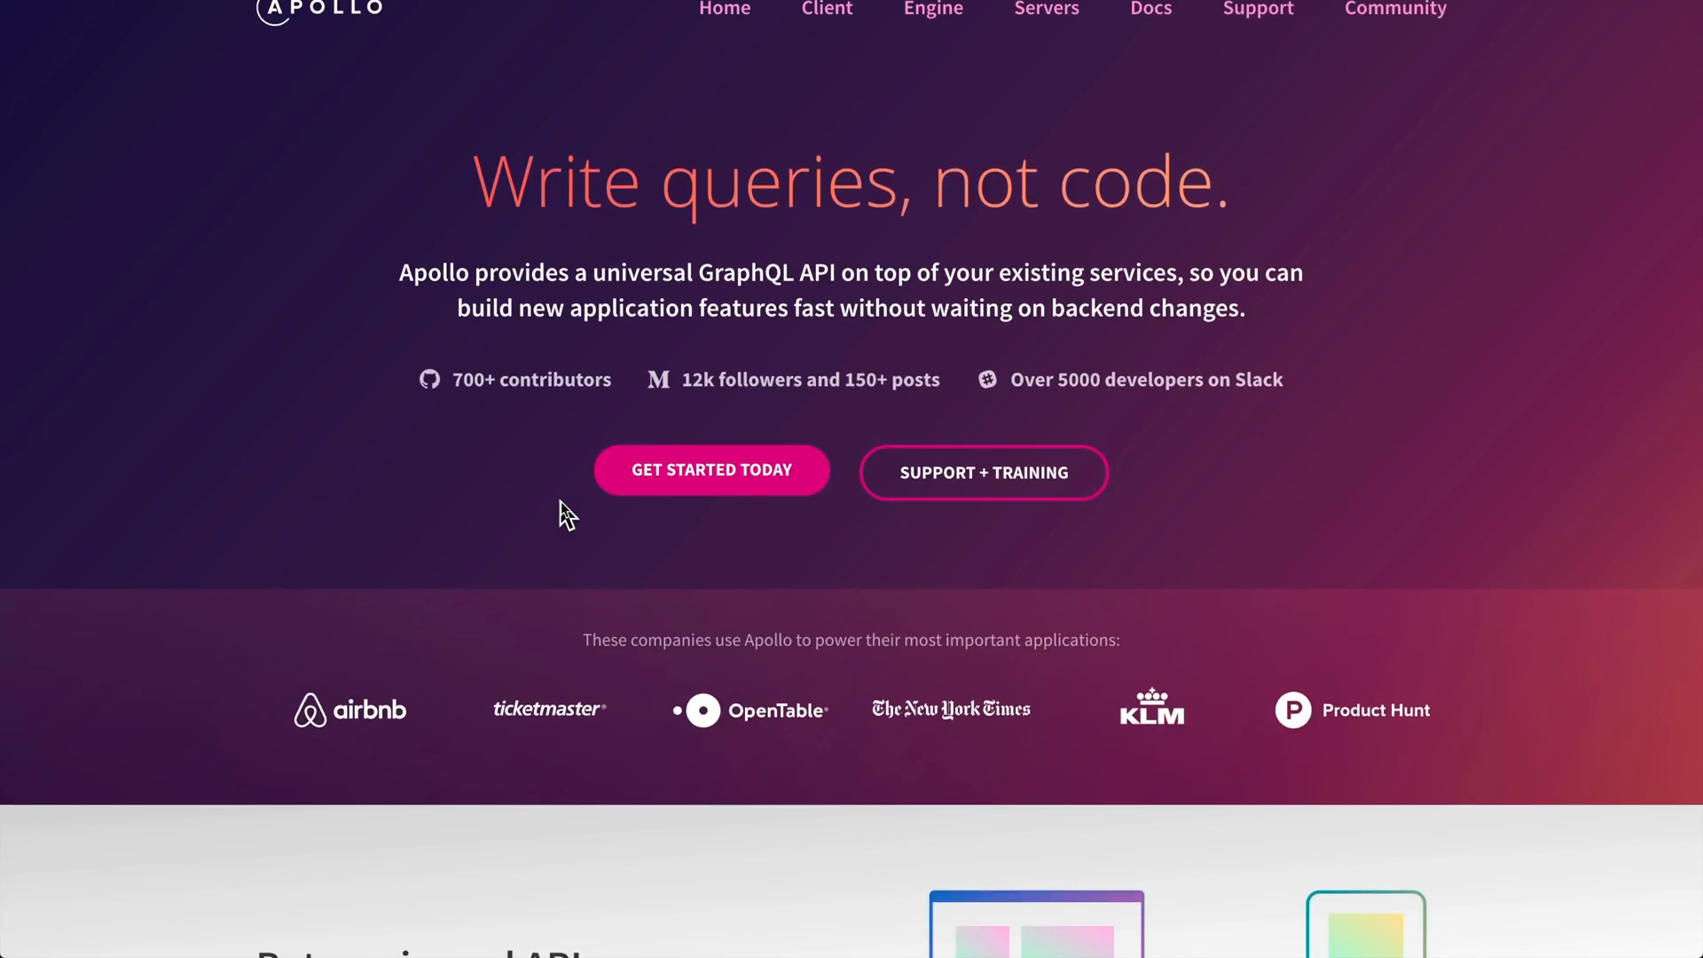
scroll("down", 3)
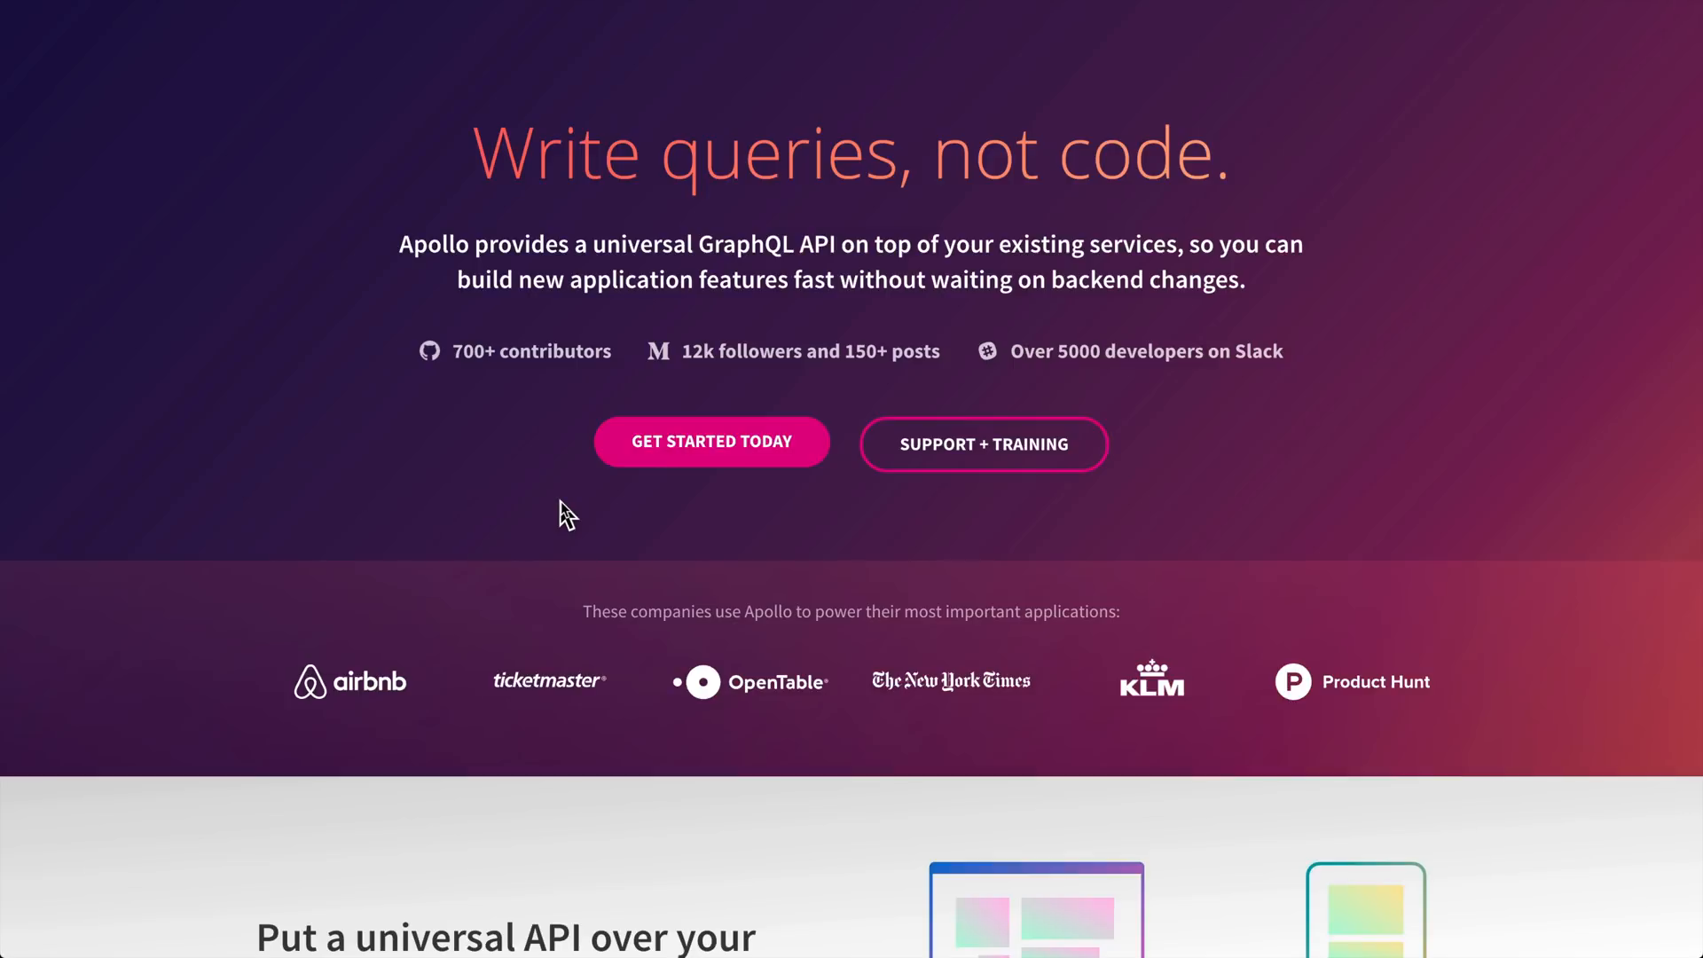
scroll("down", 3)
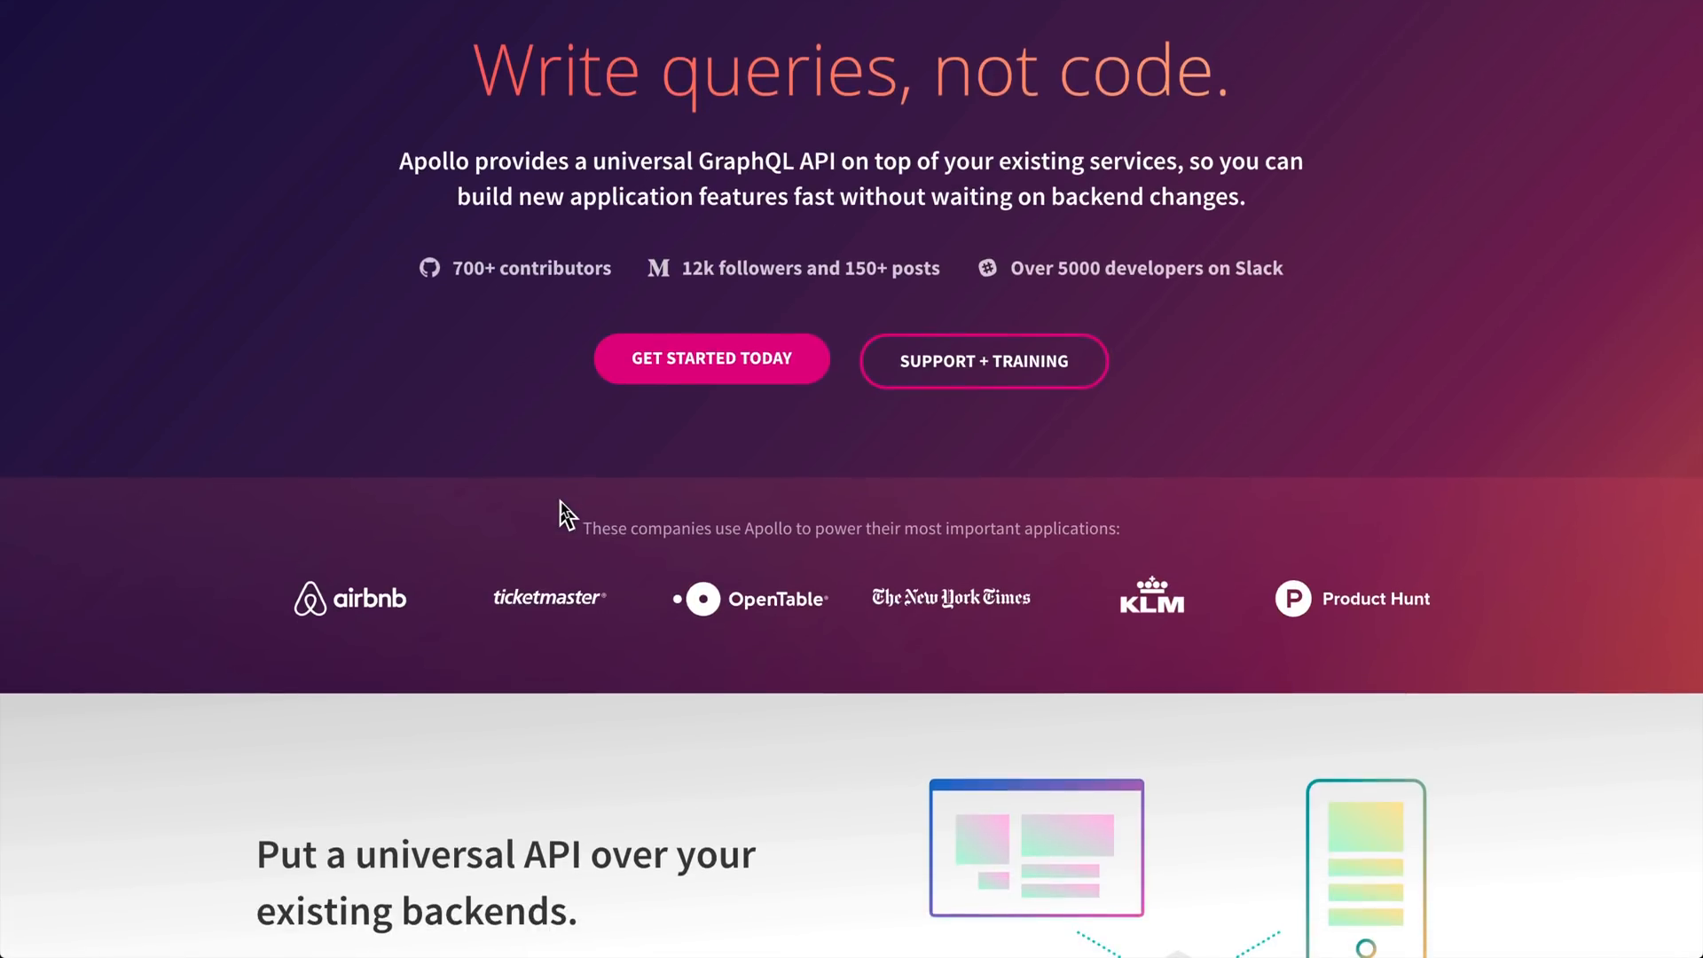
scroll("down", 3)
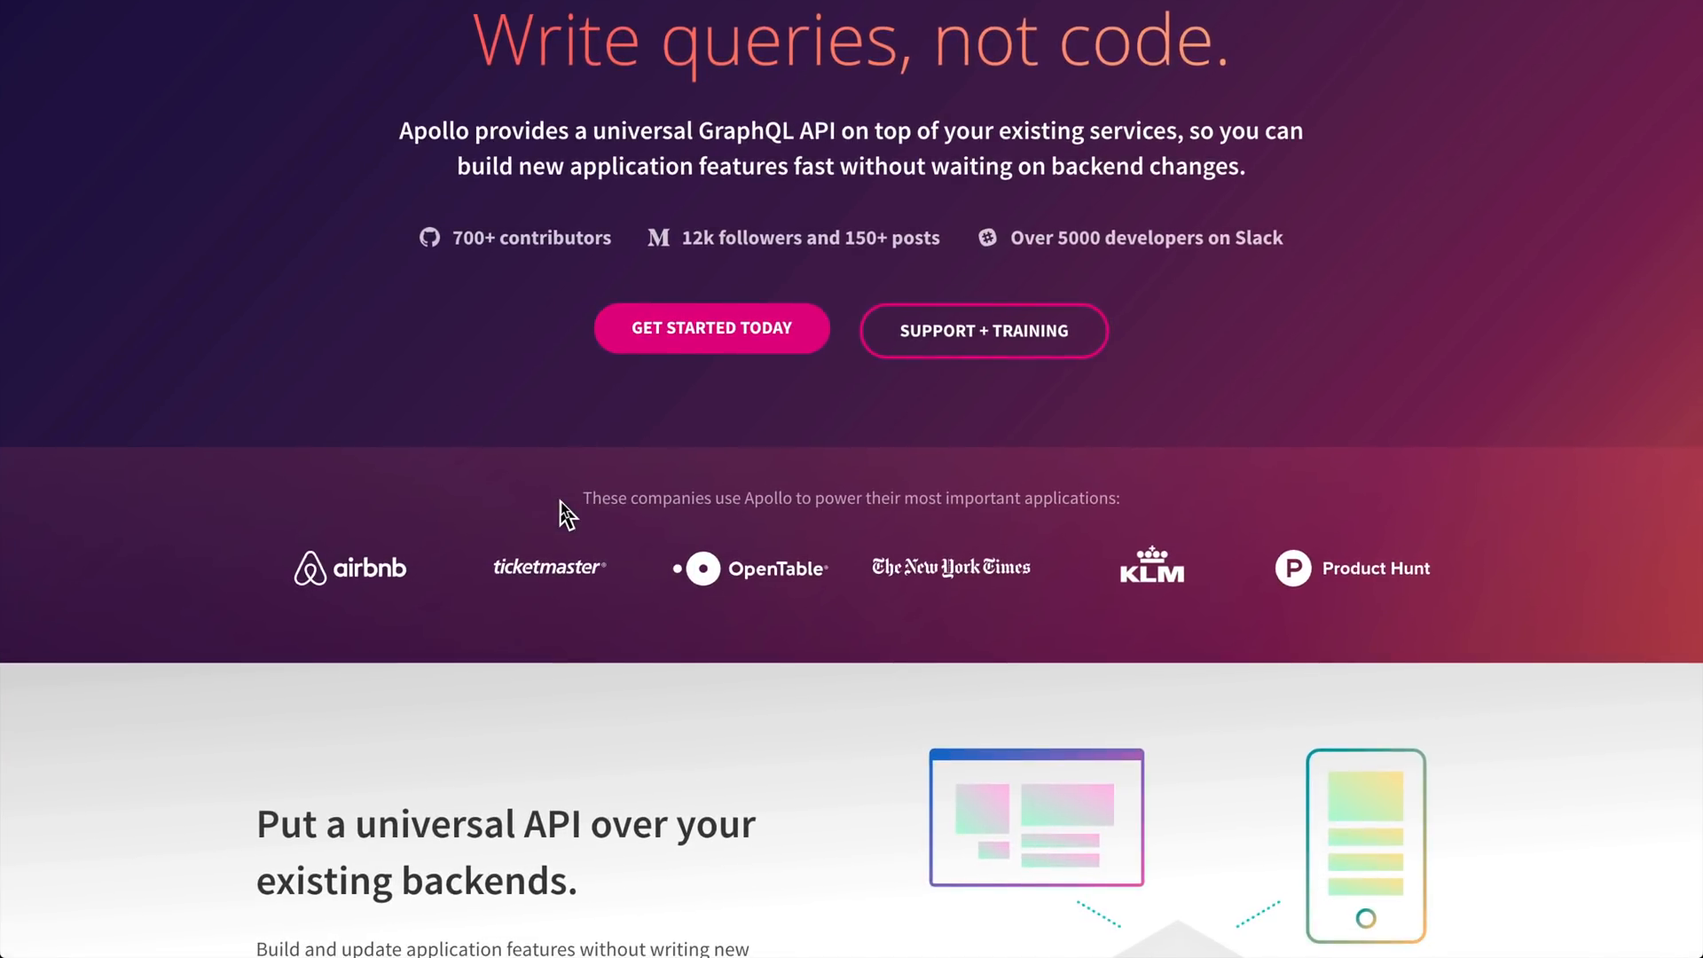
scroll("down", 3)
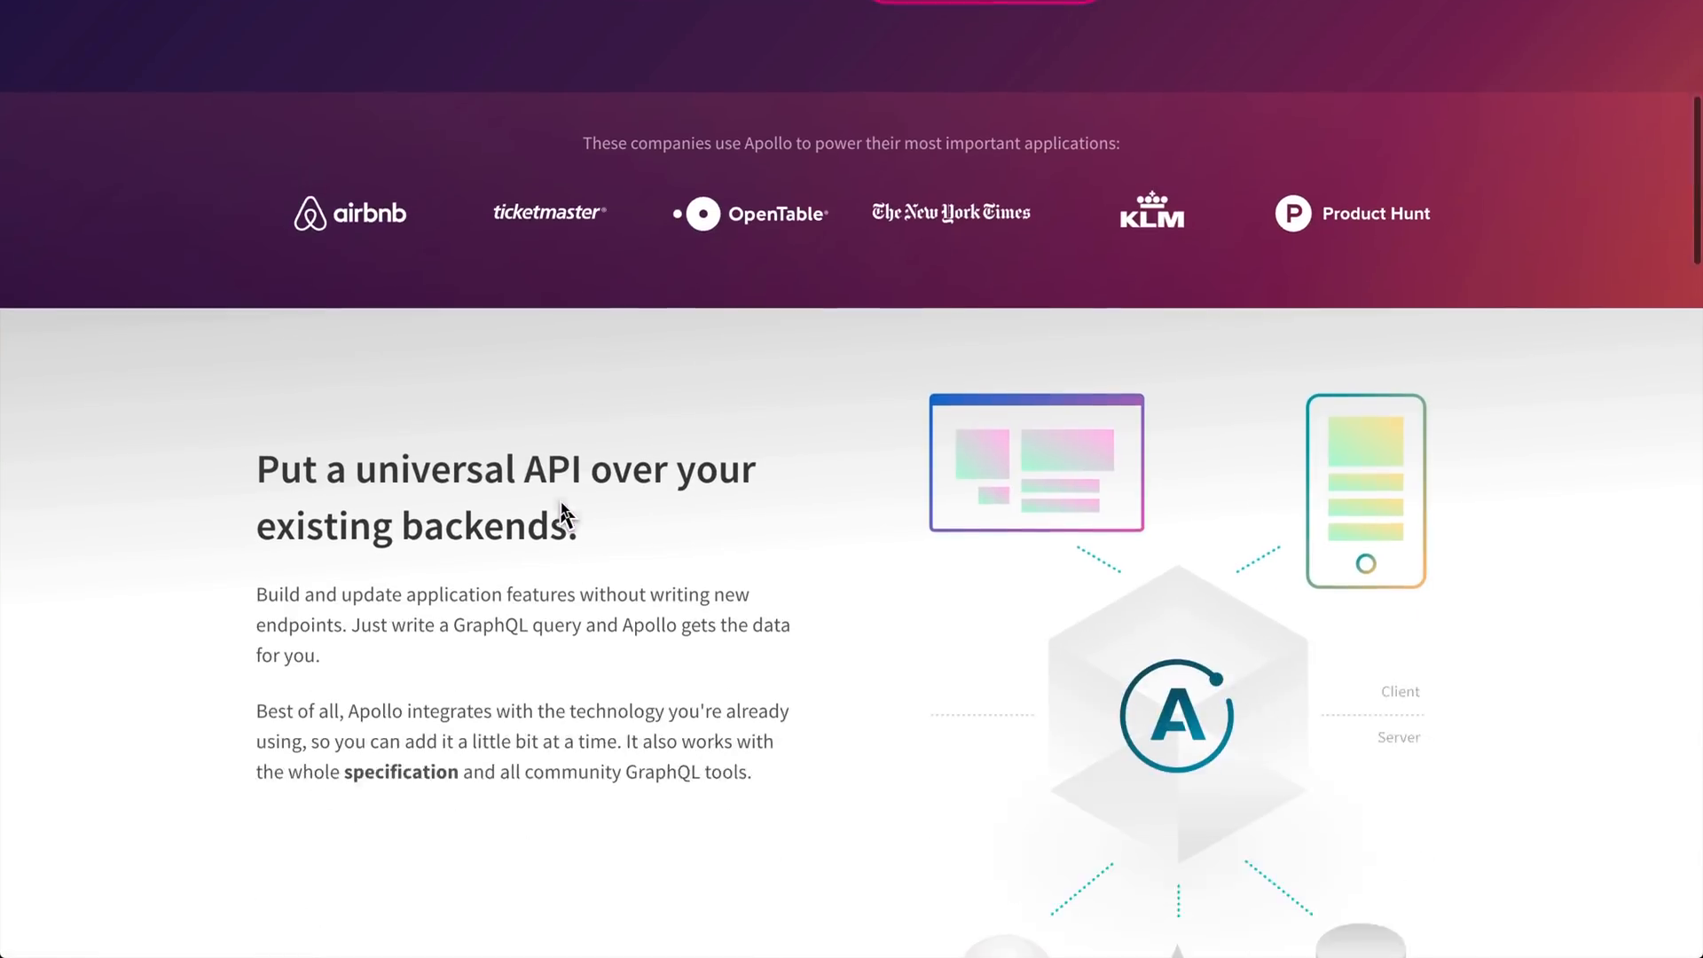
scroll("down", 3)
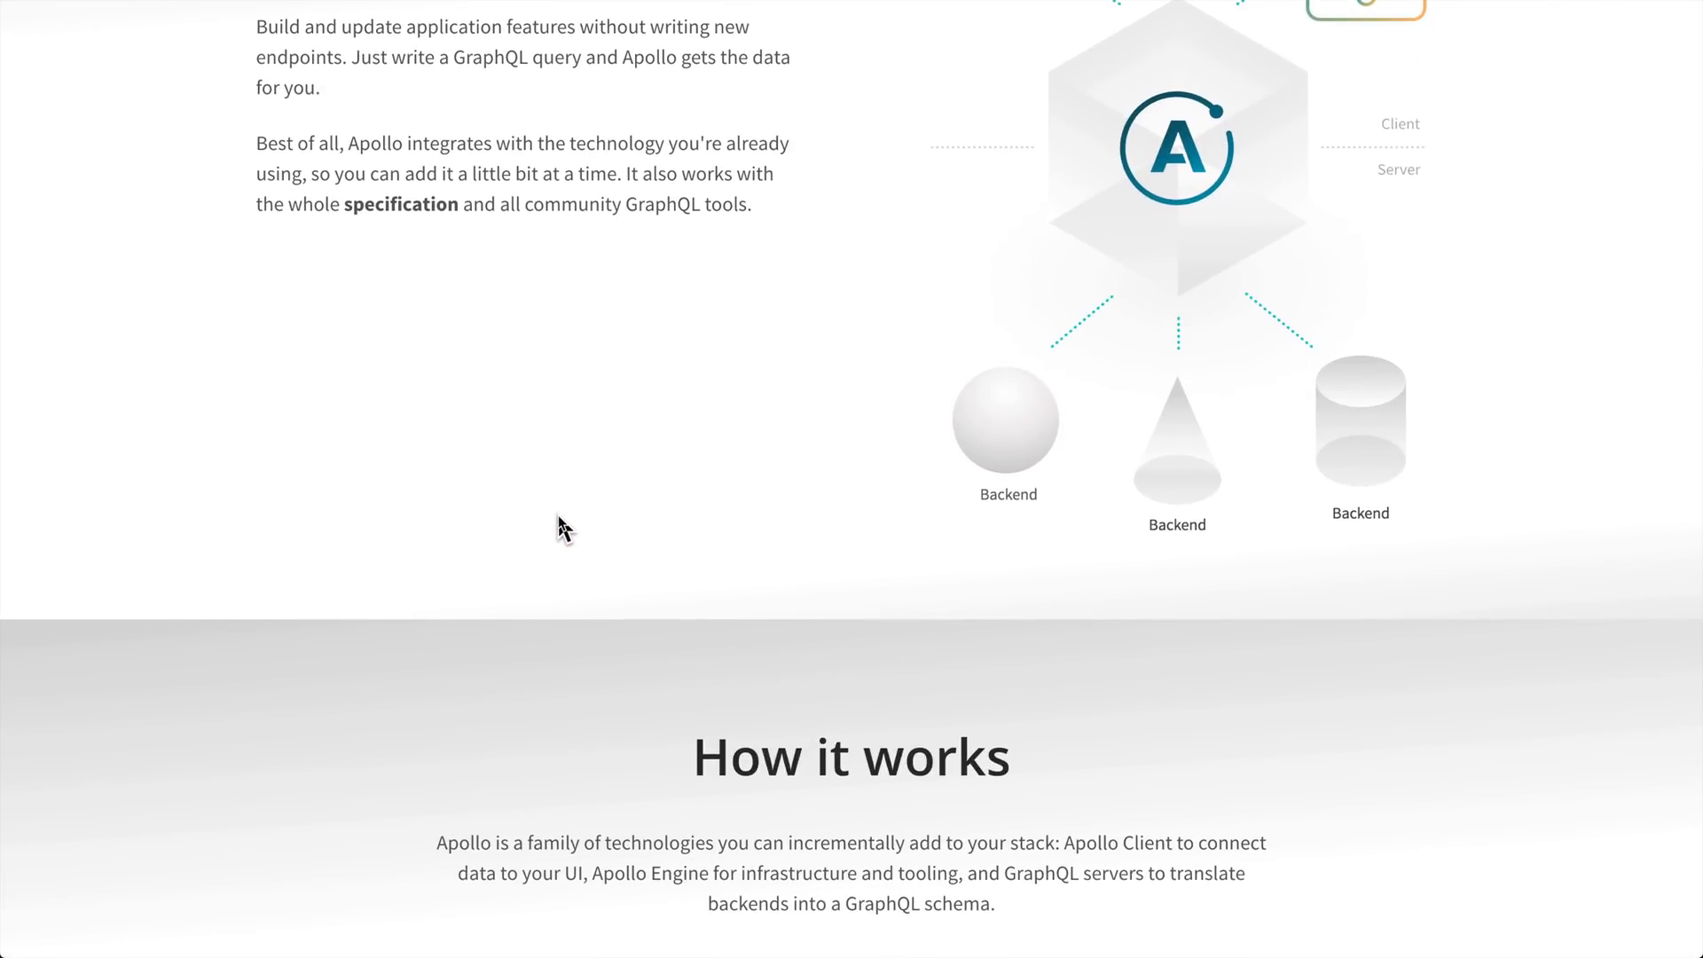
scroll("up", 3)
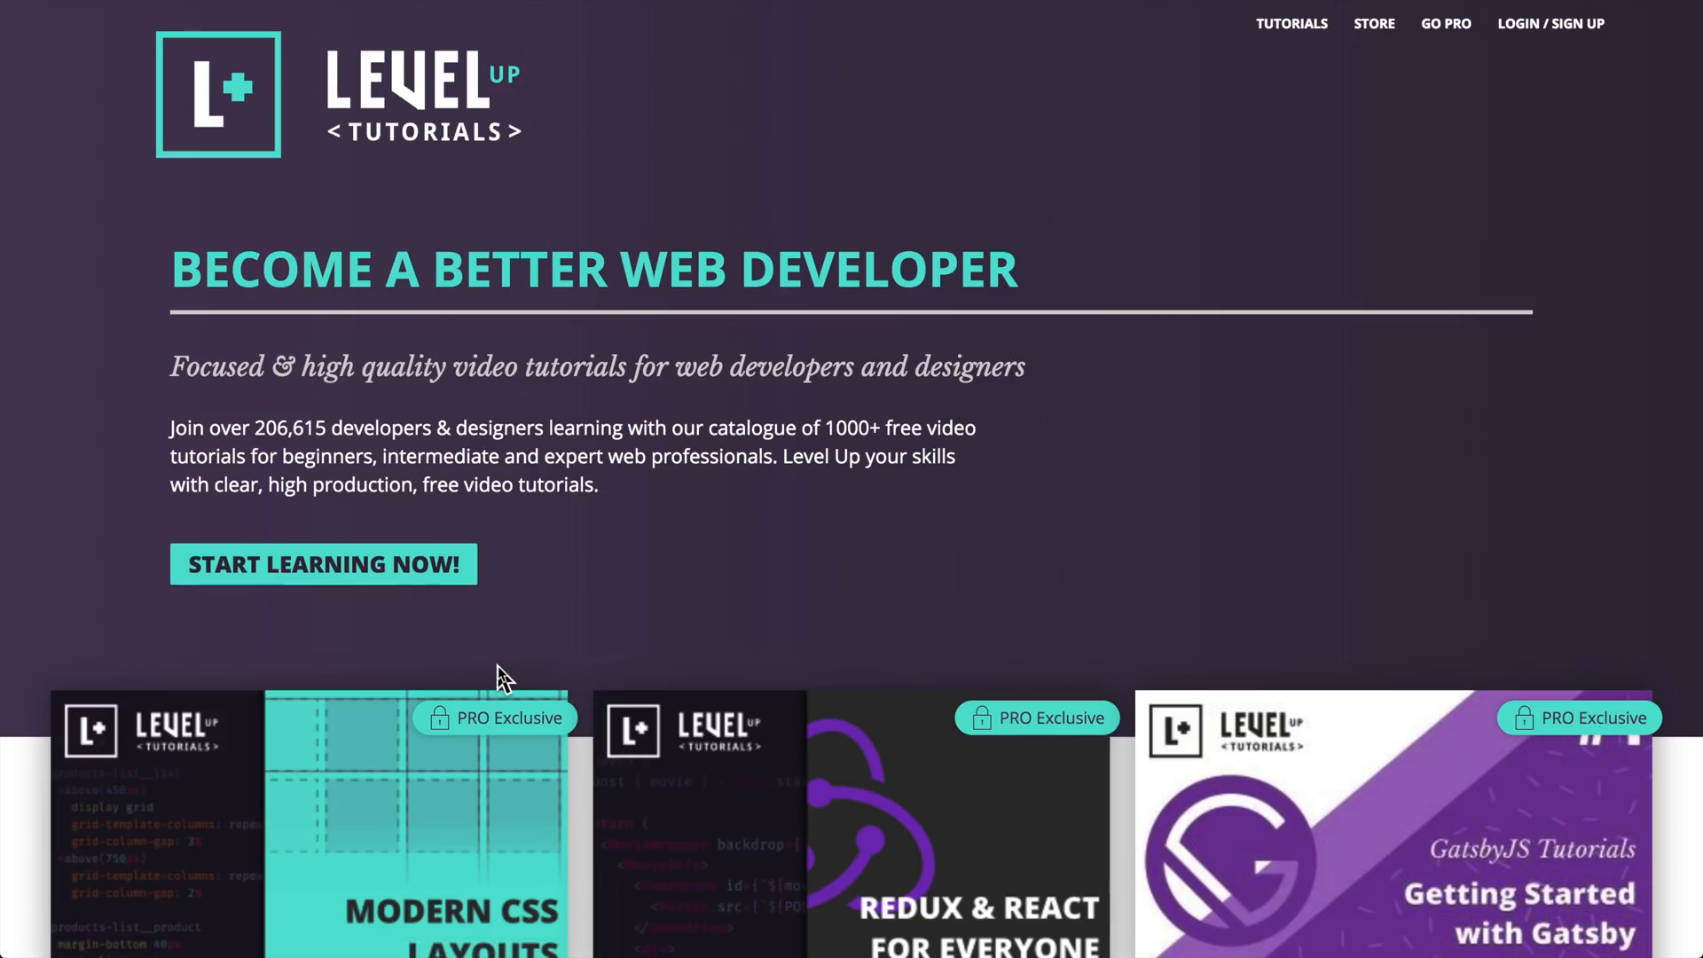
mouse_move(845, 536)
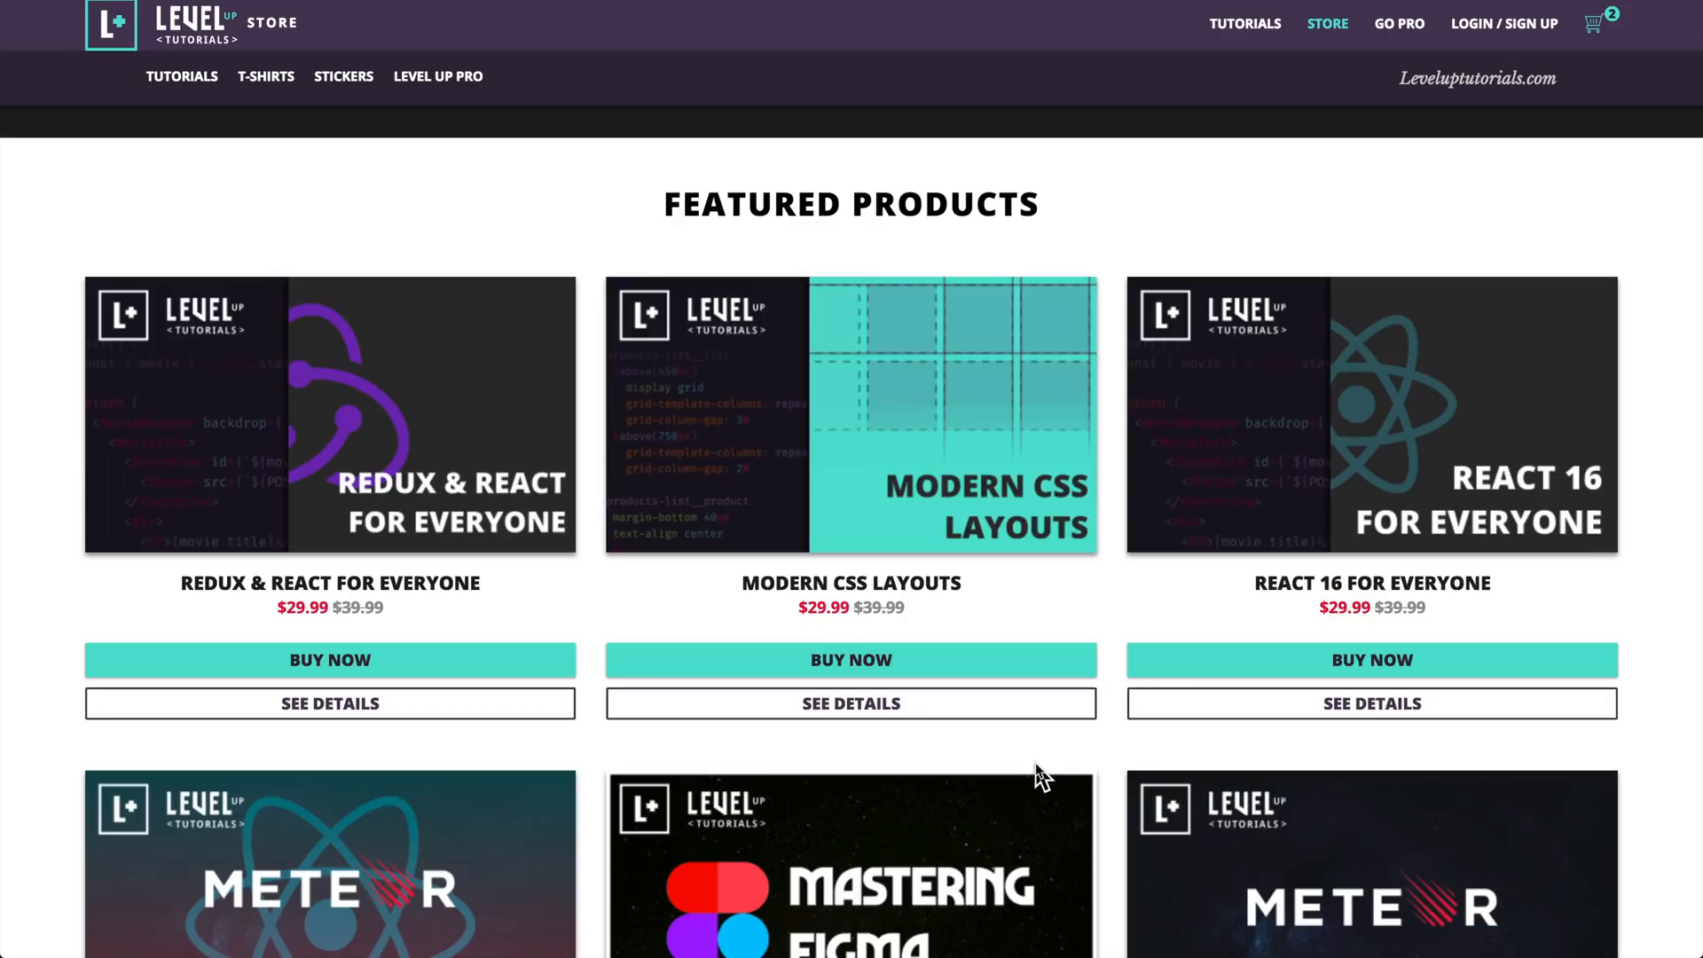
mouse_move(573, 793)
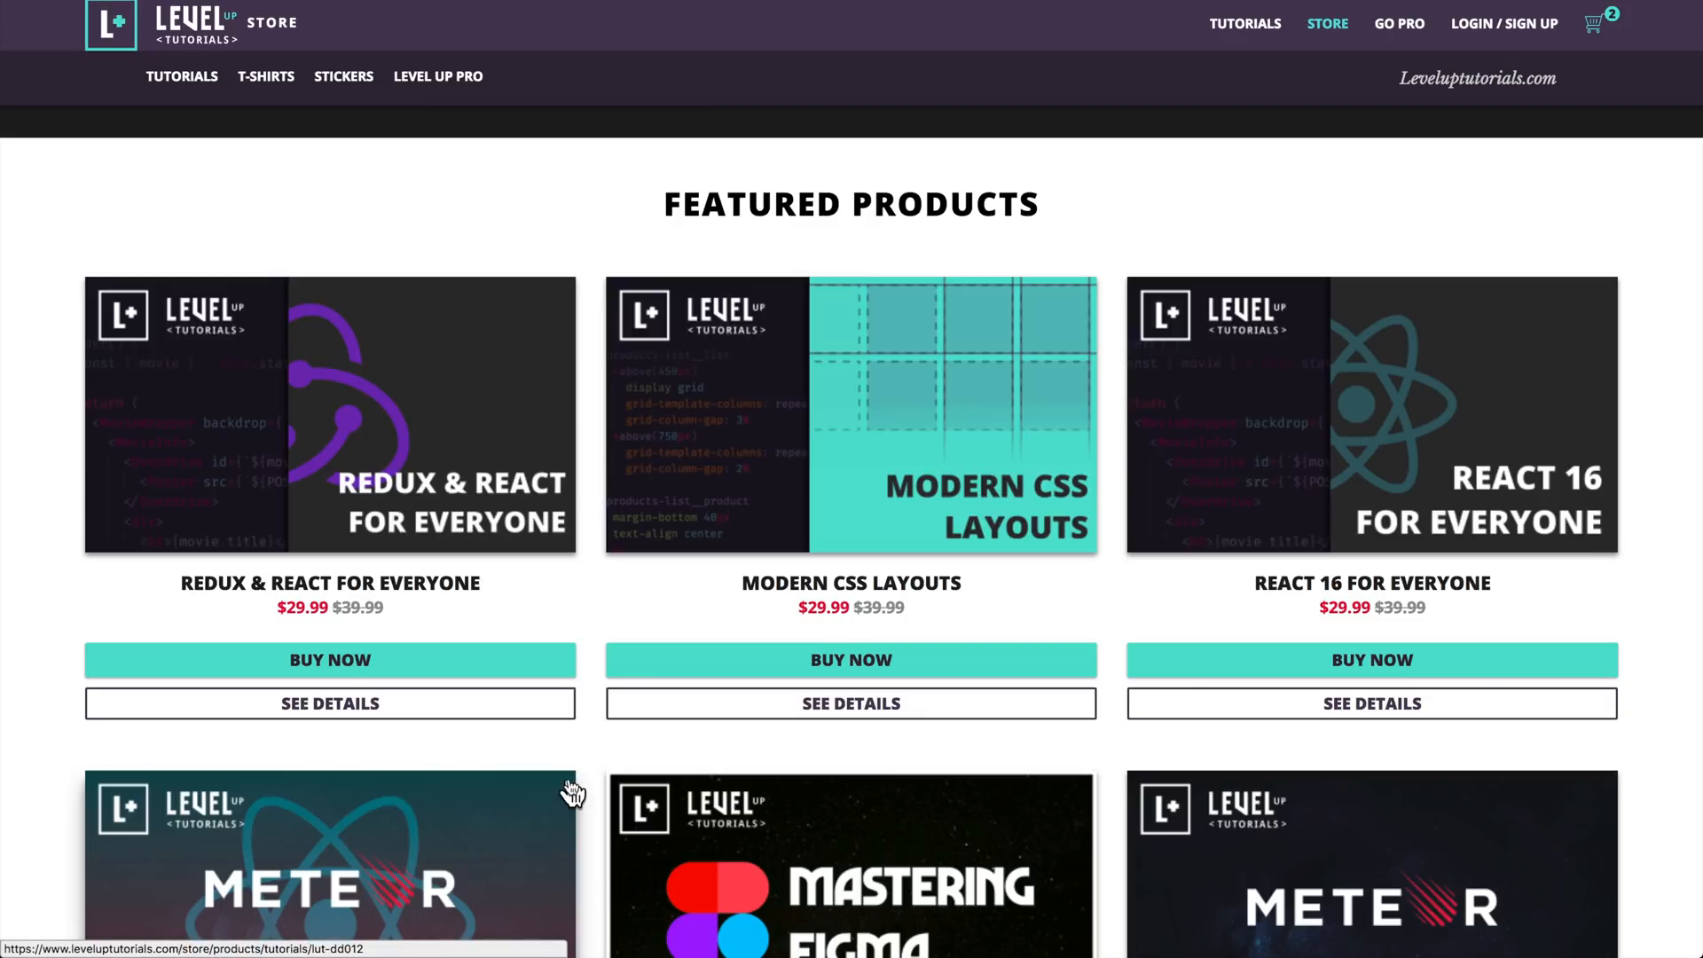